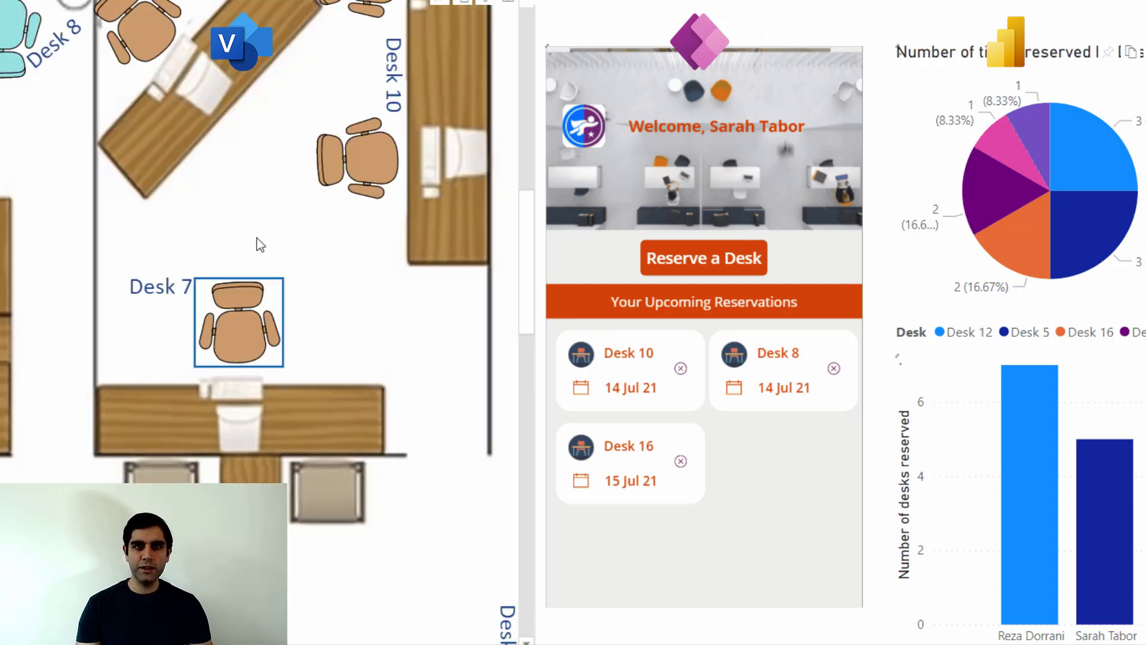
Reserve Desk 7 for 21 July through the Power Apps reservation form
left_click(703, 257)
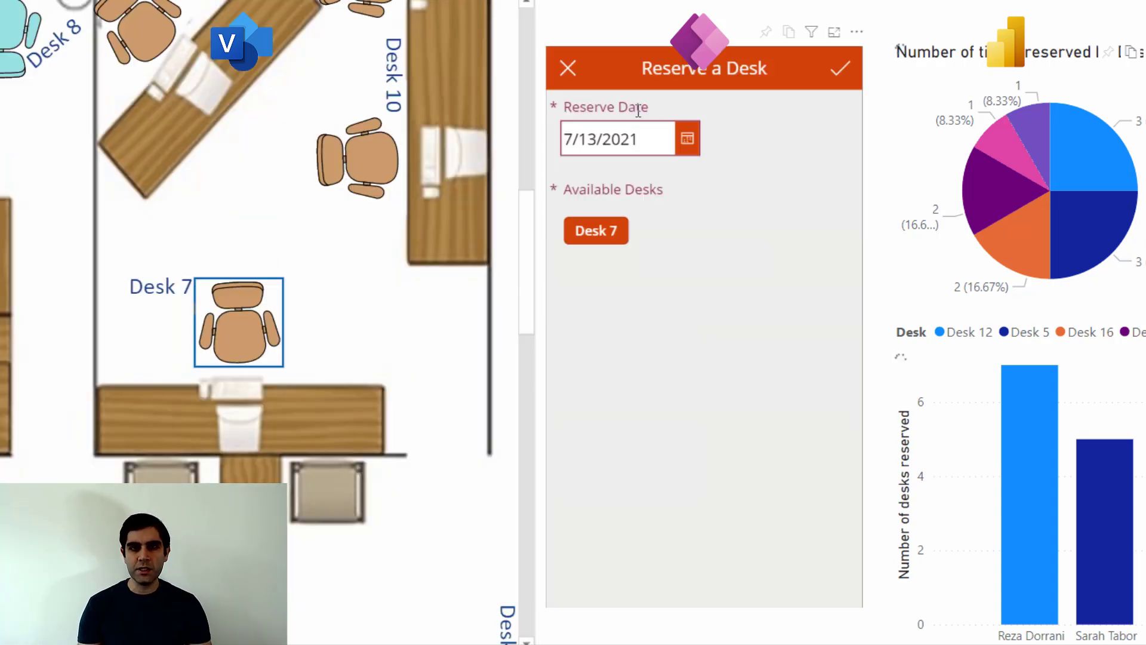
left_click(686, 139)
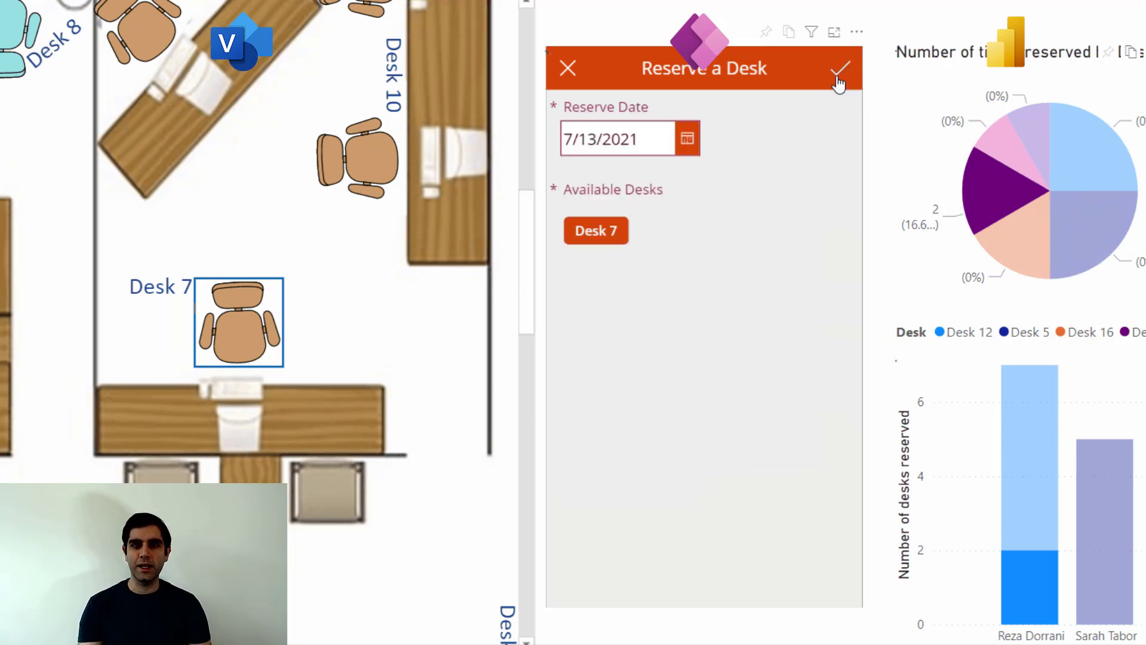
left_click(839, 68)
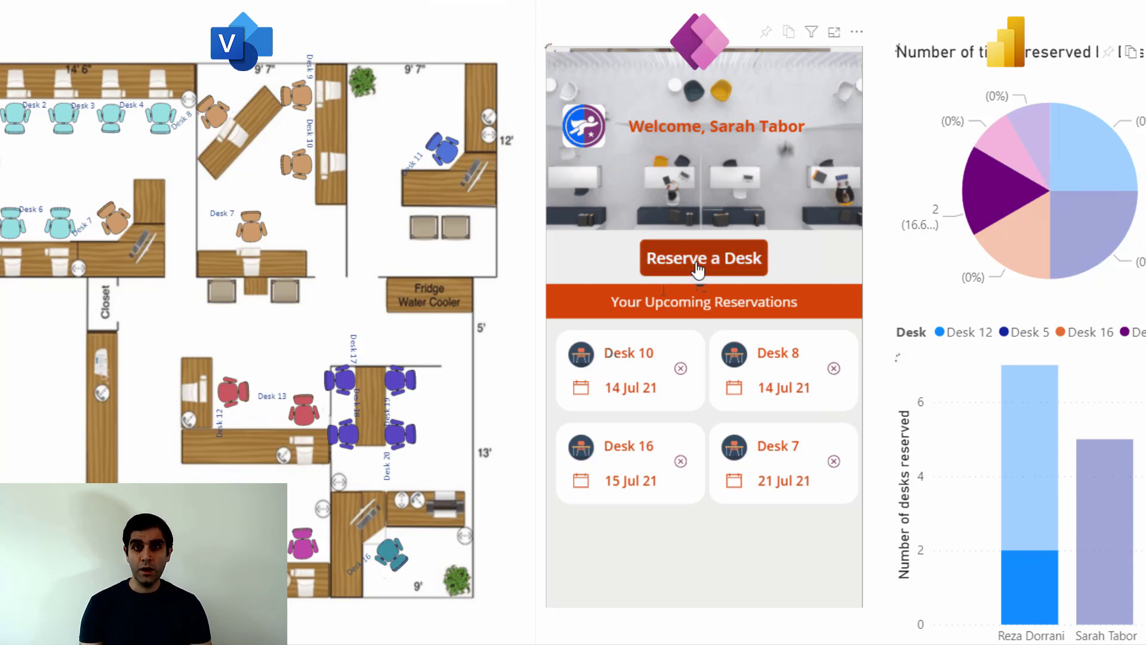
Reserve Desk 8 for 7/21/2021 so both desks join the upcoming reservations
left_click(702, 258)
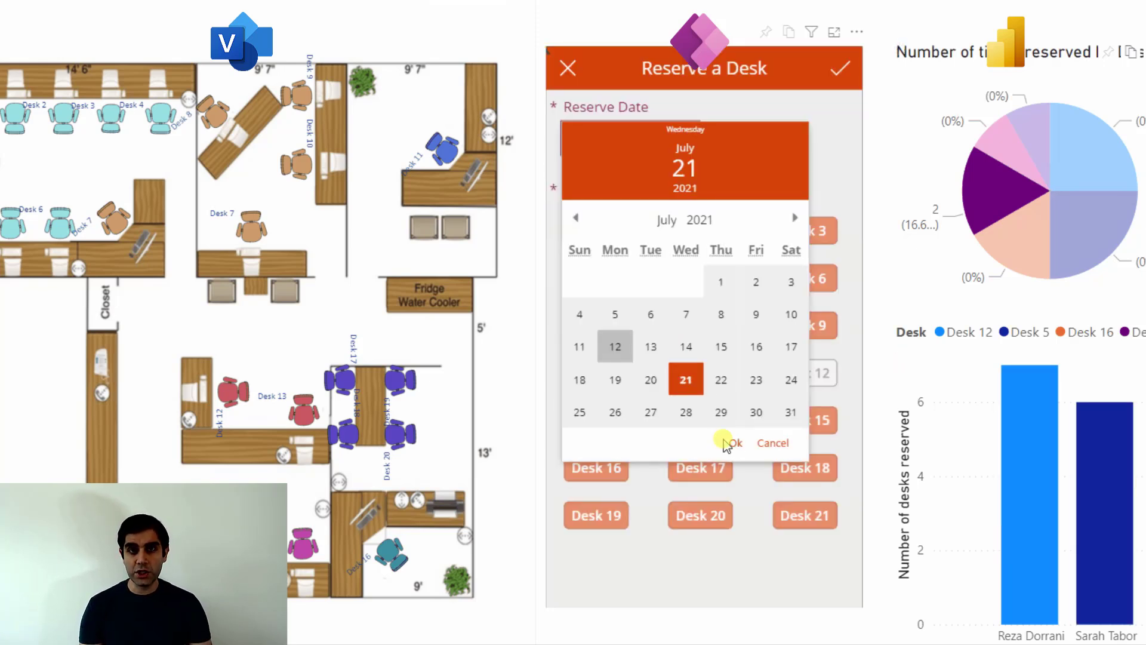
left_click(731, 441)
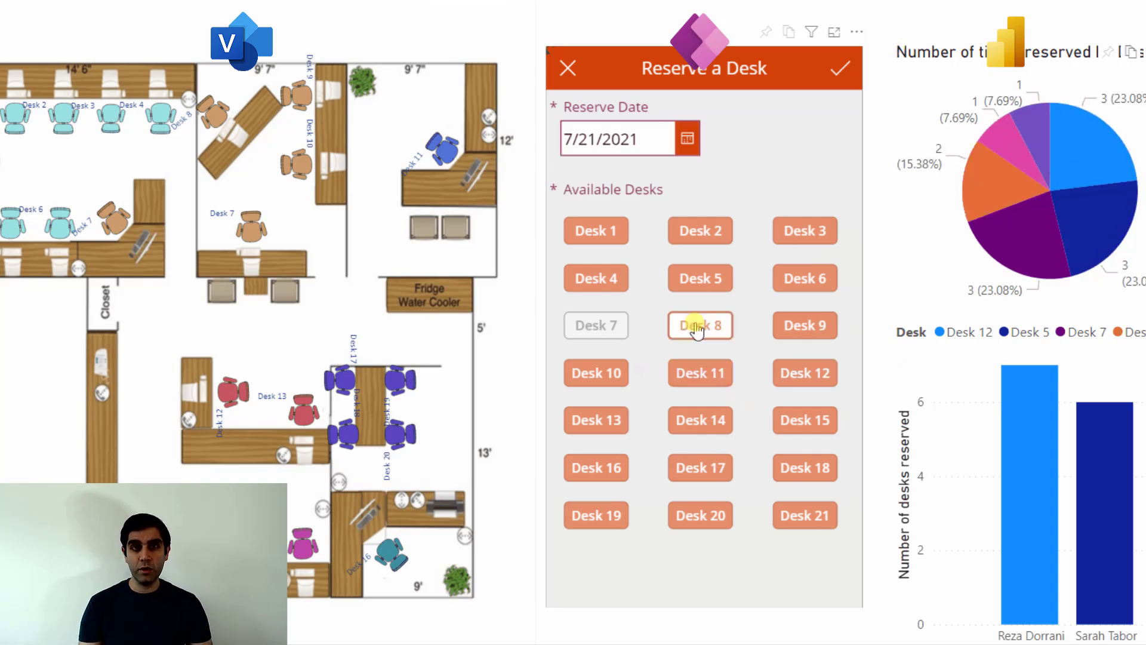
left_click(840, 68)
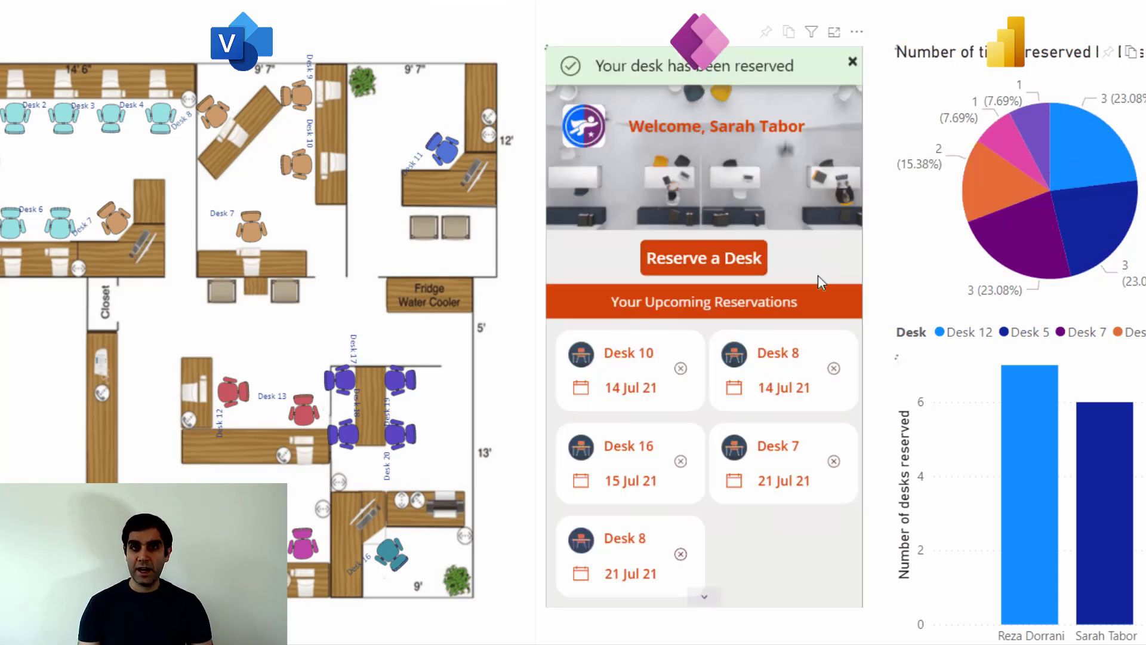
mouse_move(837, 376)
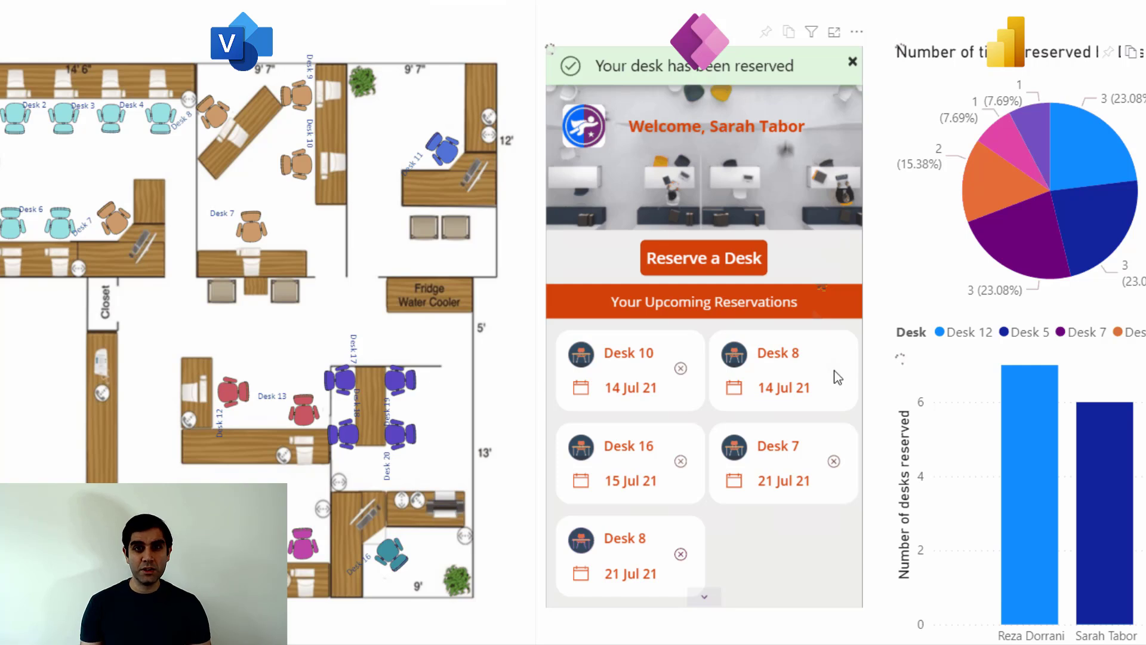
left_click(833, 369)
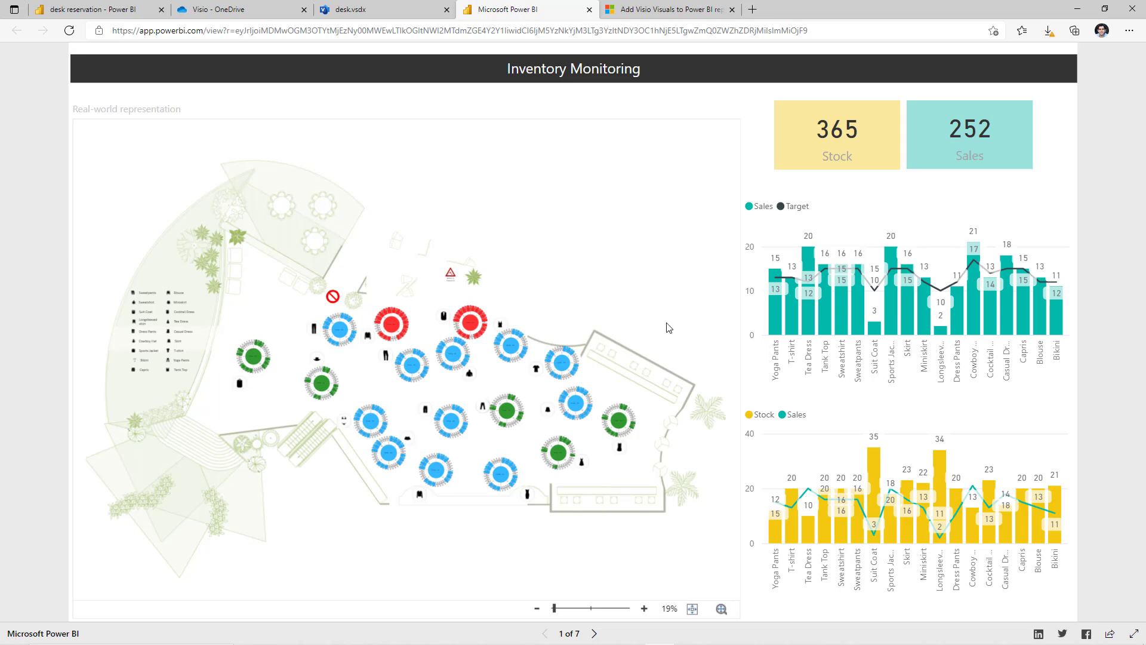
mouse_move(747, 319)
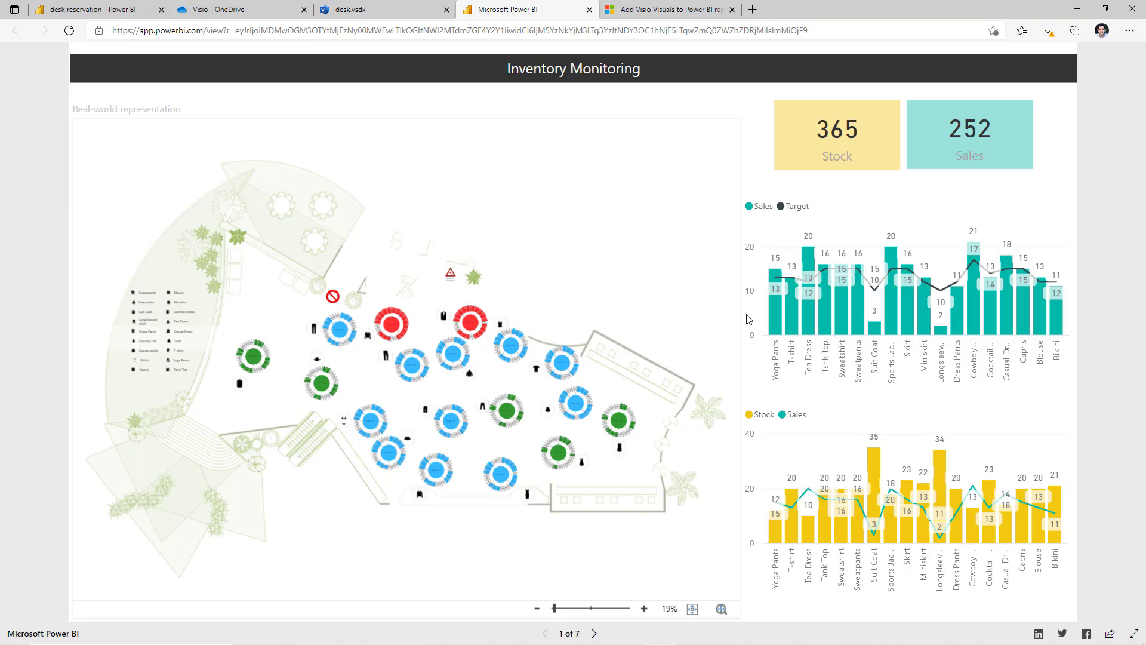
mouse_move(867, 308)
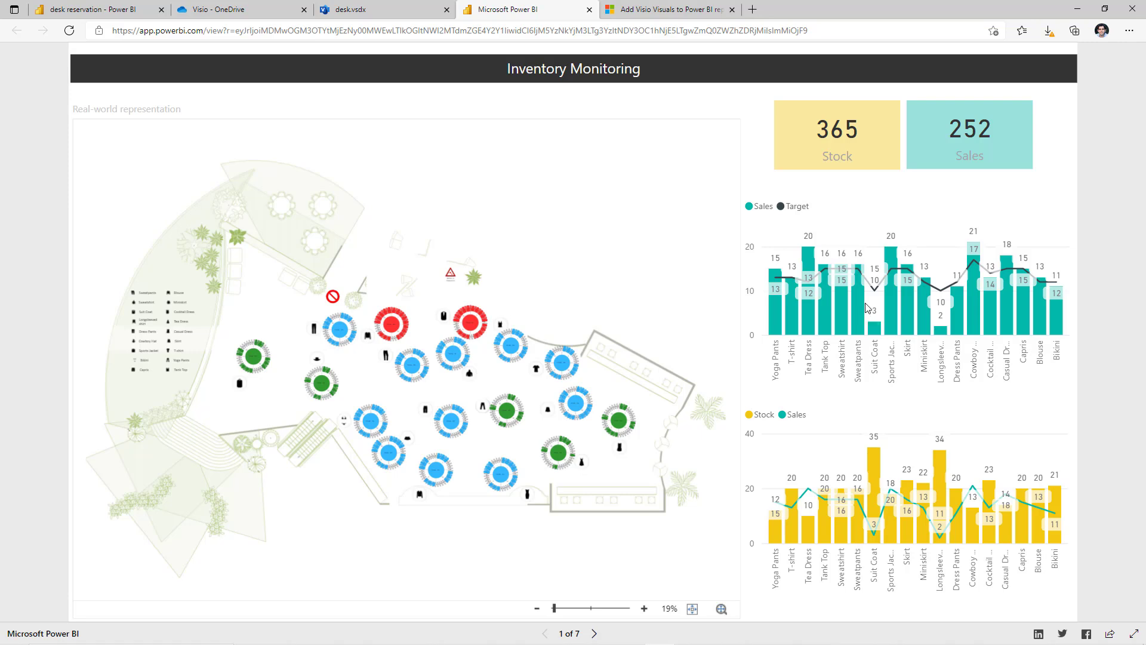
mouse_move(804, 262)
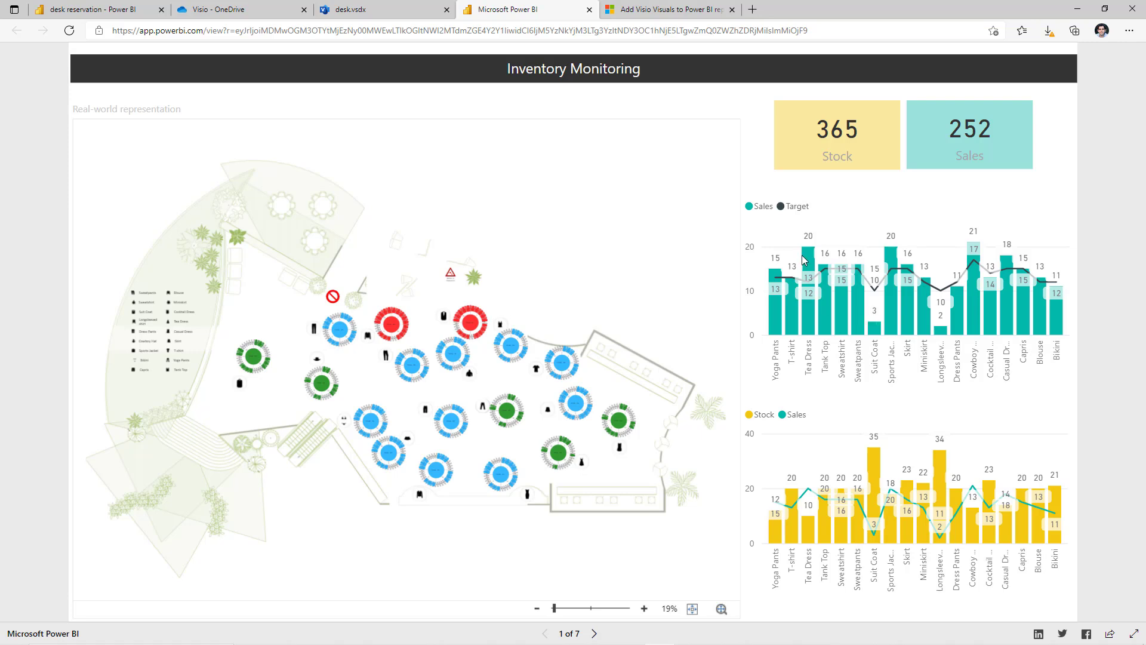
mouse_move(815, 432)
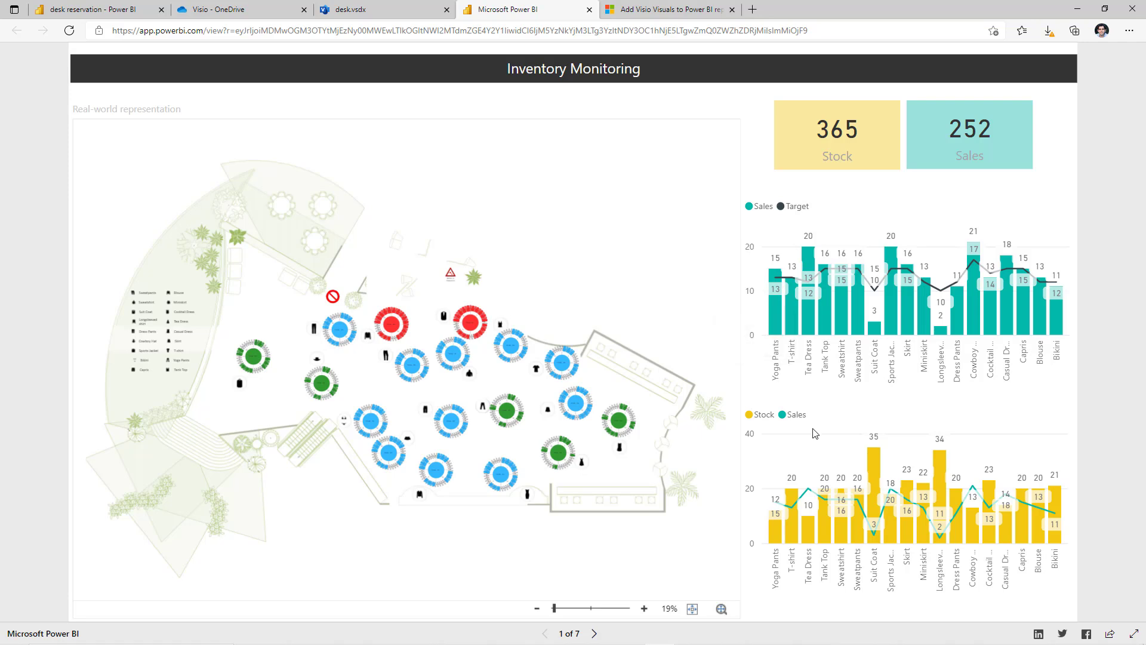
mouse_move(428, 346)
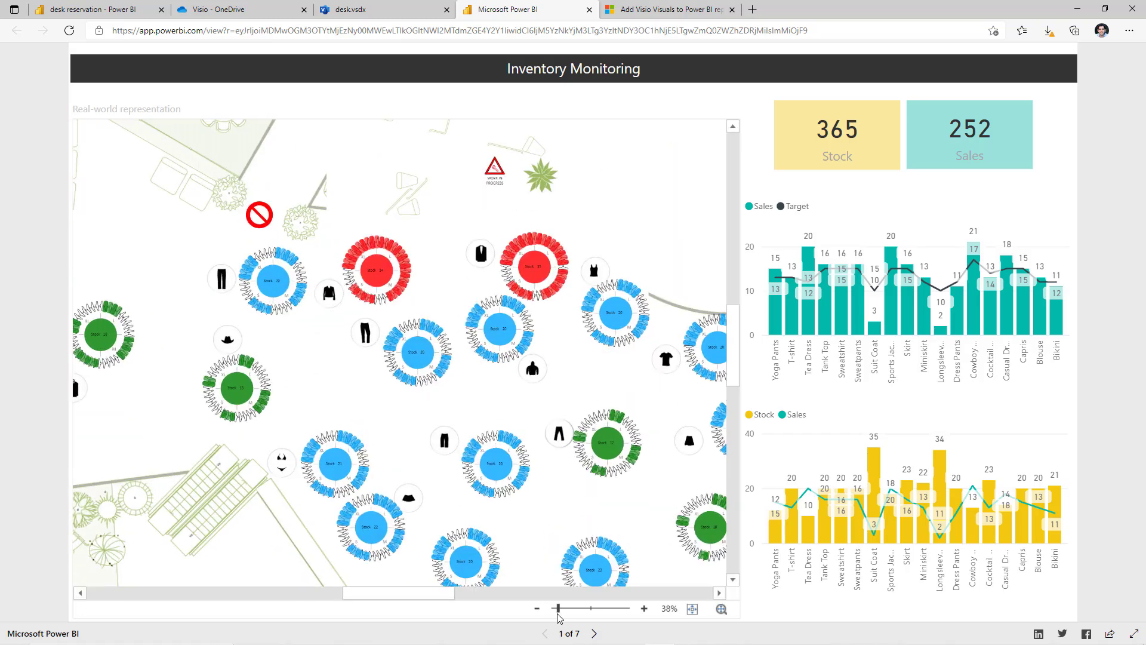
Zoom the Visio store floor plan out to show more of the layout
left_click(536, 608)
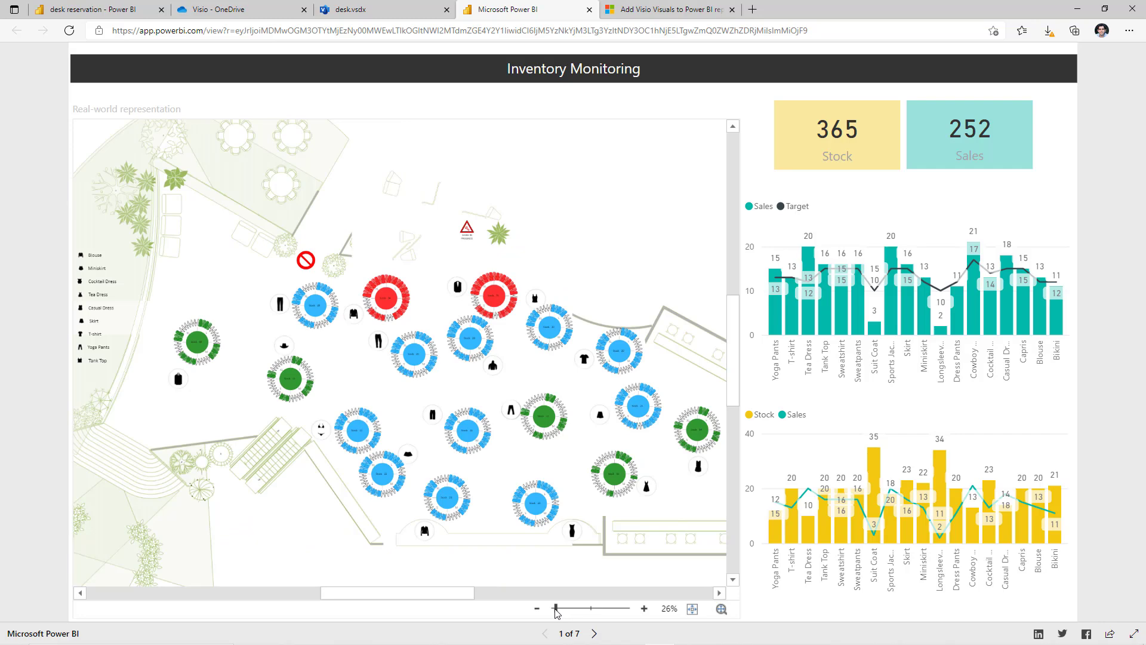
left_click(537, 608)
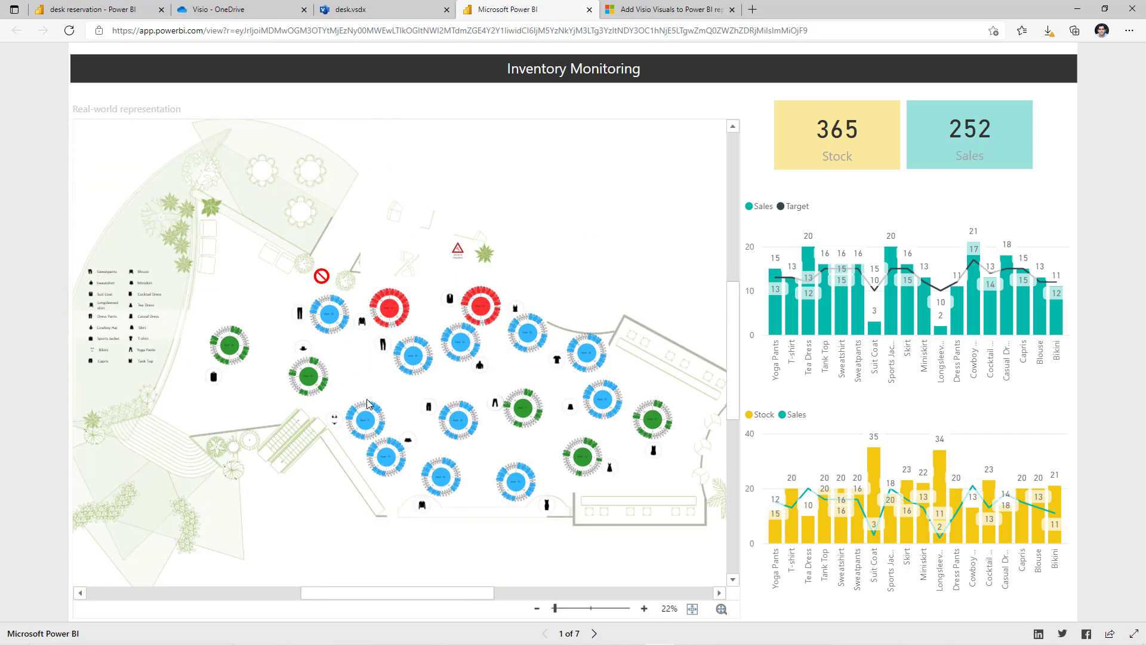
mouse_move(448, 345)
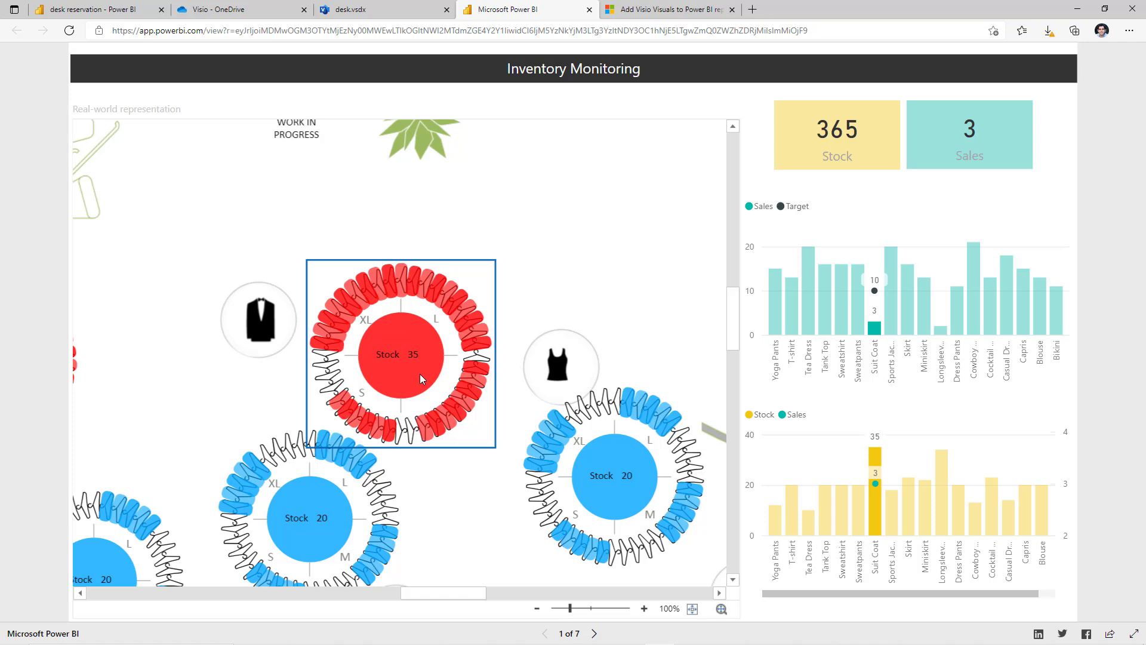
mouse_move(876, 349)
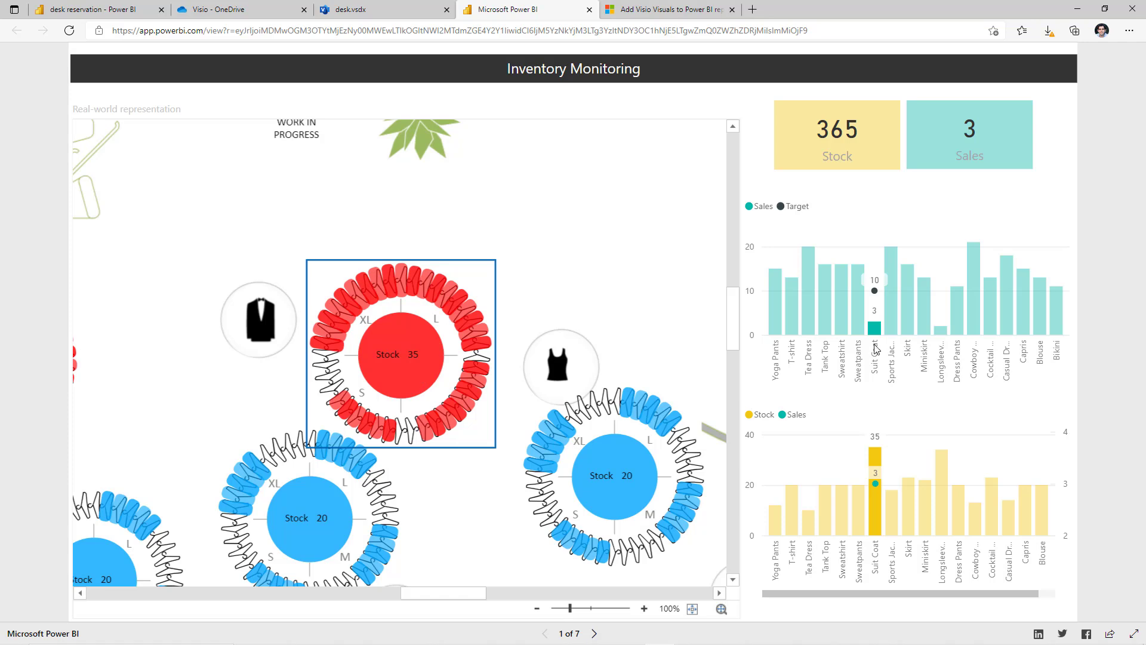
mouse_move(874, 333)
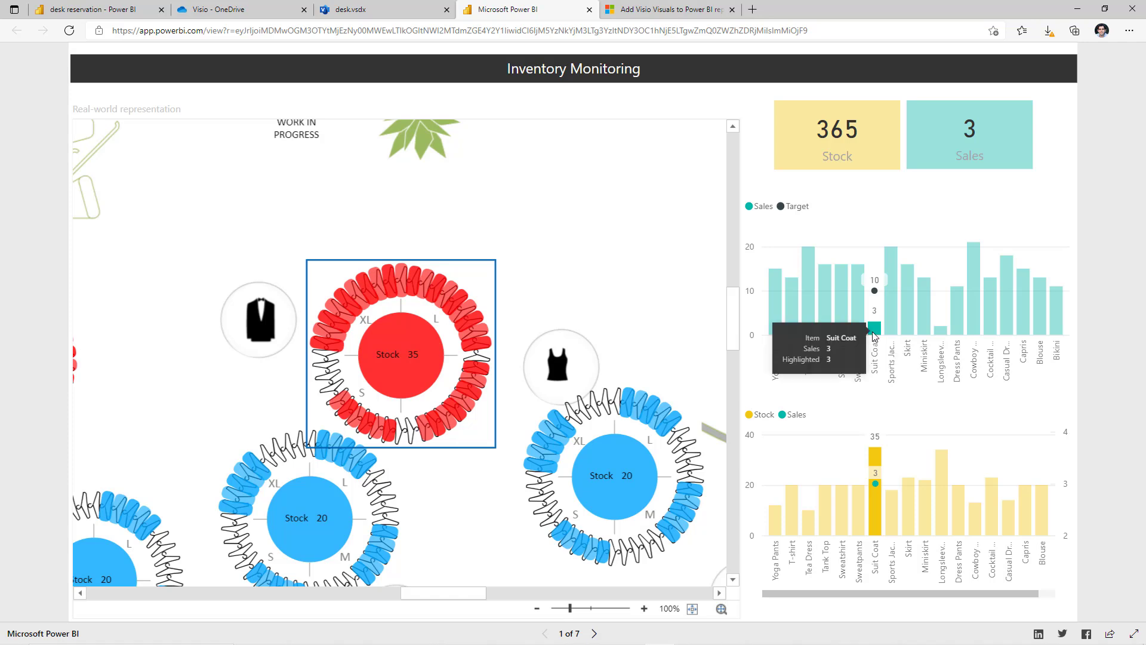
mouse_move(876, 455)
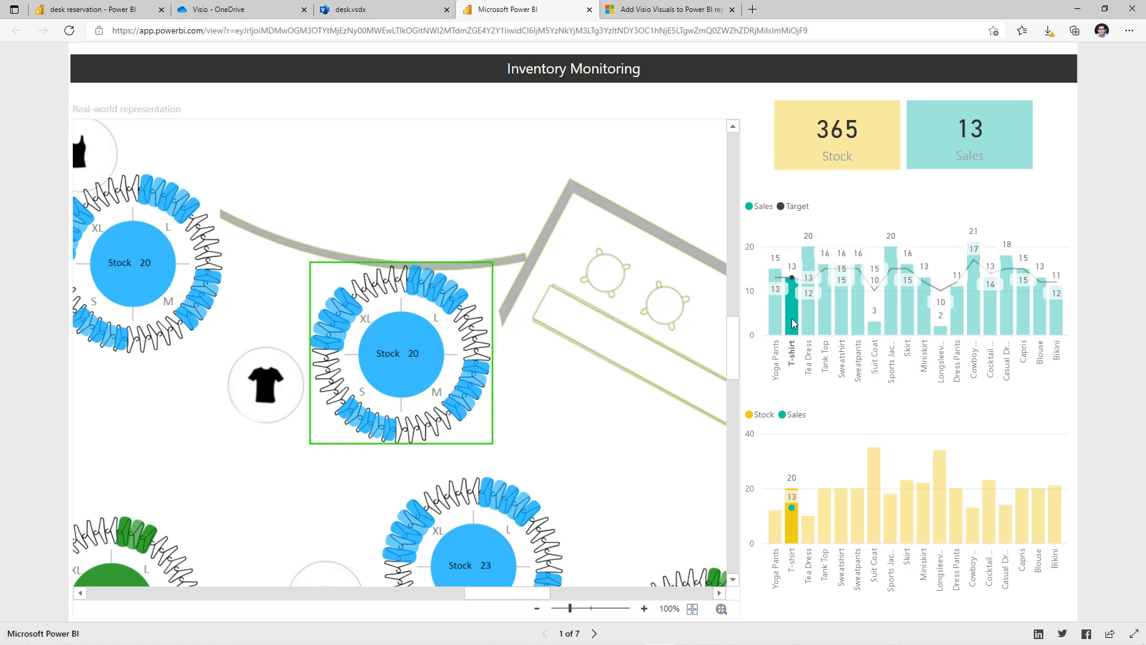
mouse_move(796, 504)
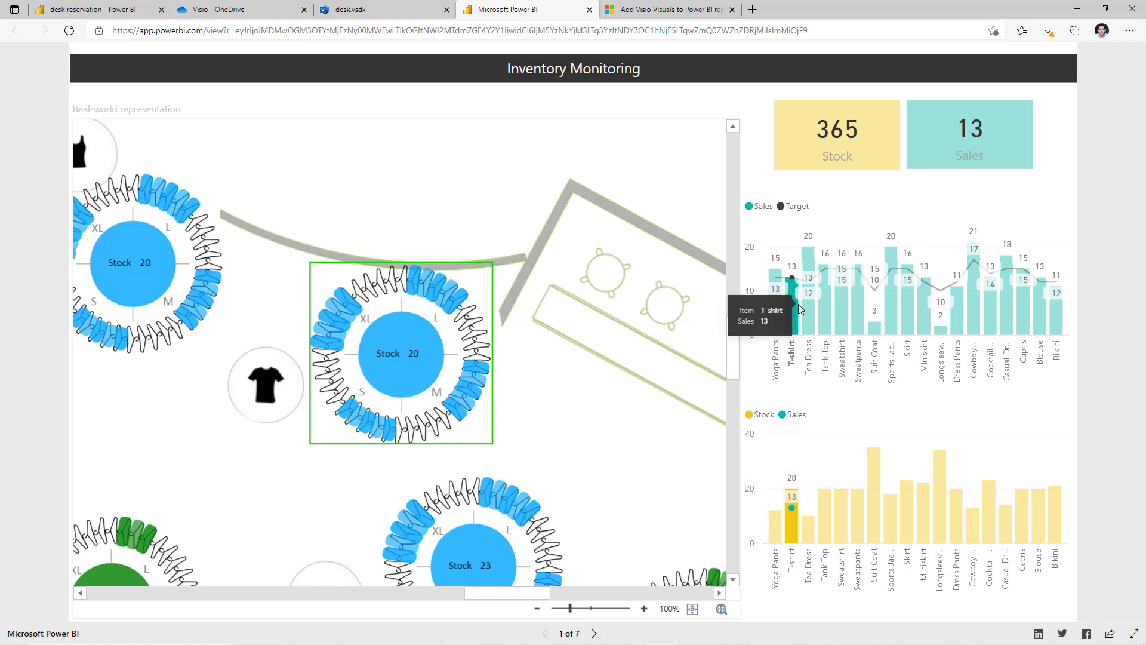
mouse_move(503, 218)
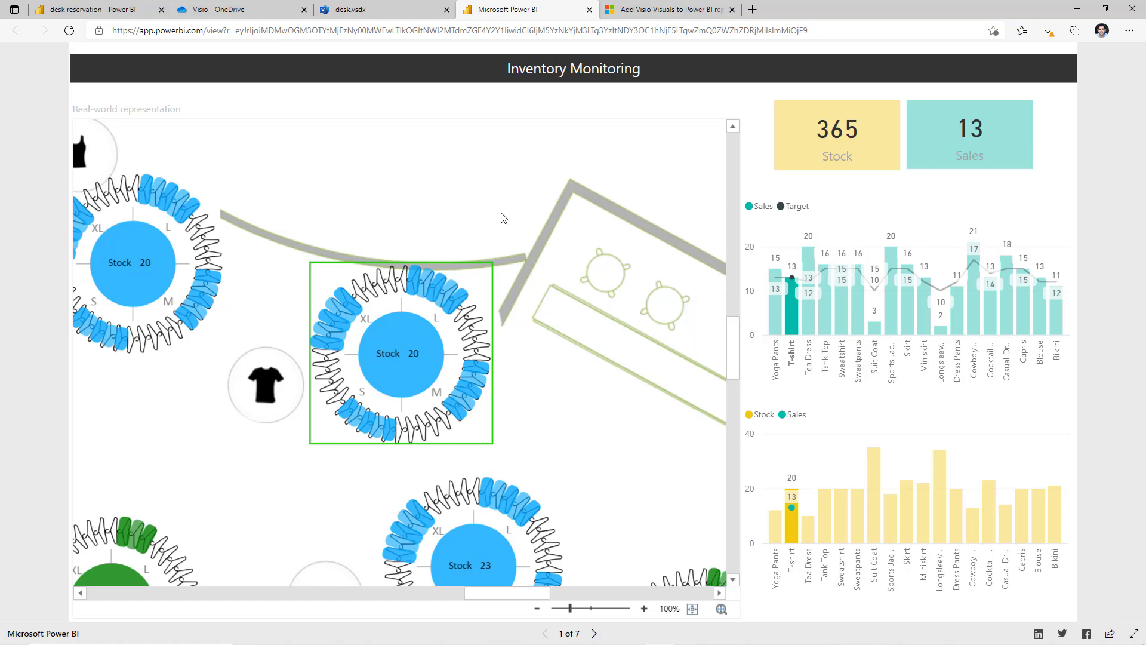
mouse_move(761, 171)
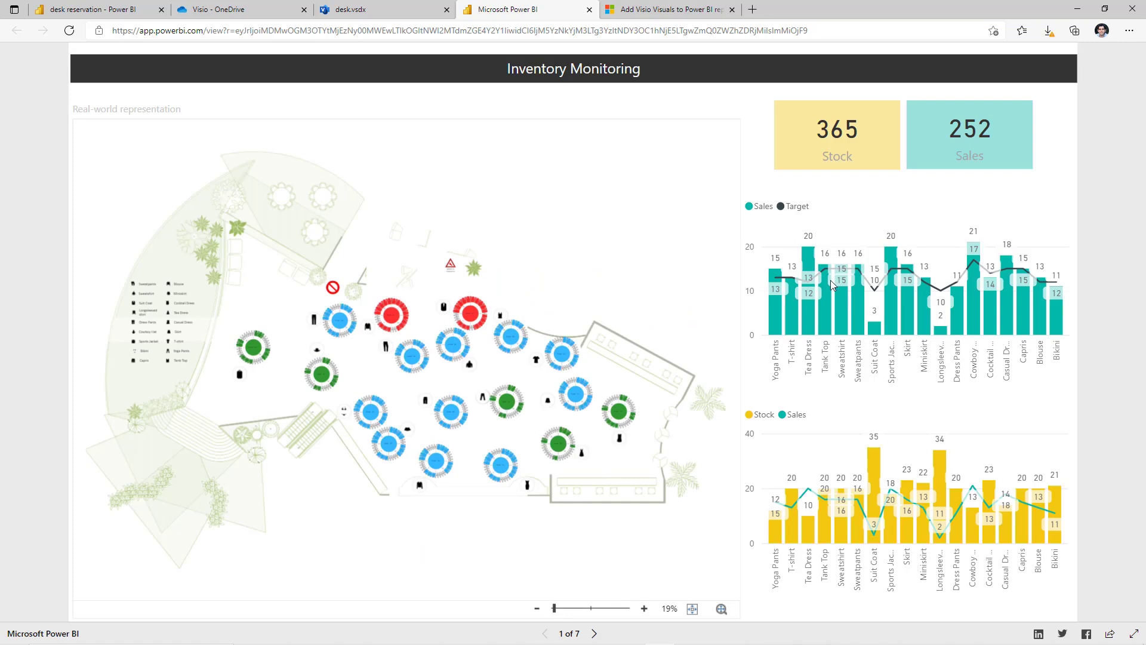
mouse_move(812, 414)
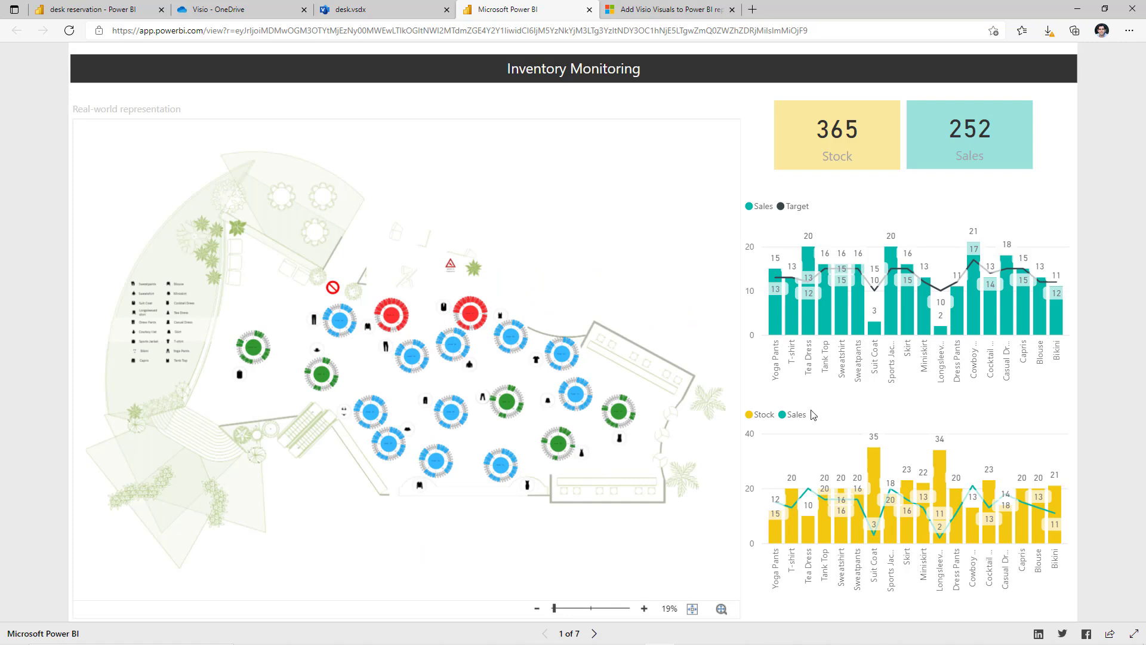
mouse_move(560, 481)
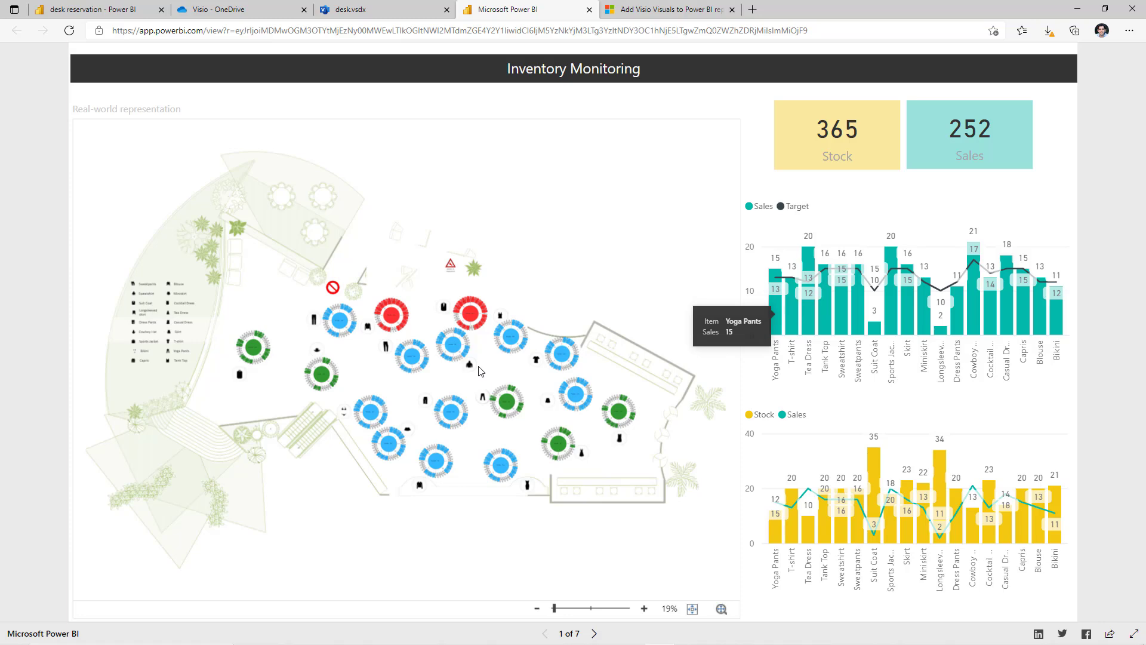
Zoom the floor plan in on Sports Jacket, back out to 30%, then switch to the Visio visuals article
left_click(644, 608)
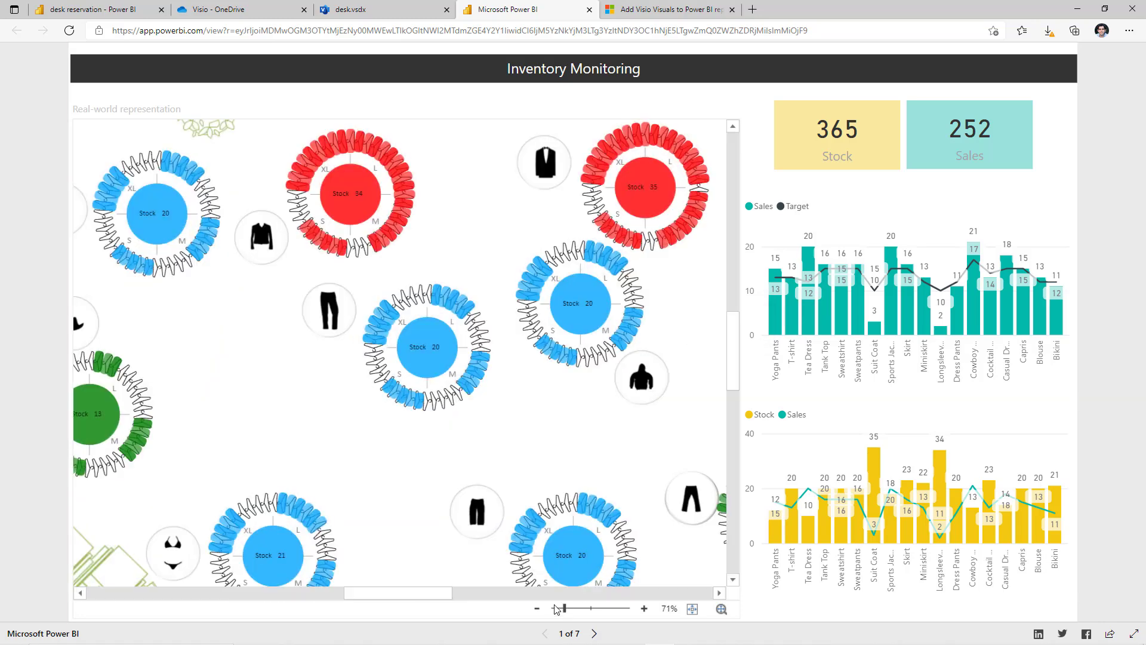
left_click(536, 608)
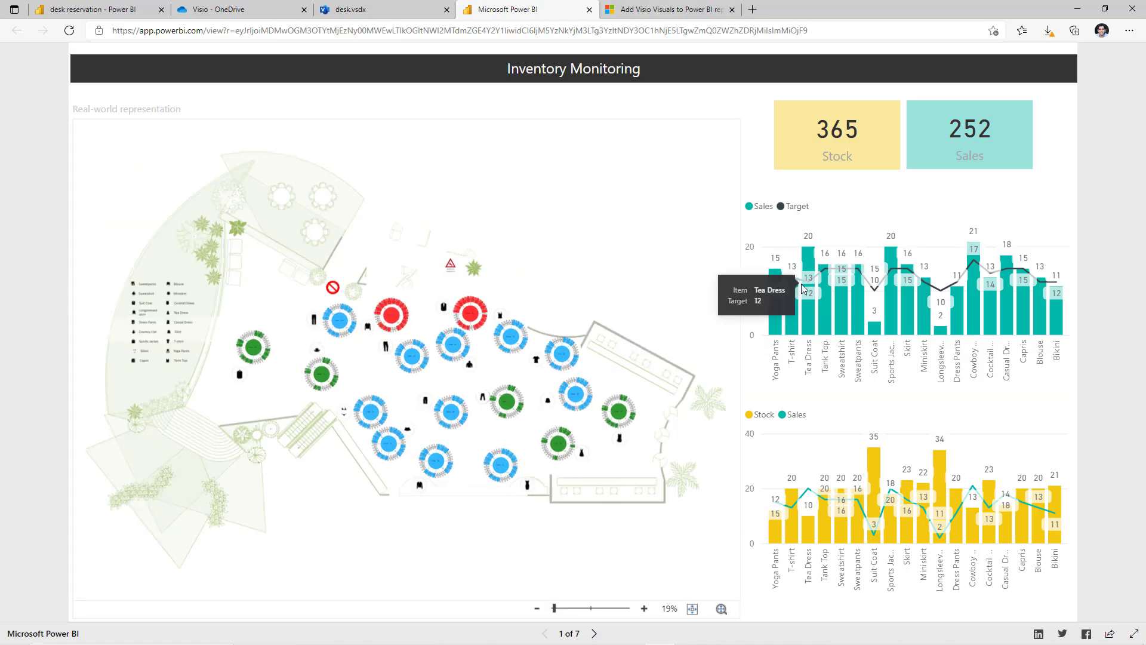
mouse_move(892, 338)
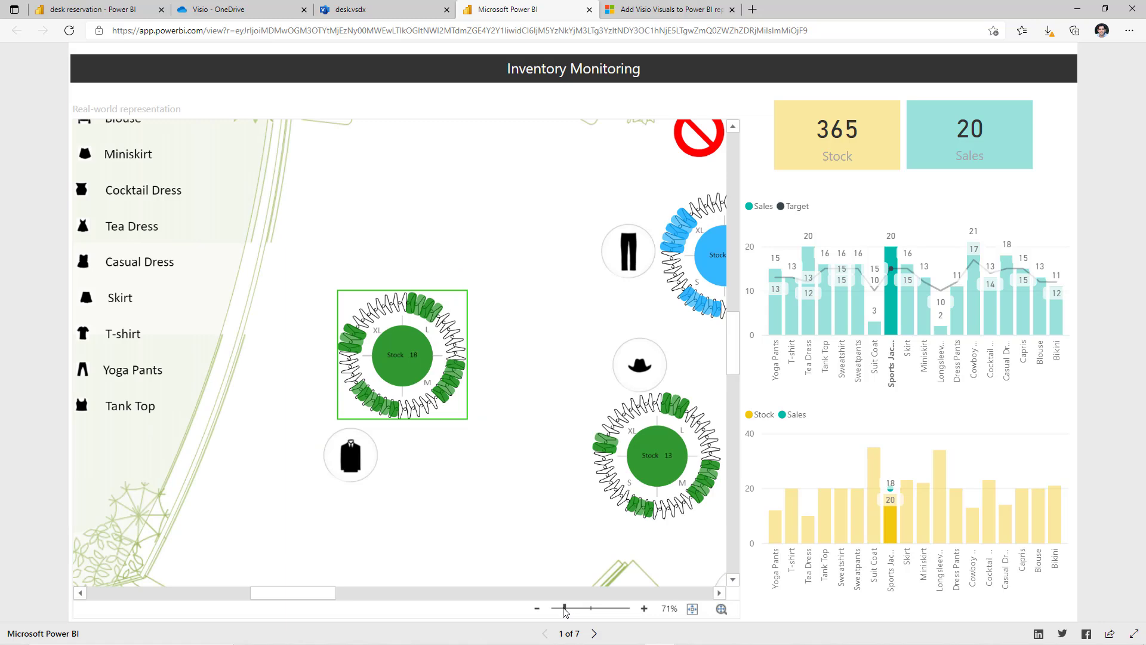
left_click(537, 608)
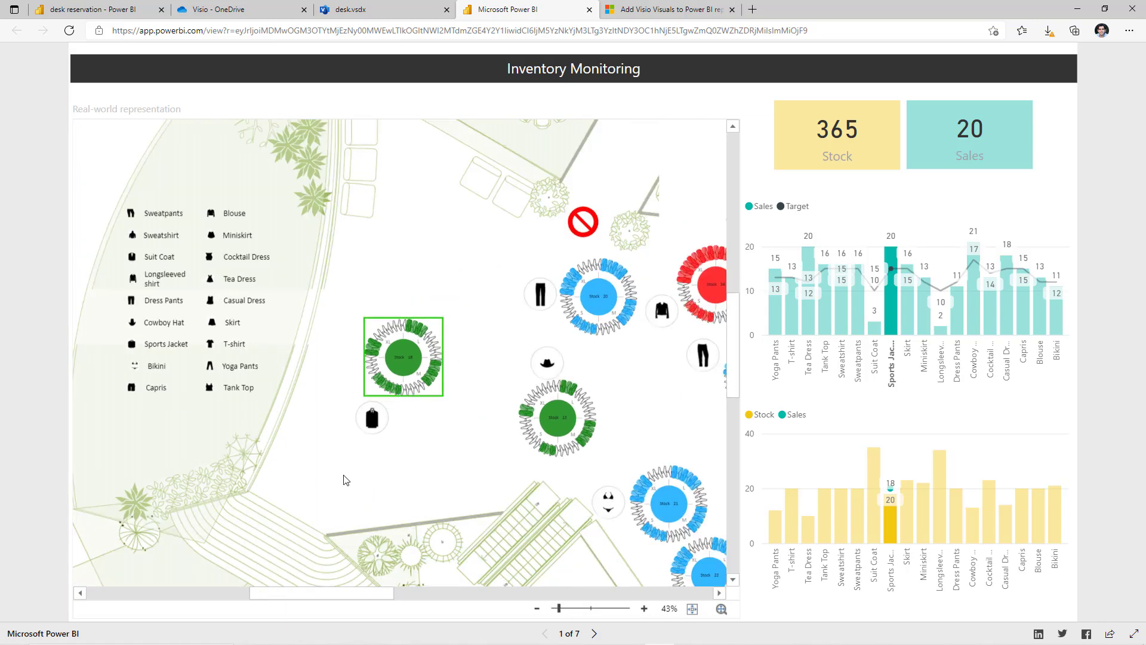
left_click(537, 608)
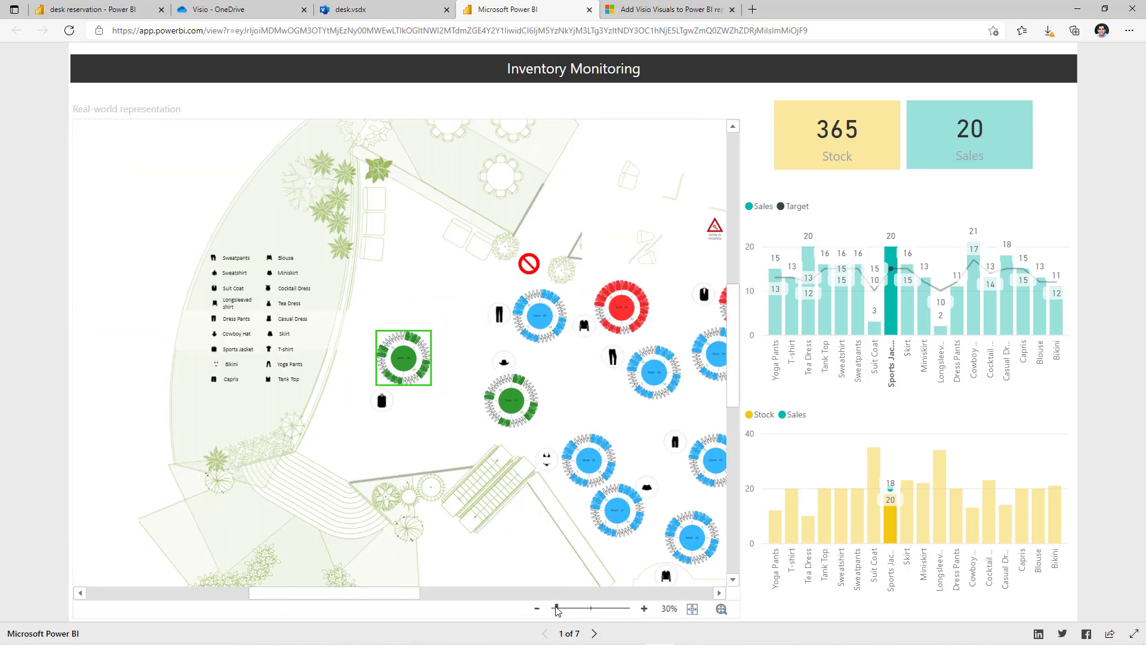
left_click(666, 9)
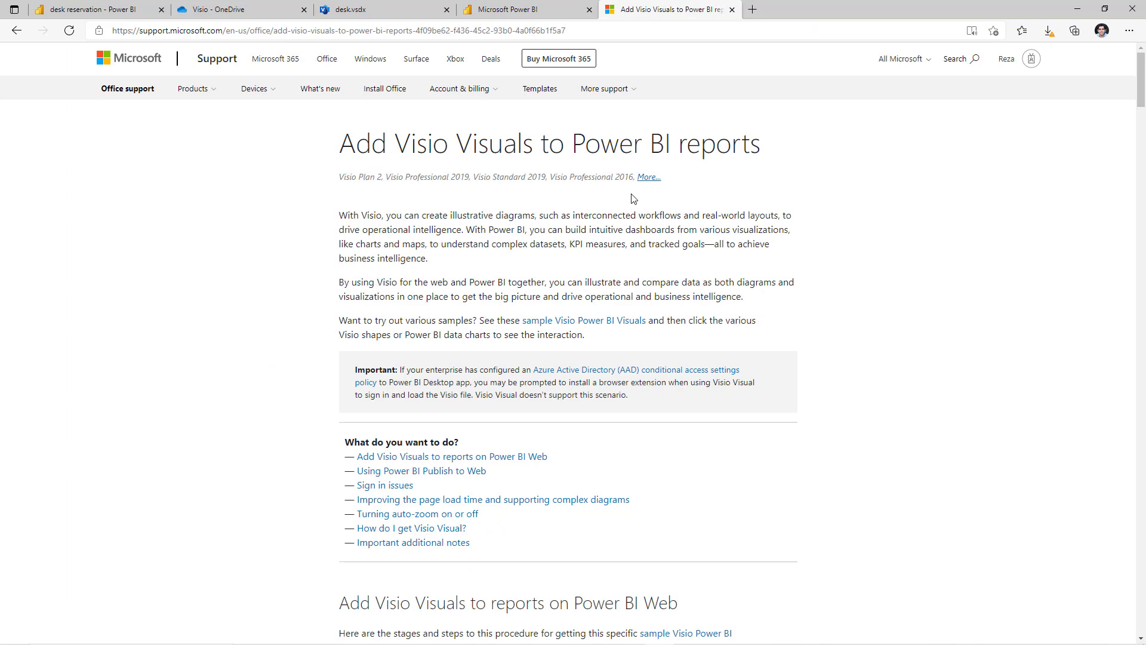
Skim the Add Visio Visuals article's opening stages and glance at the sample Visio report
scroll("down", 3)
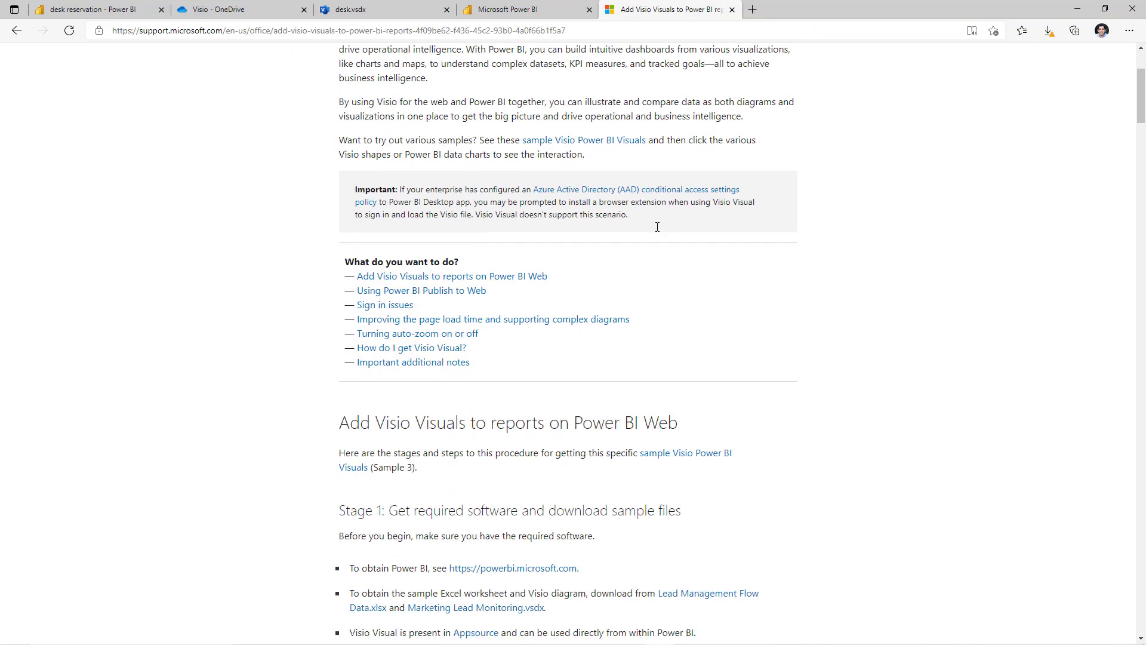
scroll("down", 3)
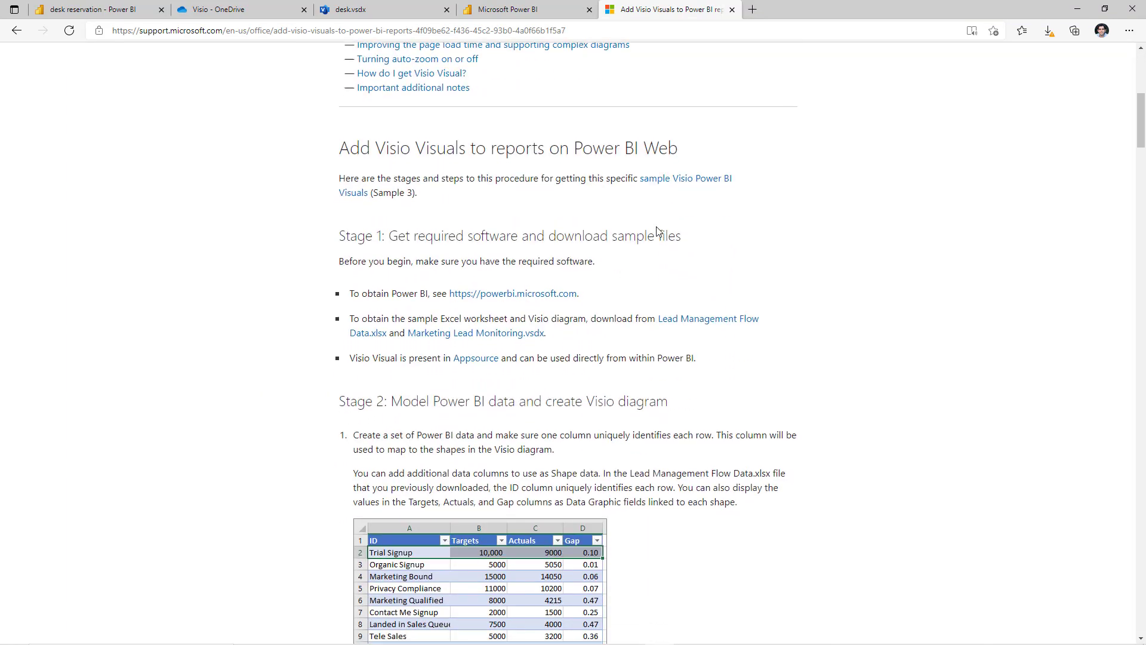
left_click(504, 8)
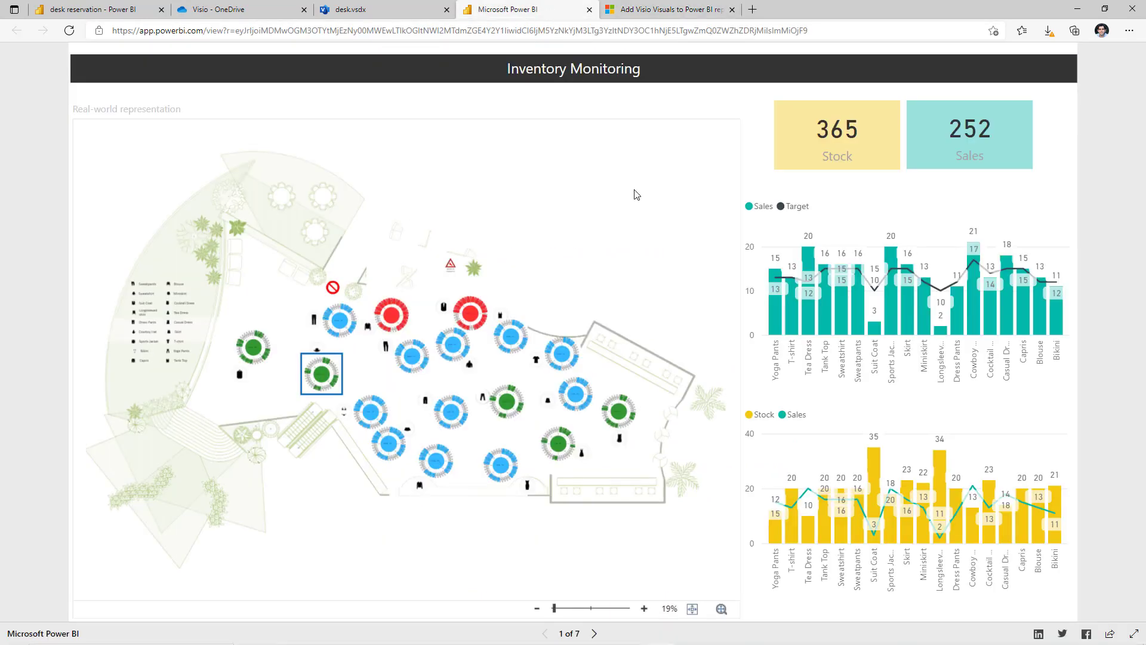
left_click(665, 8)
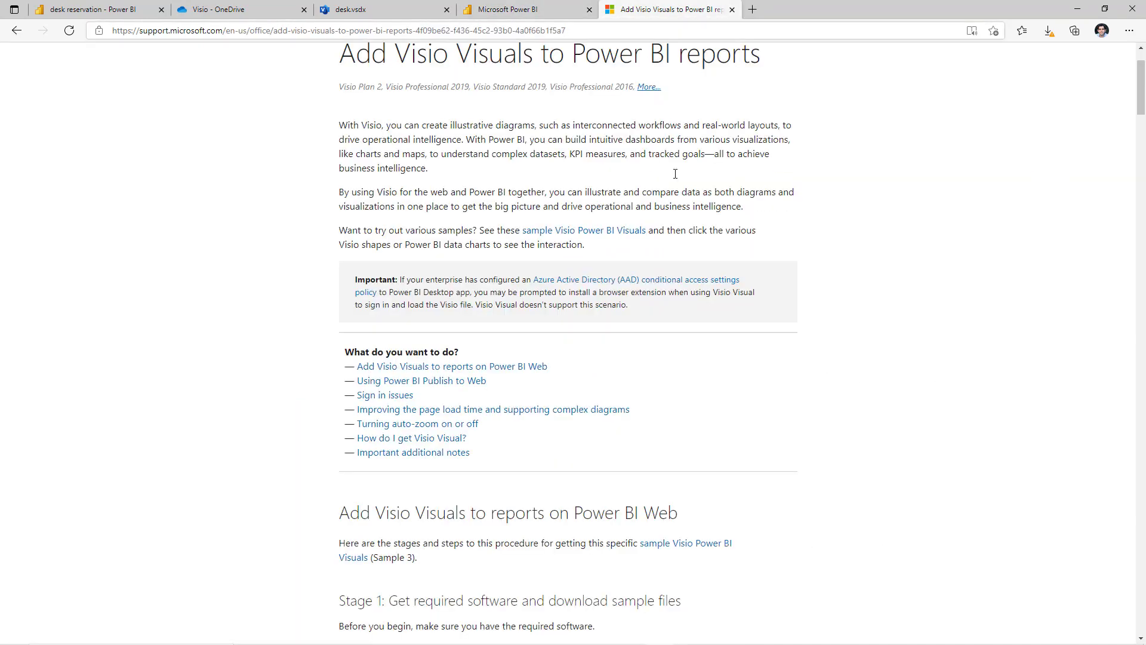
Scroll down to Stage 6 on linking data as shape colours, then return to the desk reservation report
scroll("down", 3)
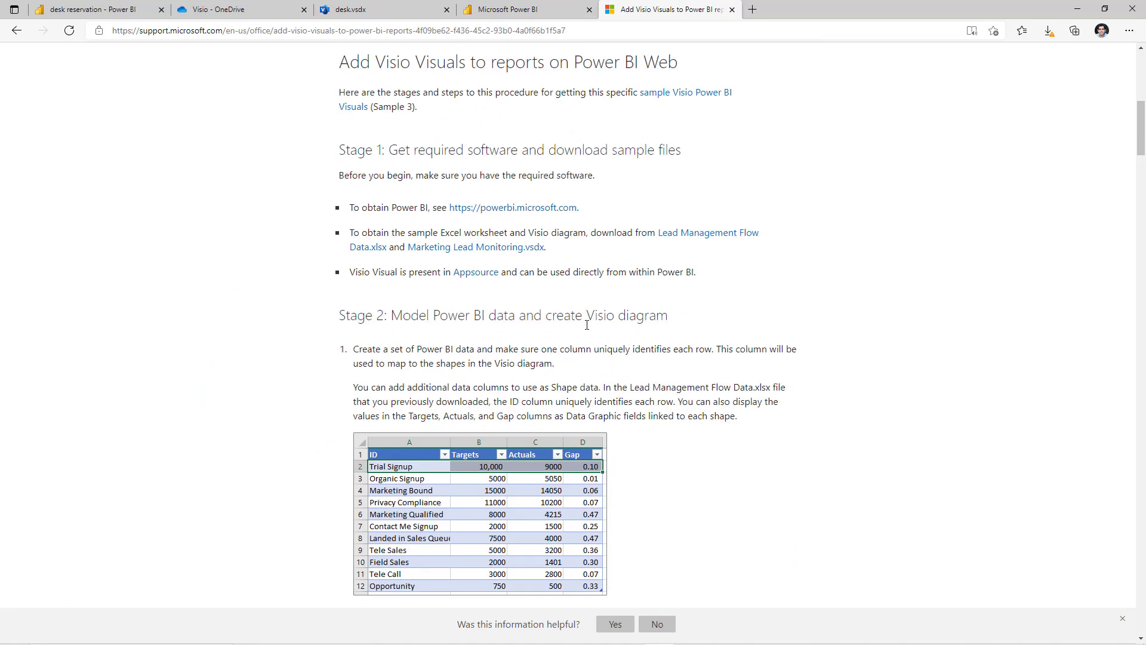
scroll("down", 3)
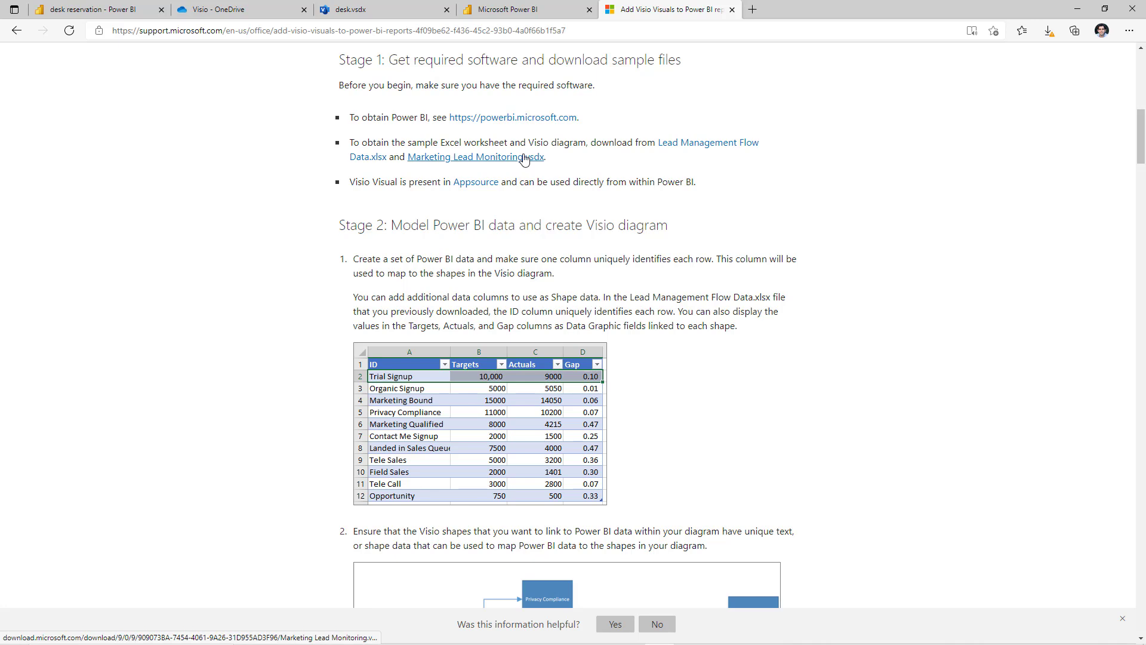
mouse_move(576, 373)
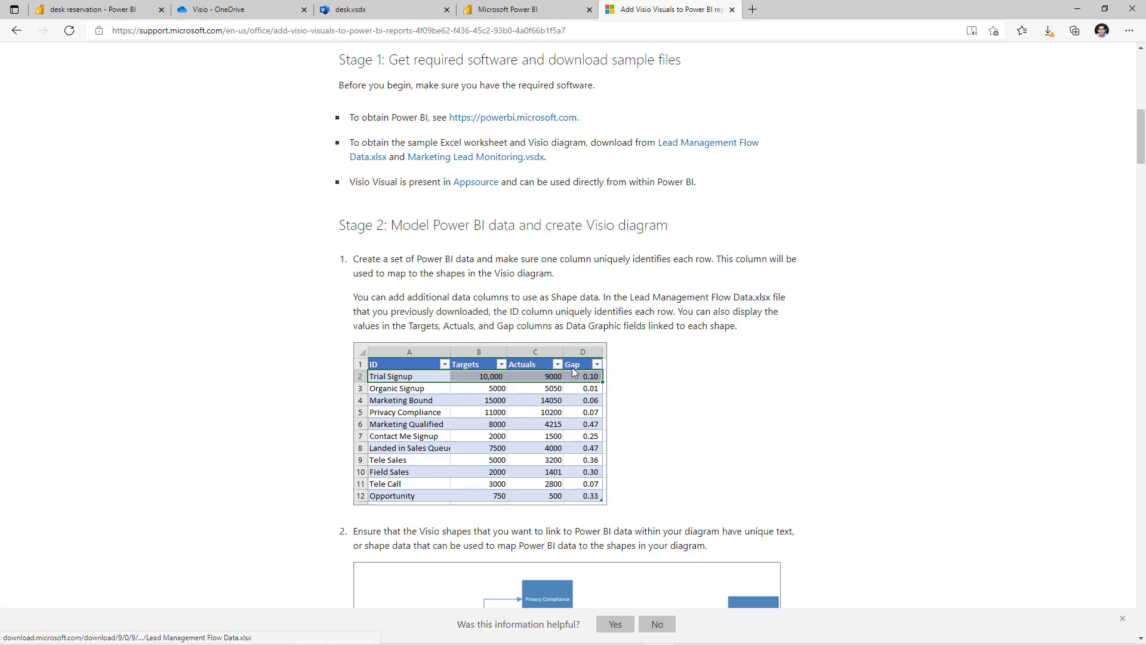
scroll("down", 3)
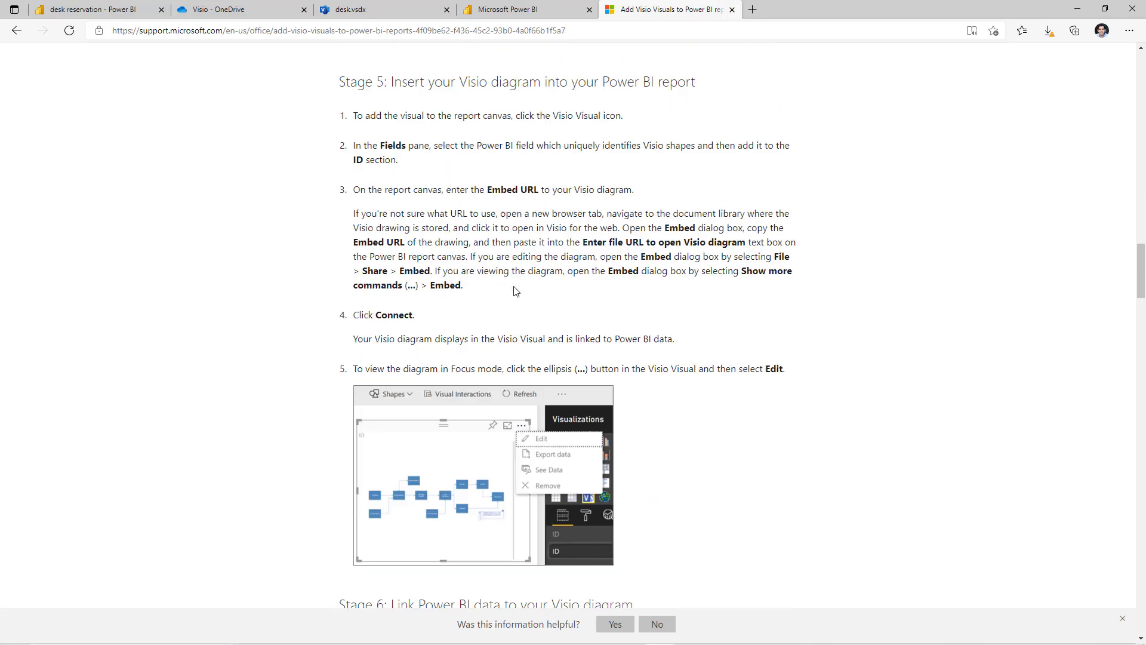
scroll("down", 3)
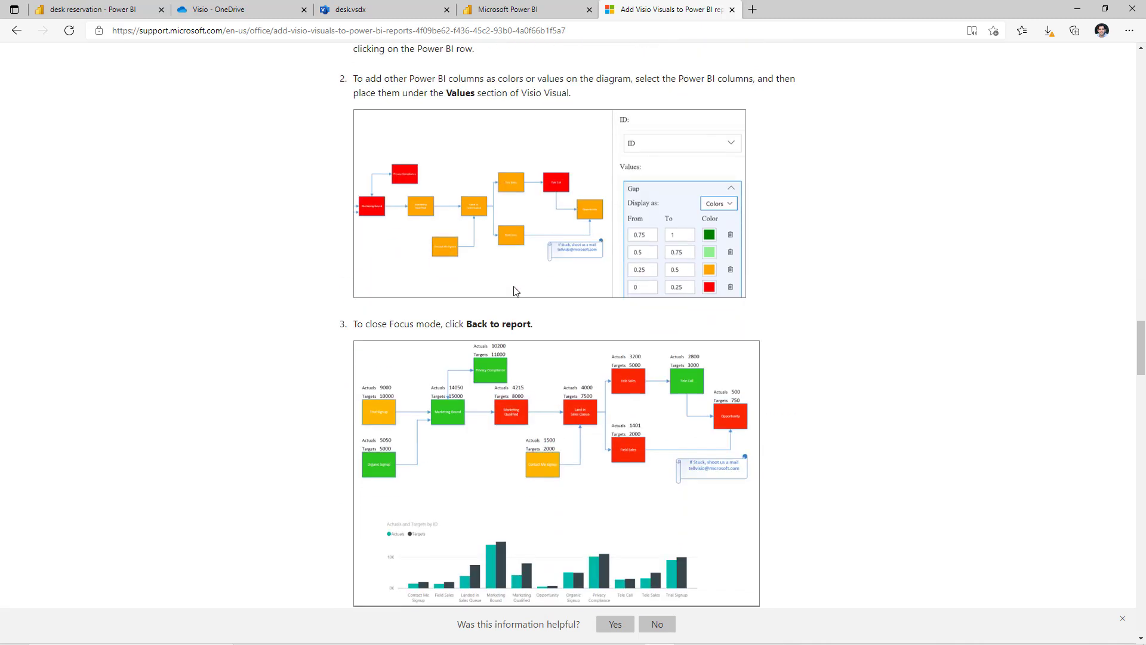
left_click(95, 10)
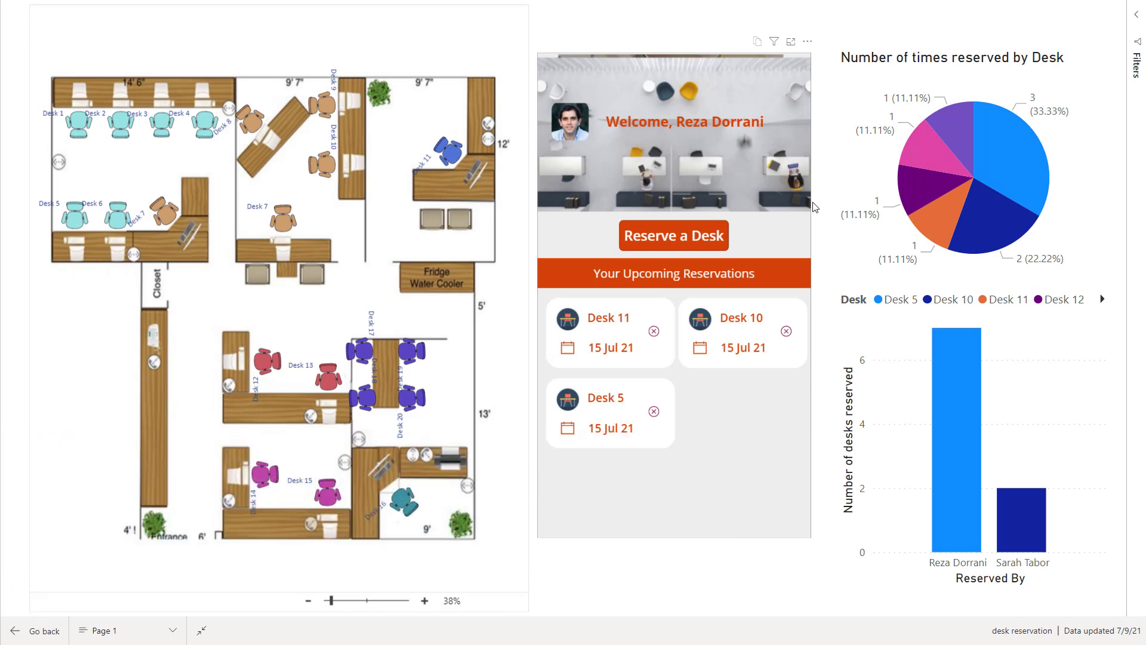
mouse_move(498, 93)
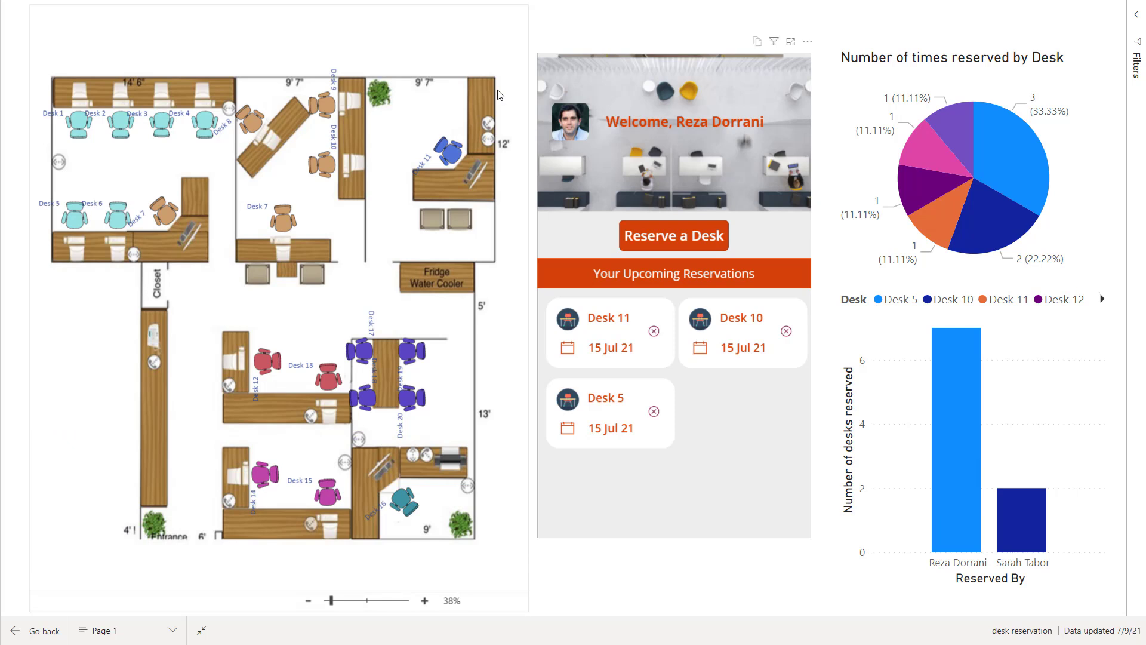
mouse_move(359, 462)
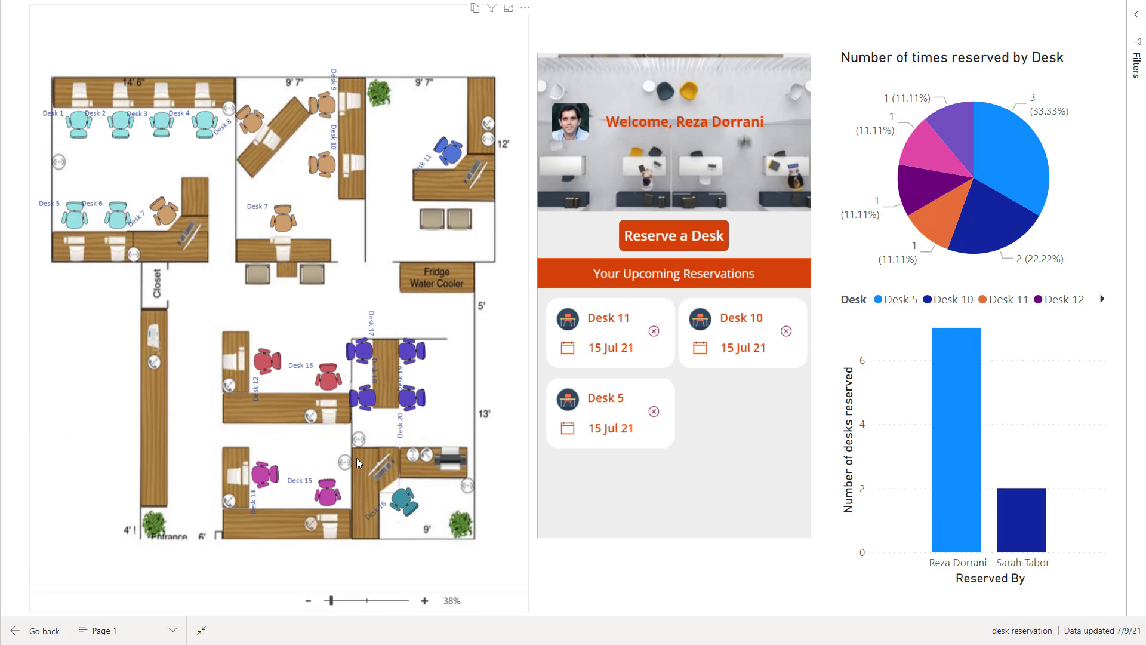
mouse_move(298, 513)
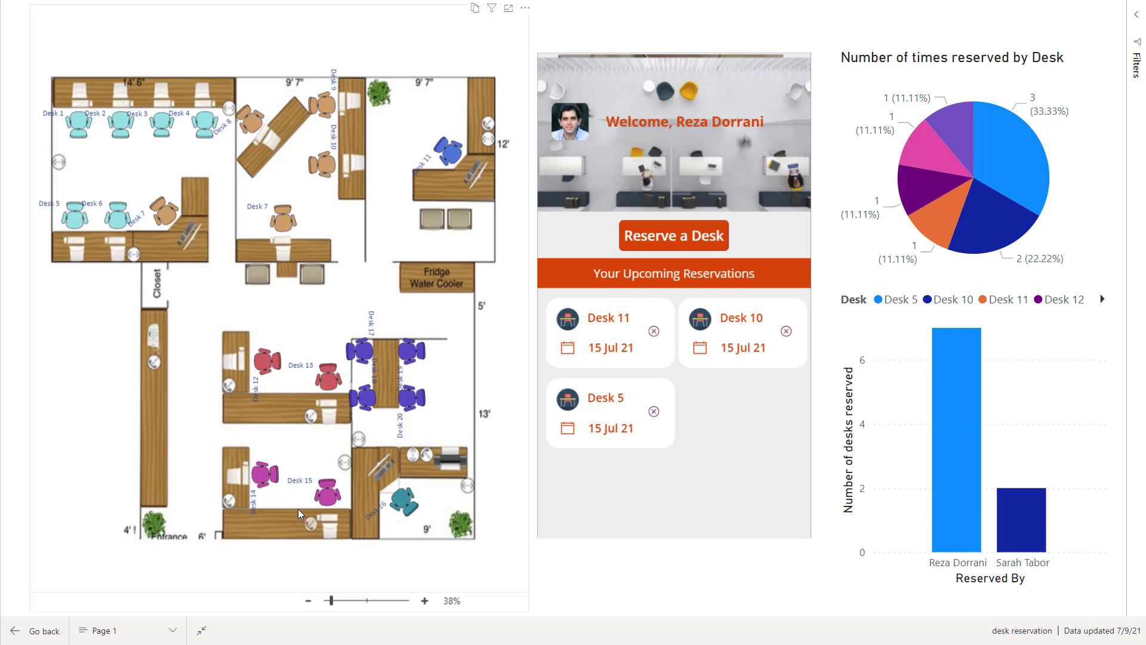
mouse_move(131, 172)
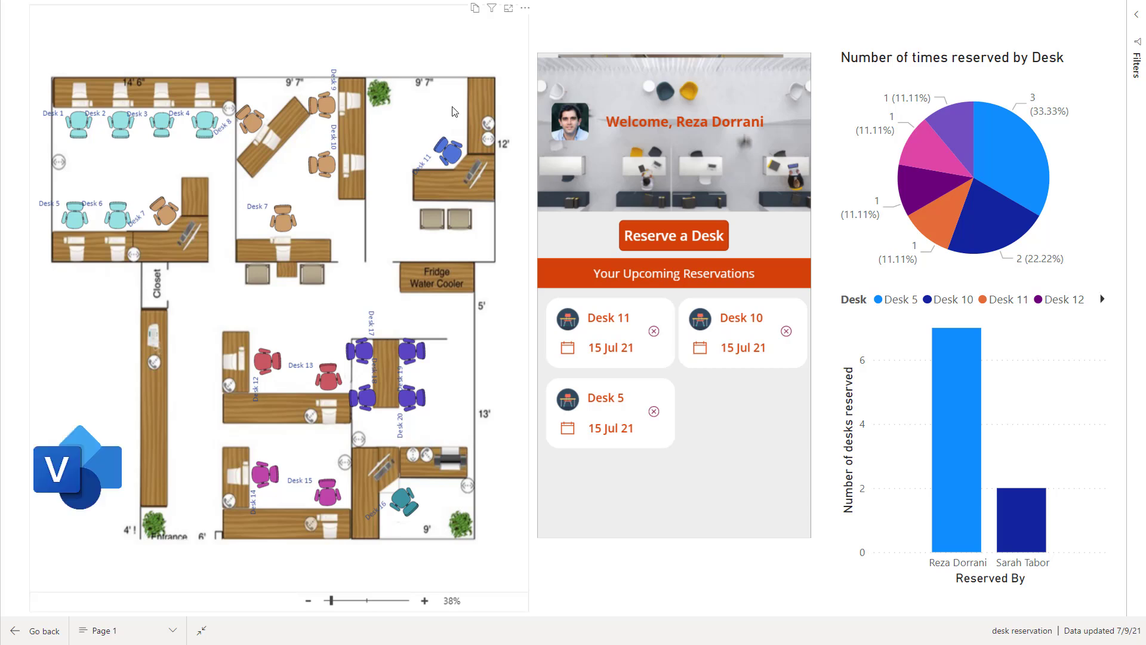
mouse_move(365, 579)
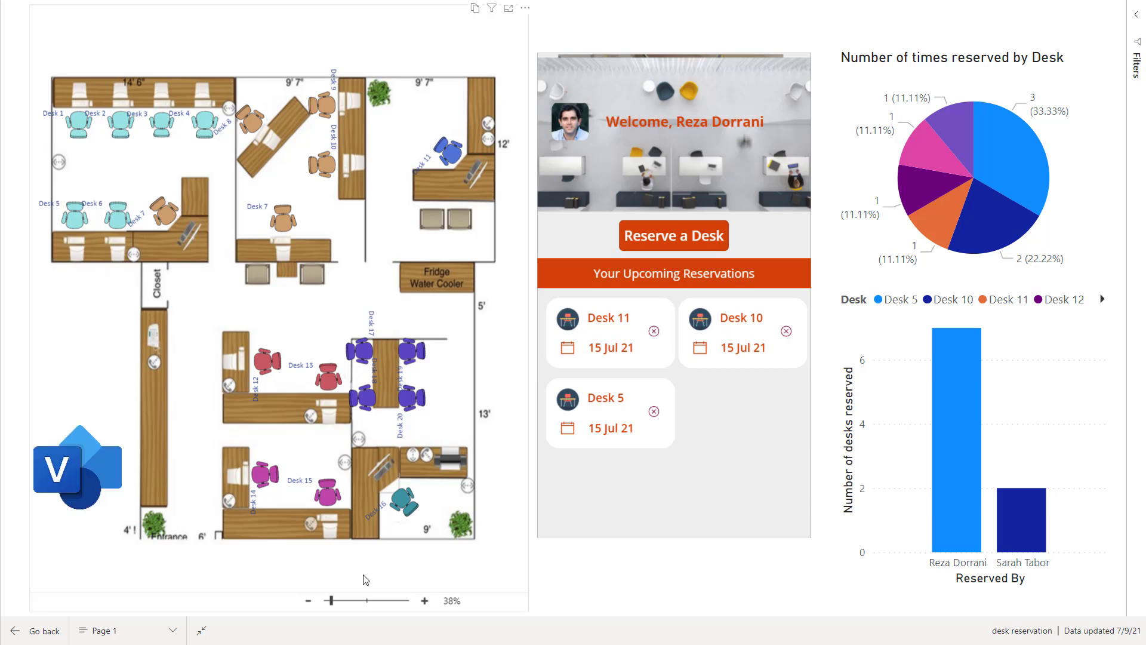
mouse_move(371, 588)
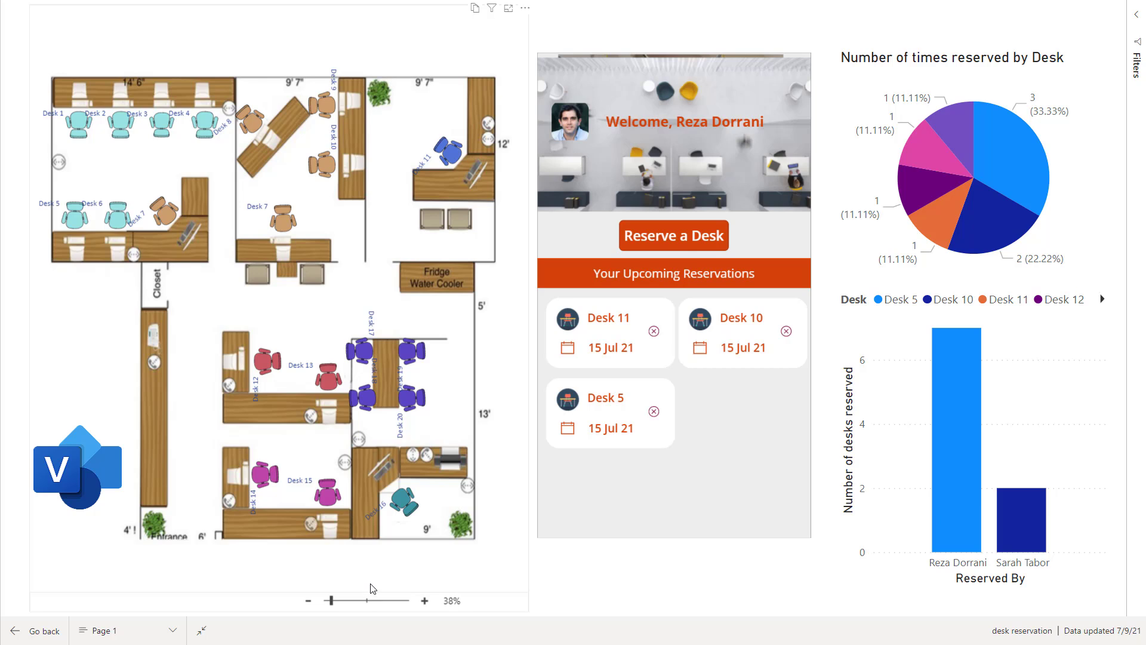
mouse_move(1024, 206)
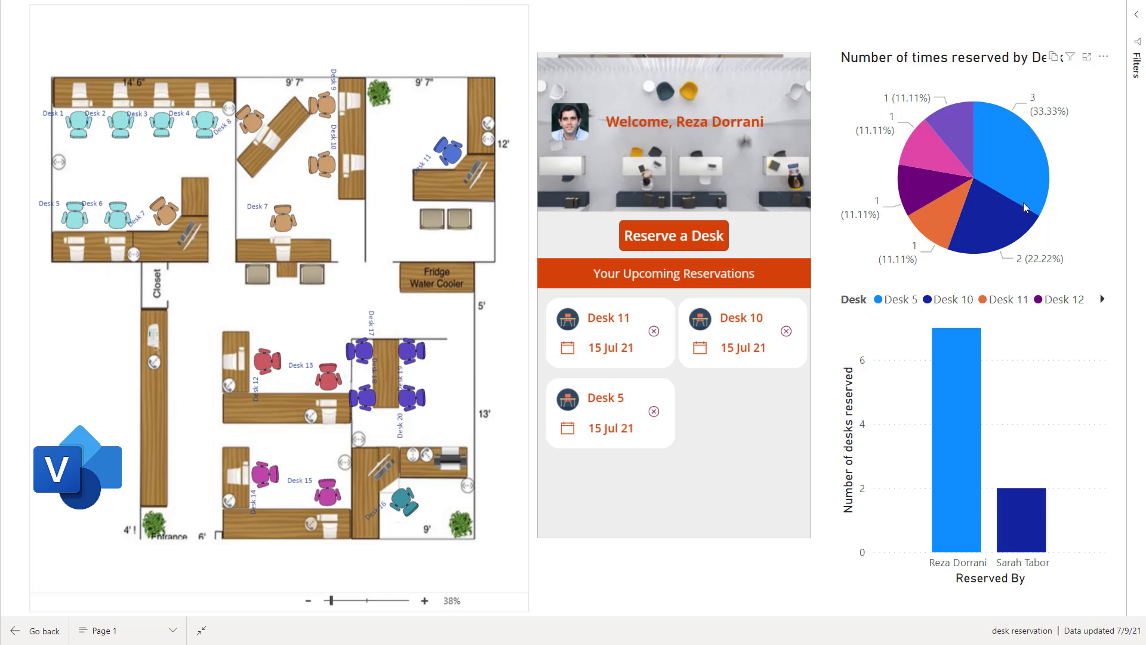
mouse_move(986, 343)
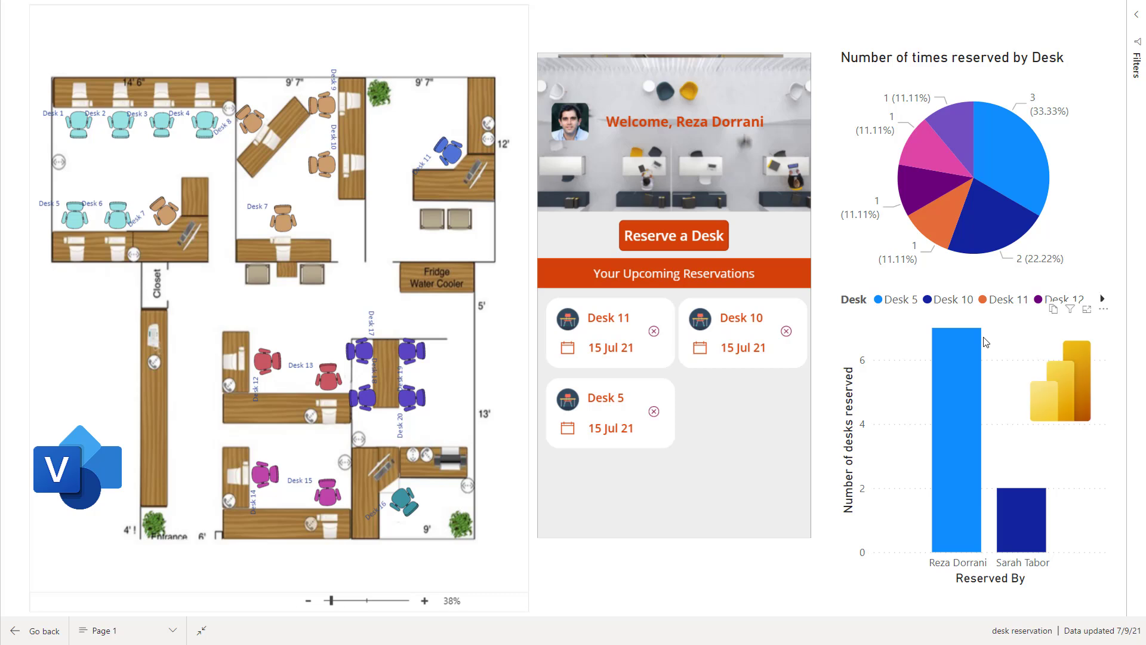
mouse_move(982, 223)
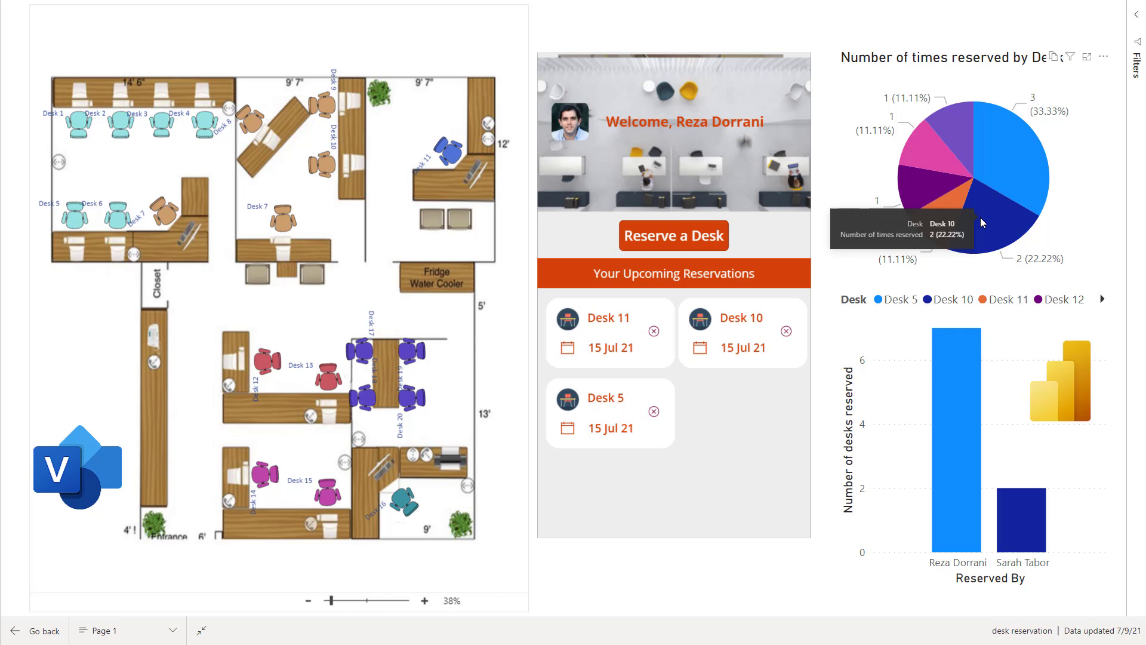
mouse_move(967, 283)
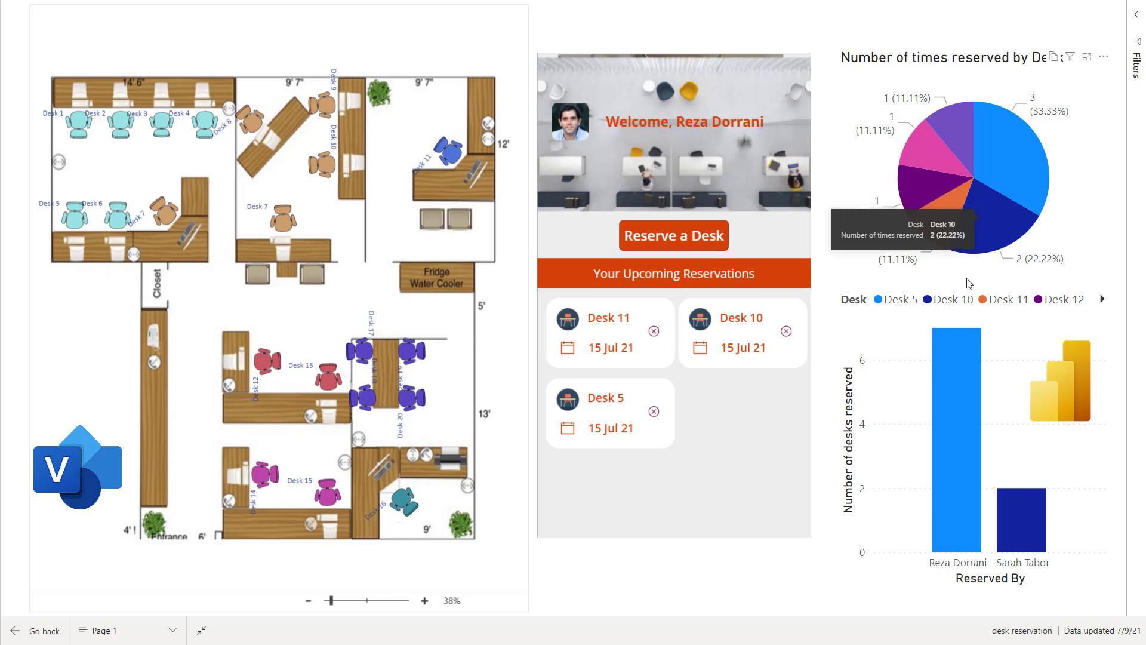
mouse_move(1029, 538)
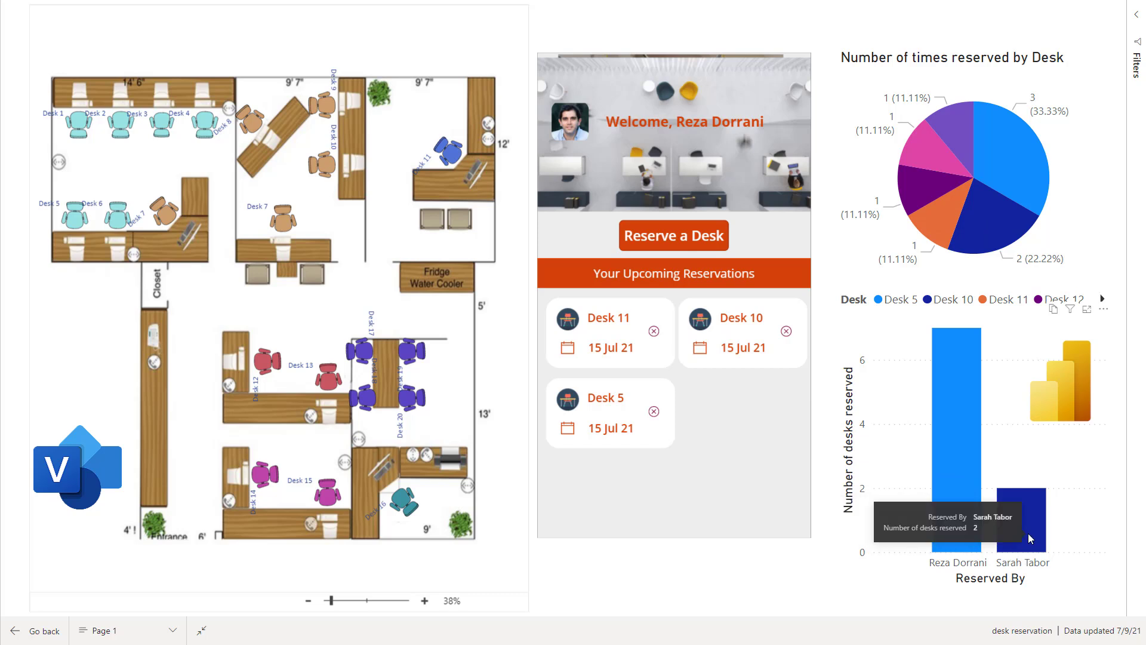
mouse_move(972, 449)
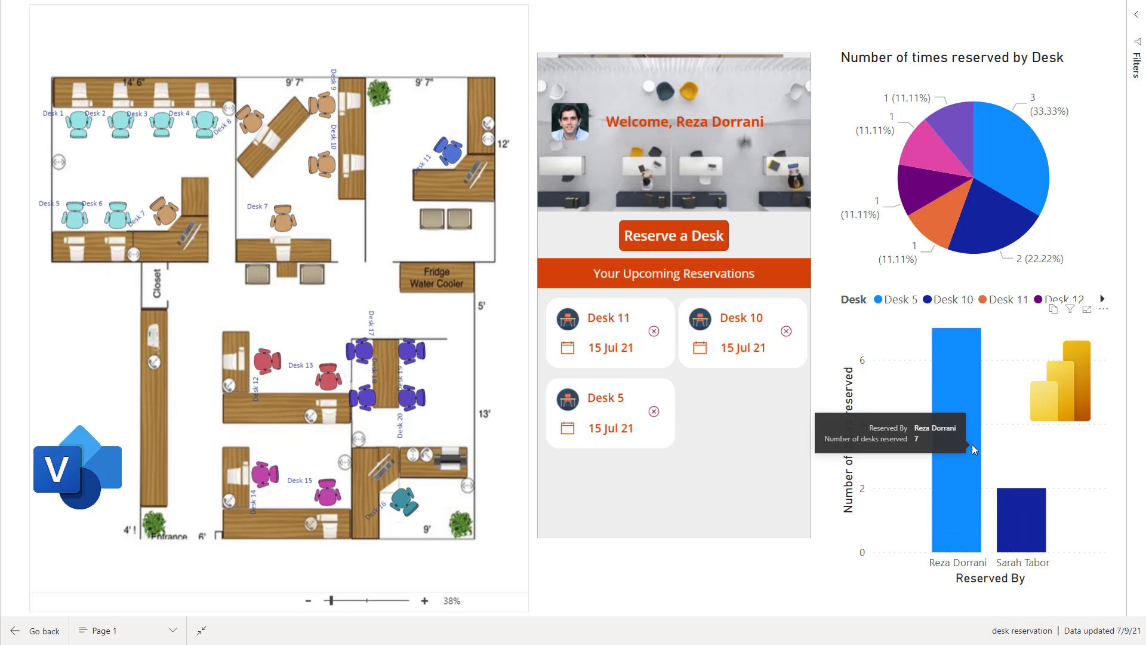
mouse_move(858, 390)
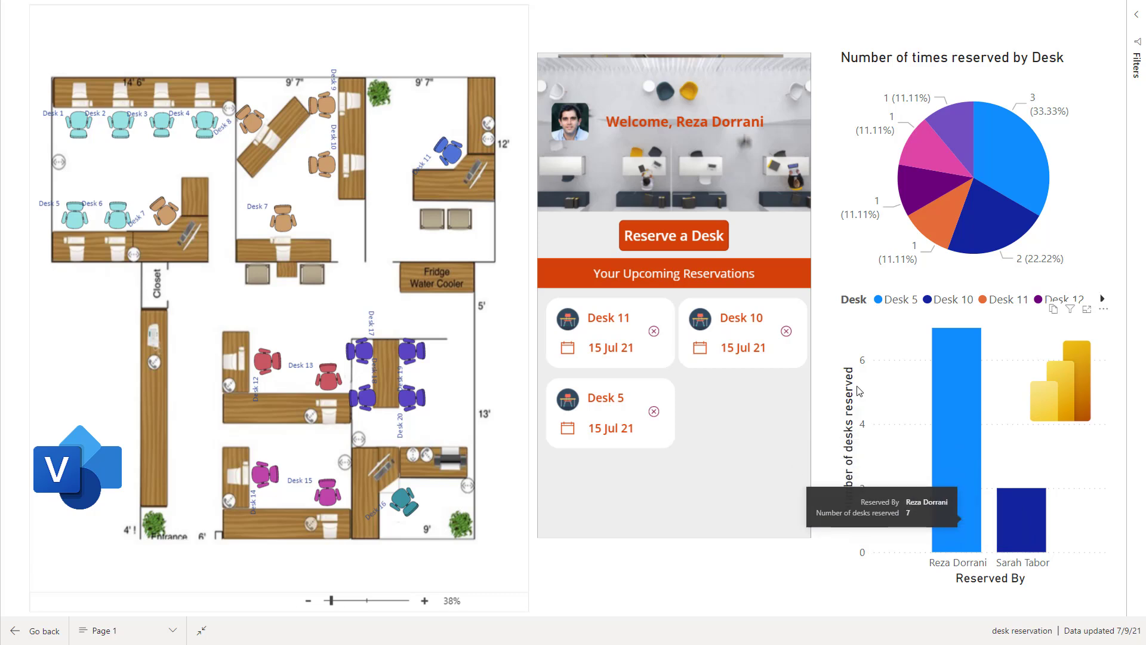
mouse_move(715, 297)
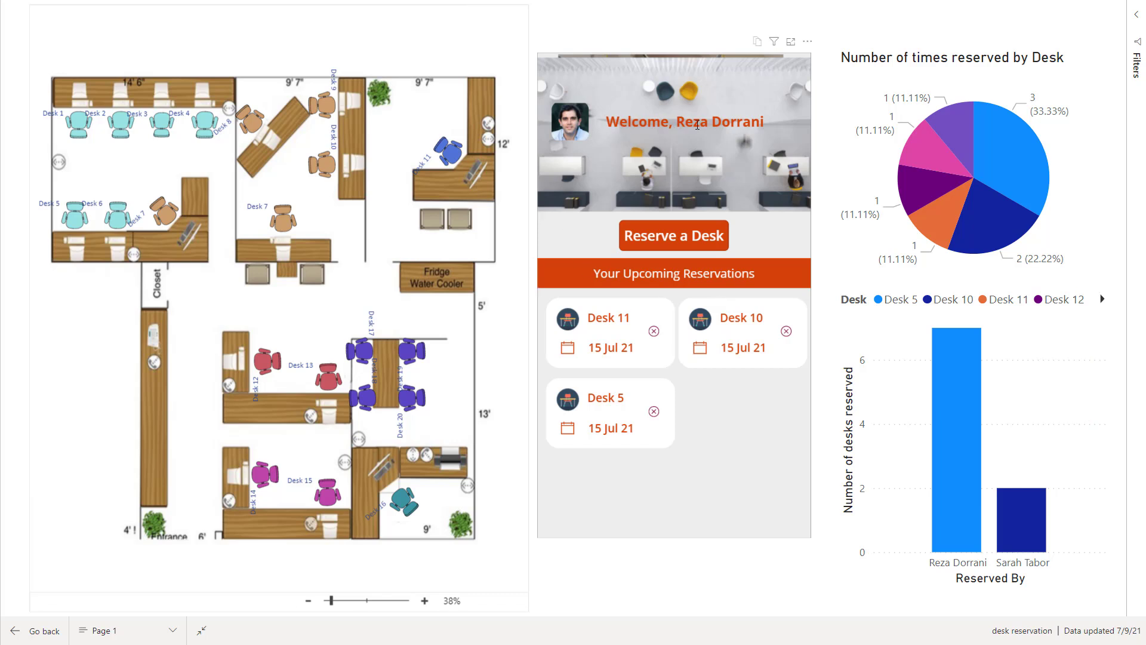
mouse_move(663, 155)
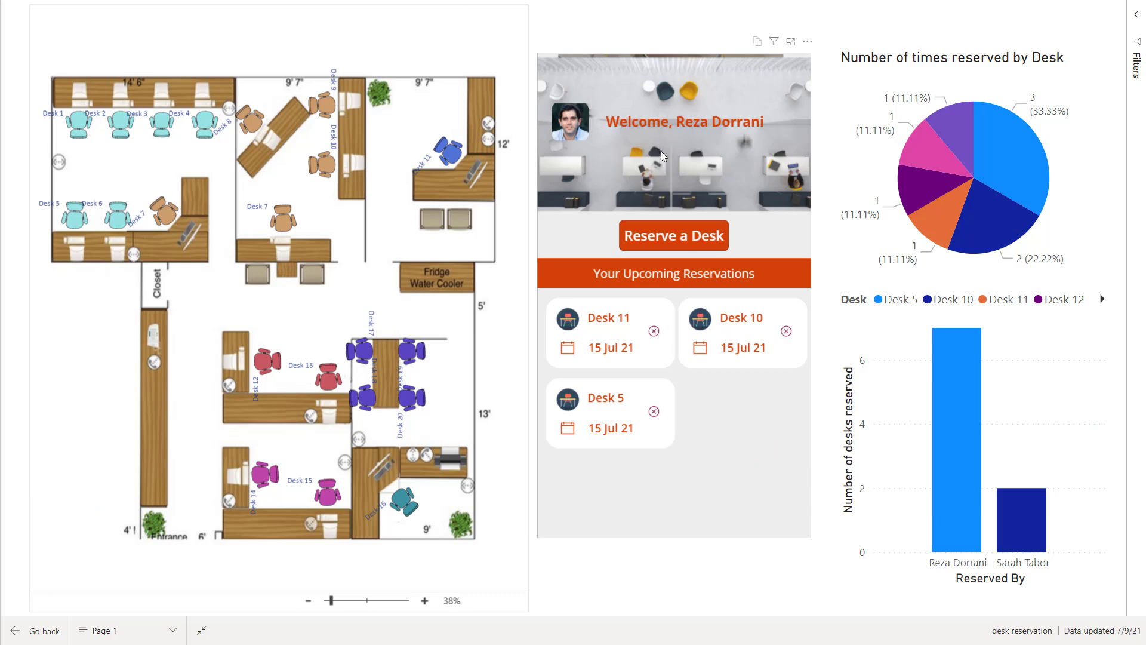
mouse_move(673, 235)
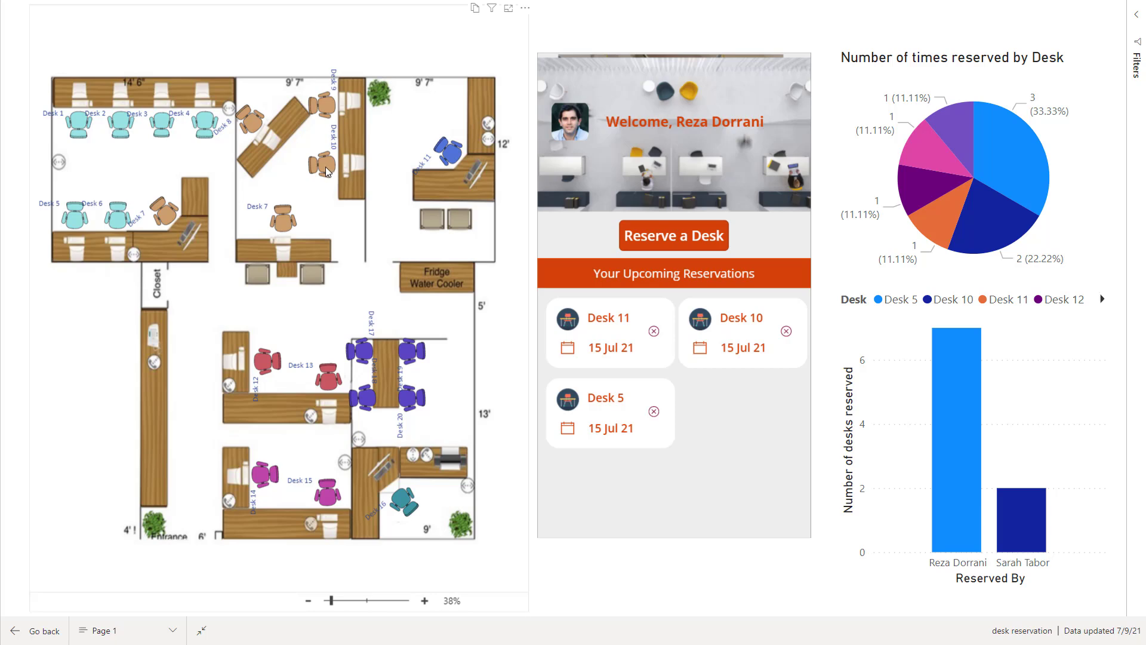
mouse_move(353, 608)
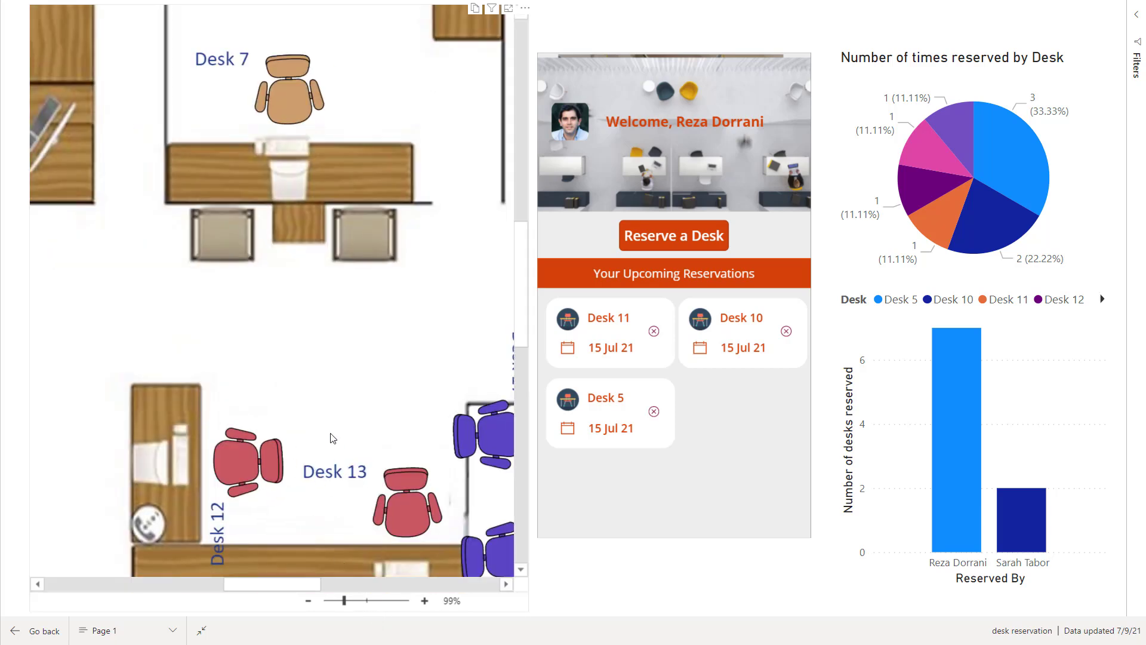
Zoom to 100% around Desk 7, select its chair and start a Reserve a Desk request
scroll("up", 3)
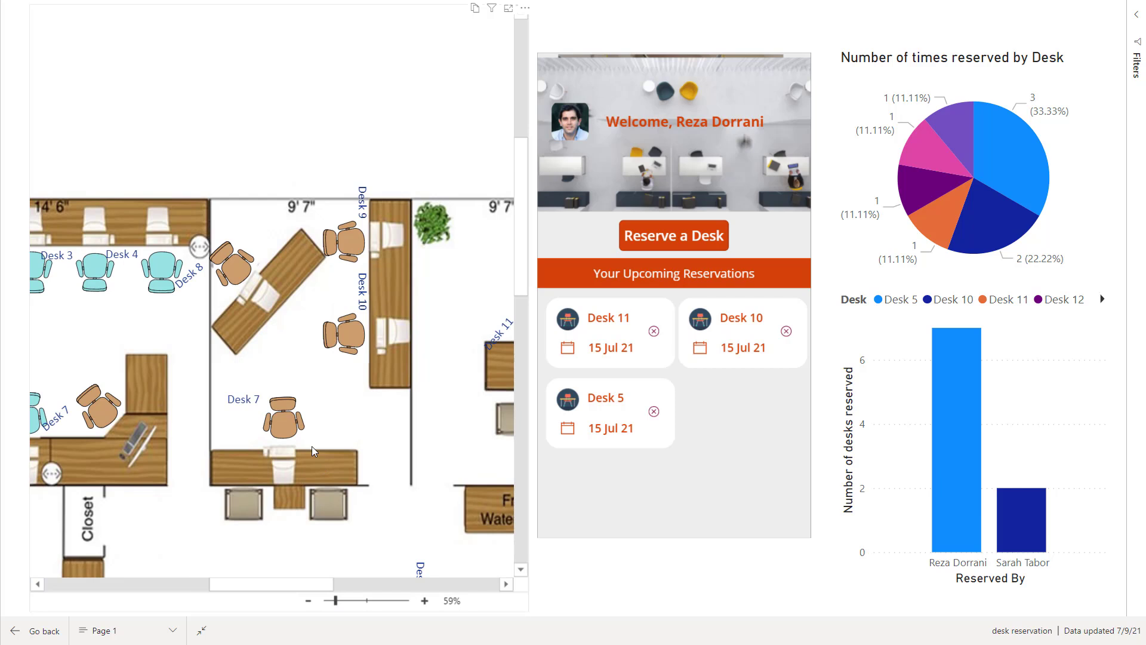
left_click(424, 601)
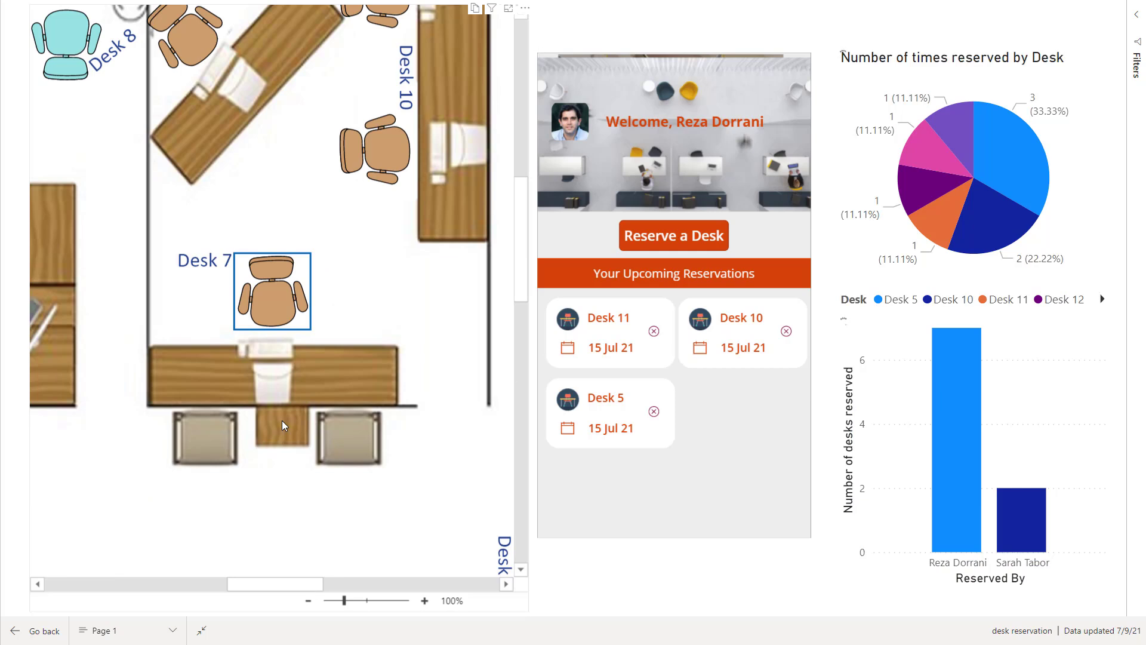
left_click(672, 235)
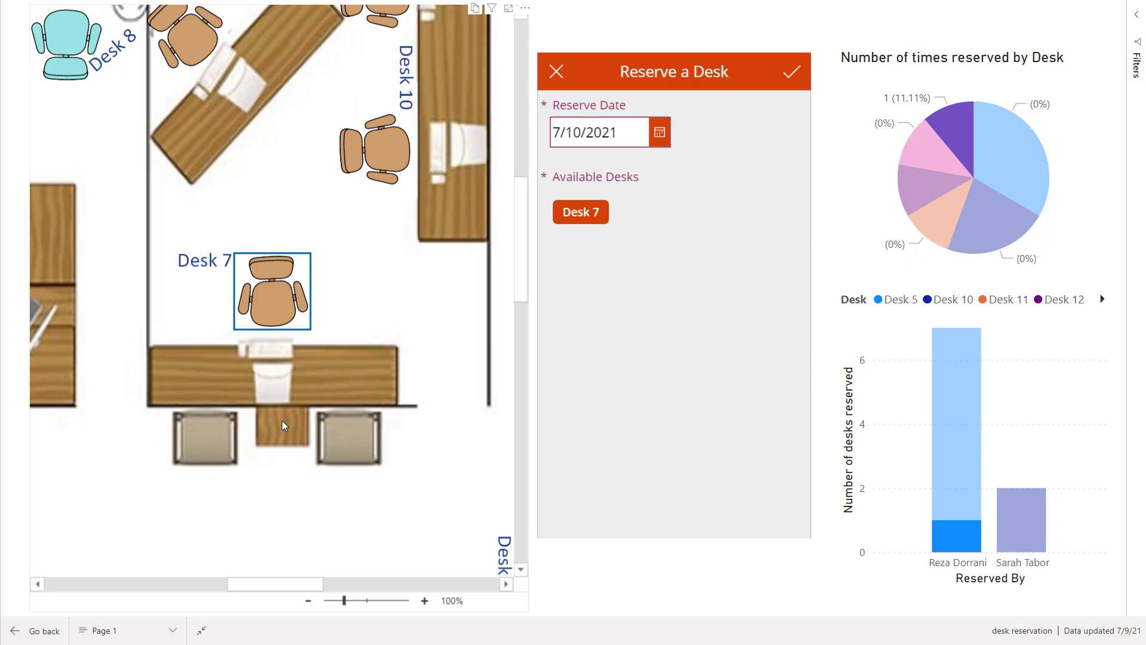
mouse_move(631, 158)
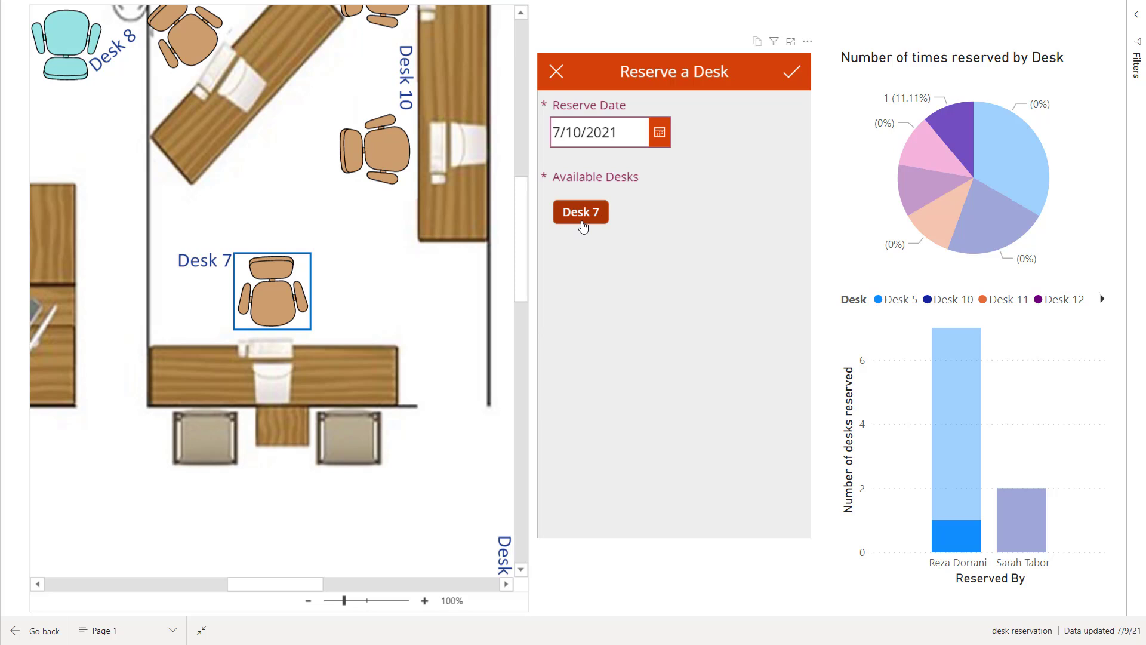
mouse_move(671, 141)
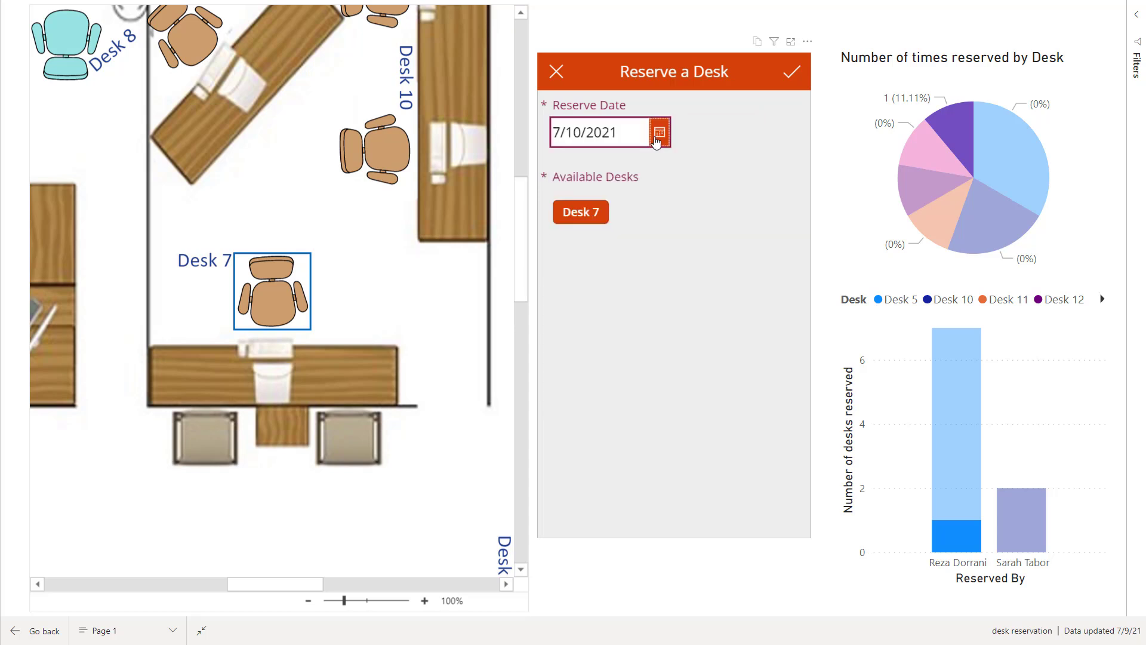
Pick 14 July 2021 in the Reserve Date calendar for the Desk 7 booking
left_click(659, 133)
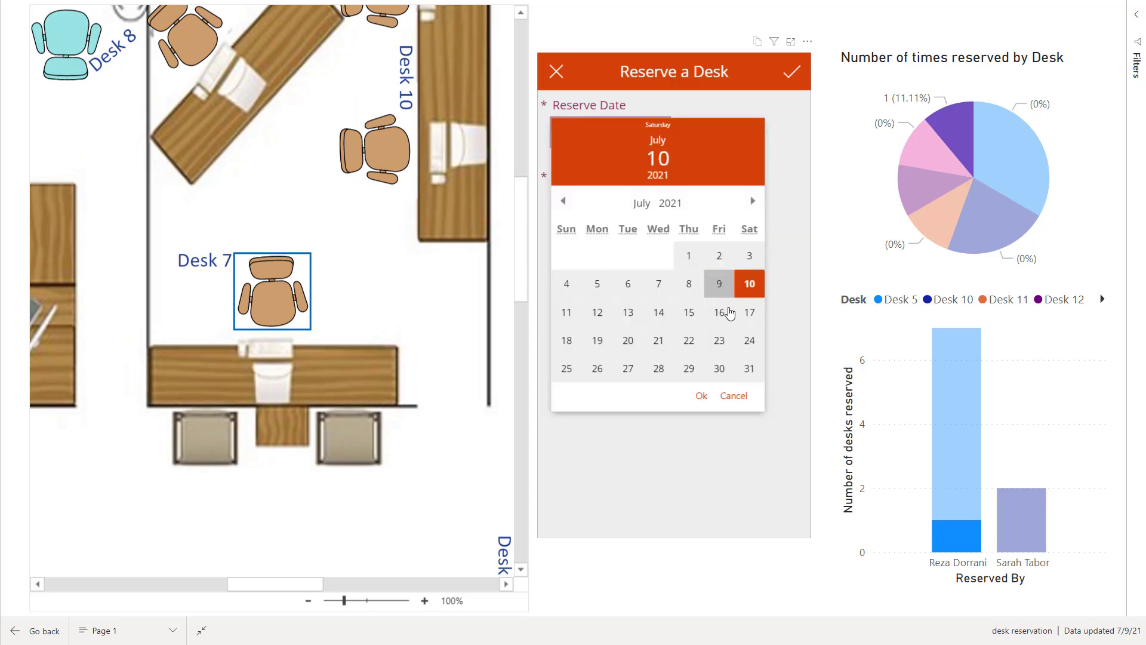
mouse_move(724, 325)
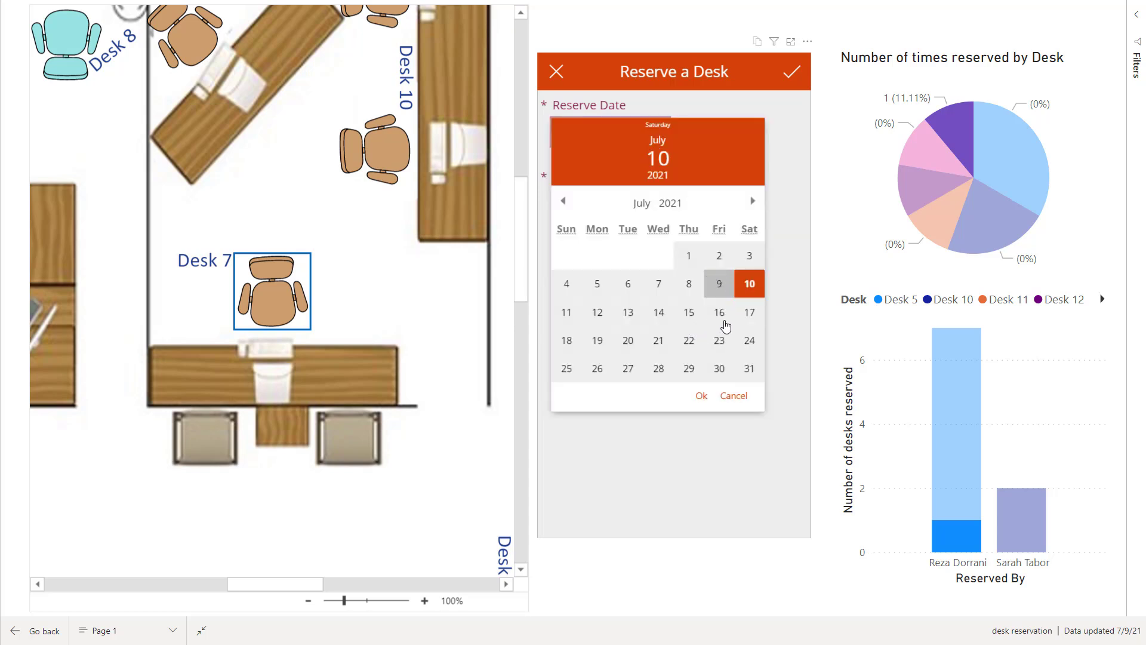
mouse_move(695, 321)
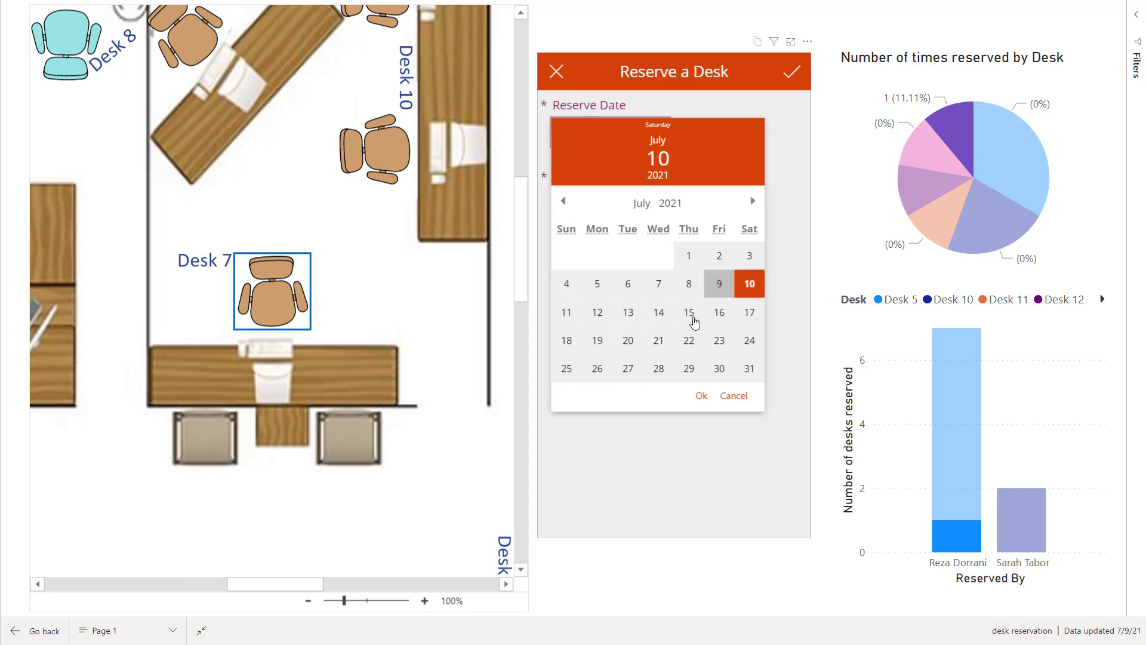
left_click(658, 312)
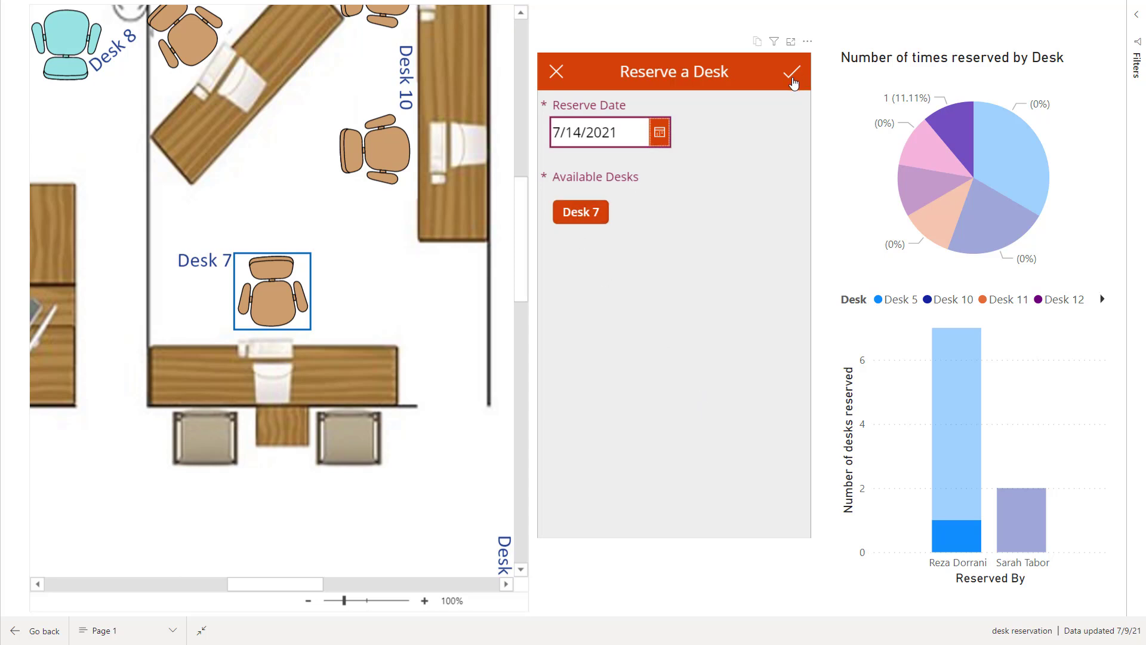
mouse_move(792, 71)
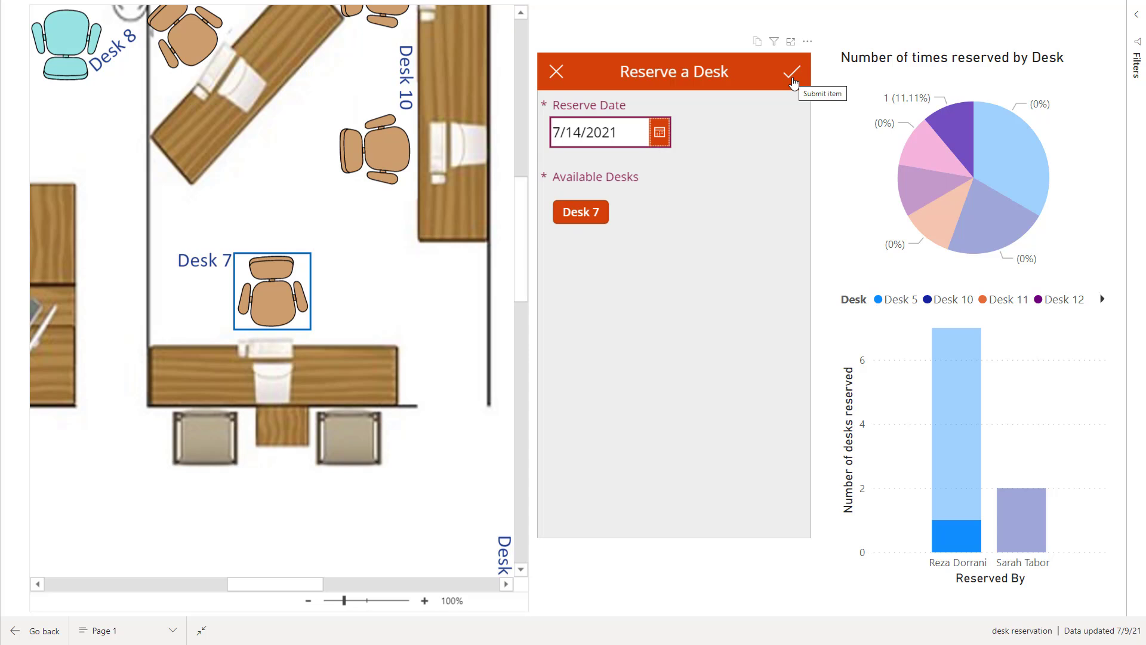
Submit the Desk 7 booking for 14 Jul 21, then cancel it from the upcoming reservations
left_click(792, 71)
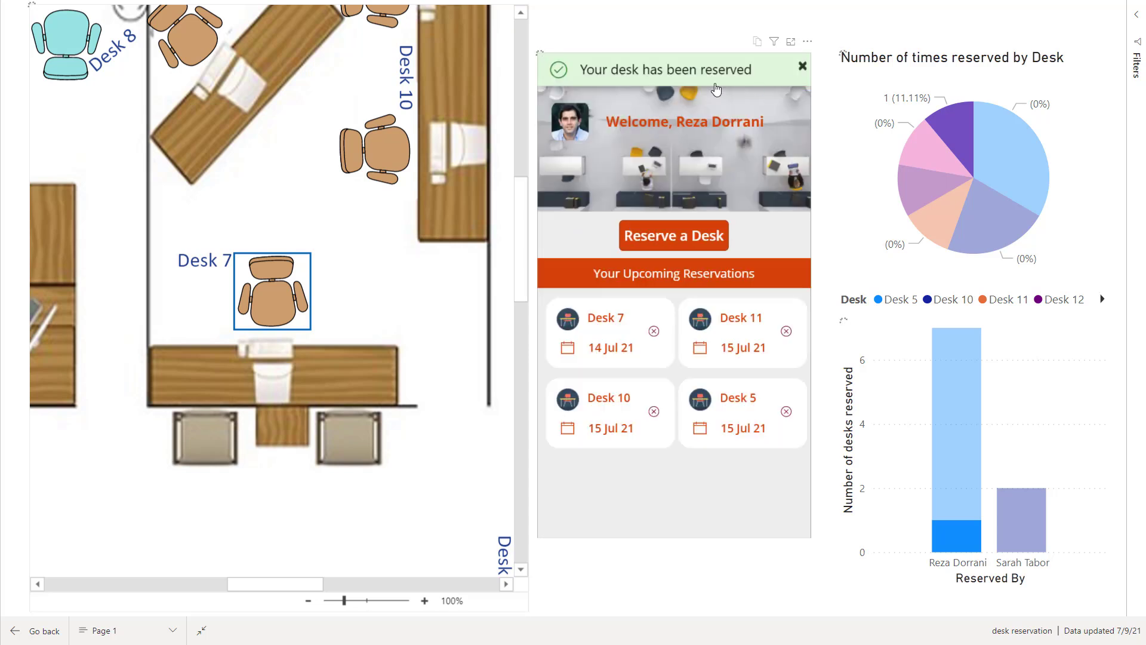
mouse_move(1043, 118)
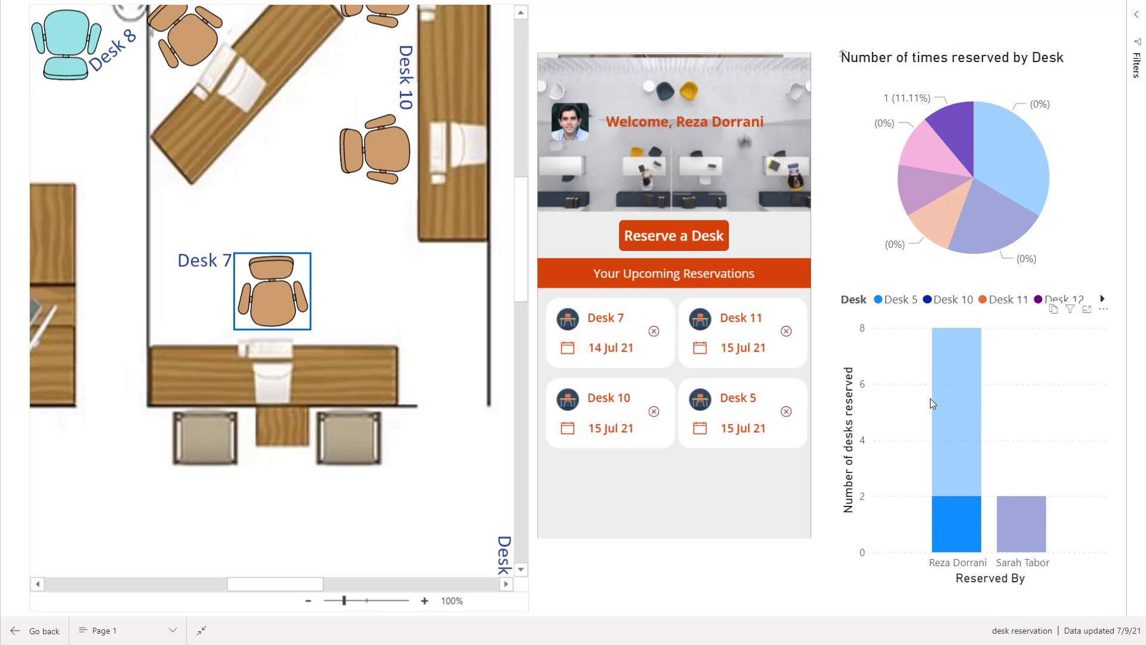
mouse_move(231, 265)
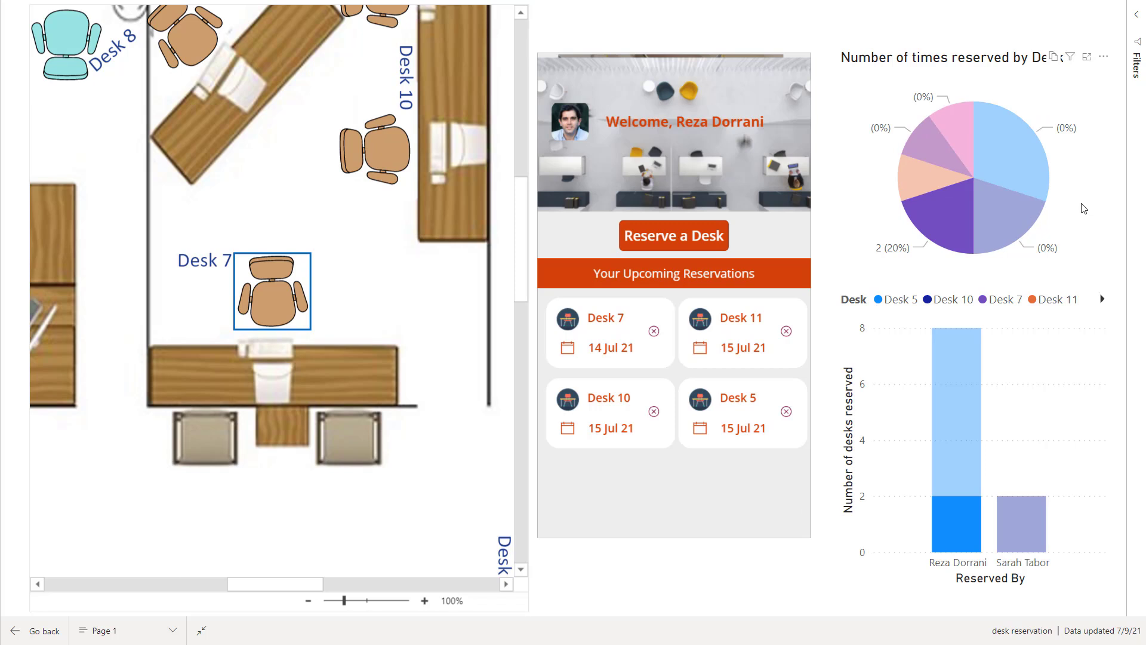
mouse_move(959, 381)
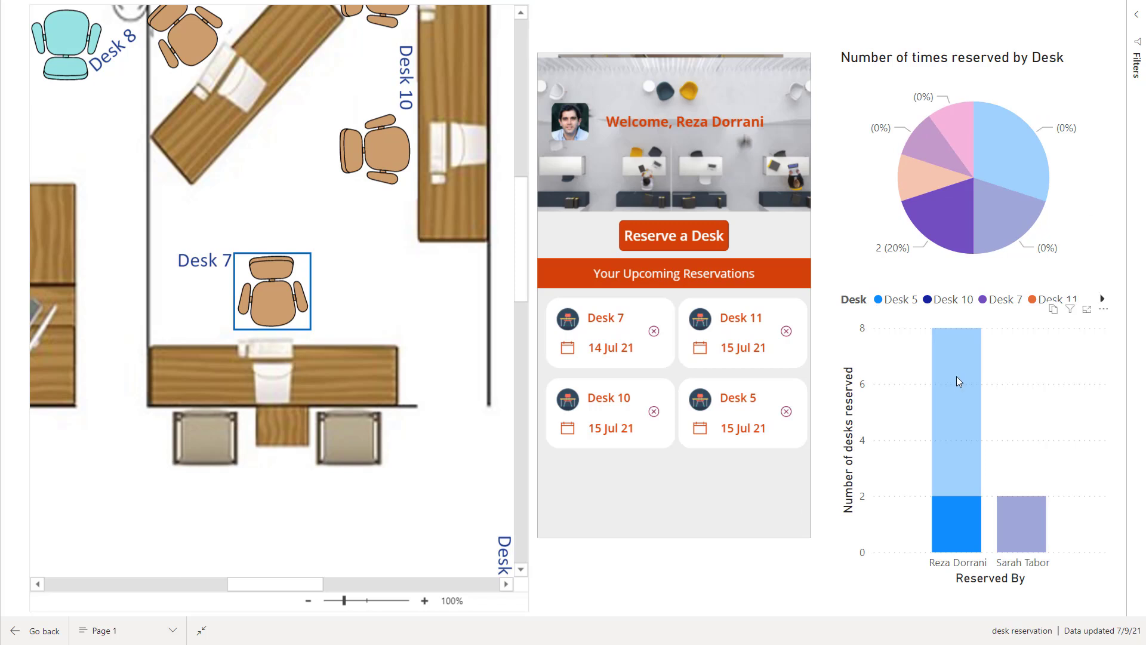
mouse_move(968, 525)
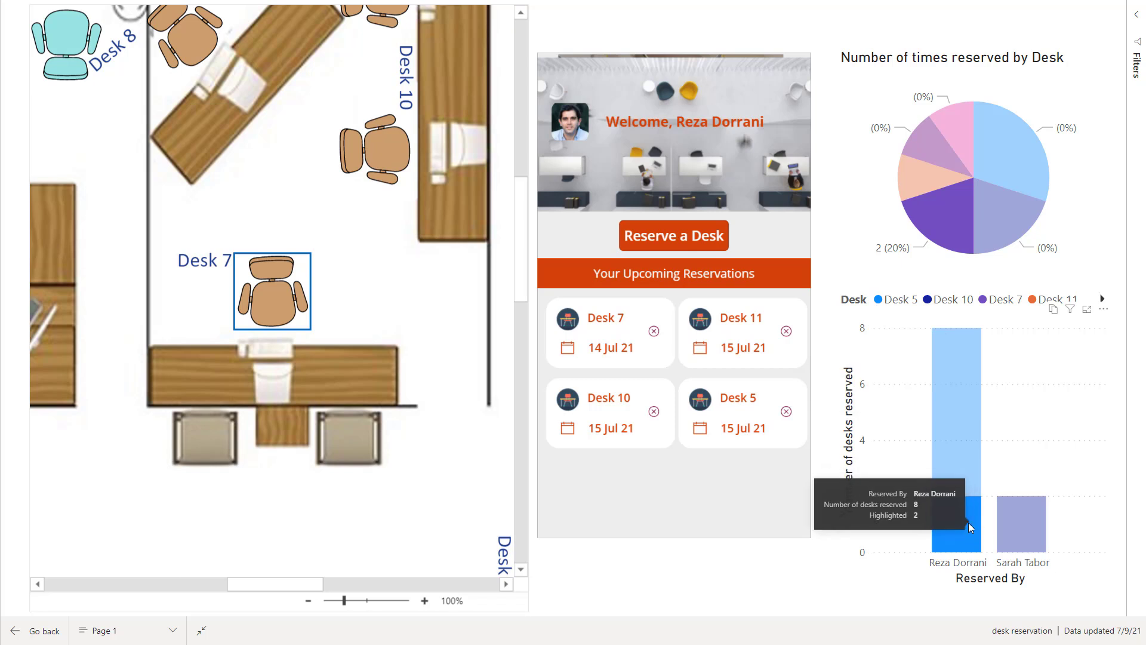
mouse_move(734, 287)
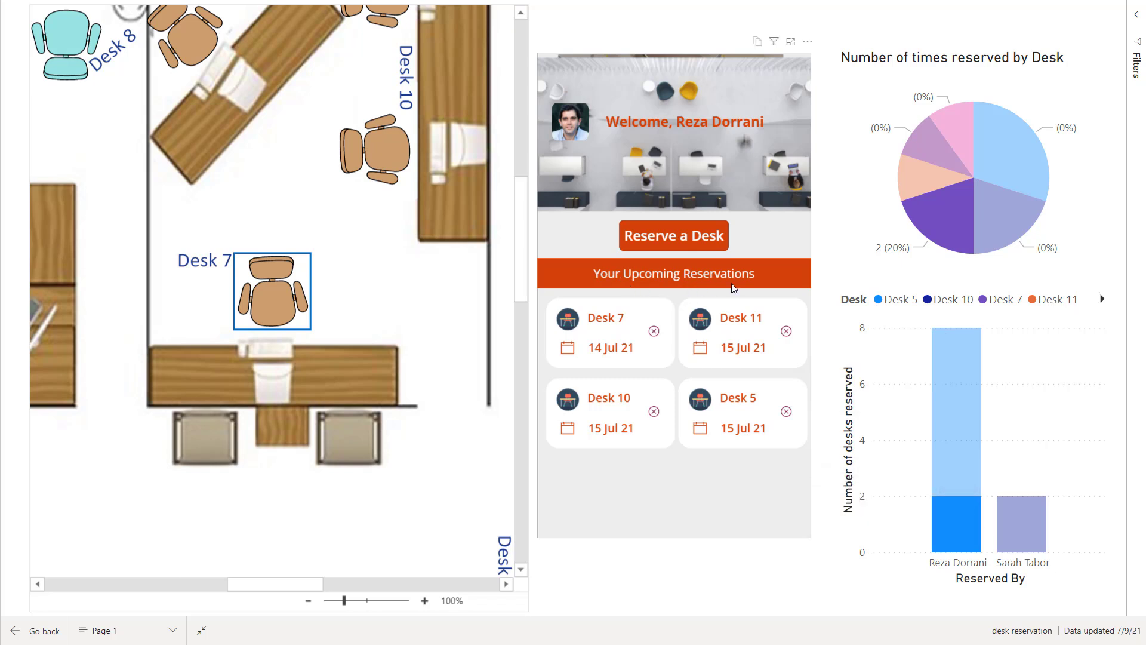
mouse_move(633, 322)
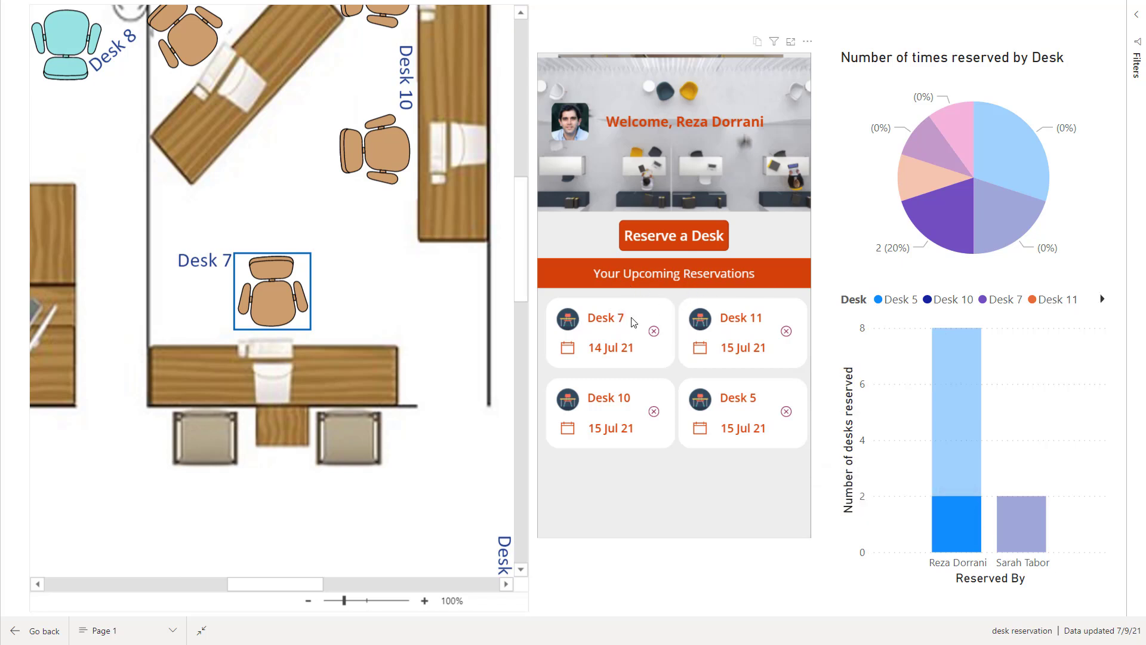
mouse_move(634, 356)
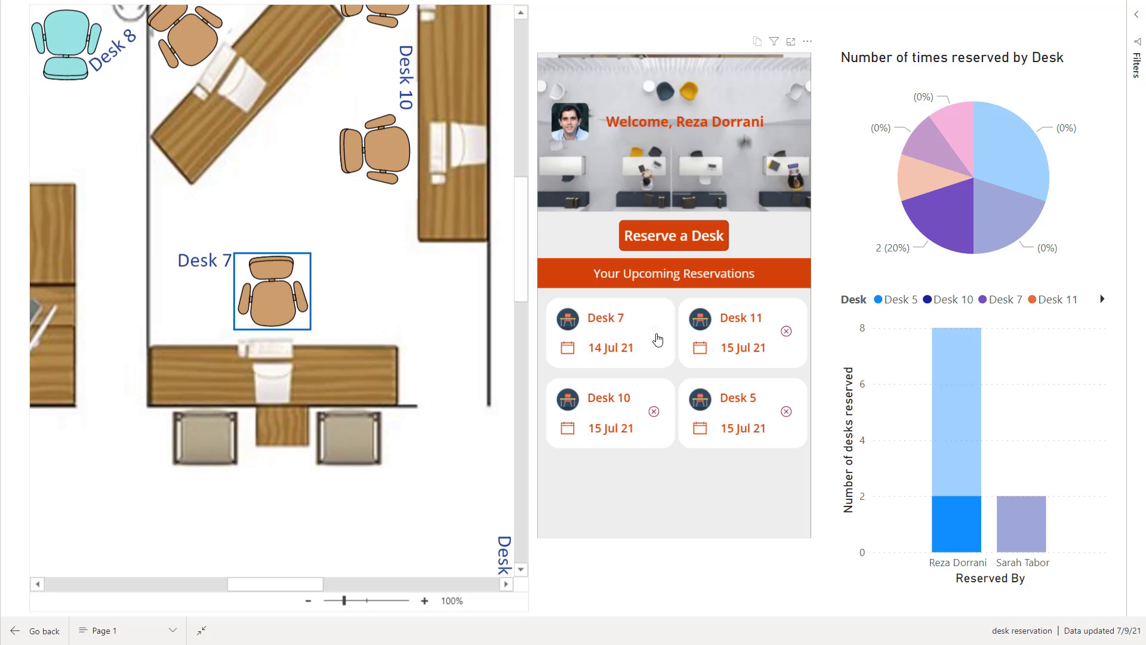
left_click(653, 330)
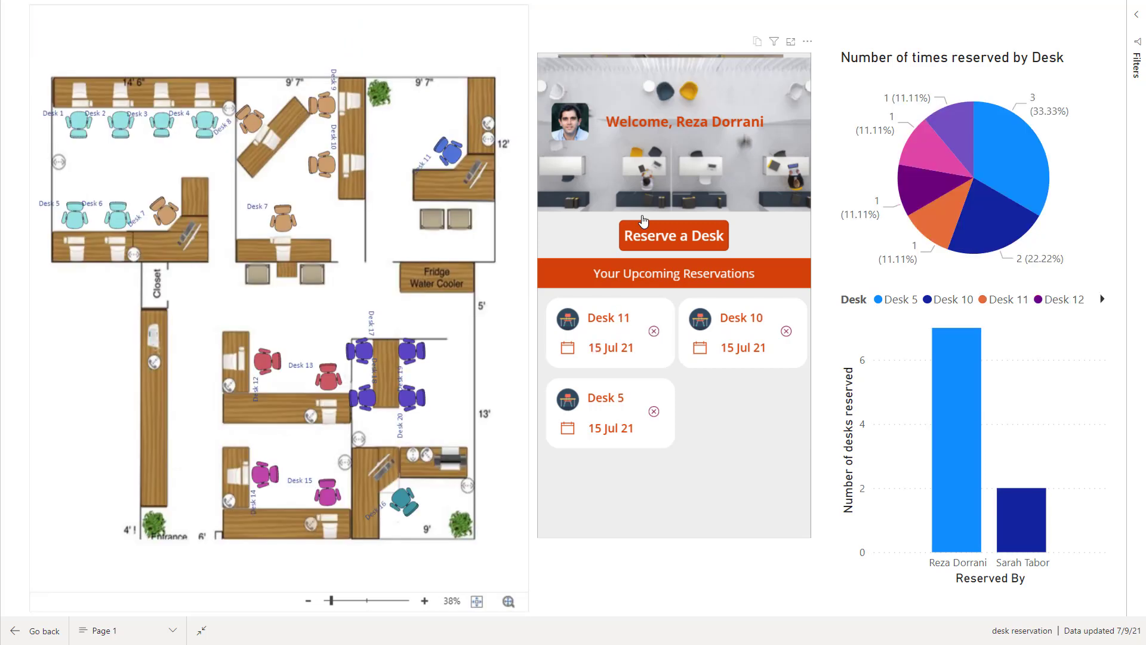
mouse_move(912, 355)
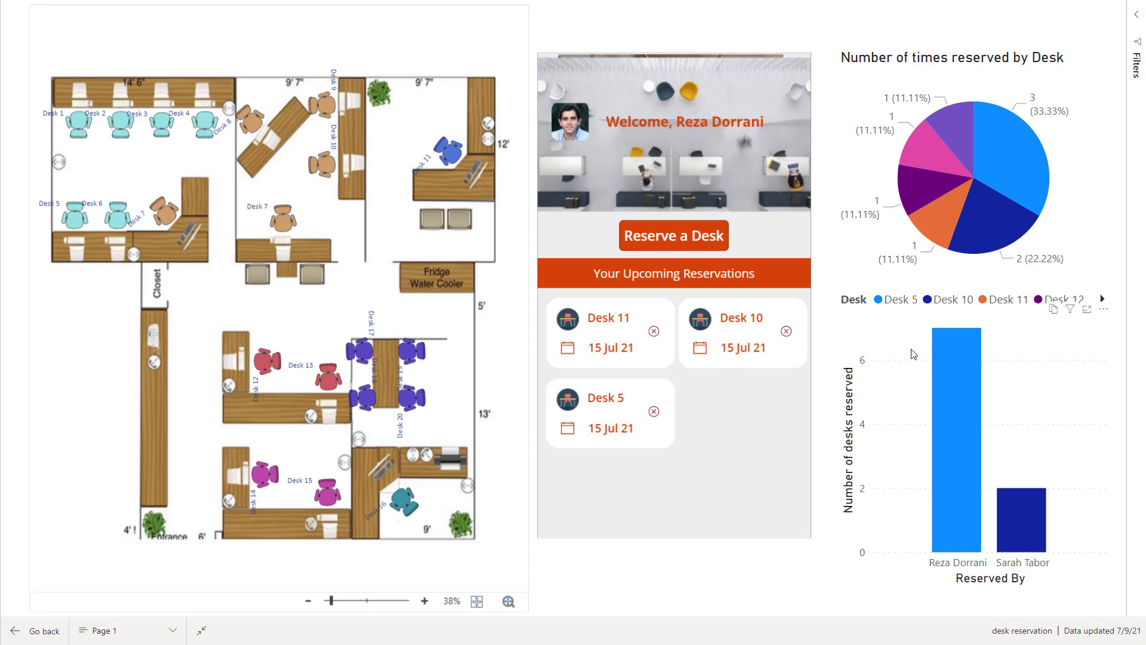
mouse_move(903, 351)
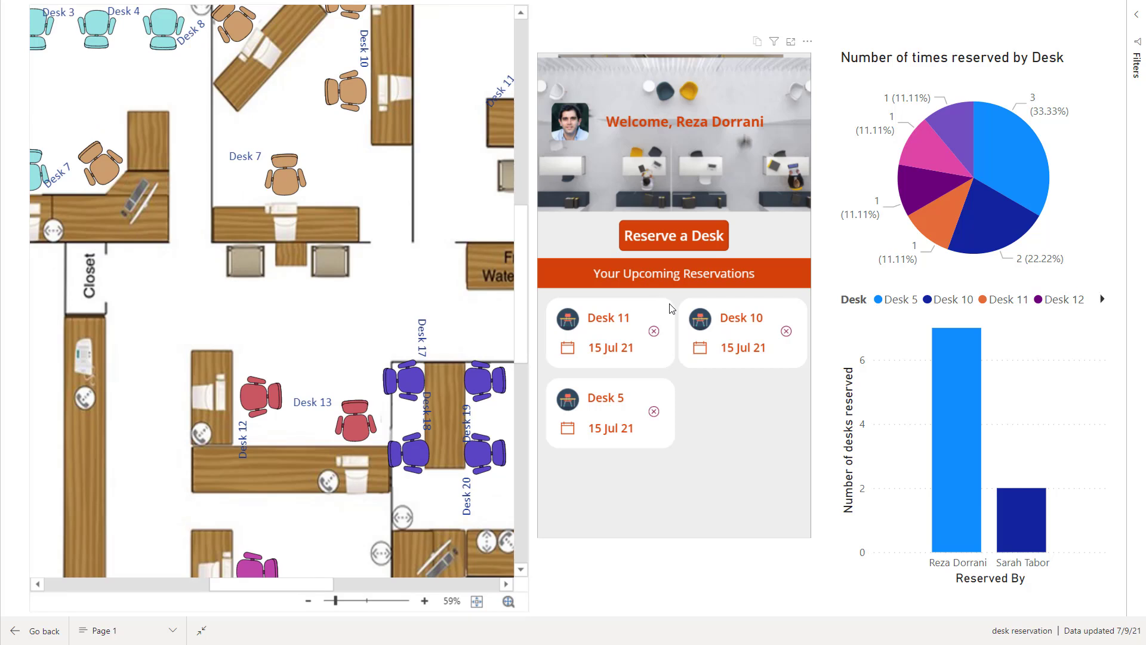
mouse_move(598, 389)
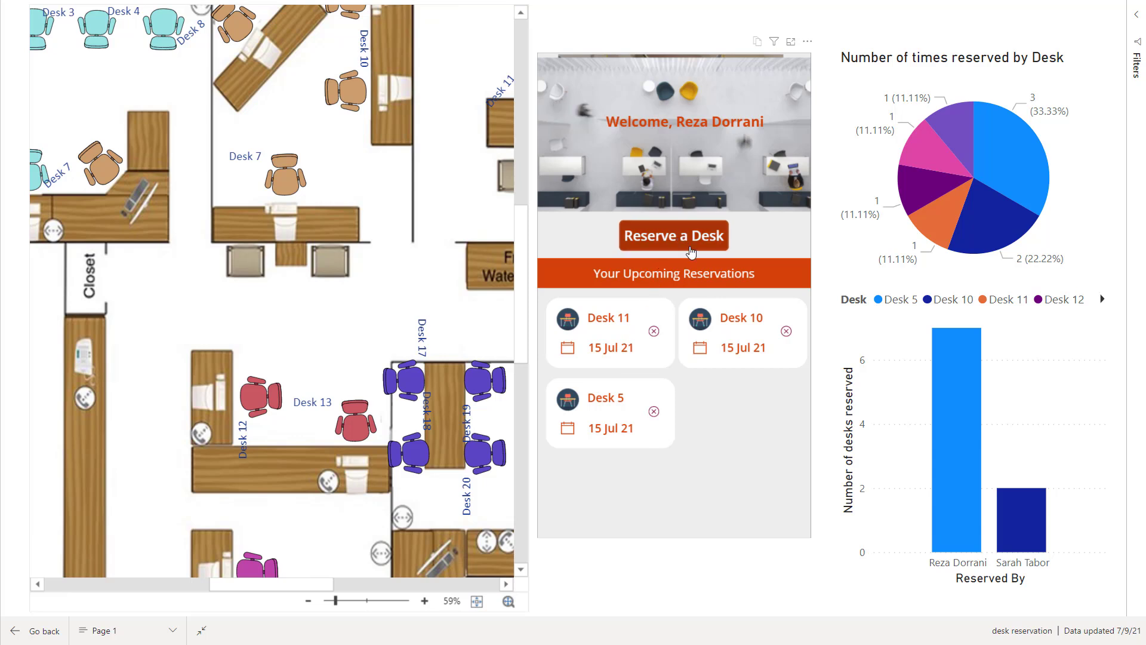
Start a new Reserve a Desk request for 7/10/2021
left_click(672, 236)
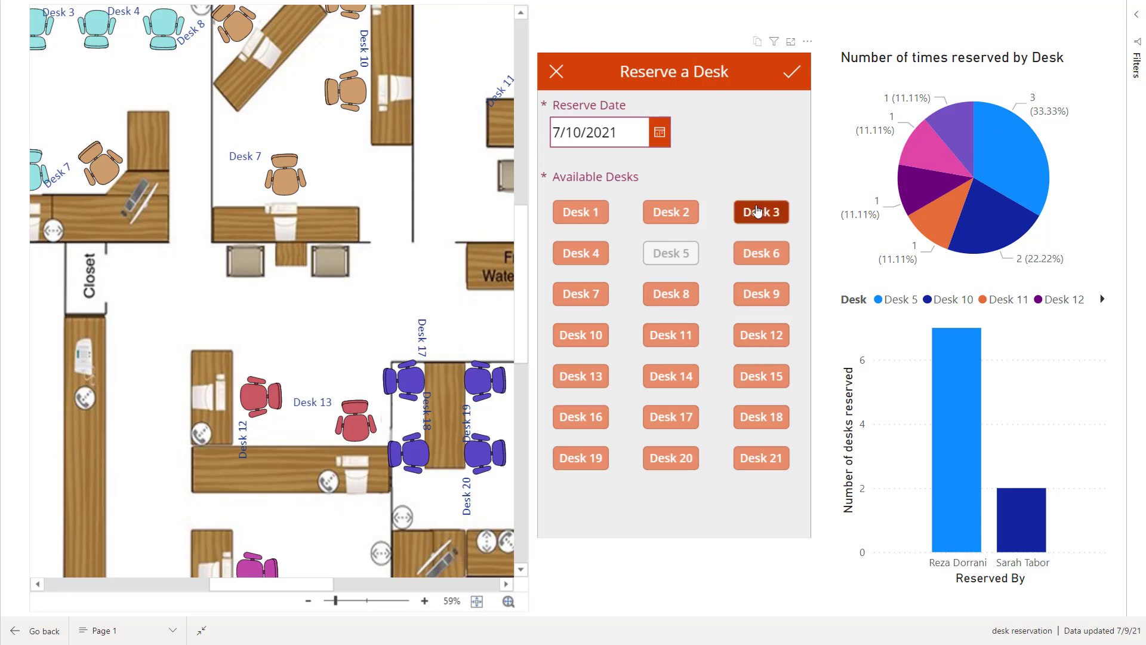
Set the date to 15 July 2021, choose Desk 3 and submit the reservation
left_click(659, 132)
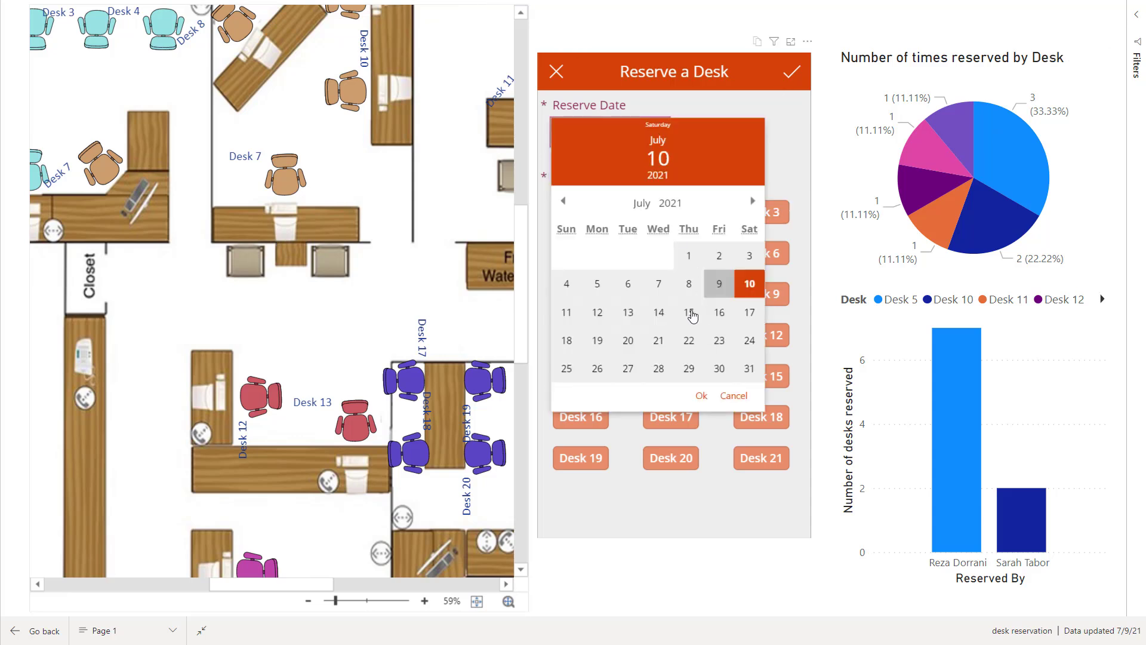
left_click(687, 312)
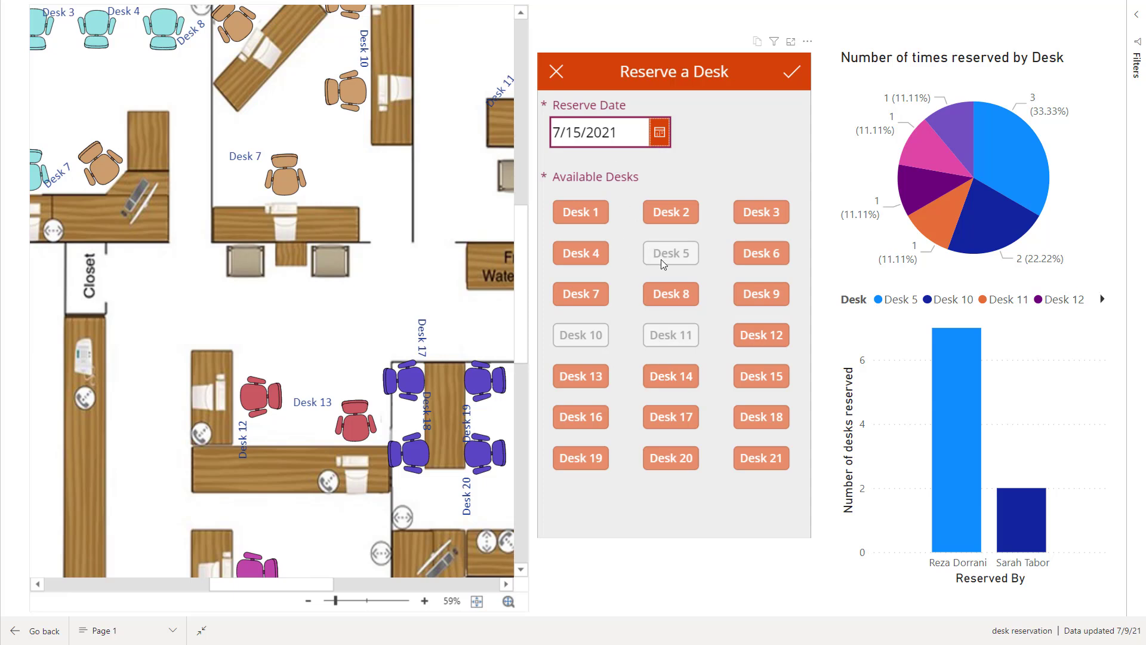
mouse_move(657, 294)
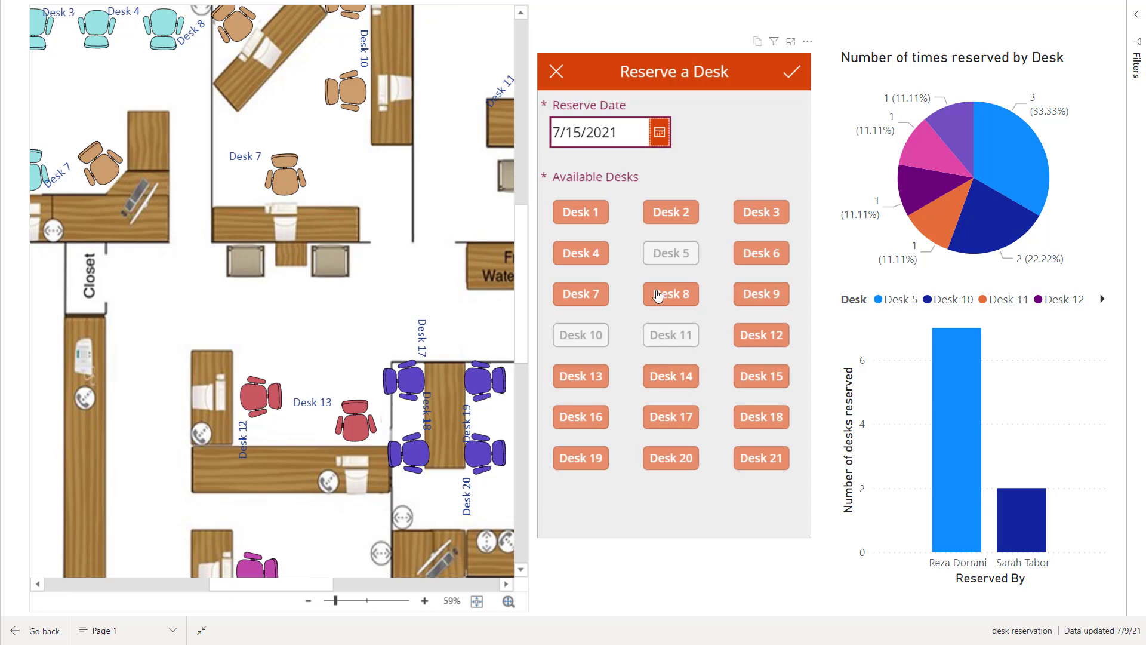
mouse_move(691, 333)
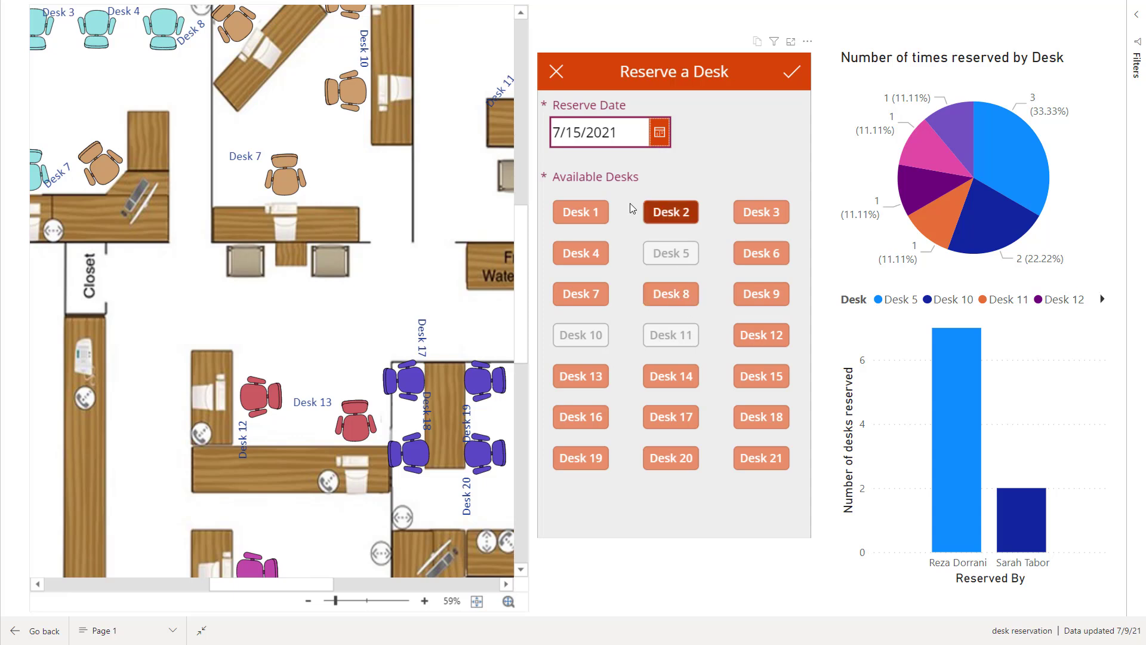
left_click(760, 212)
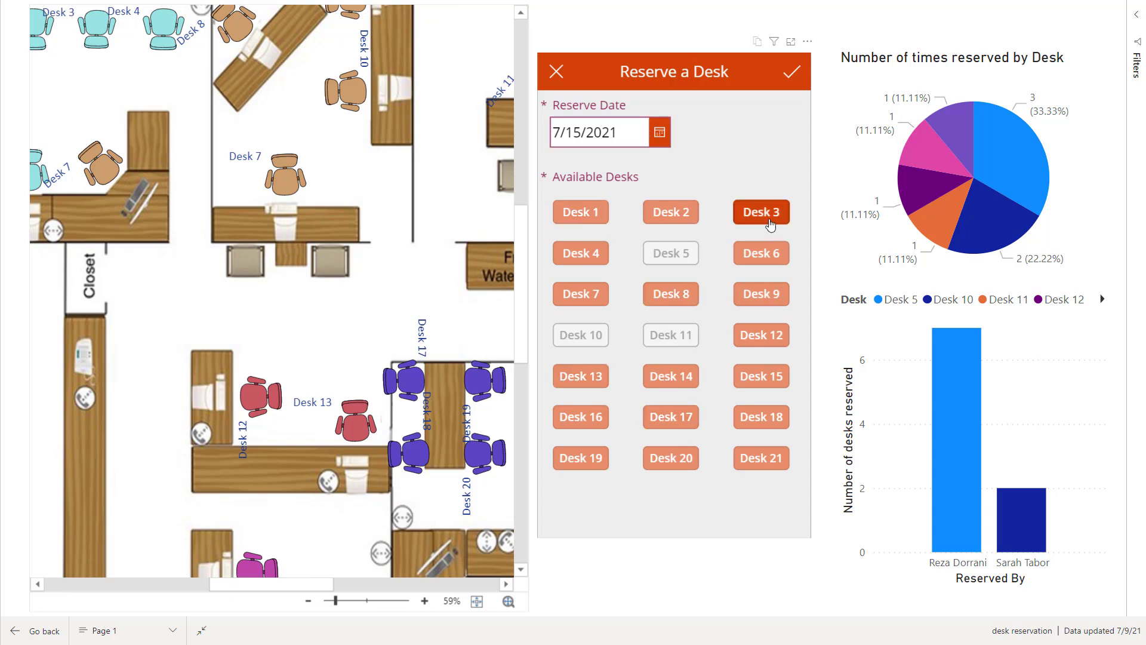
left_click(790, 71)
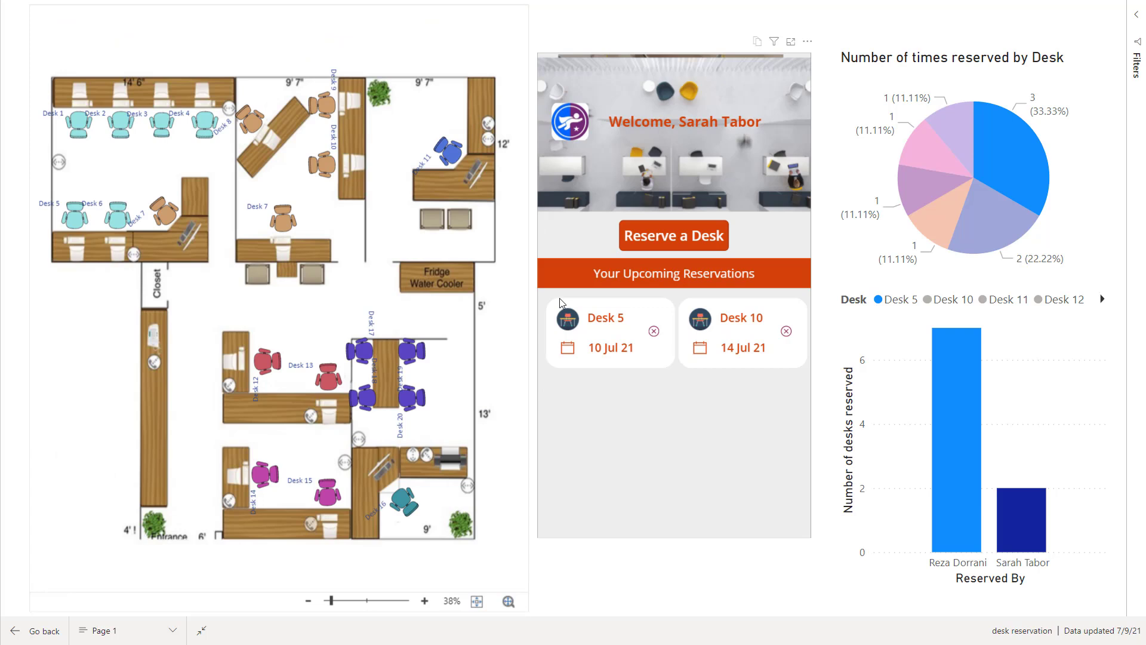
mouse_move(650, 177)
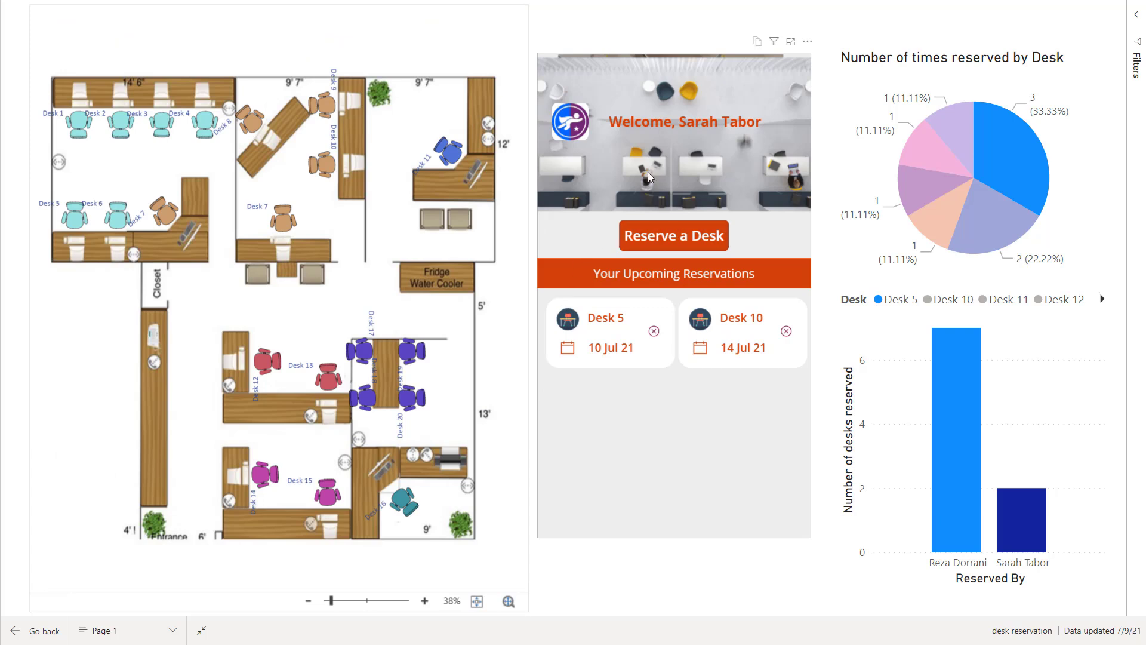
mouse_move(674, 193)
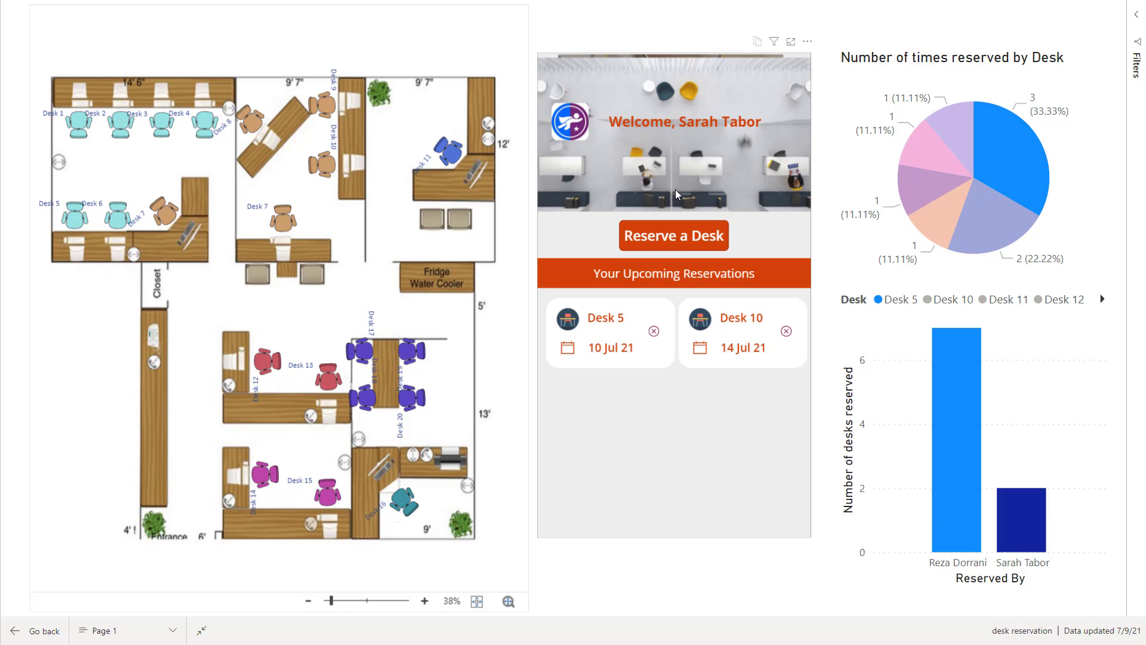
mouse_move(681, 246)
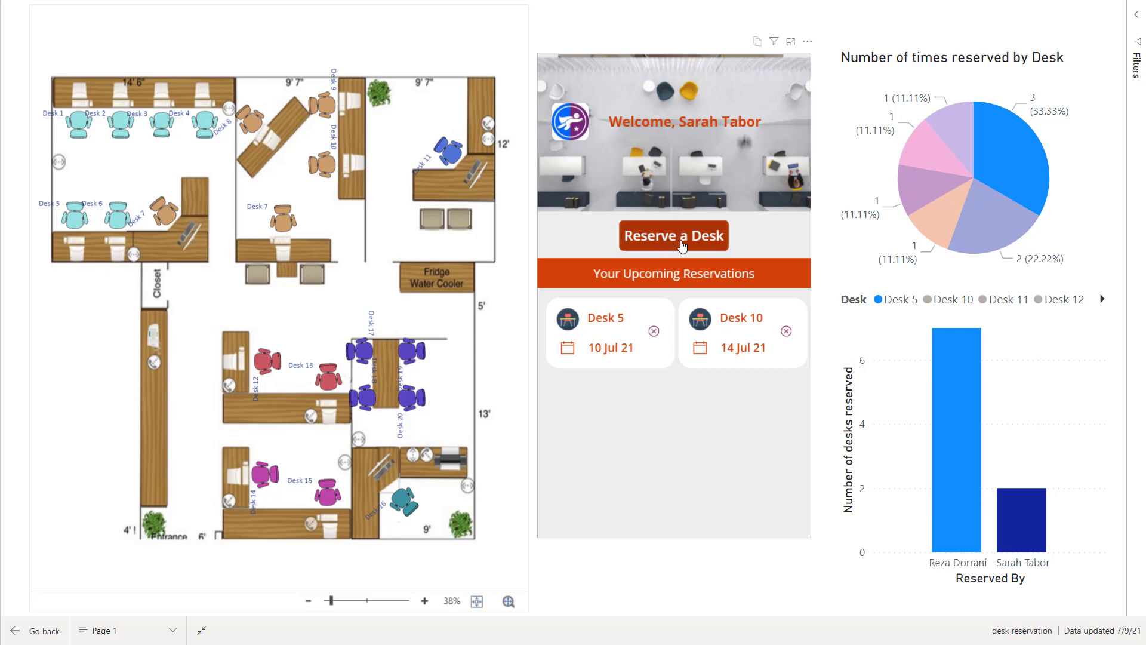
Start another Reserve a Desk request to check availability for 7/15/2021
left_click(672, 235)
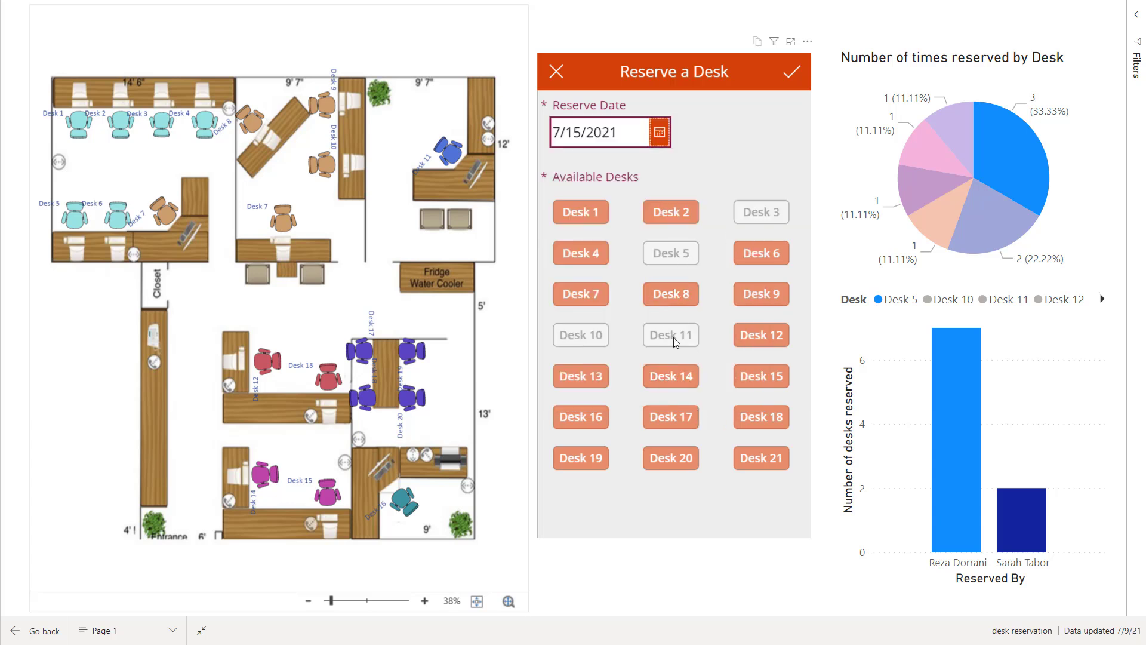
mouse_move(736, 277)
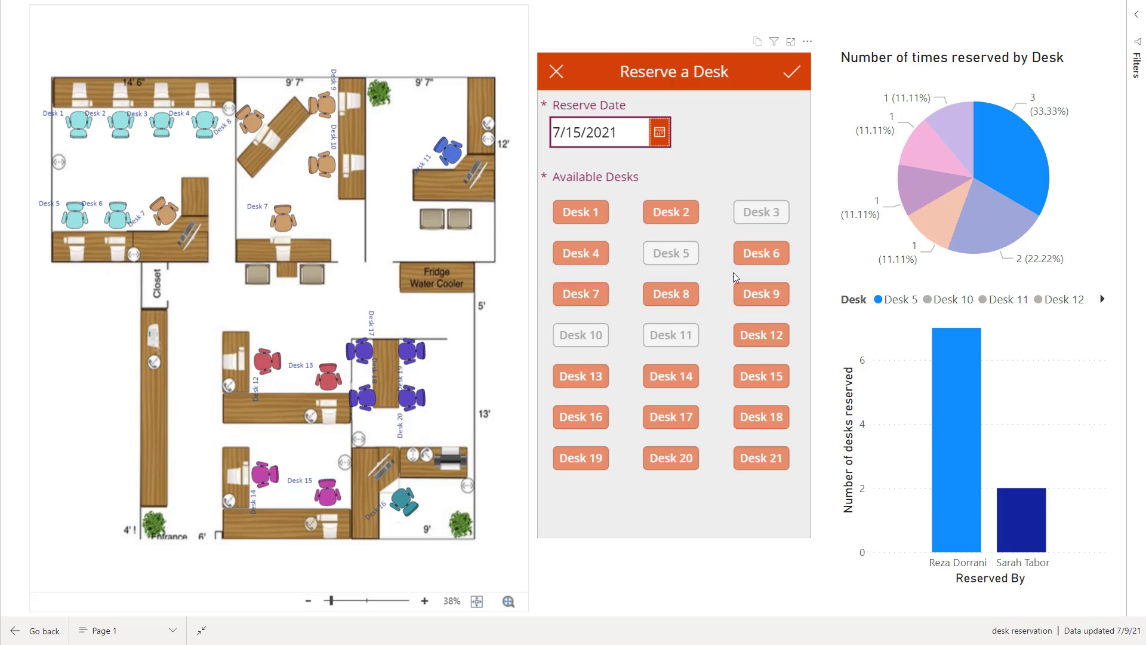
mouse_move(643, 319)
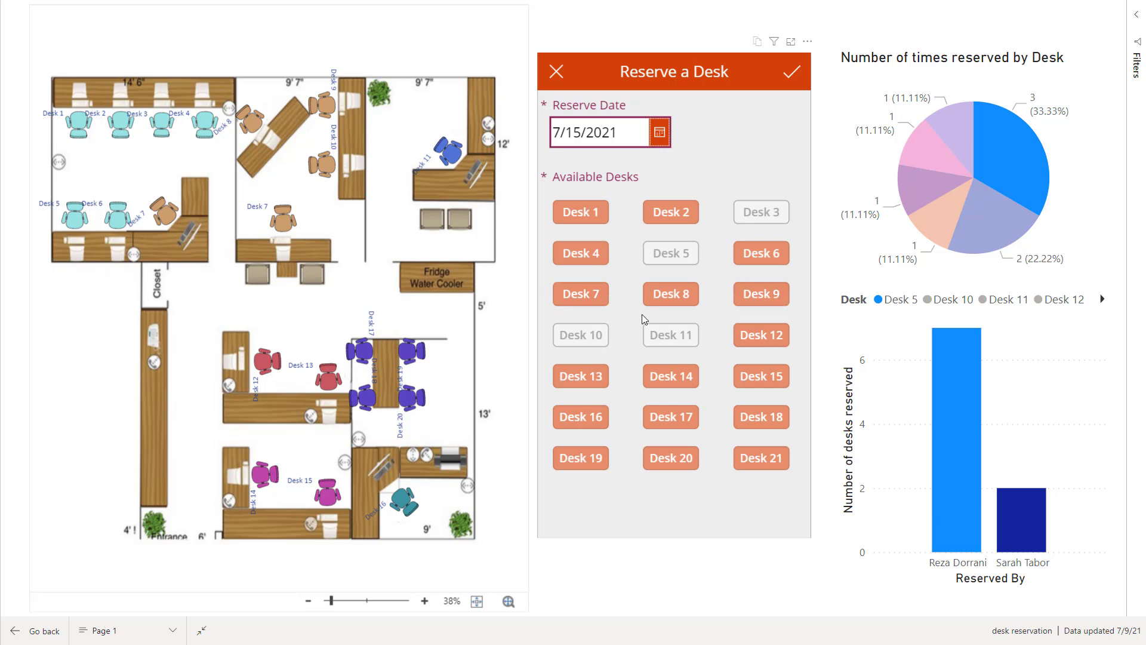
mouse_move(119, 230)
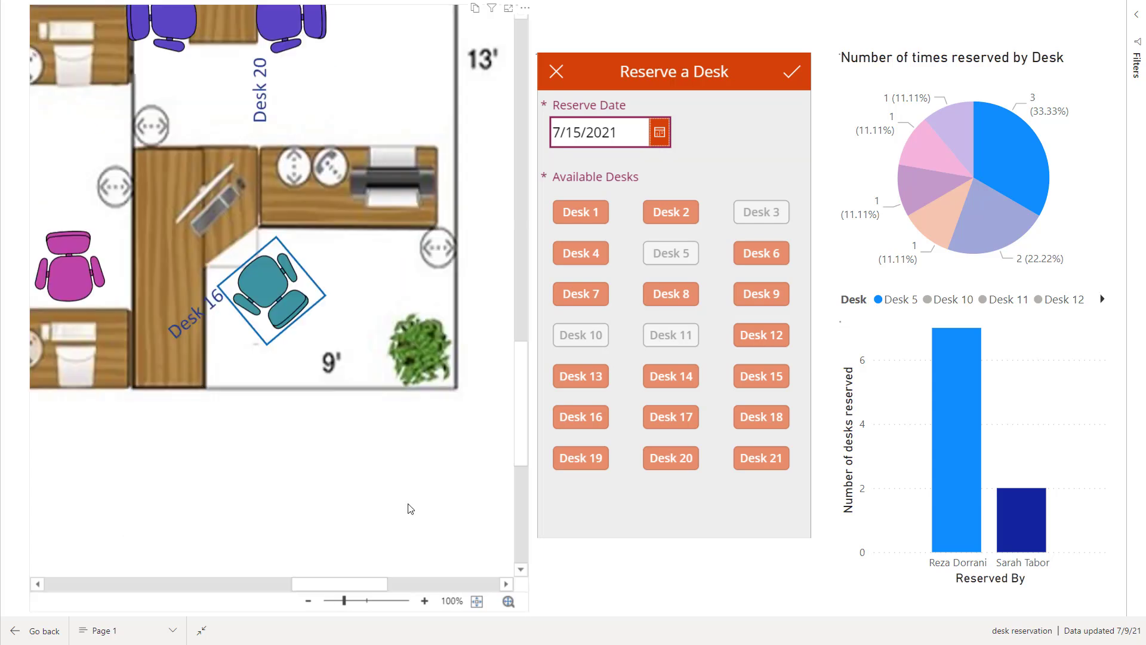
mouse_move(408, 497)
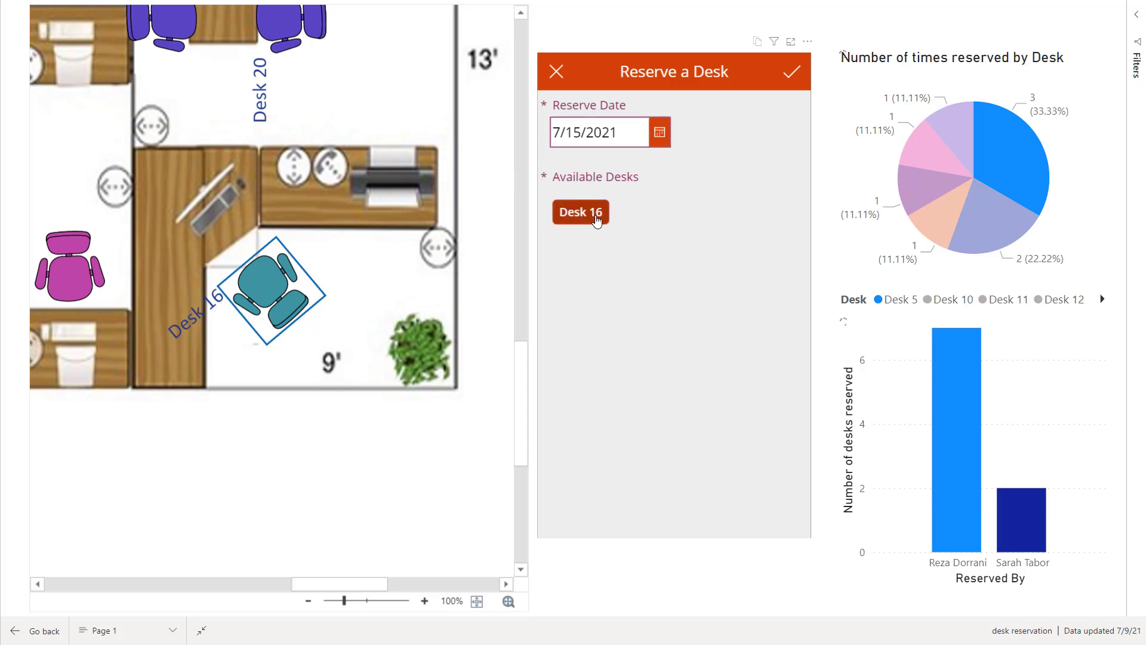
mouse_move(665, 116)
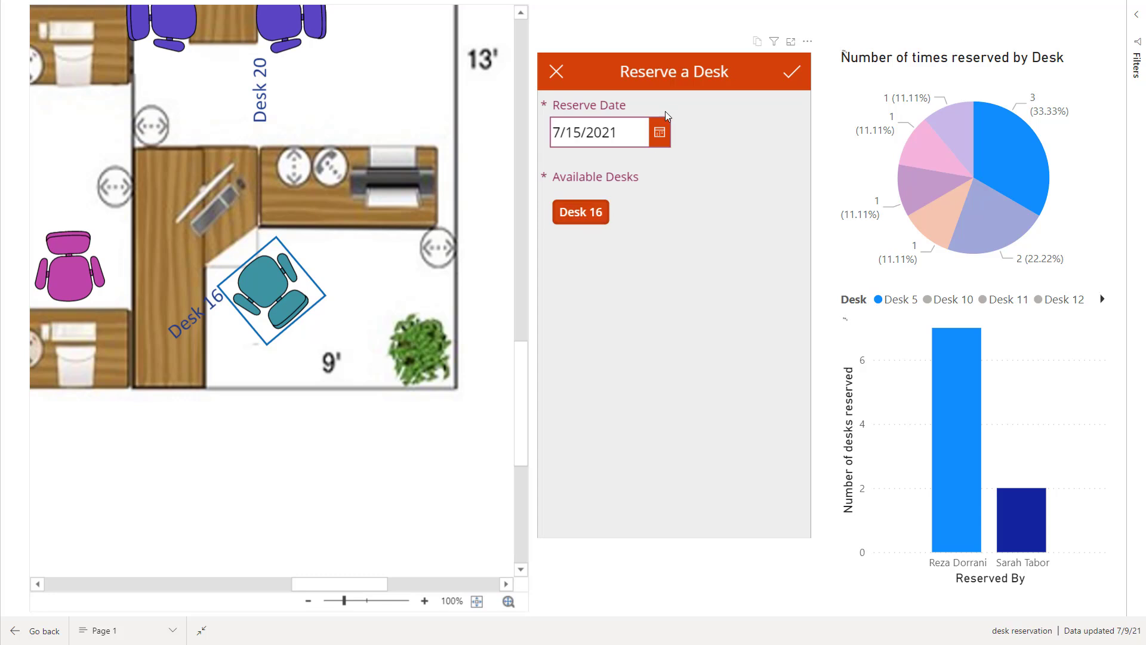
Submit the Desk 16 booking for 15 Jul 21, dismiss the confirmation and leave the form
left_click(791, 71)
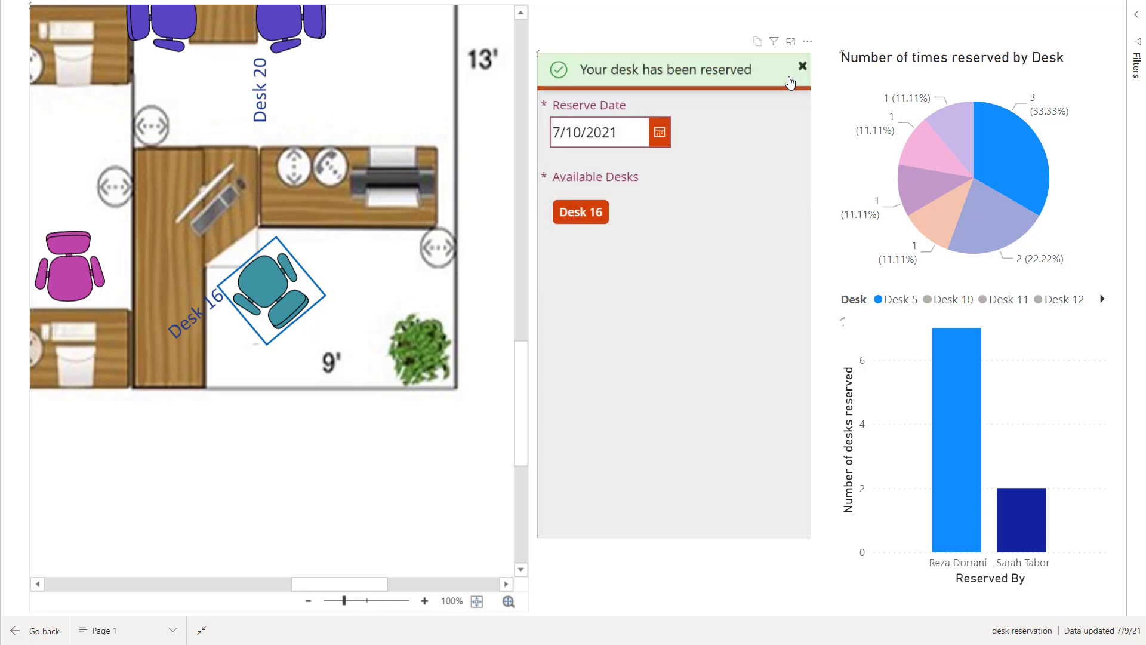
left_click(802, 65)
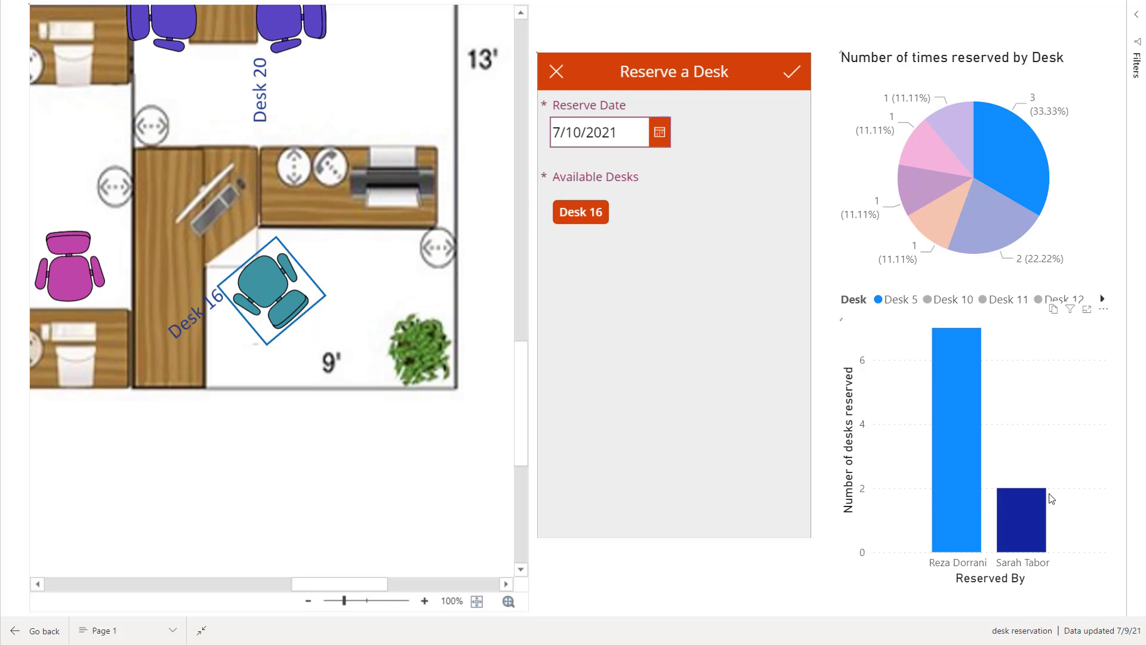
mouse_move(1031, 468)
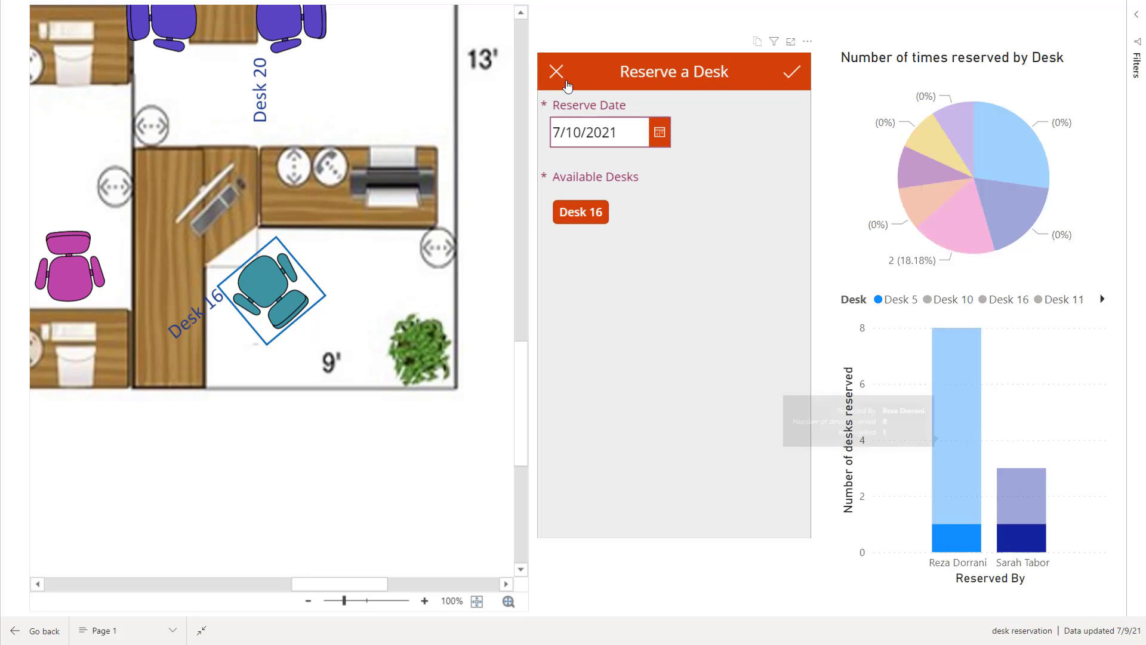
left_click(555, 72)
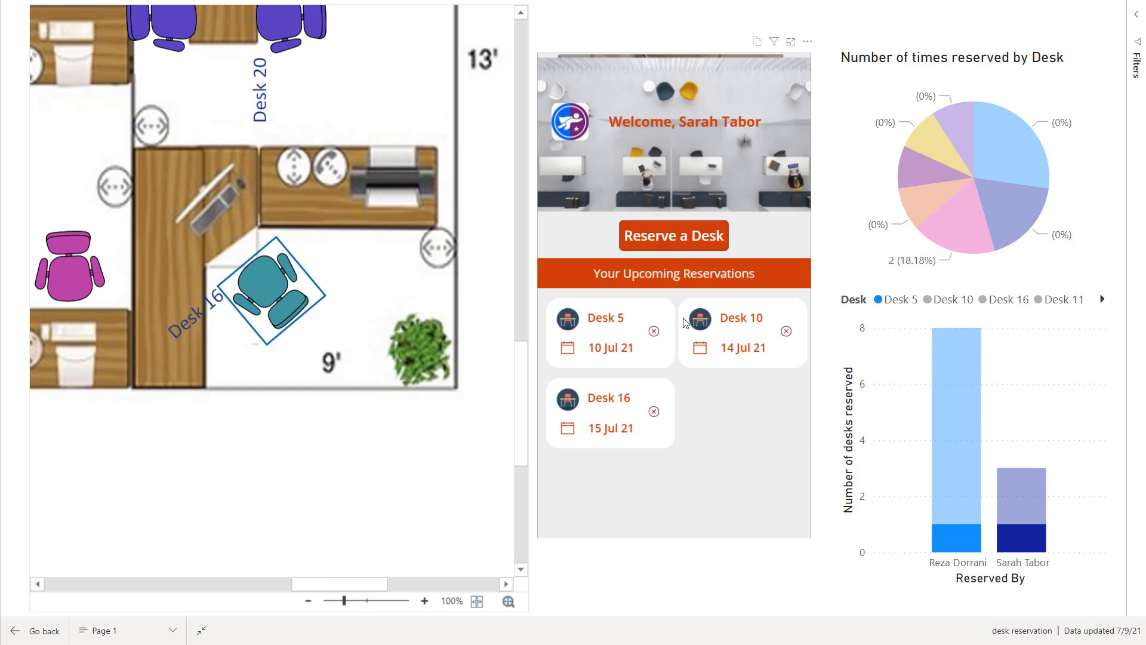
mouse_move(732, 415)
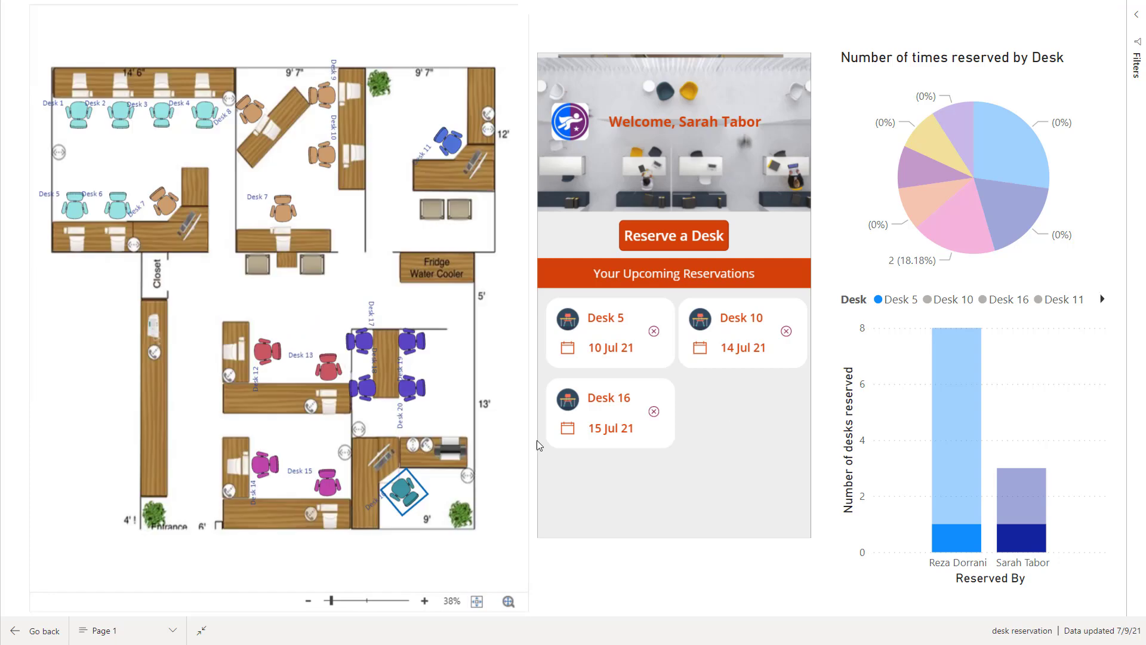
mouse_move(551, 445)
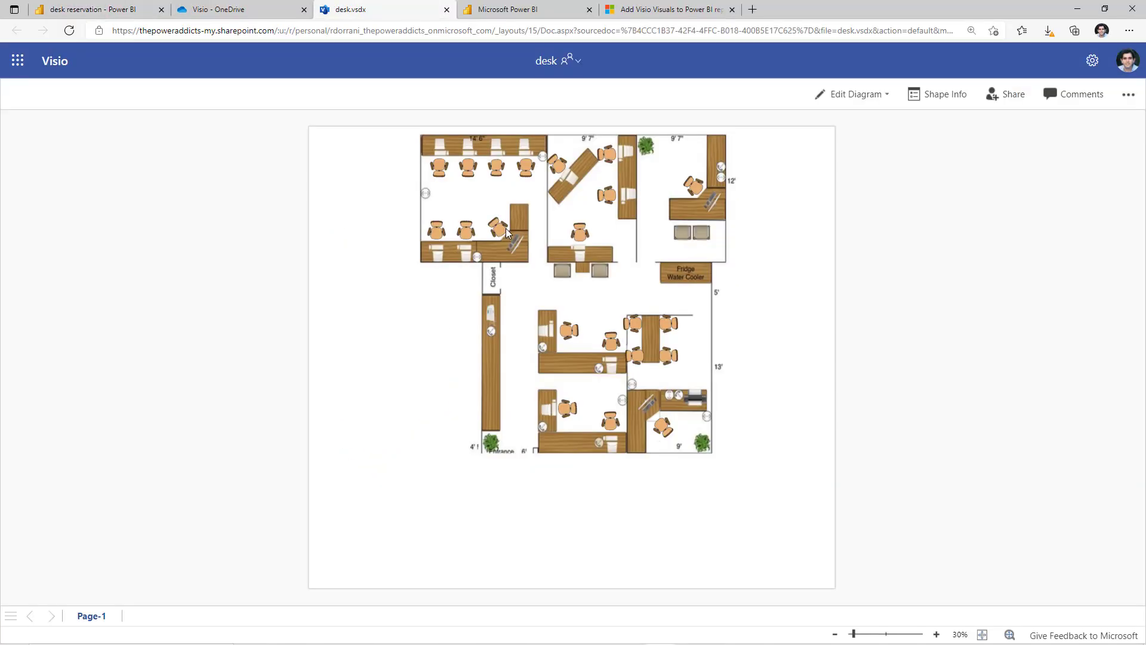
Select a desk chair in the top middle room and show its shape data with ID 10
left_click(936, 635)
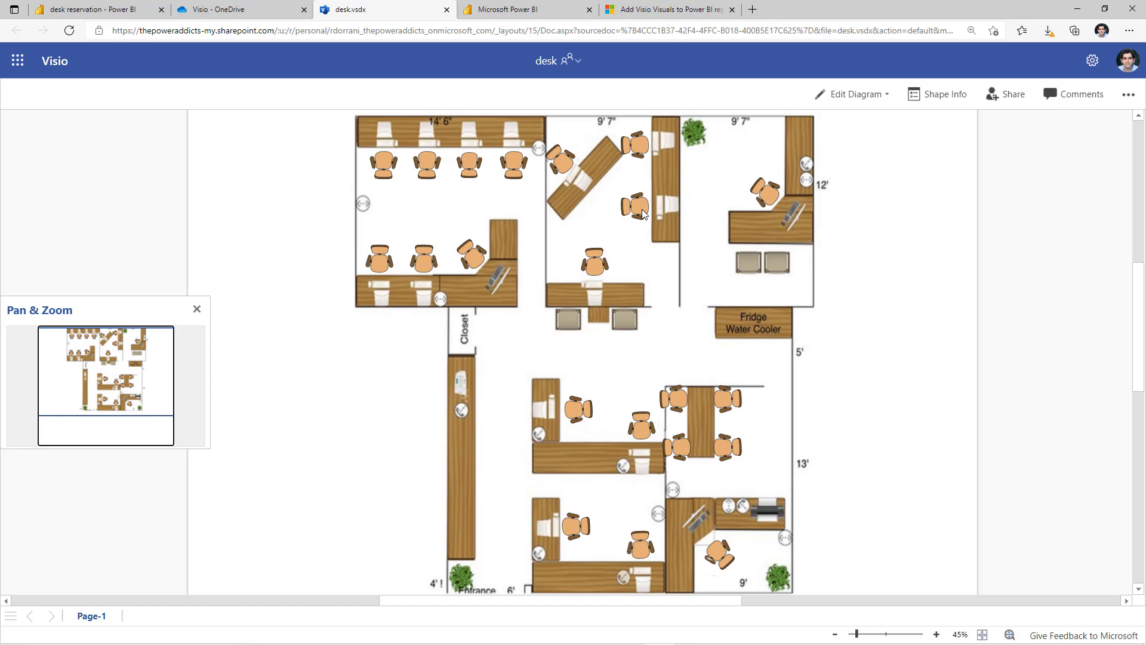
left_click(635, 205)
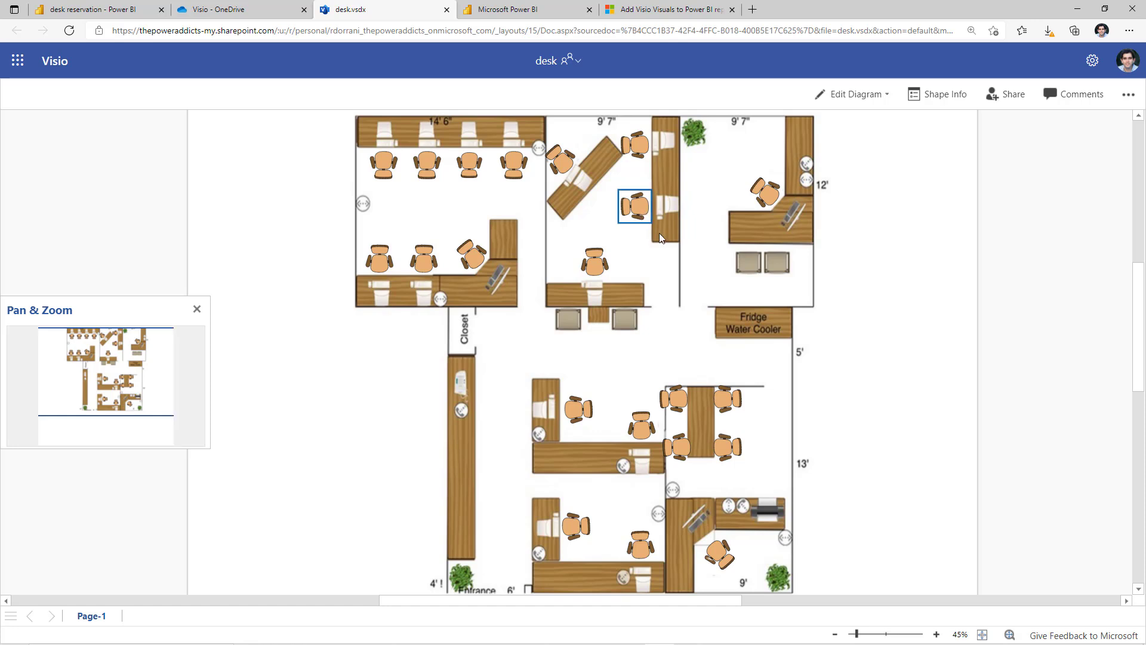
mouse_move(646, 210)
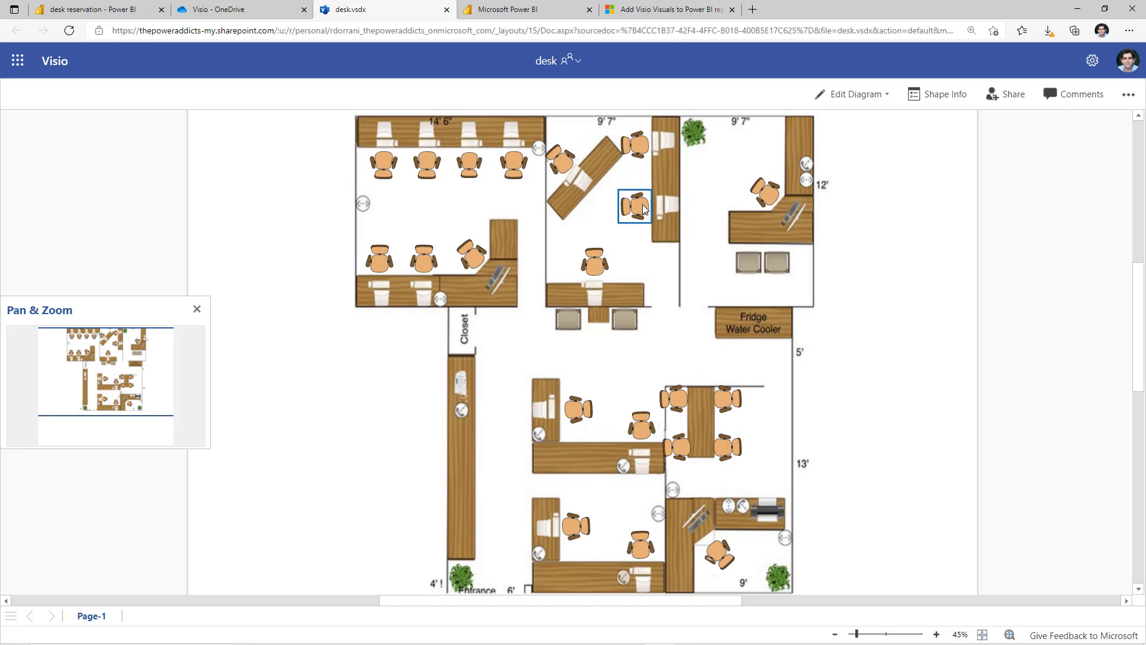
mouse_move(635, 217)
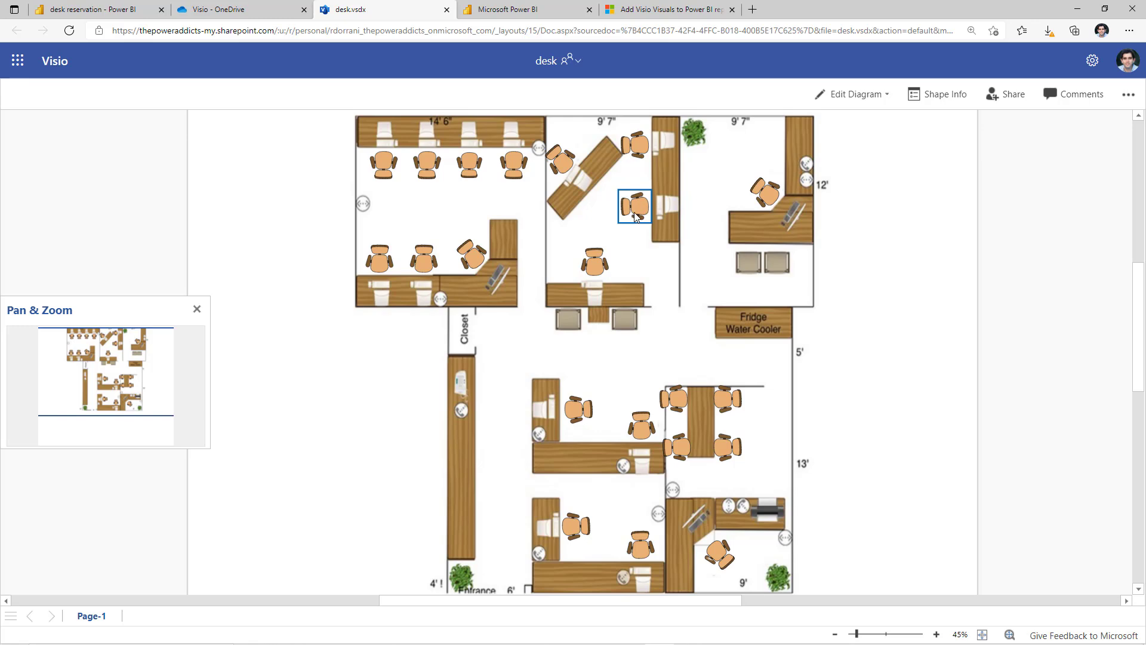
left_click(943, 93)
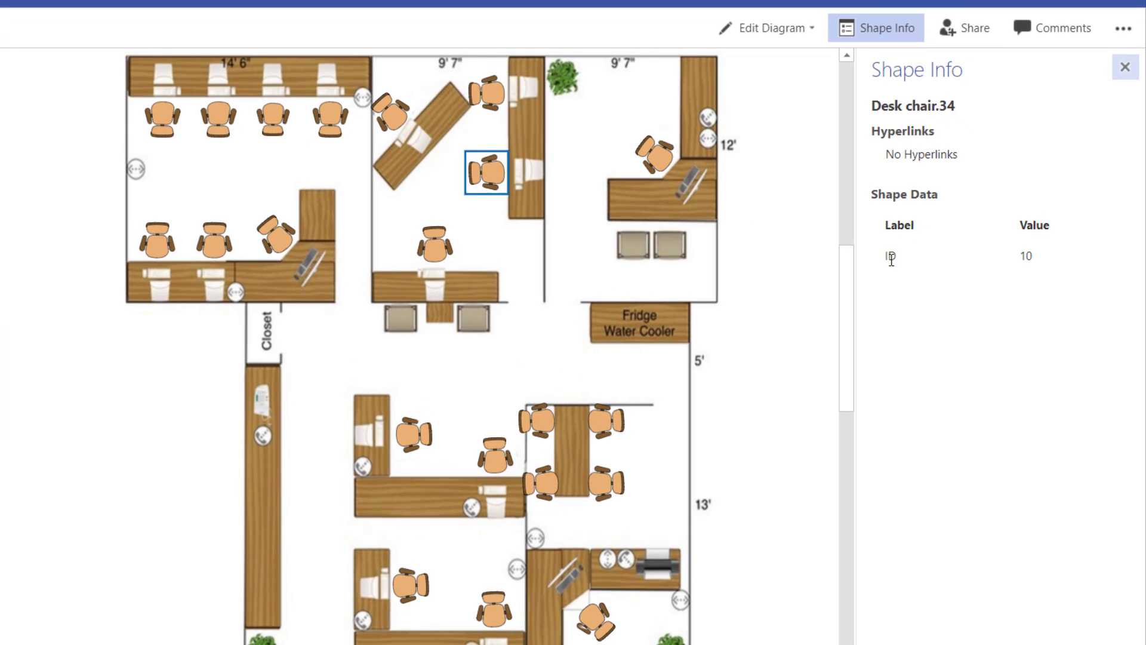
mouse_move(480, 184)
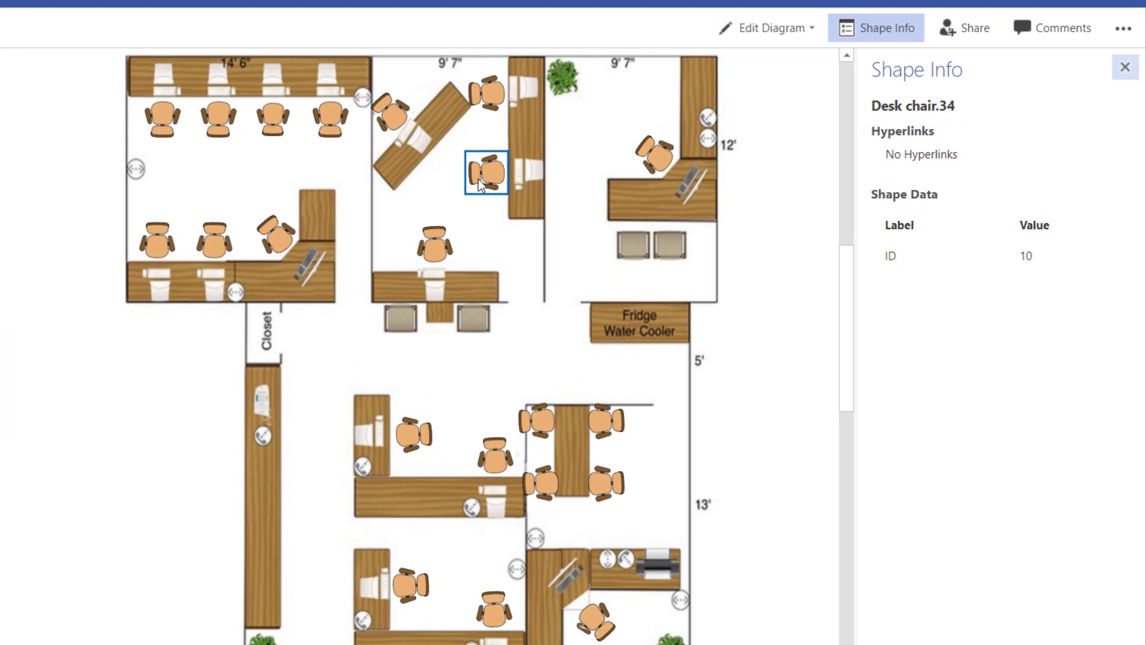
mouse_move(450, 204)
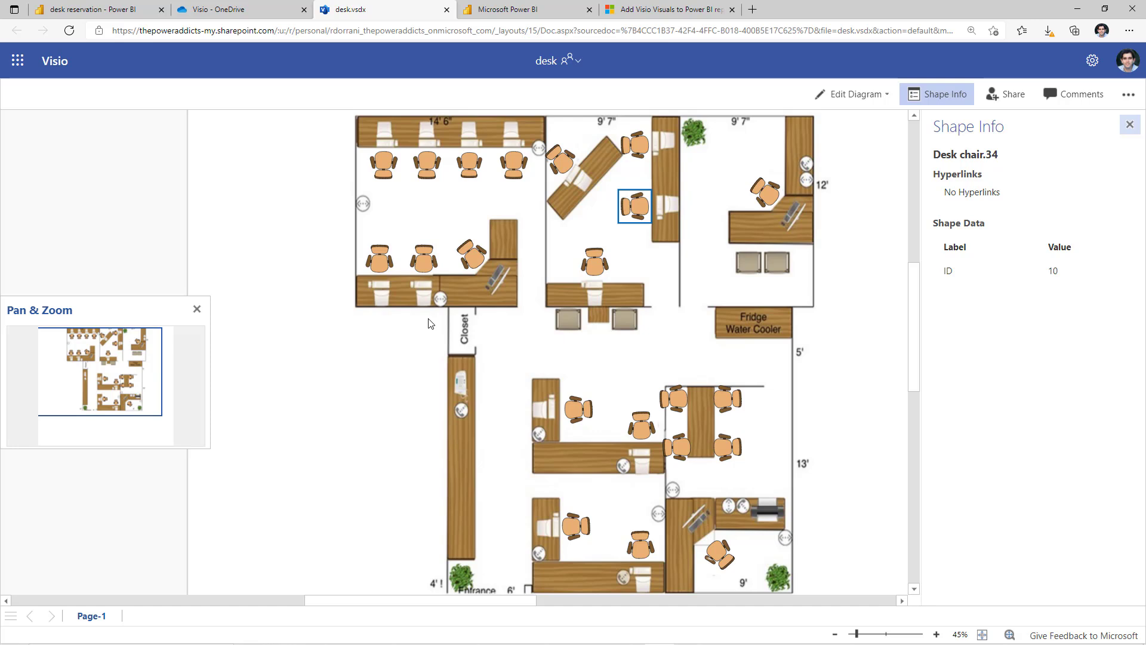
mouse_move(1056, 275)
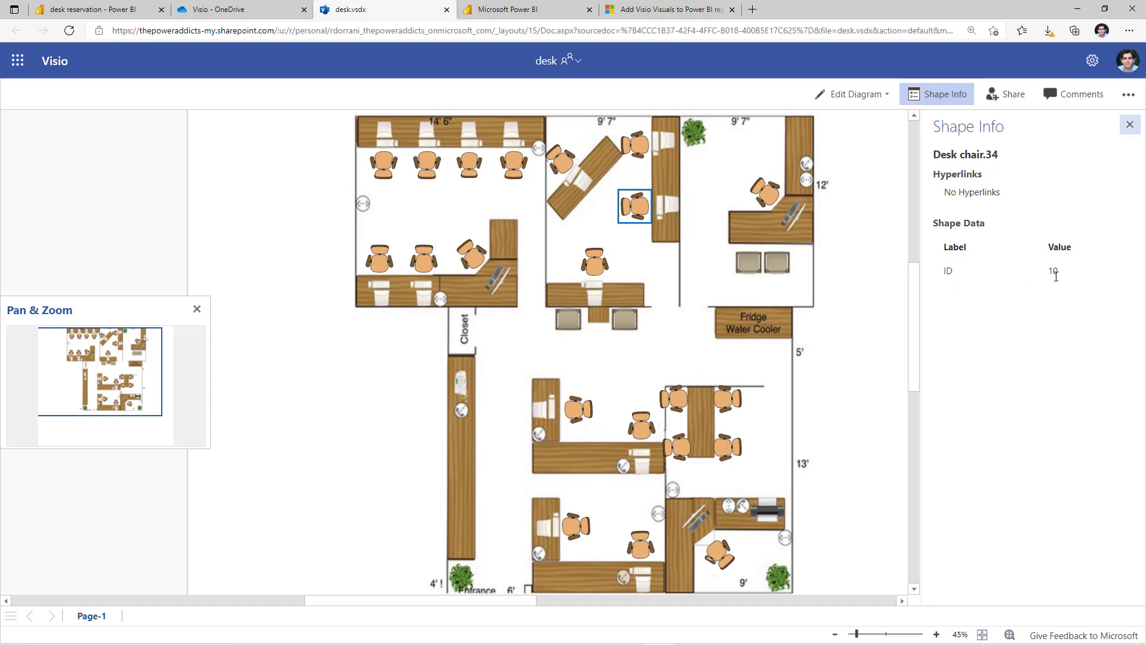
mouse_move(1040, 283)
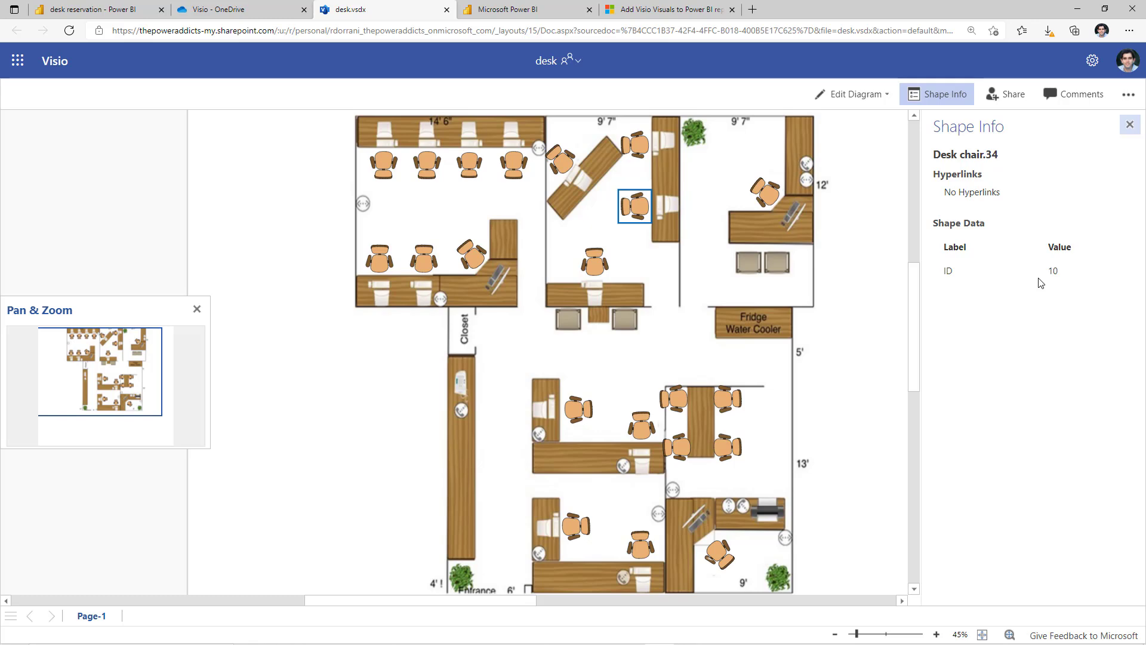
mouse_move(763, 241)
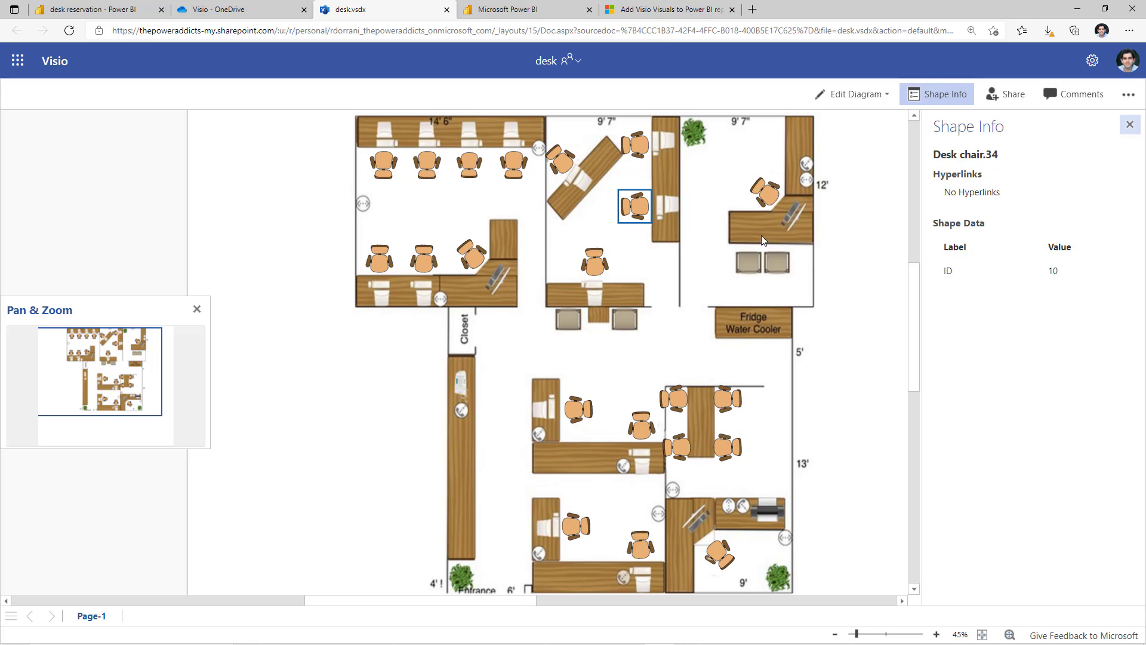
left_click(241, 9)
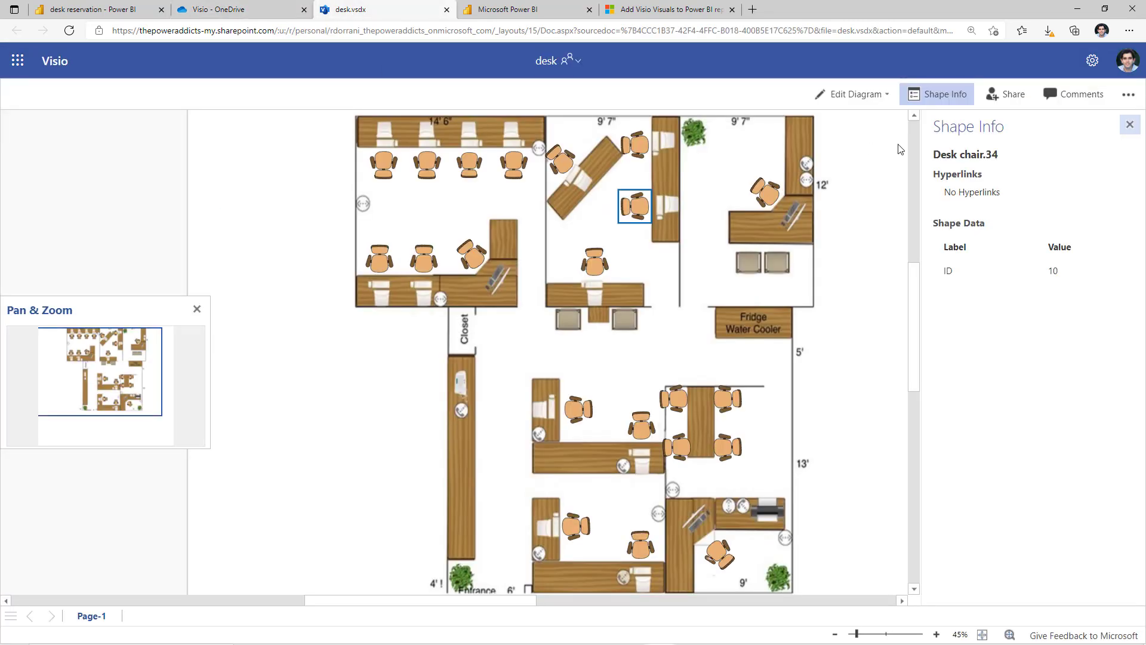
Reveal the diagram's Embed details, select the whole embed URL, then move to the Power Apps tables
left_click(1119, 93)
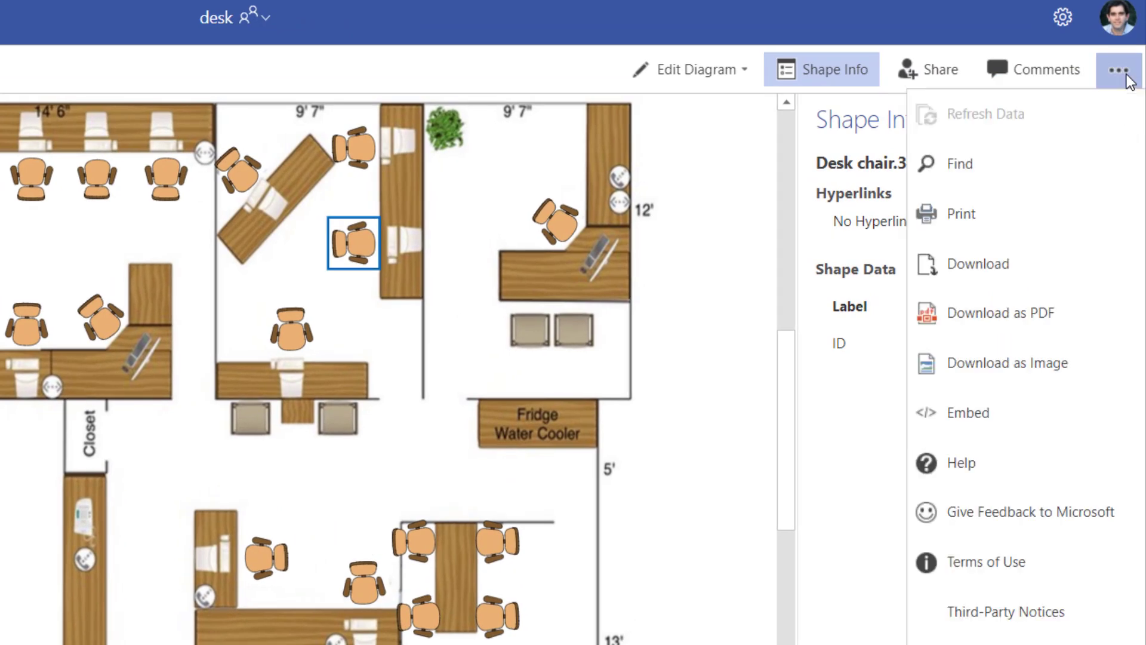
left_click(968, 412)
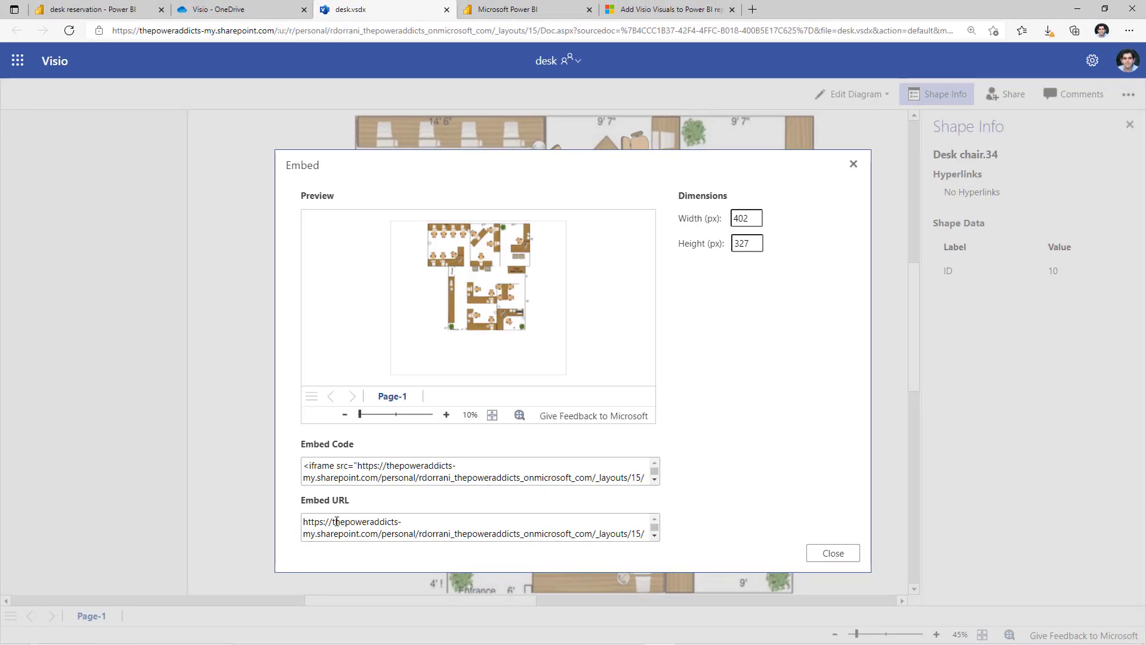
triple_click(479, 527)
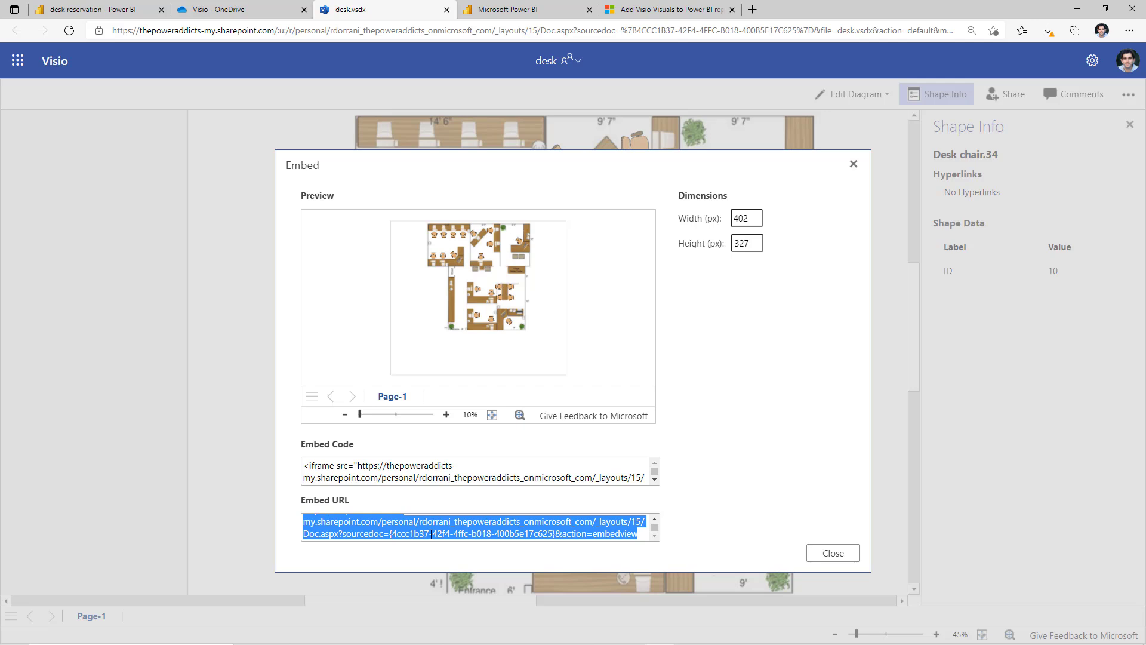
left_click(812, 9)
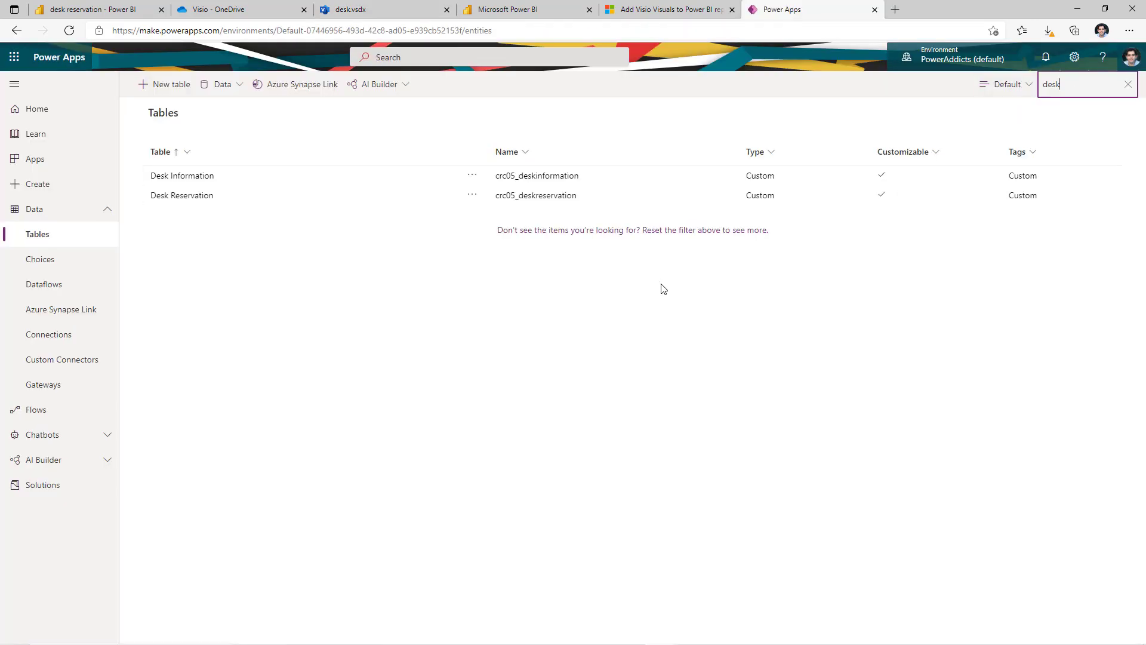
mouse_move(369, 317)
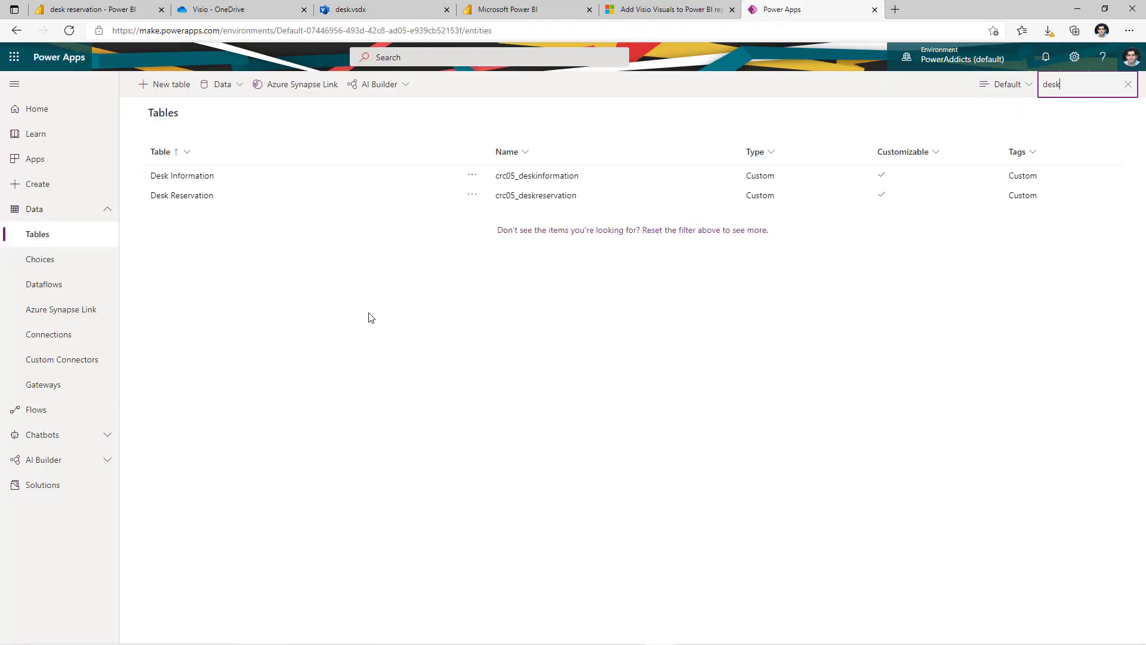
mouse_move(396, 360)
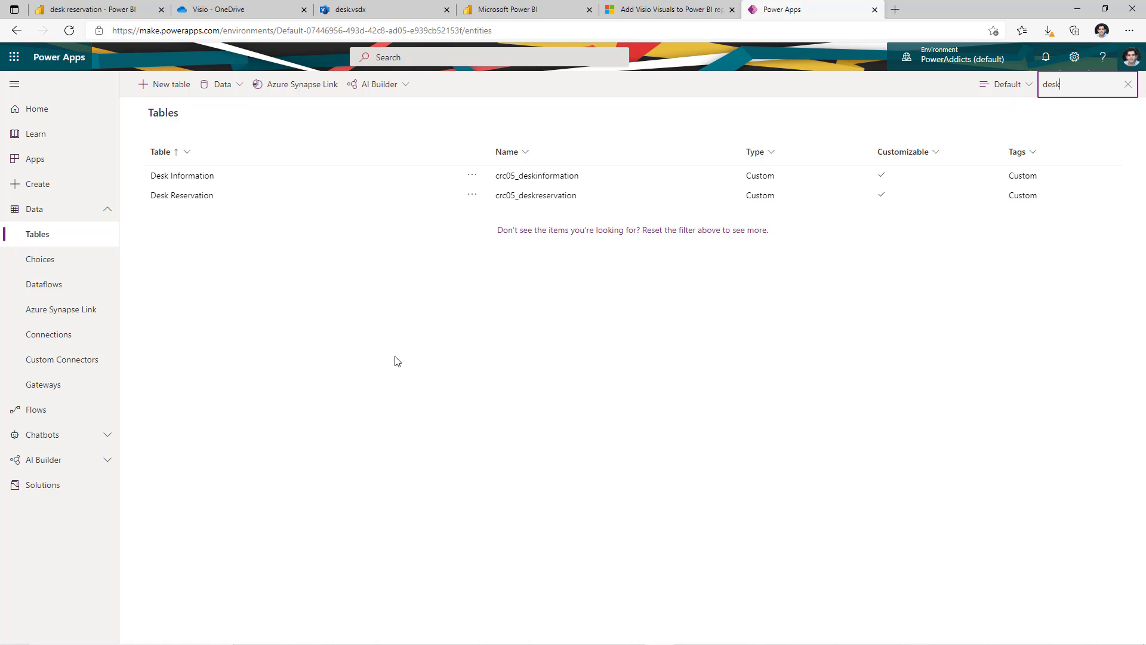
mouse_move(208, 190)
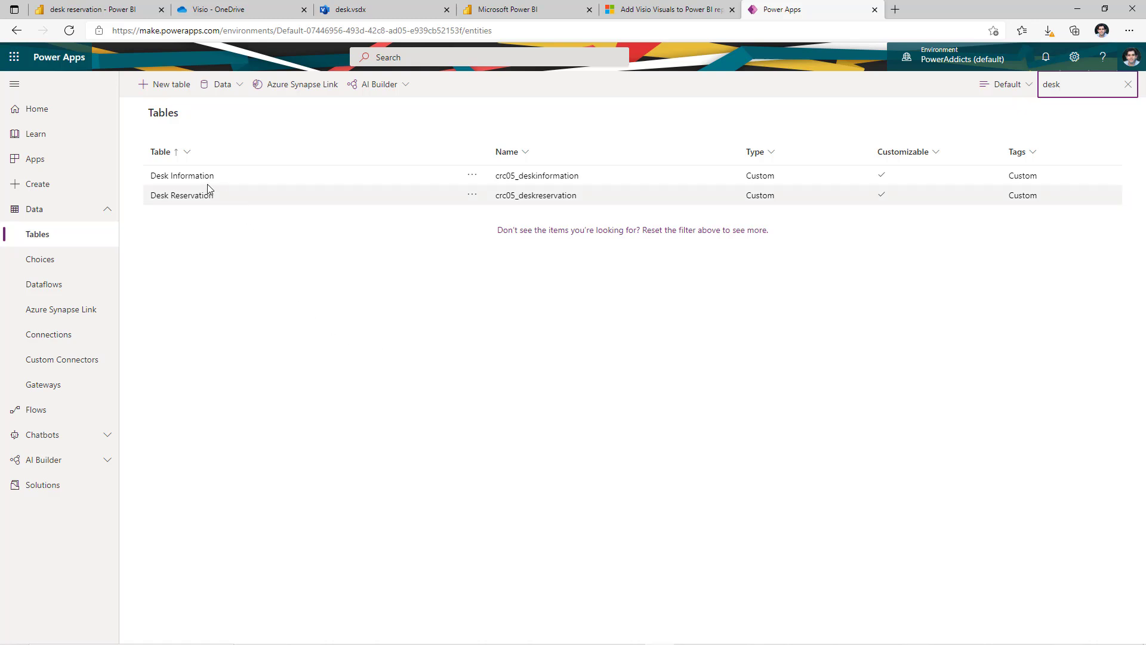
Show the Desk Information table's rows, Desk 1 through Desk 21 with their desk IDs
left_click(182, 176)
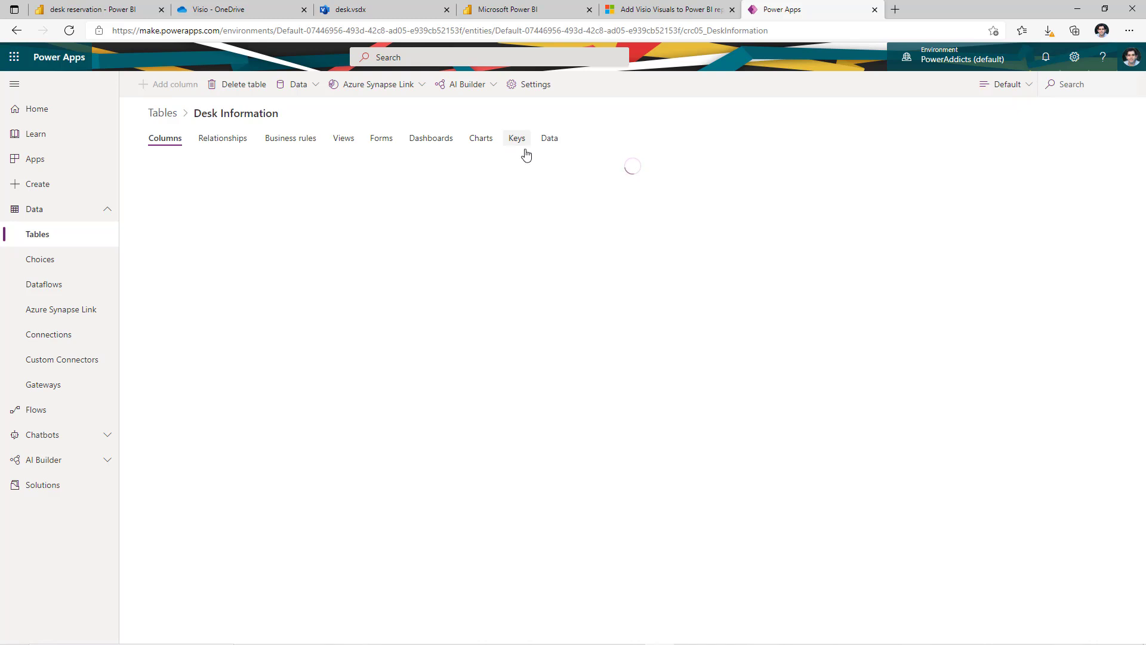
left_click(550, 138)
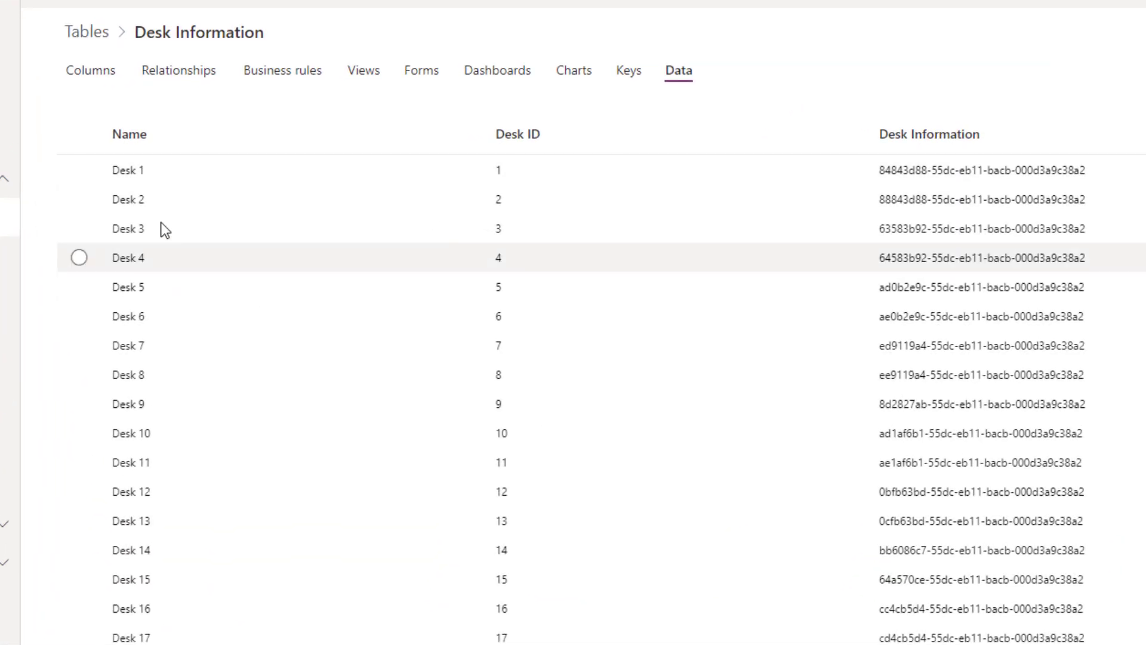
mouse_move(577, 205)
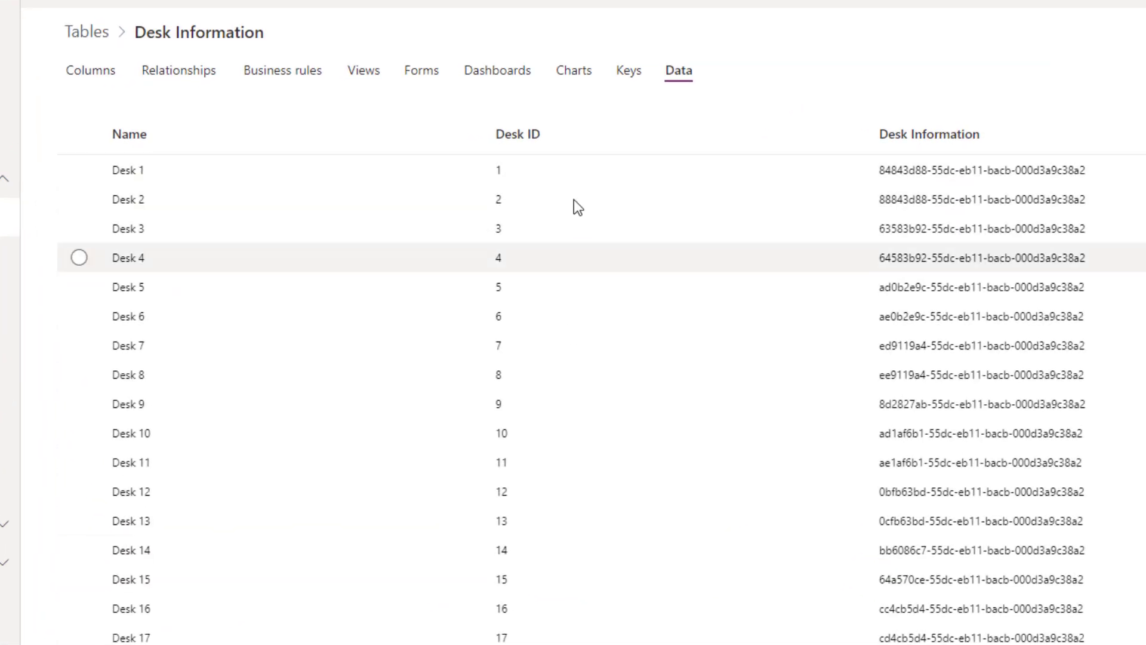
mouse_move(556, 152)
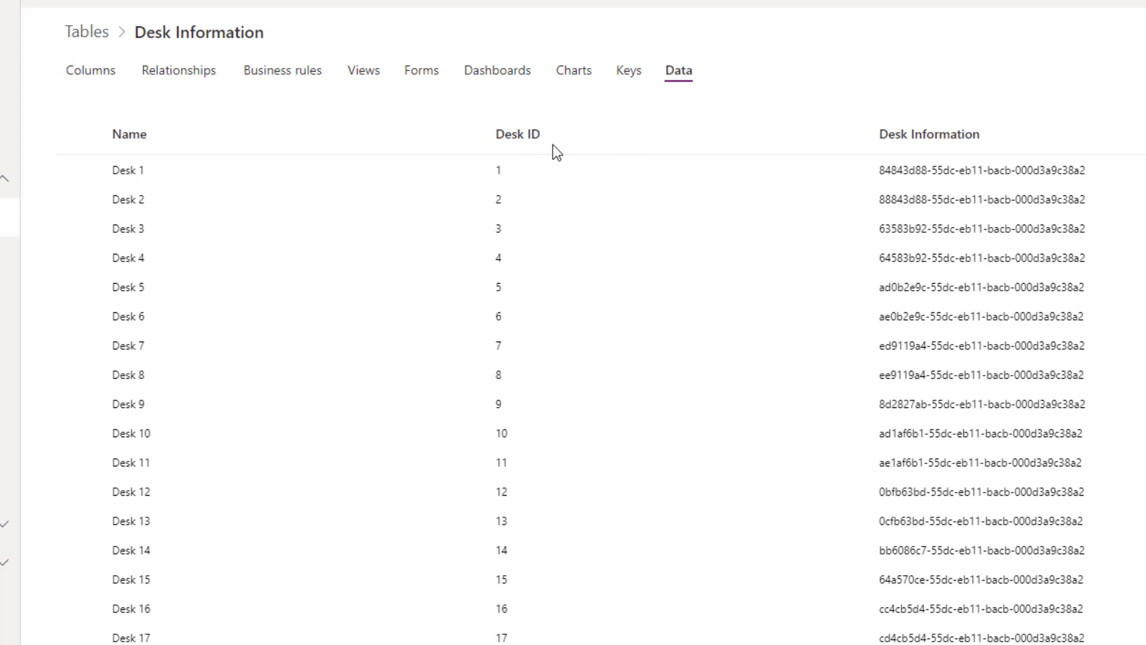
mouse_move(523, 199)
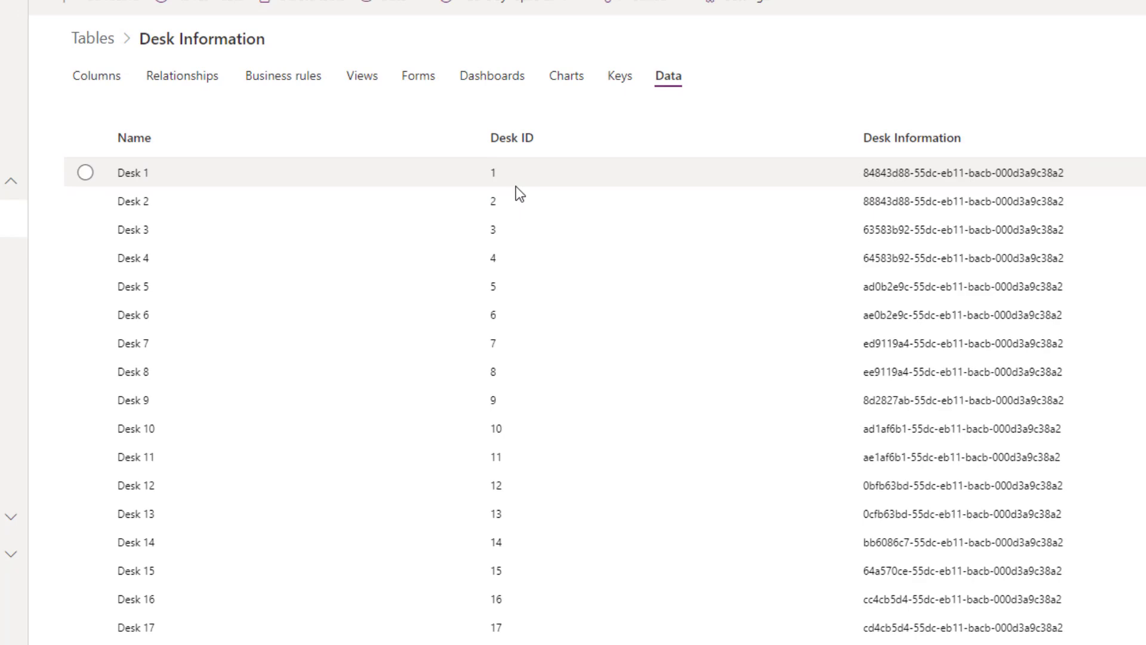
Check a chair's shape data ID 7 in the Visio floor plan and return to the table rows
left_click(384, 9)
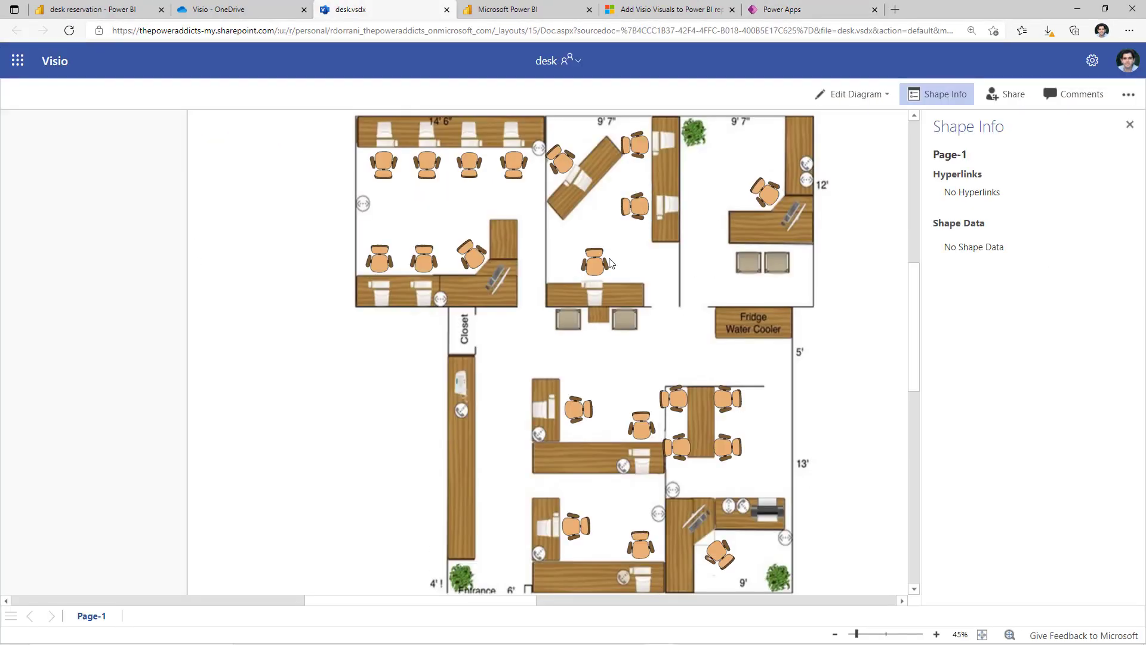
left_click(593, 261)
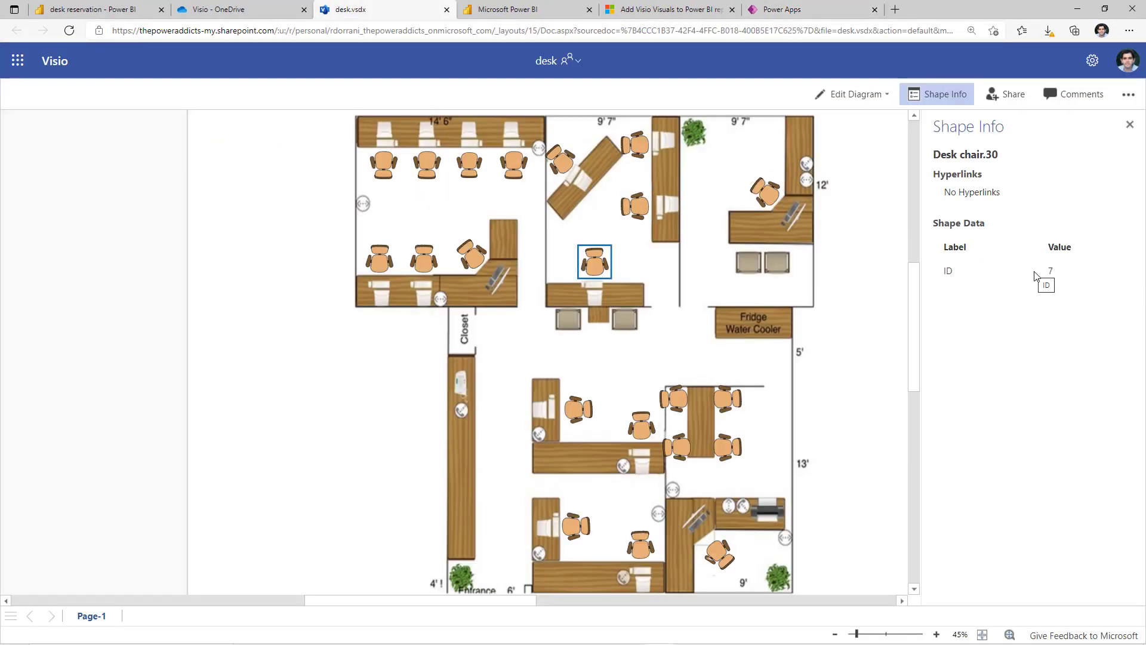
left_click(809, 9)
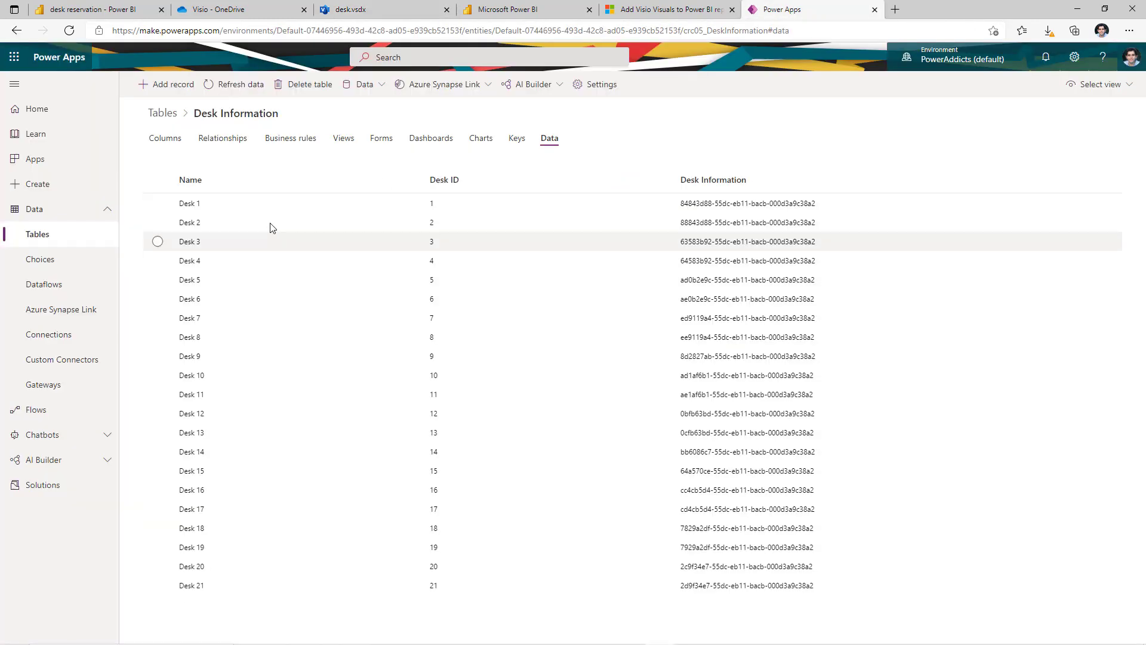
Show the Desk Reservation table's records with each booking's desk and reserved date
left_click(163, 112)
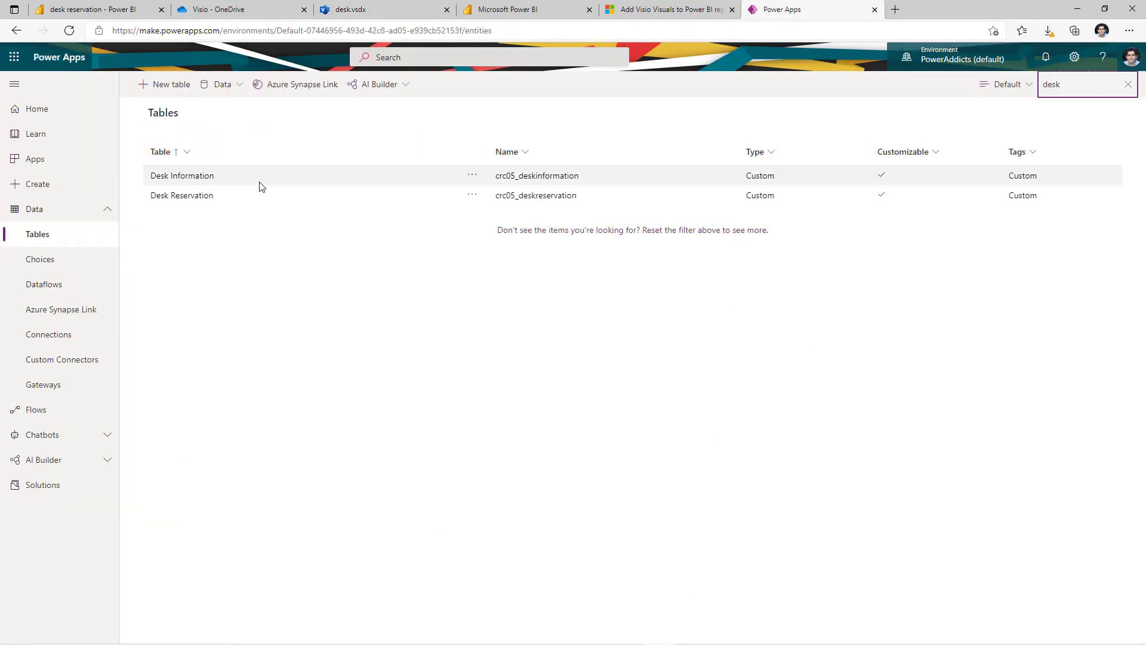
left_click(181, 194)
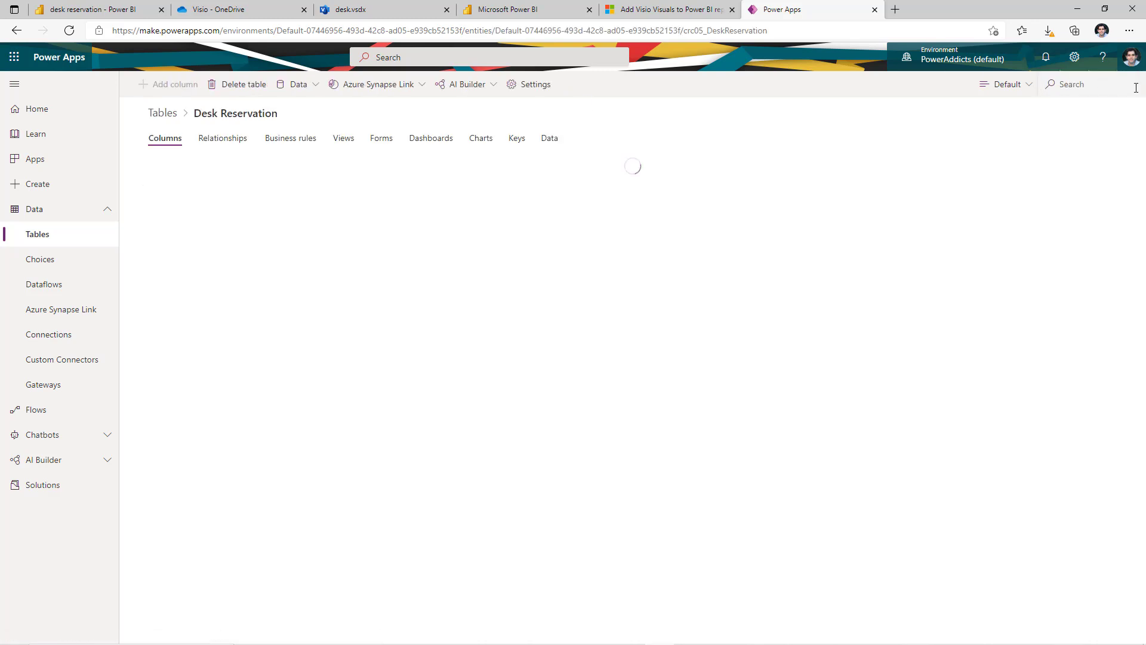
left_click(549, 139)
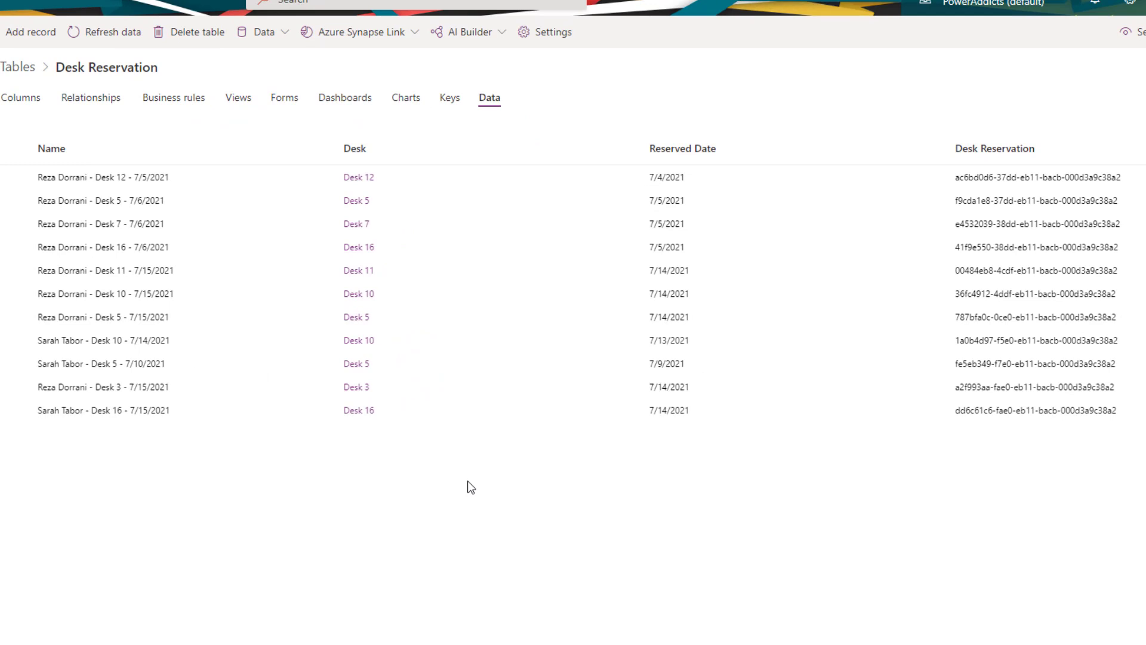
mouse_move(461, 472)
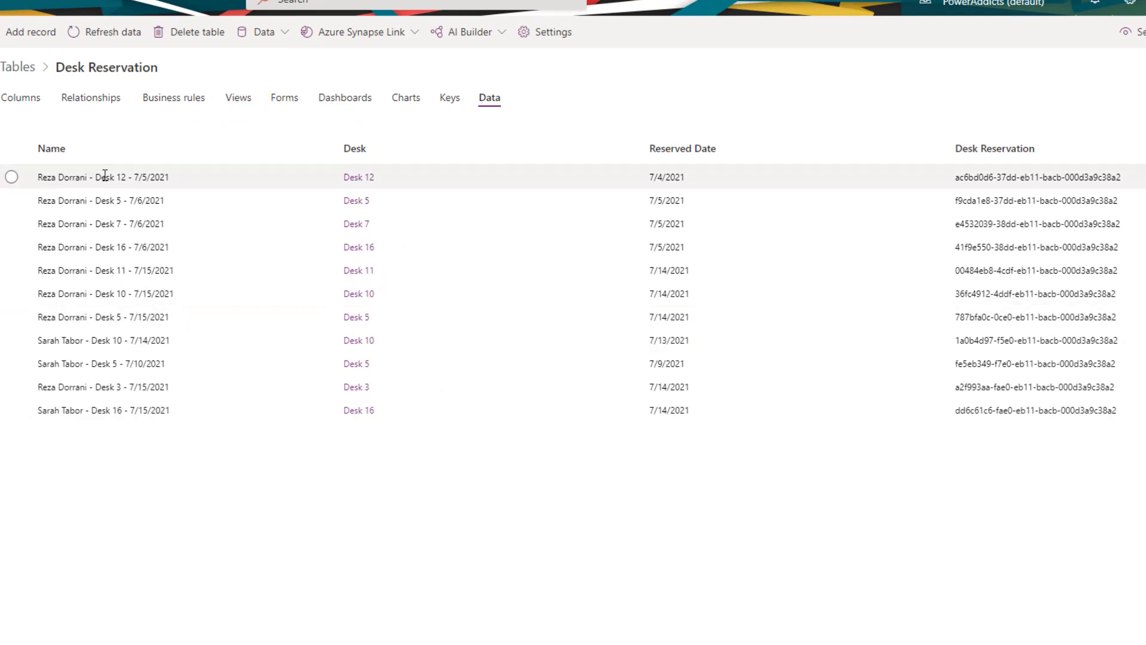
mouse_move(375, 178)
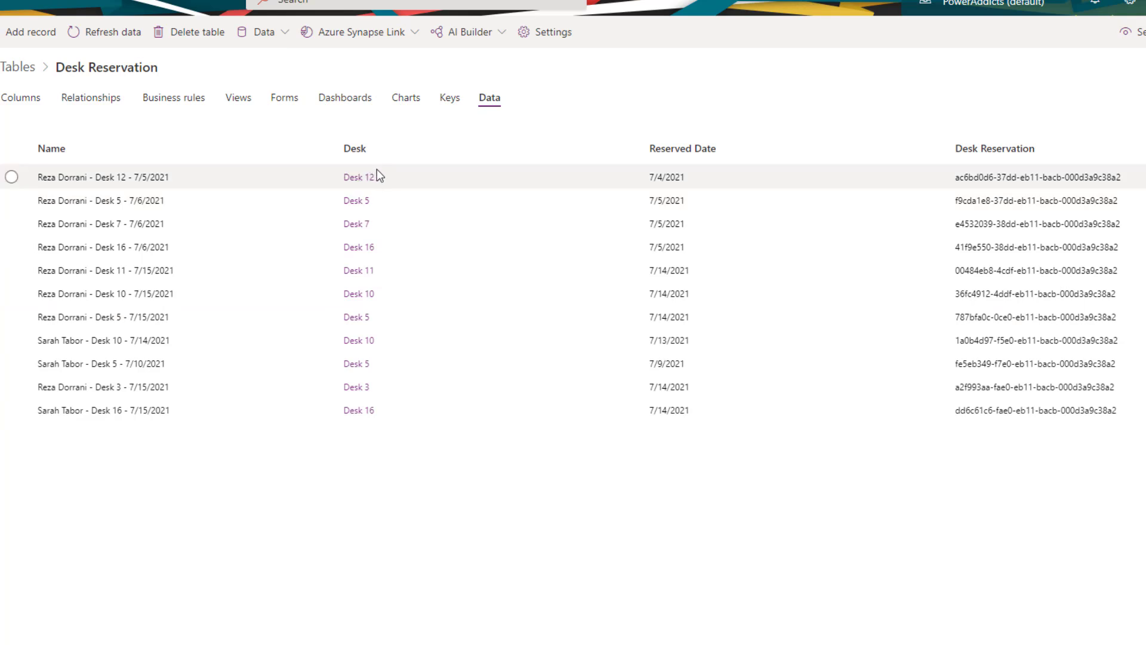
mouse_move(685, 165)
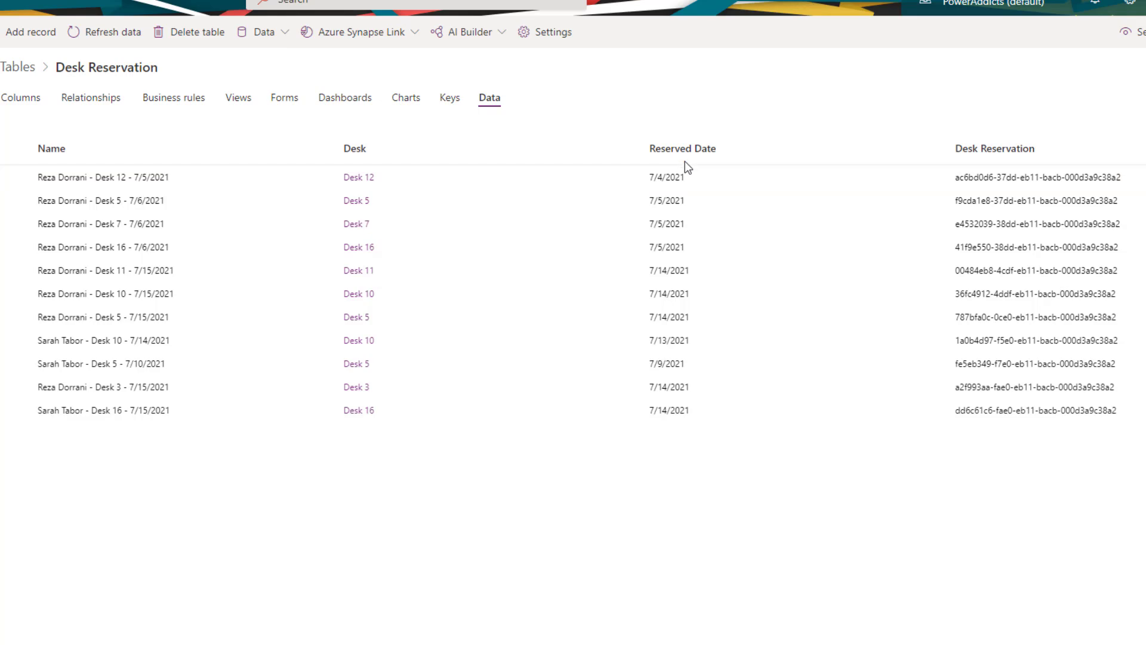
mouse_move(80, 163)
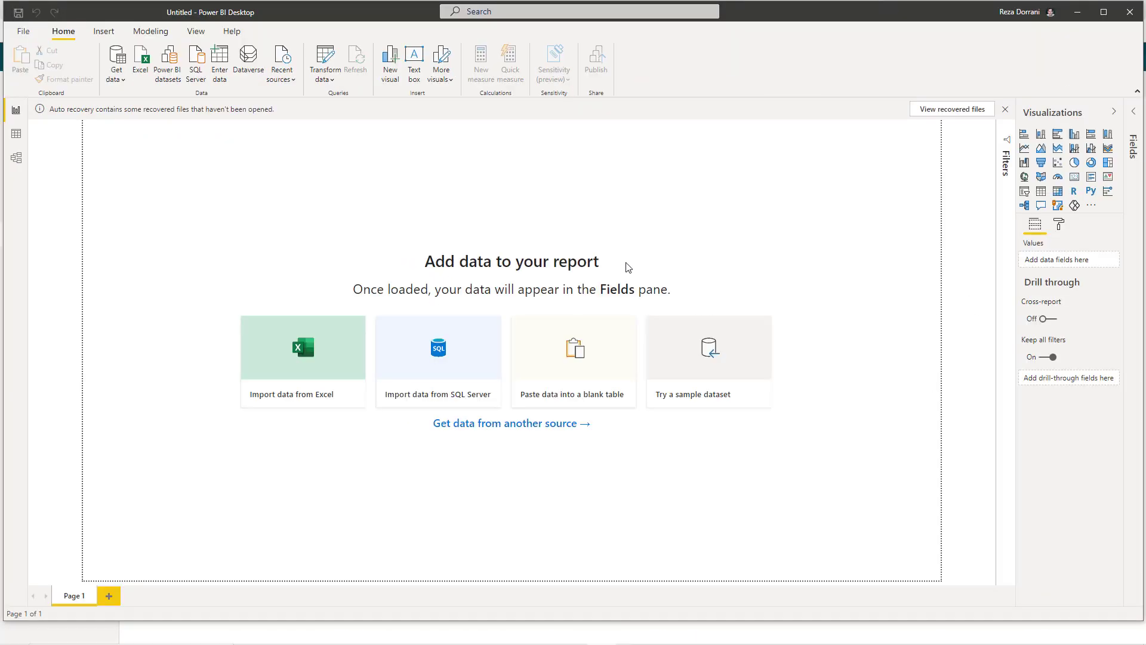
mouse_move(553, 252)
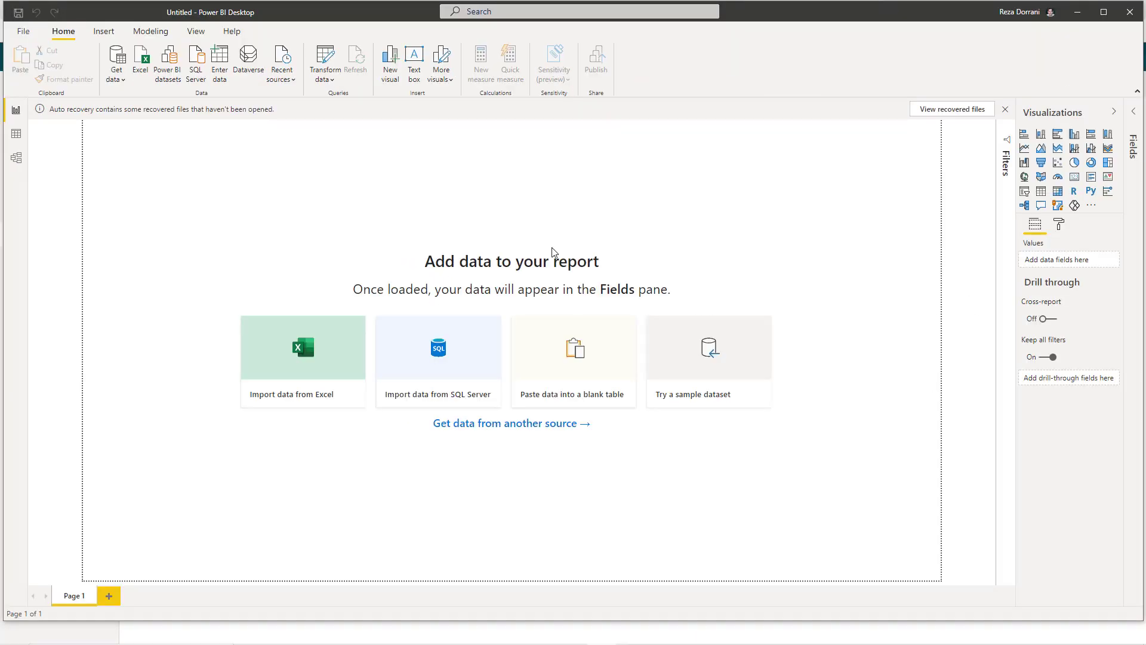
mouse_move(578, 239)
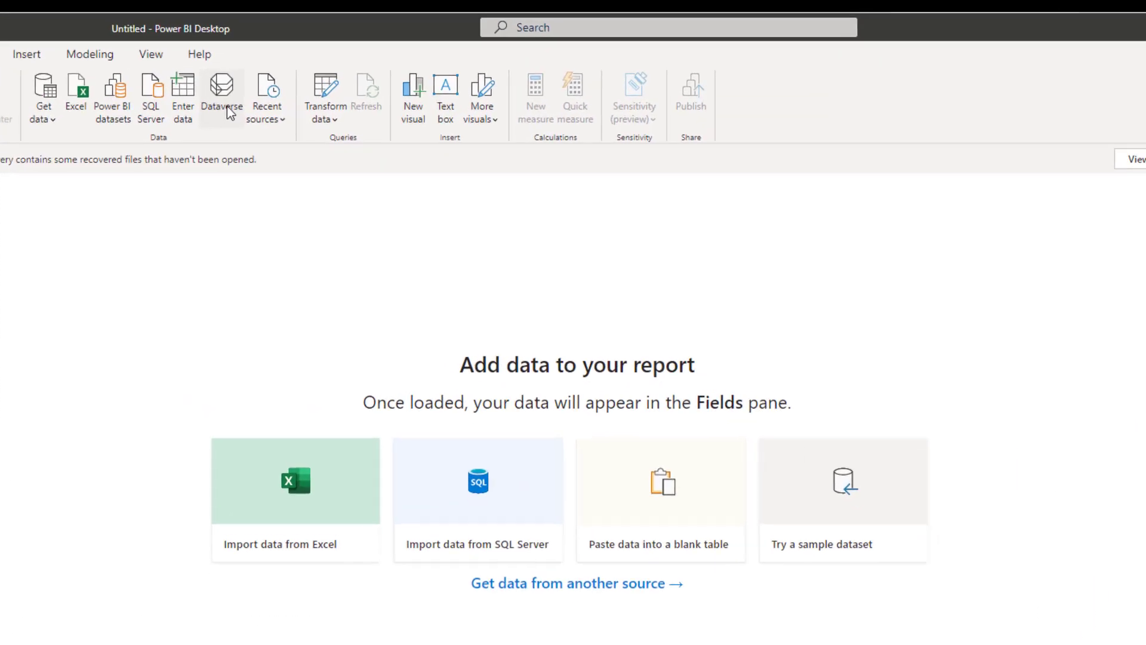
Connect to the org325782c1 Dataverse environment in DirectQuery mode and bring up the Navigator
left_click(222, 90)
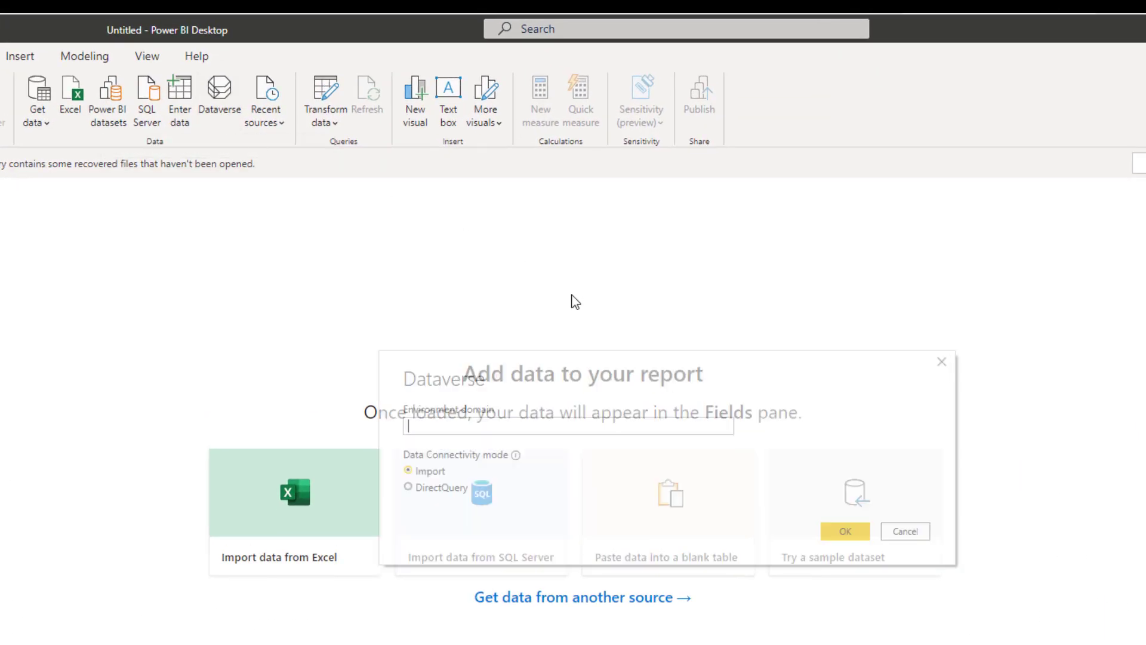
left_click(409, 487)
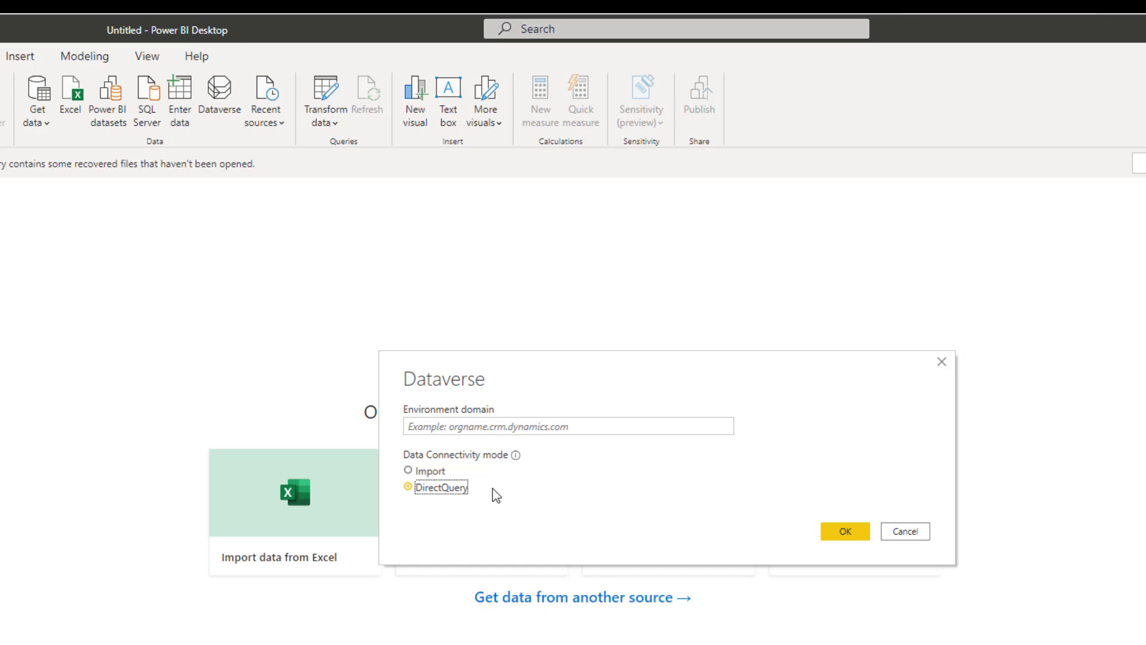
left_click(566, 427)
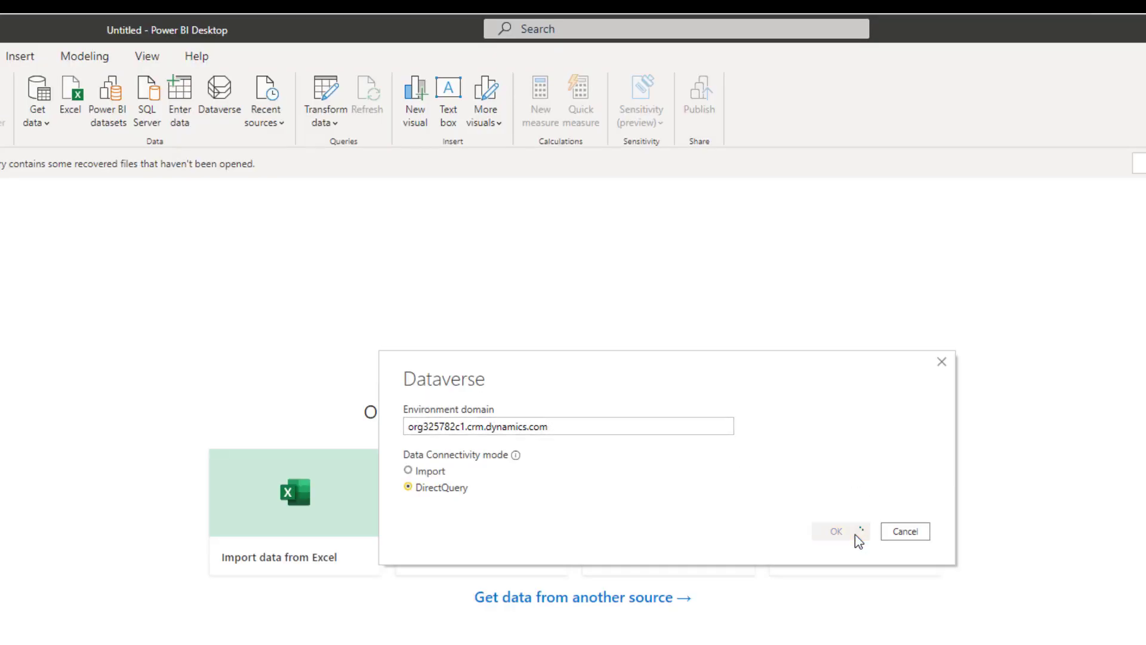
left_click(835, 530)
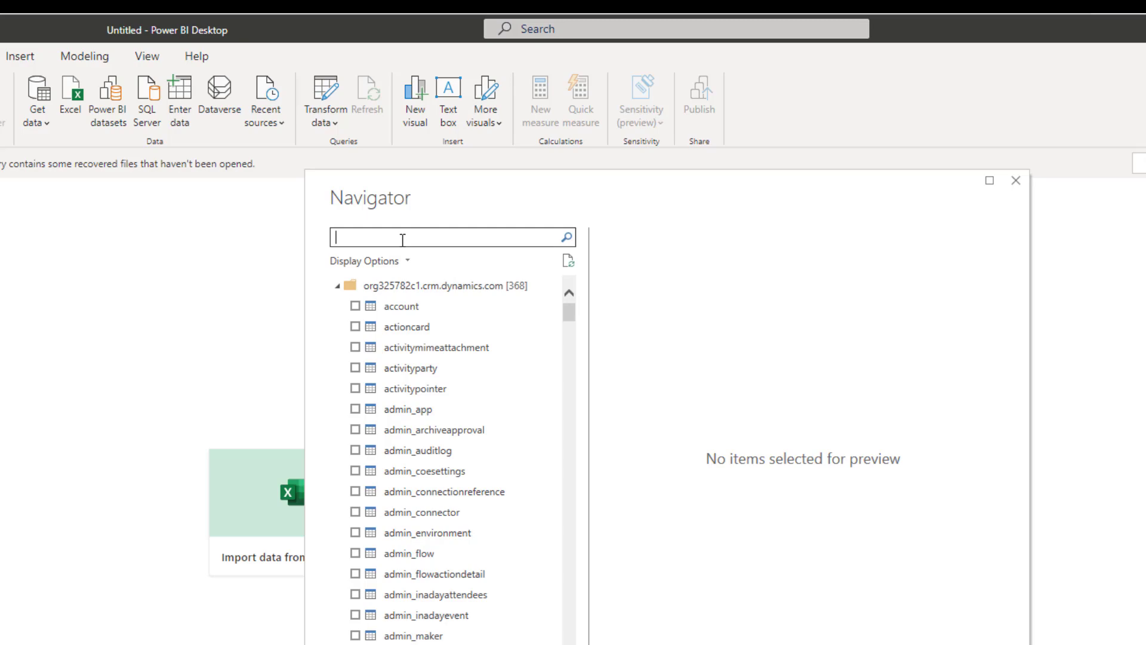
Search 'desk' in the Navigator and load both desk tables into the report
type("desk")
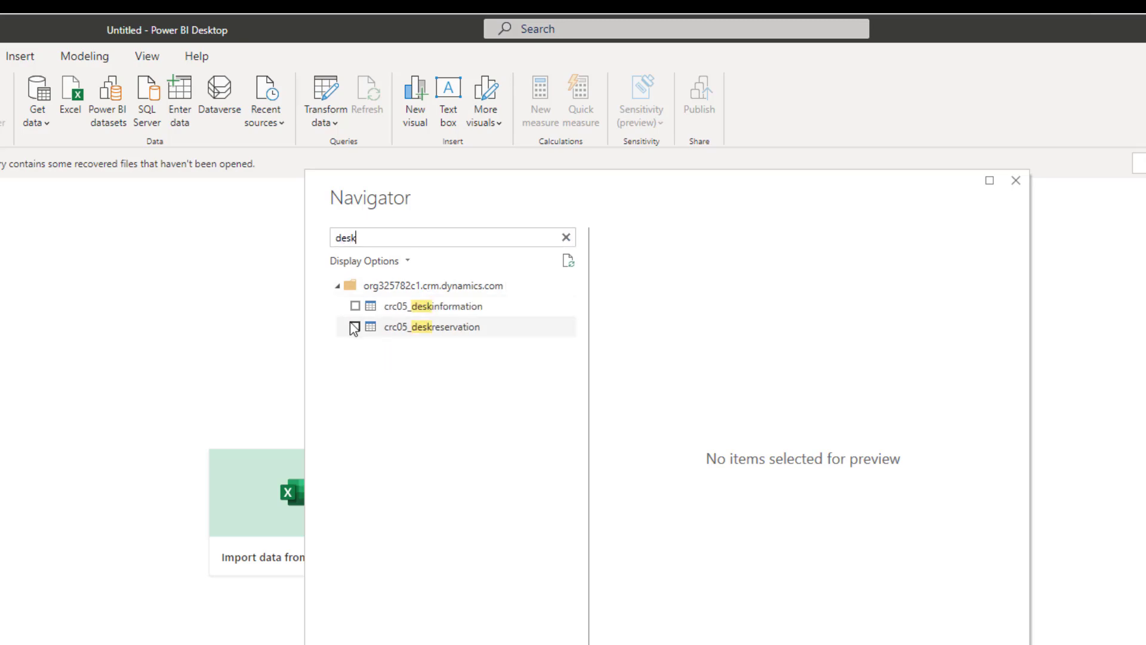
left_click(353, 327)
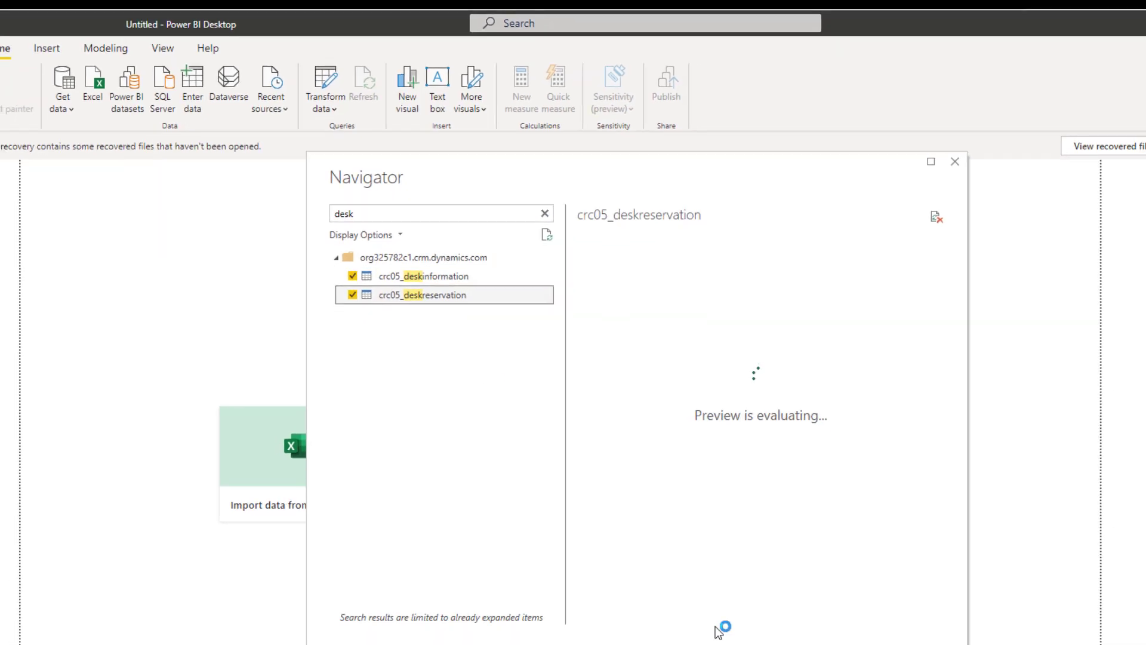
left_click(955, 161)
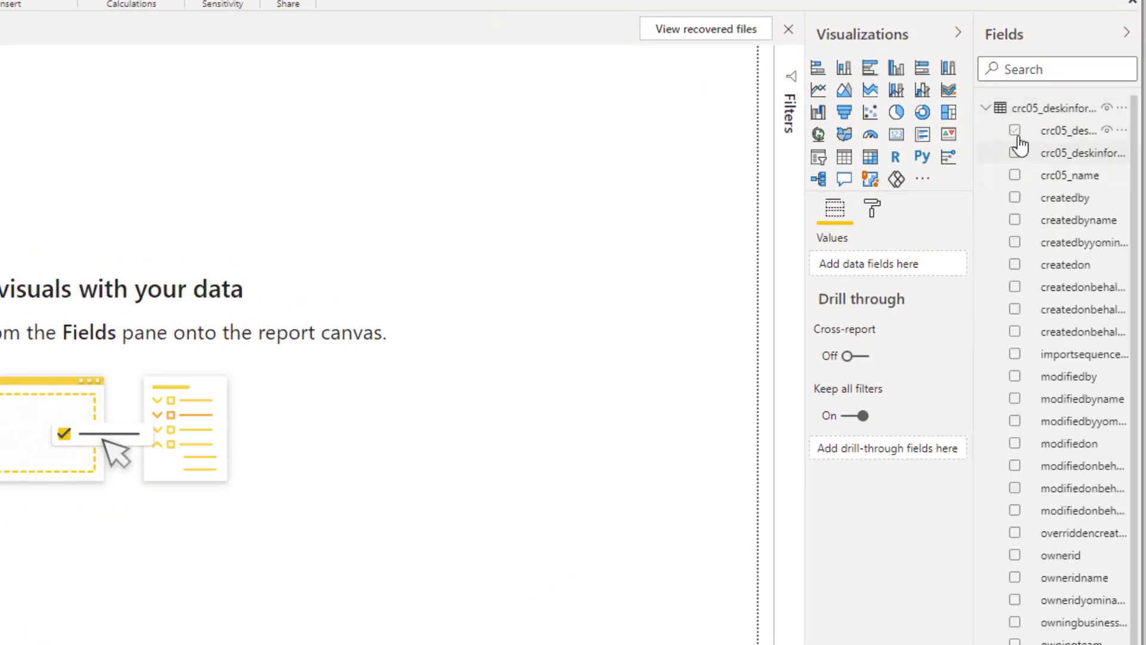
Build a table visual of crc05_deskid and crc05_name listing Desk 1 through Desk 21
left_click(1015, 130)
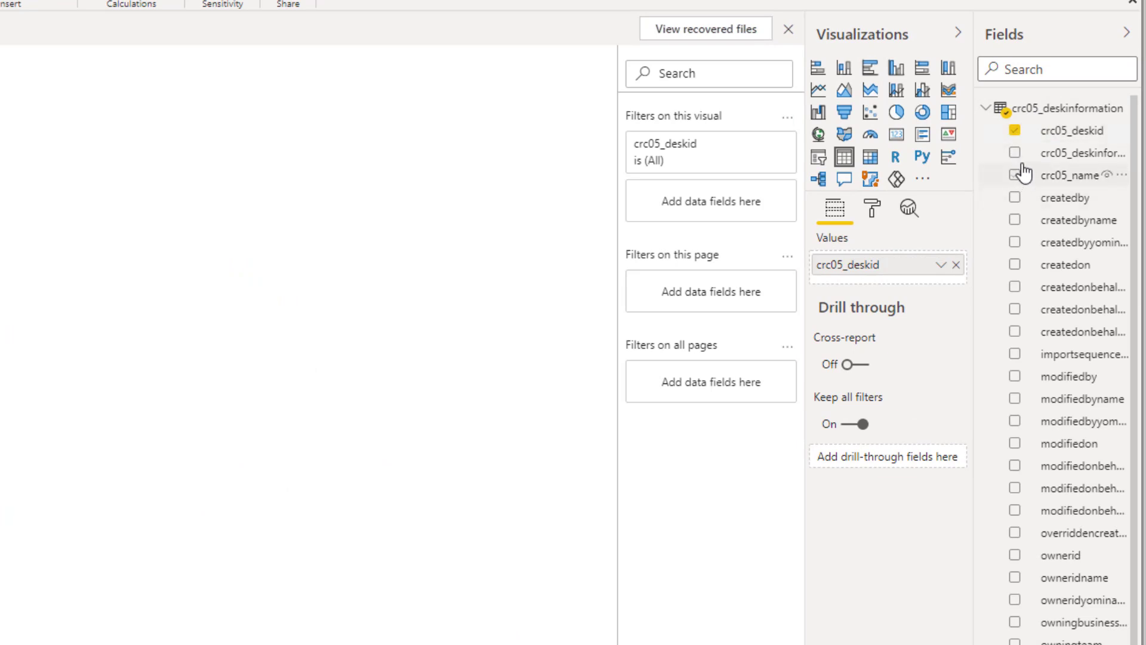
left_click(1015, 174)
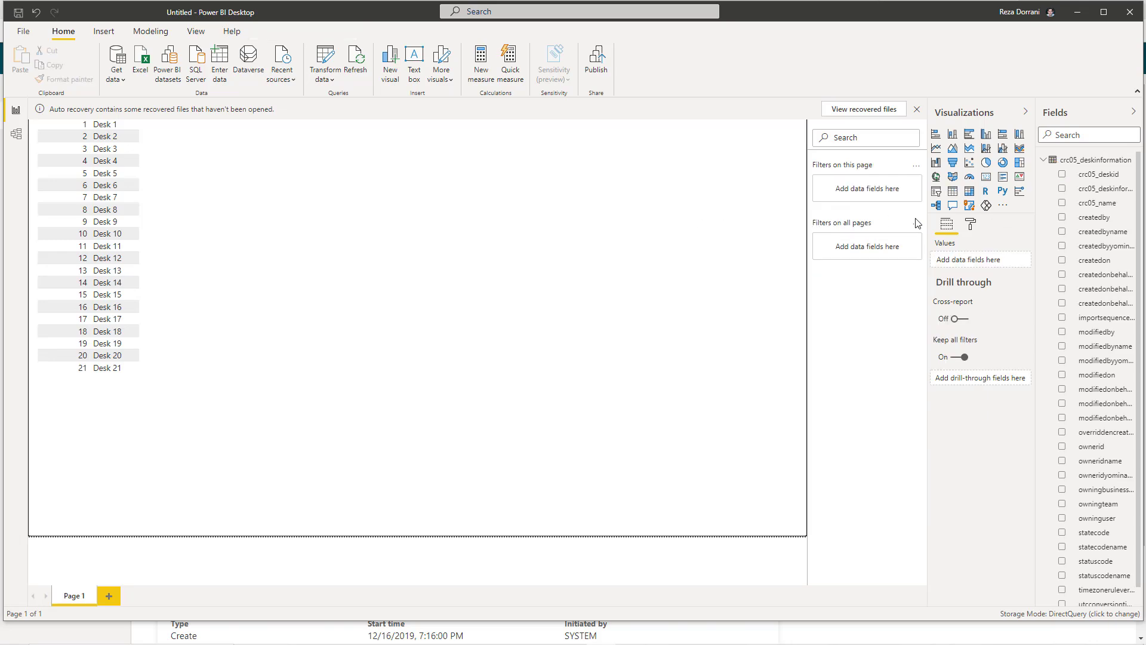
Search 'visio' in AppSource and add the Visio Visual to the report's available visuals
left_click(1003, 205)
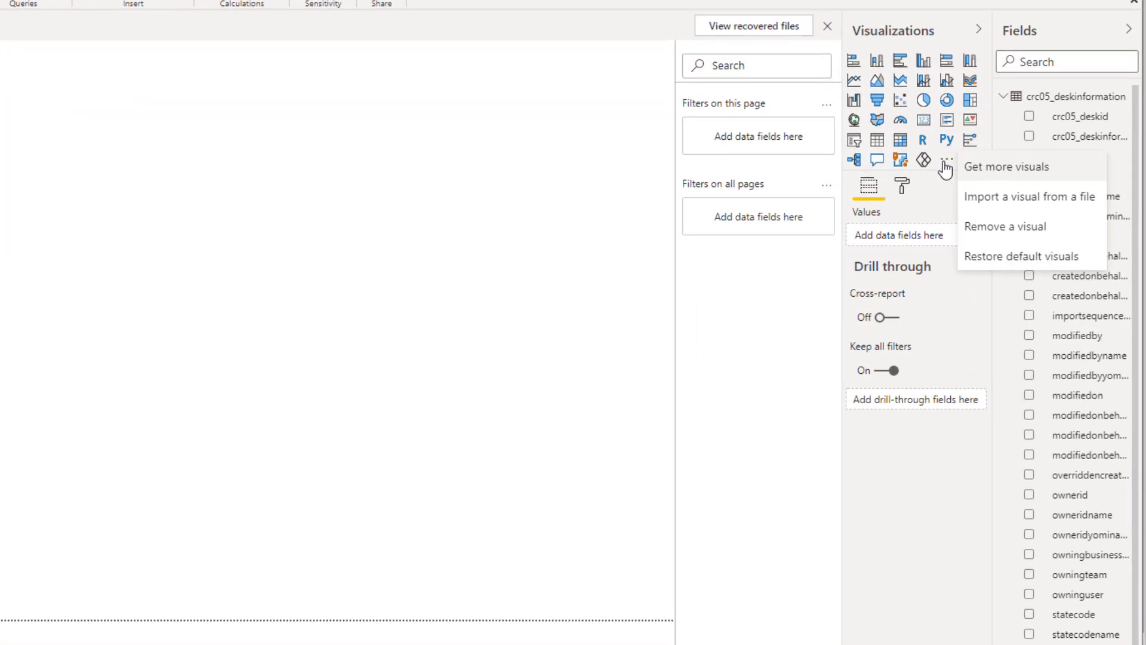
left_click(386, 216)
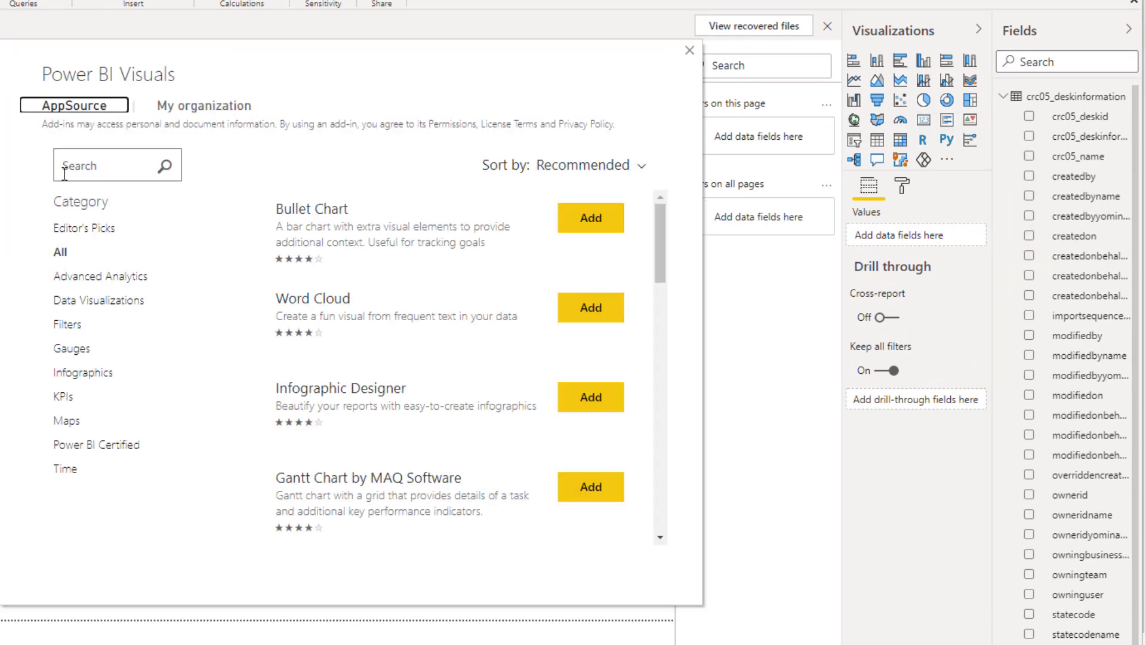
type("visio")
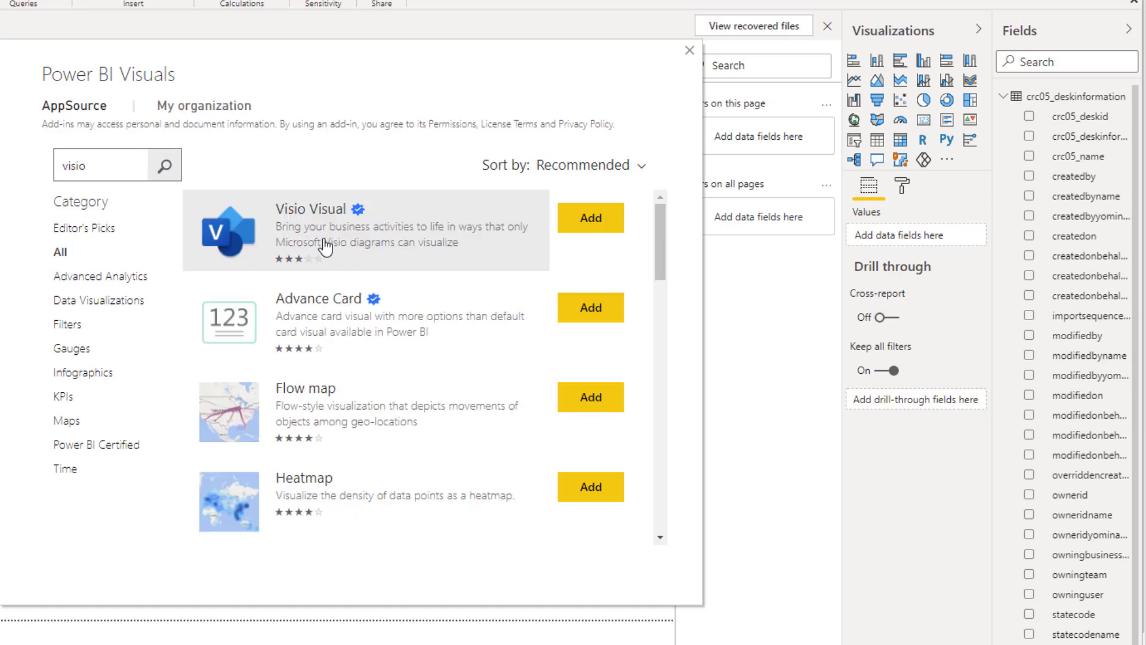
left_click(688, 50)
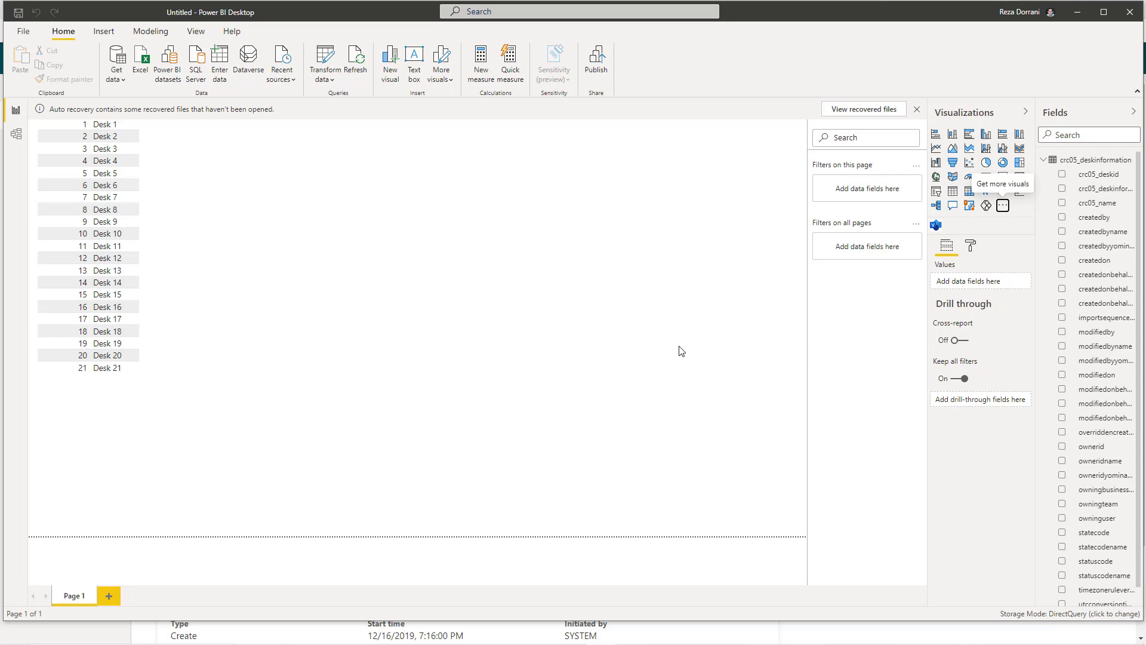
mouse_move(1049, 197)
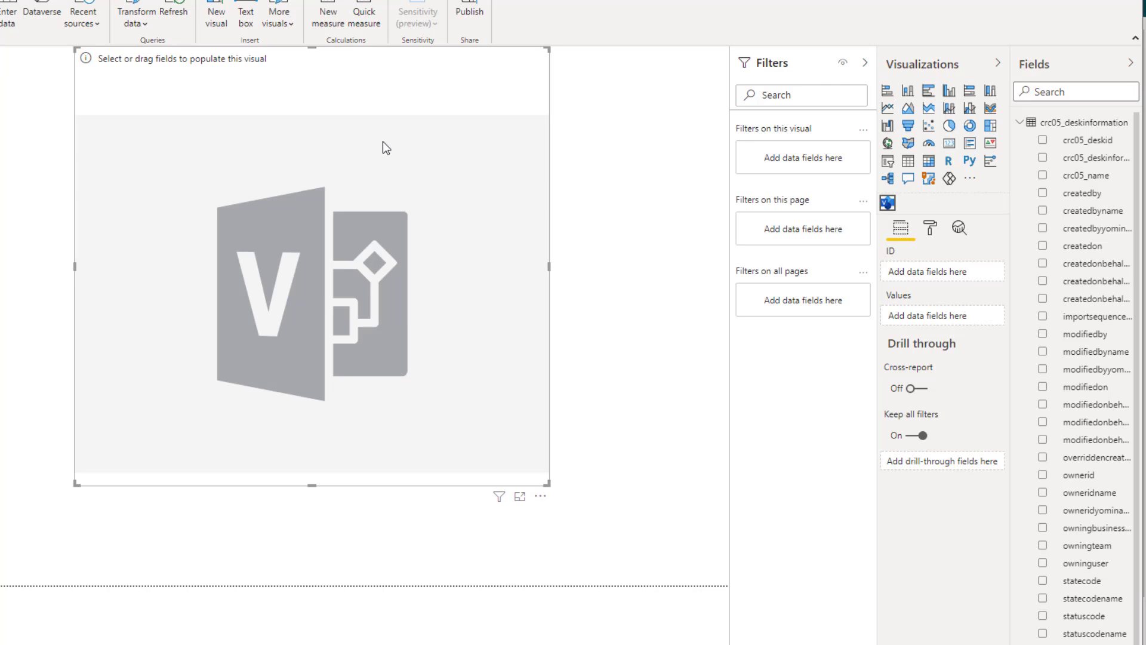
mouse_move(580, 483)
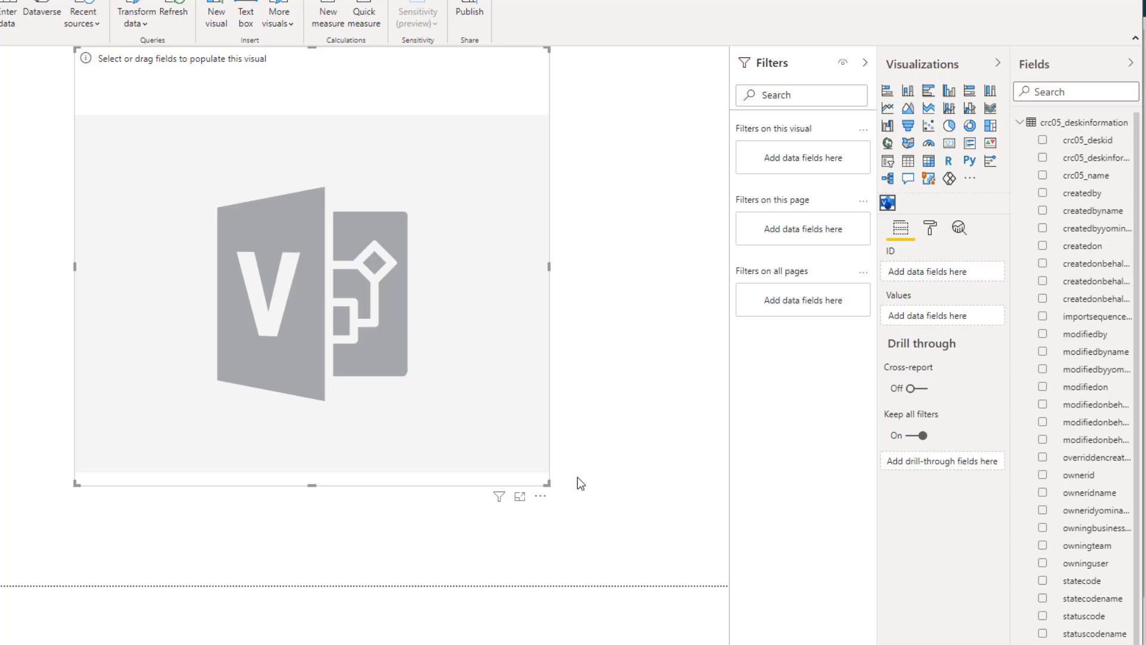
mouse_move(1013, 164)
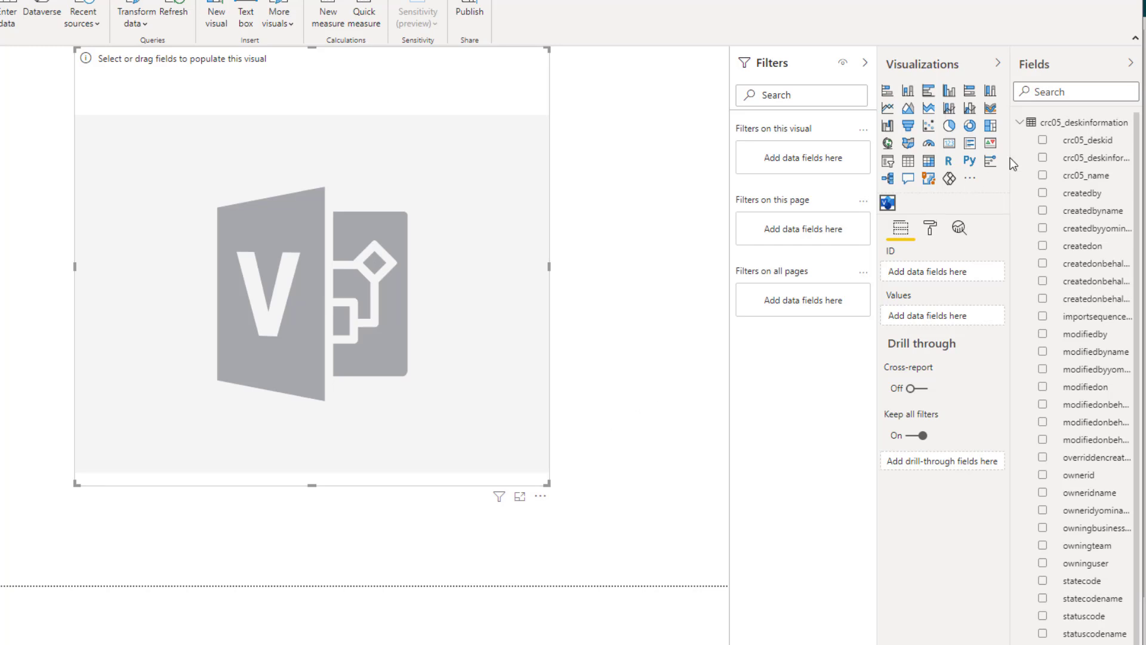
mouse_move(464, 418)
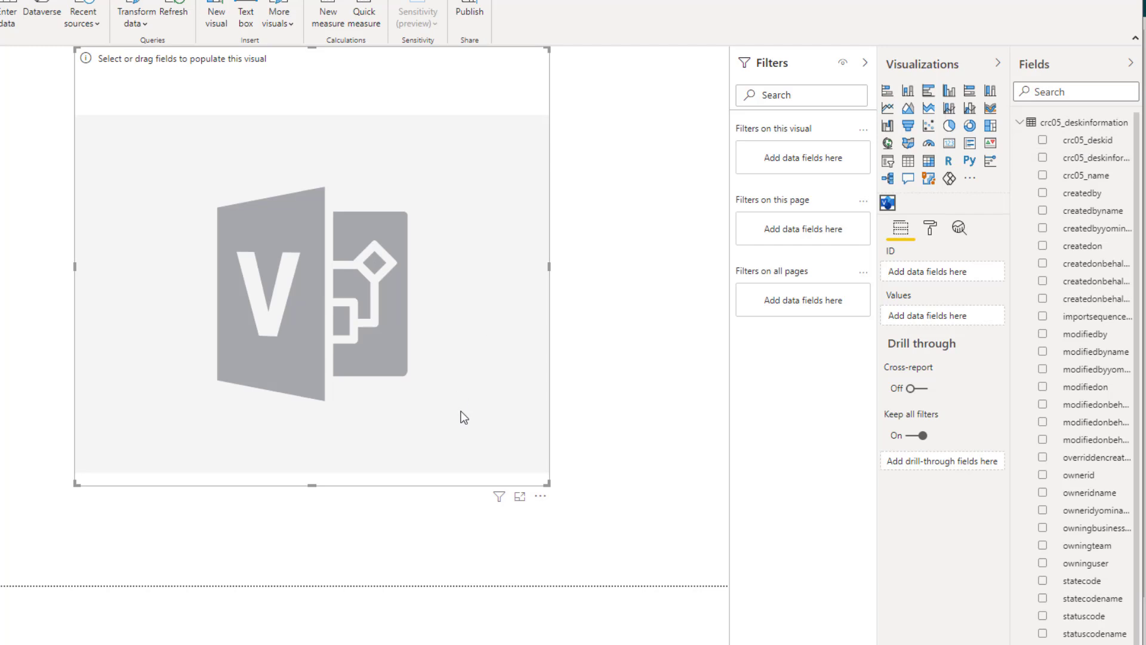
Assign crc05_deskid as the Visio visual's ID, then switch to the floor plan in the browser
left_click(1042, 140)
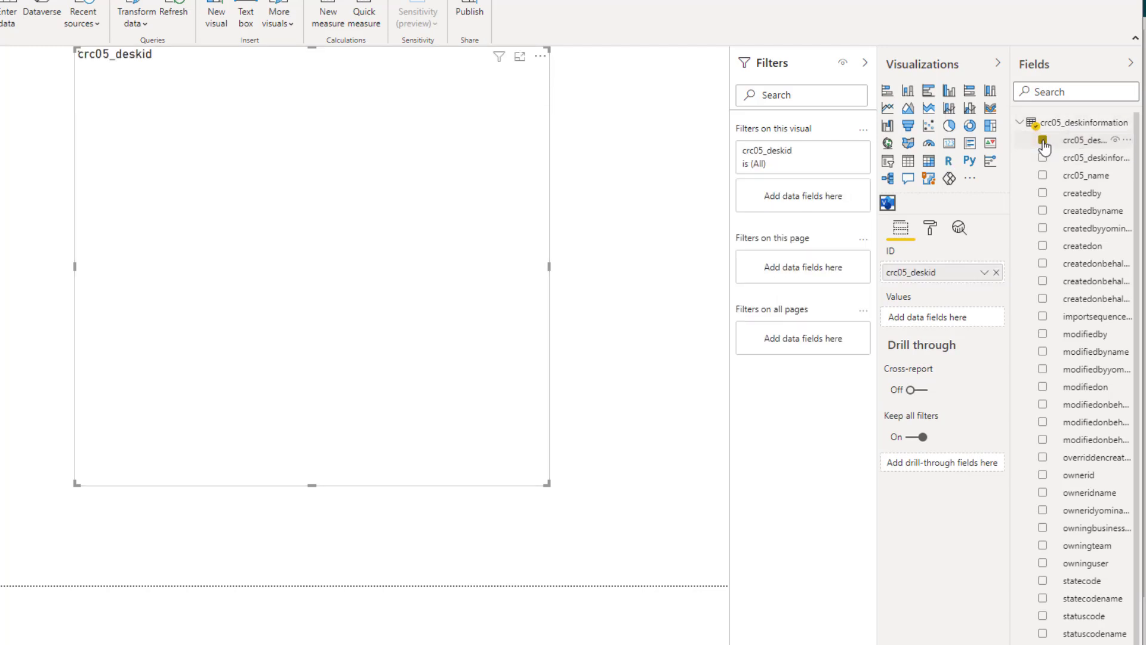
left_click(887, 203)
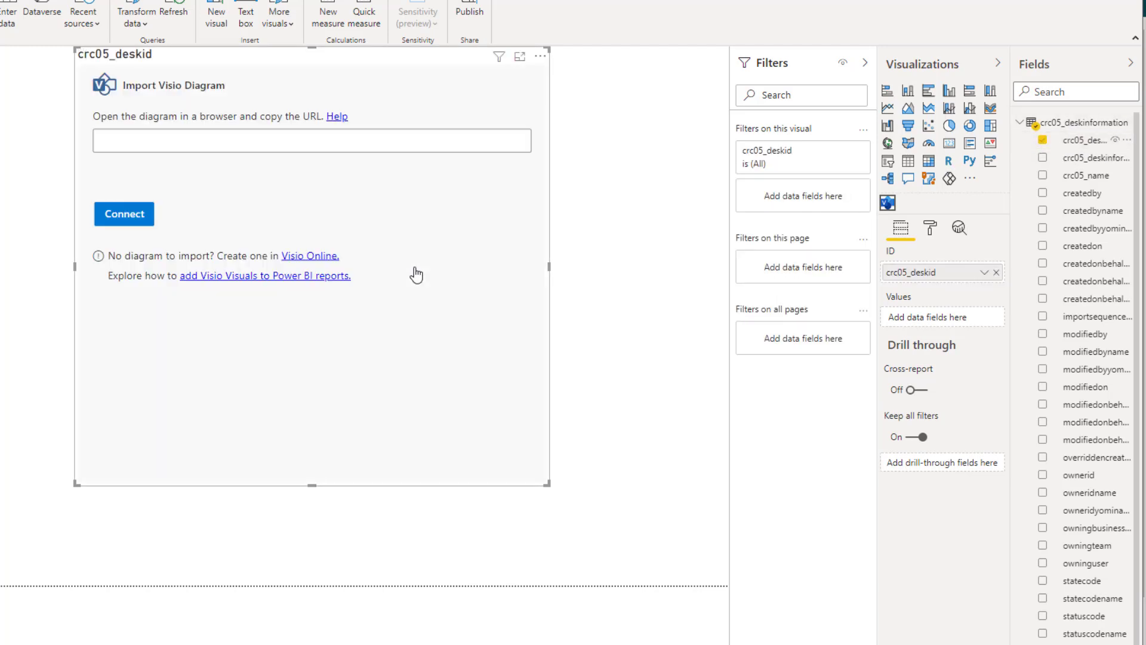
left_click(312, 141)
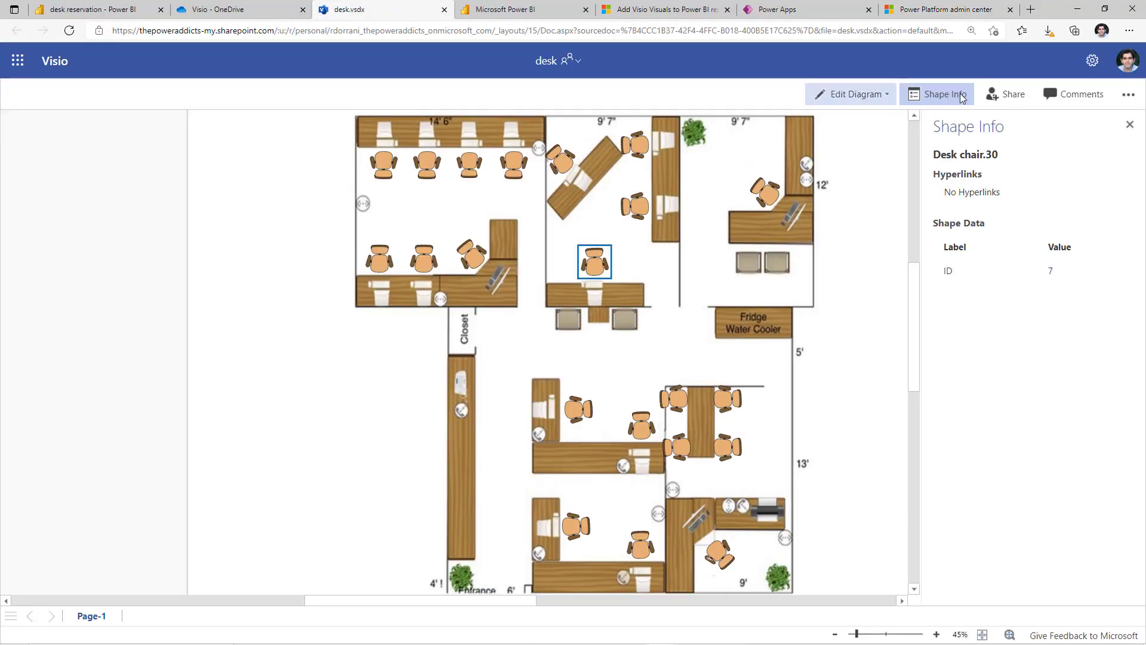
Copy the desk floor plan's embed URL from the Embed settings
left_click(1128, 93)
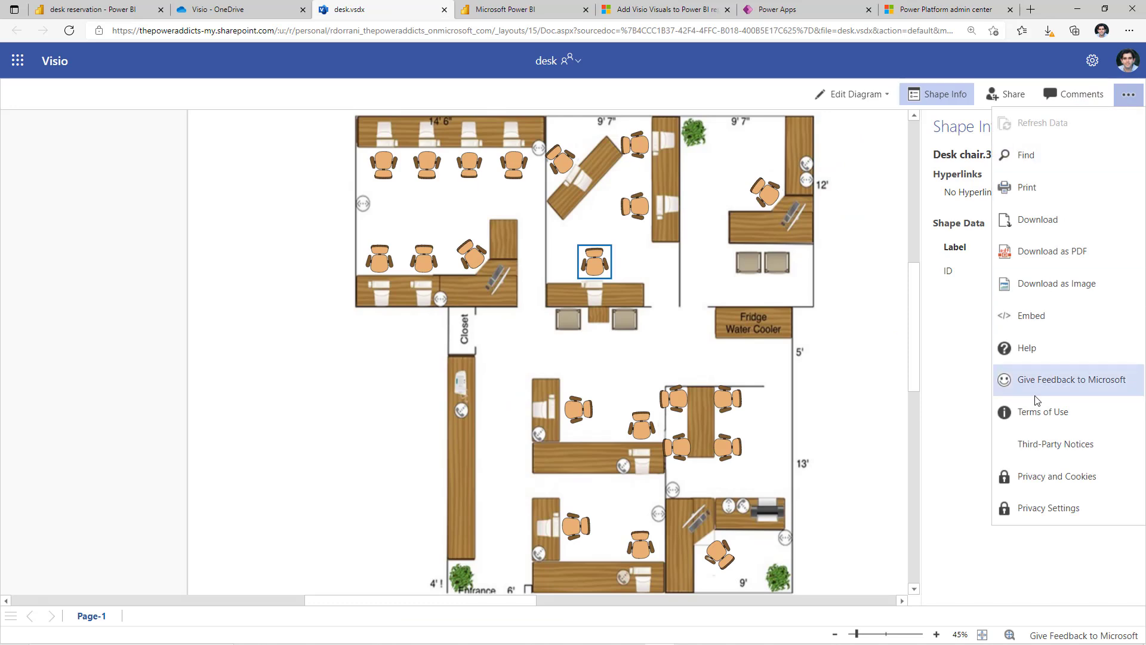
left_click(1030, 315)
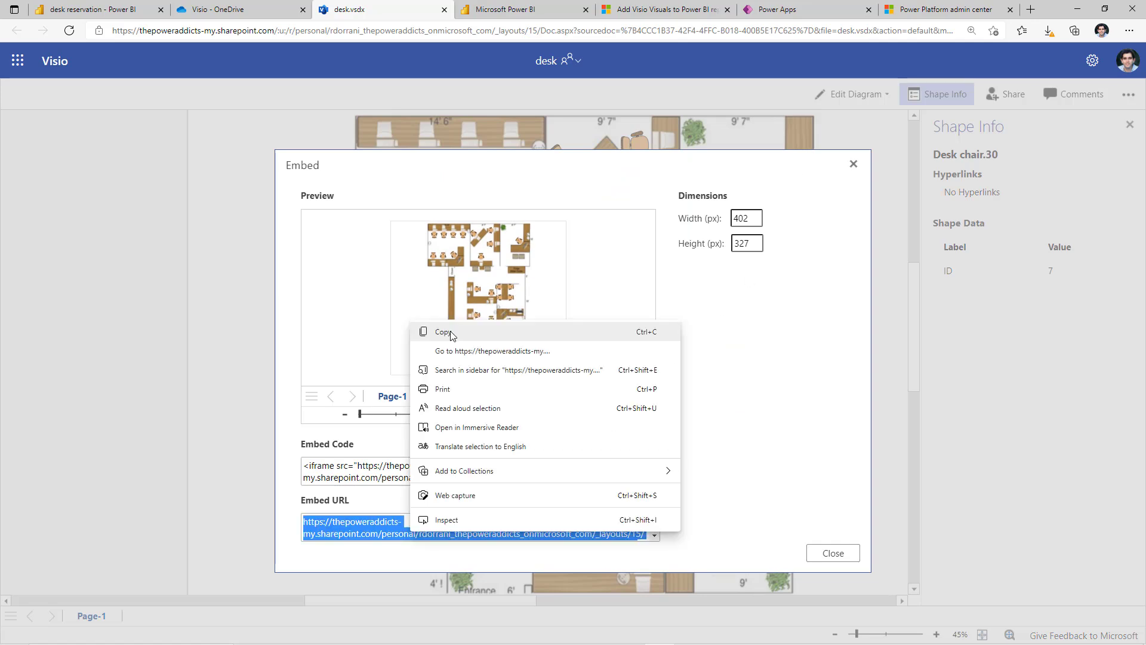
left_click(445, 331)
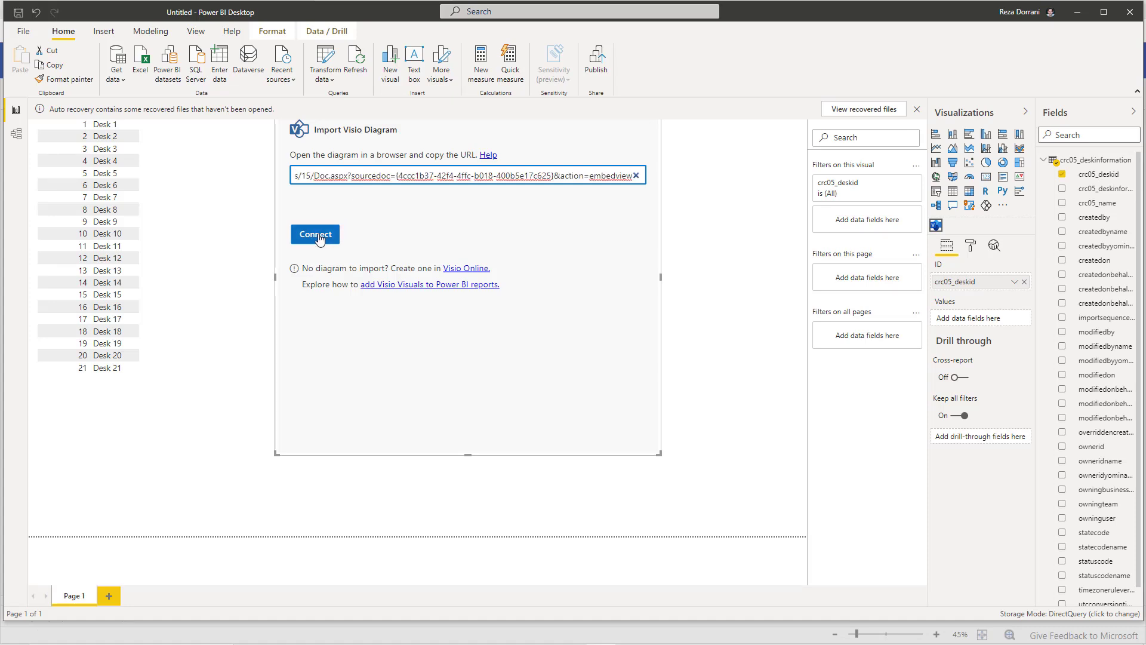
Connect the pasted embed URL so the desk floor plan renders in the Visio visual
left_click(315, 235)
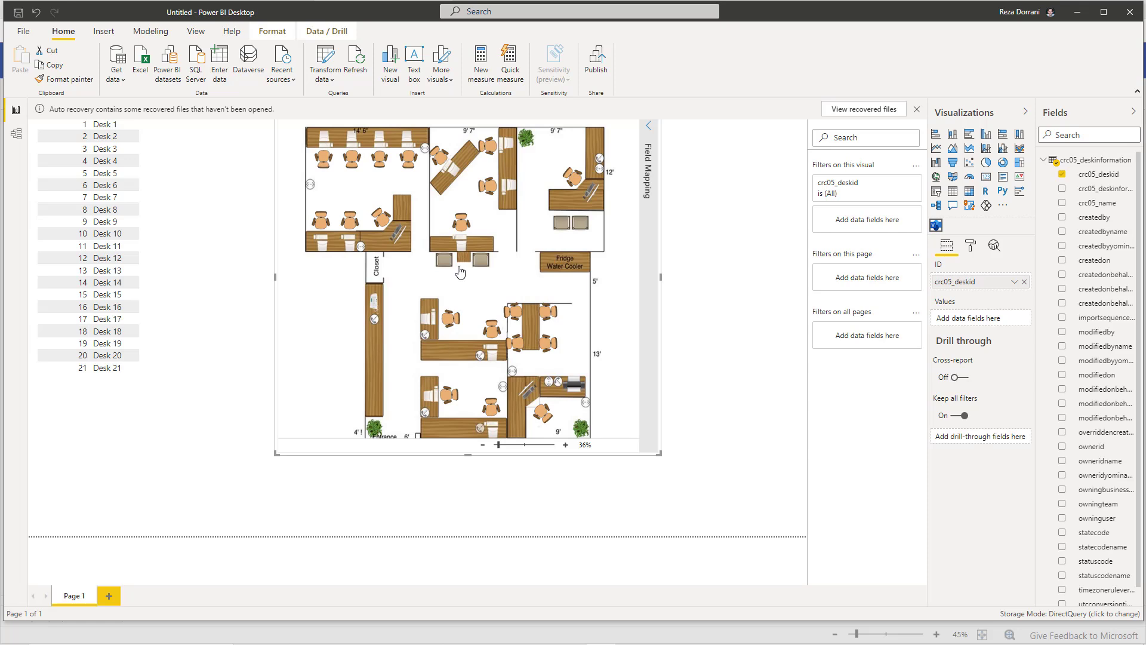
mouse_move(461, 252)
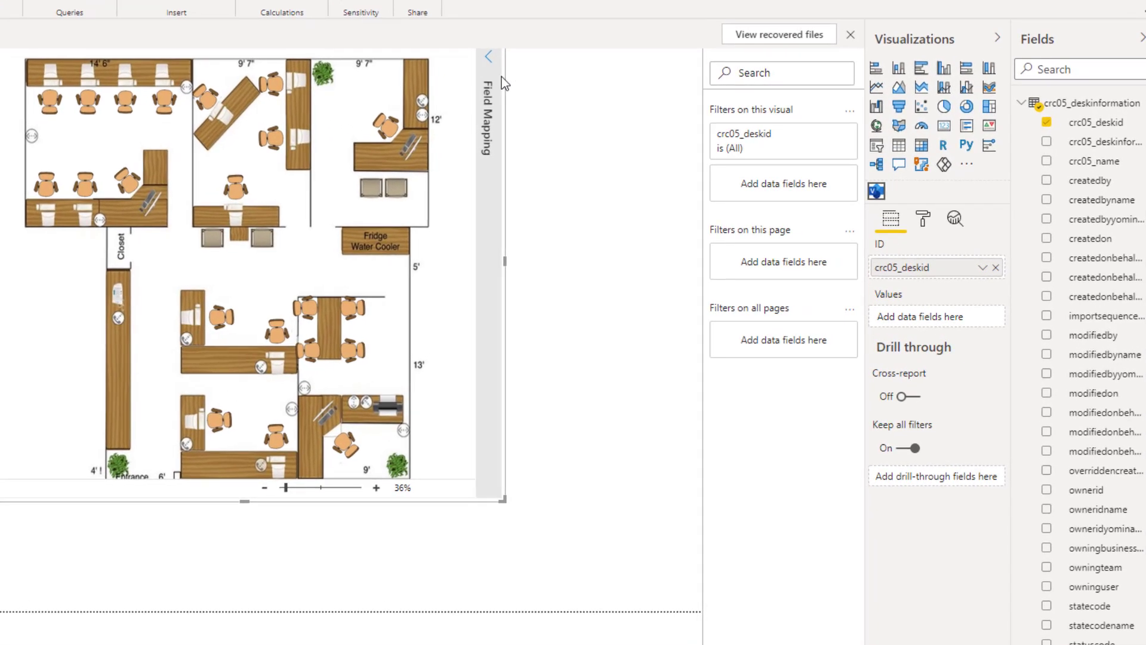
In Field Mapping, link crc05_deskid to the chair shapes and display it as Colors
left_click(489, 57)
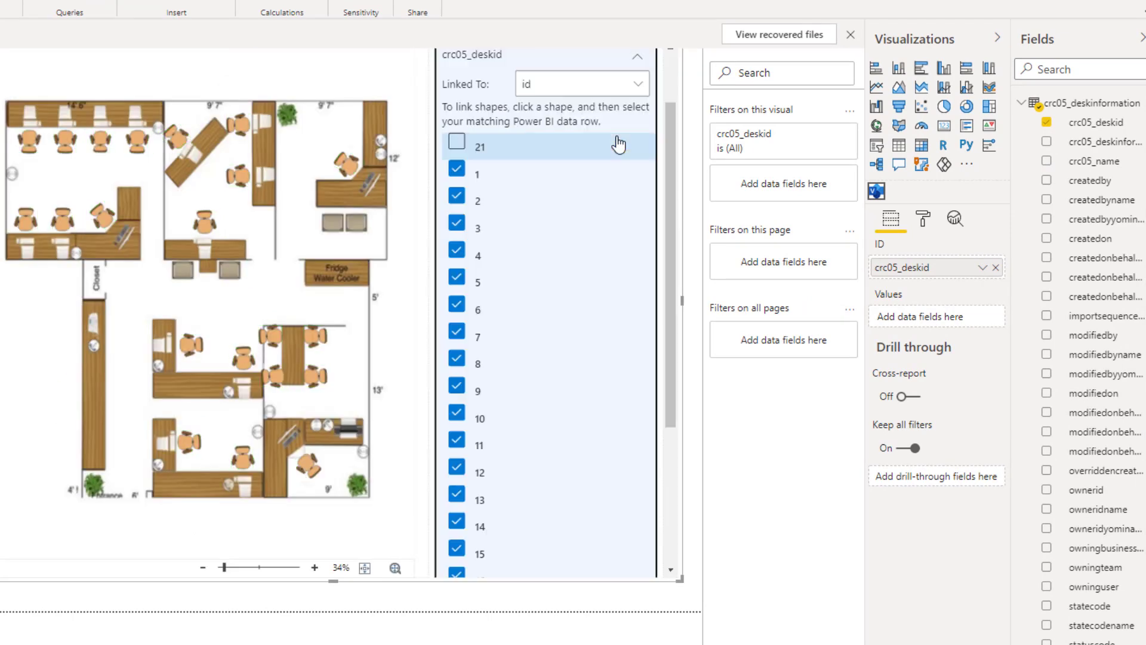
scroll("down", 3)
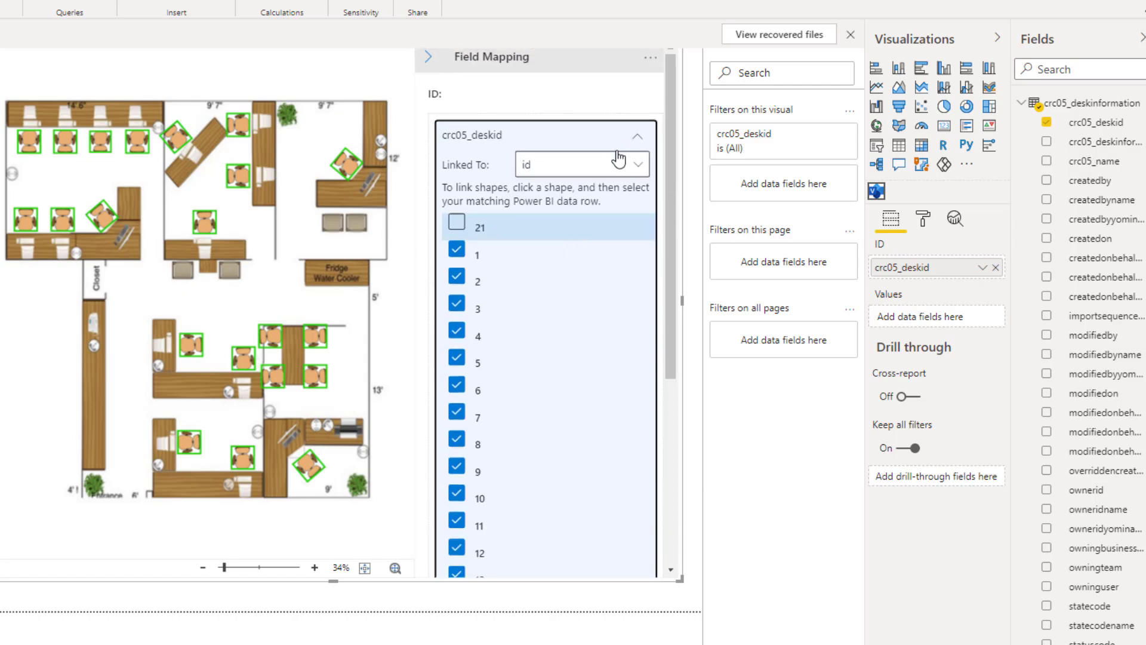
left_click(636, 136)
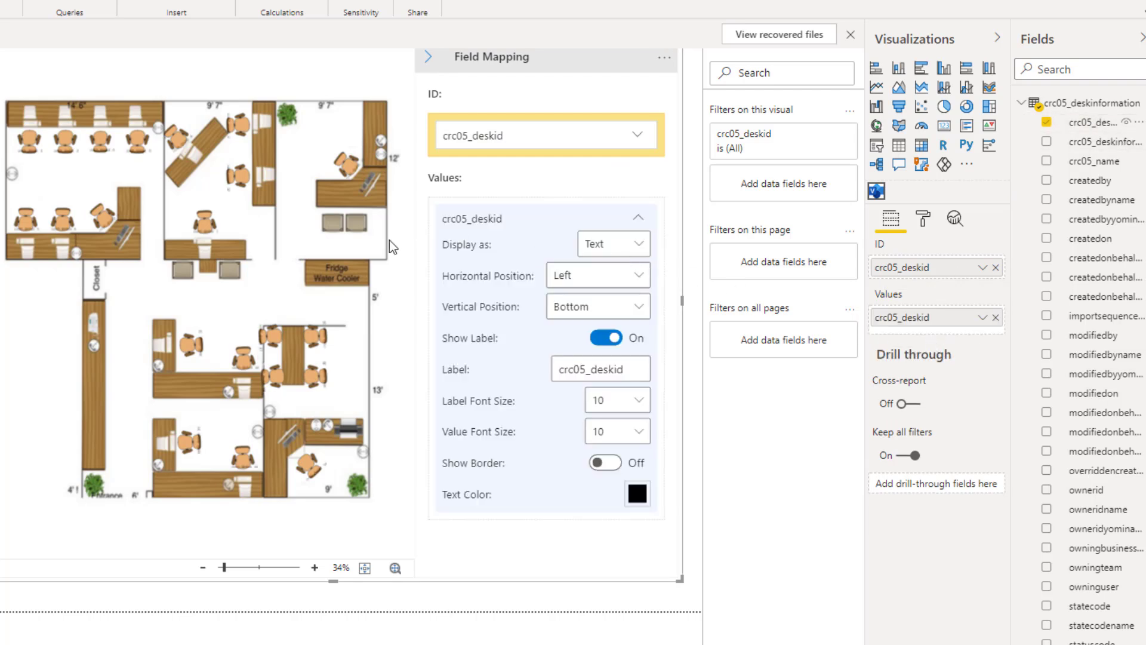
mouse_move(611, 244)
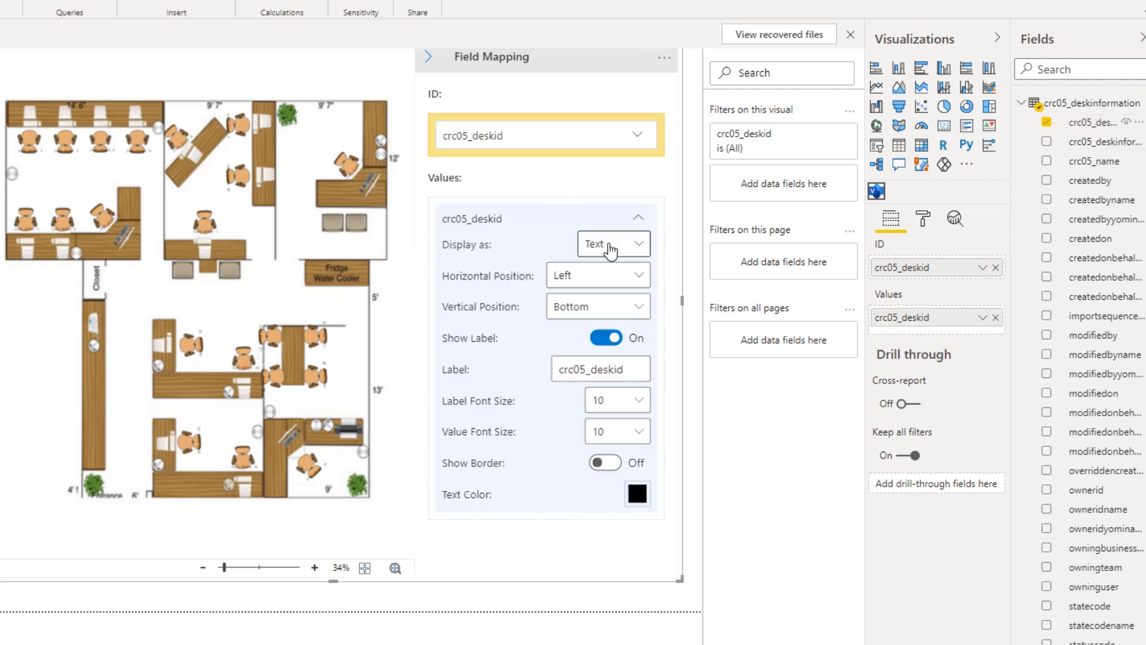
left_click(611, 244)
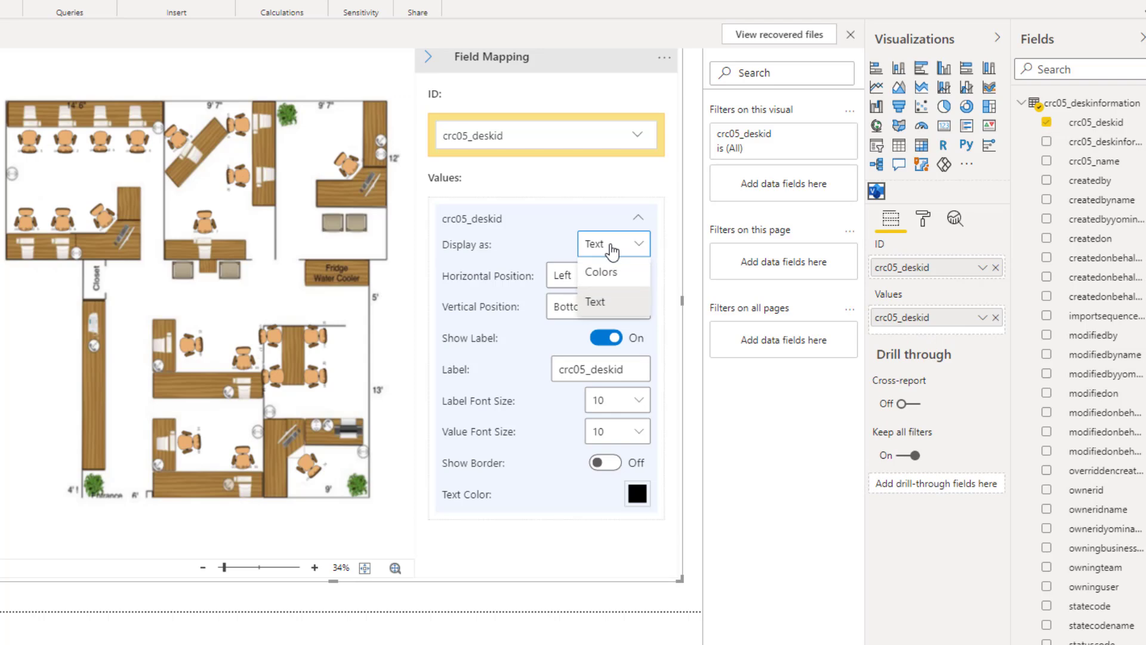
left_click(604, 272)
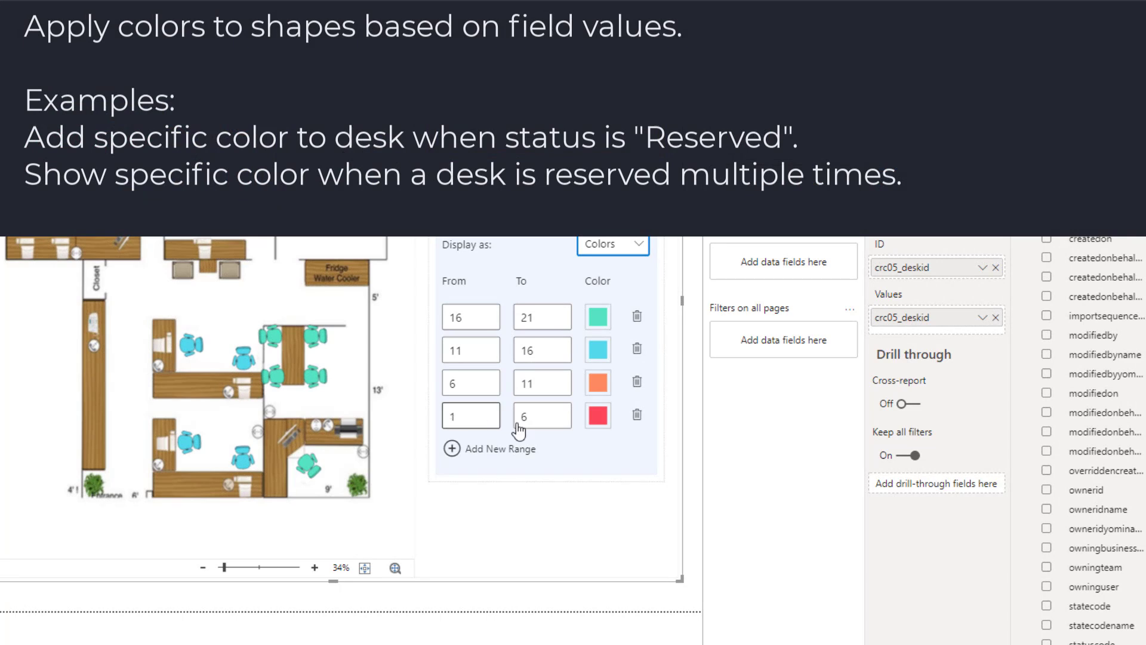
mouse_move(597, 416)
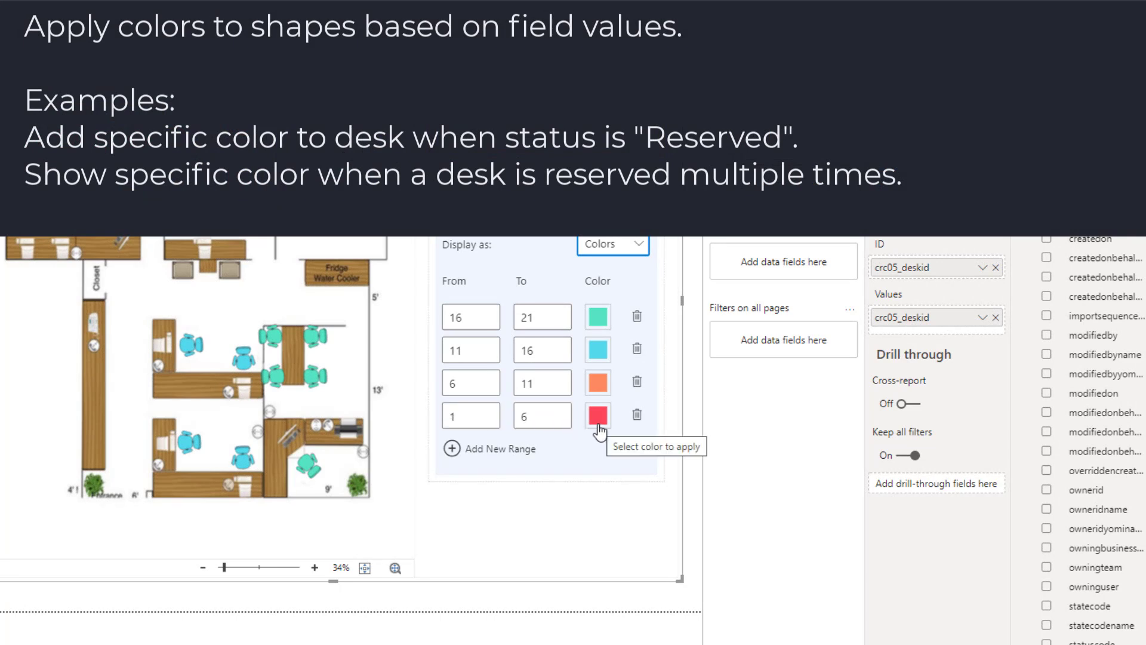
mouse_move(577, 434)
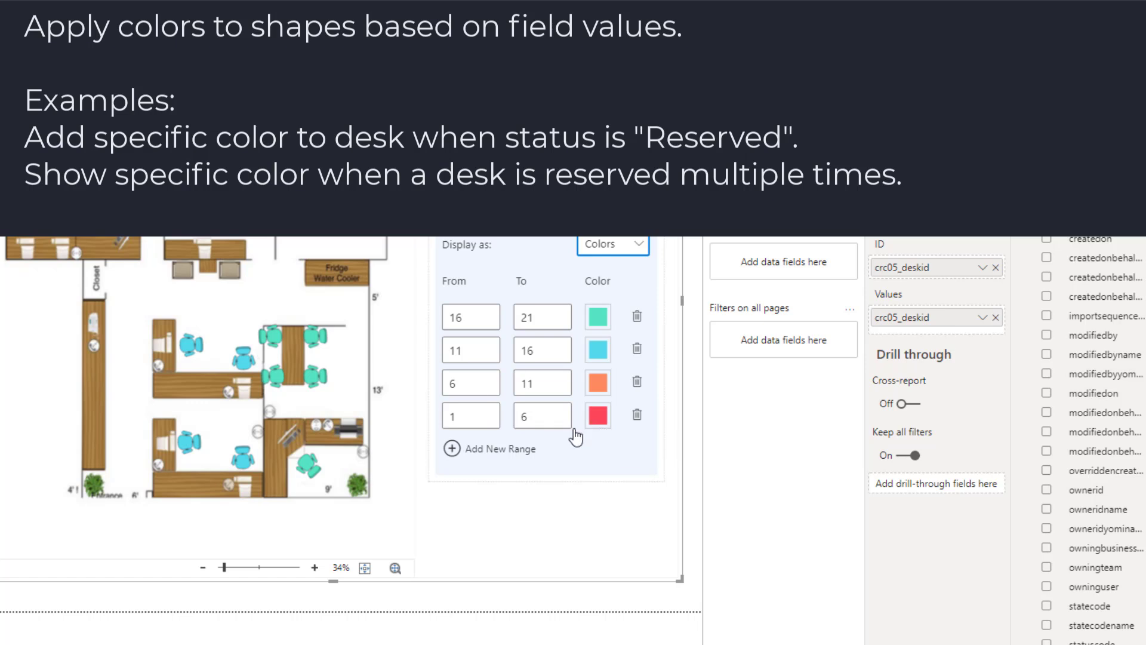
mouse_move(640, 442)
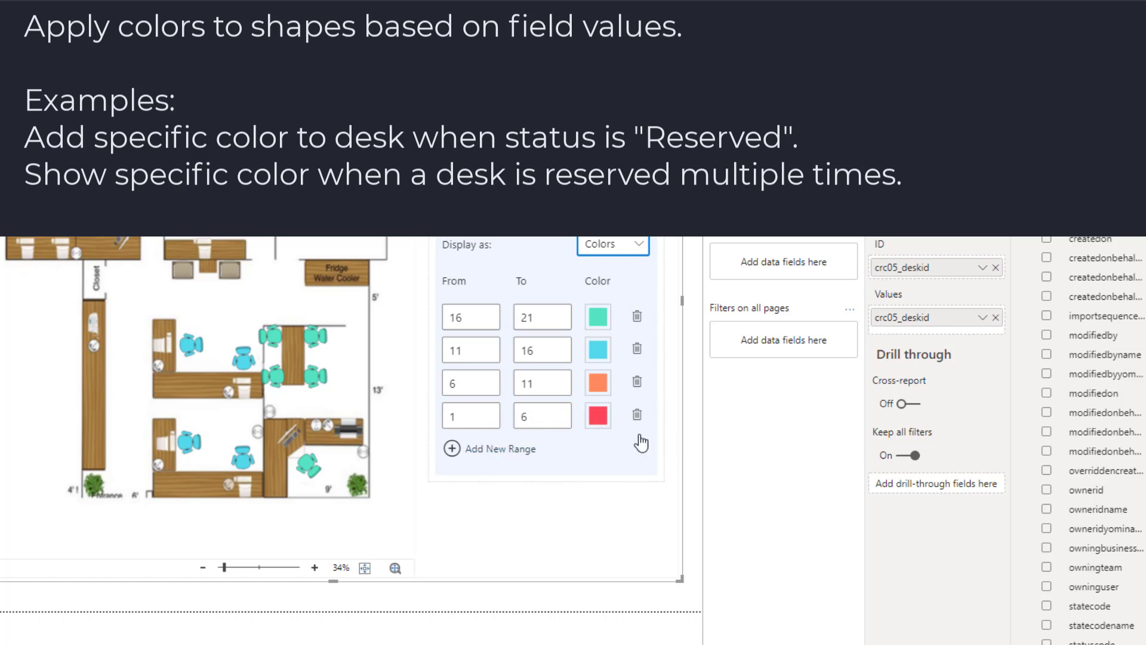
mouse_move(688, 358)
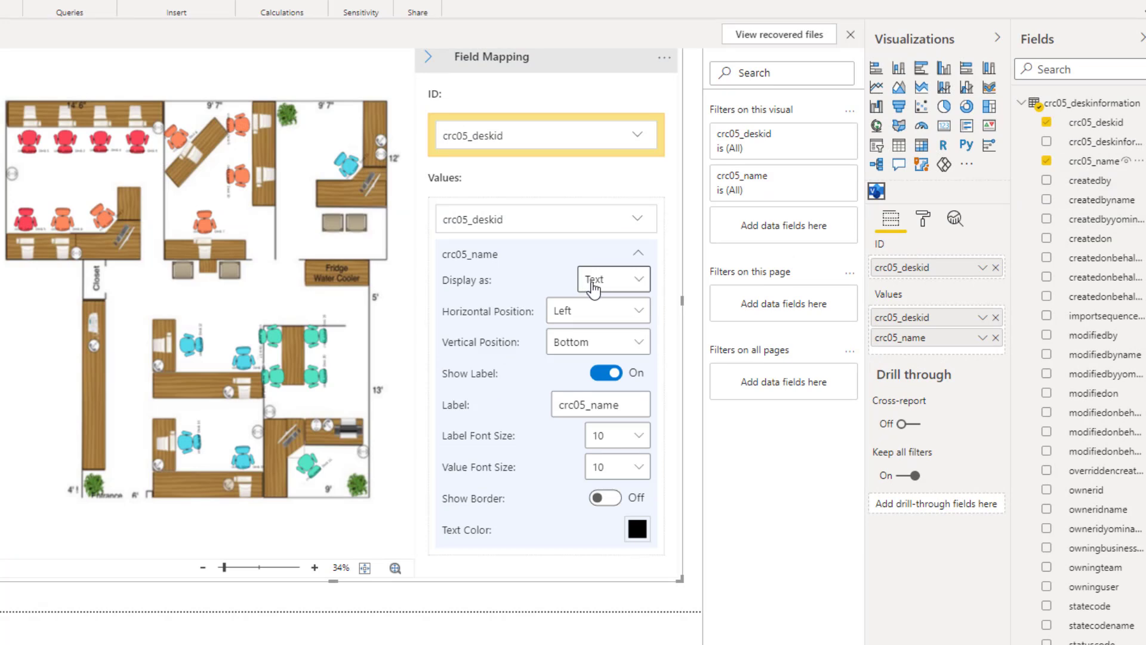
Set crc05_name Horizontal Position to Left Edge and verify the labels on the zoomed floor plan
left_click(597, 310)
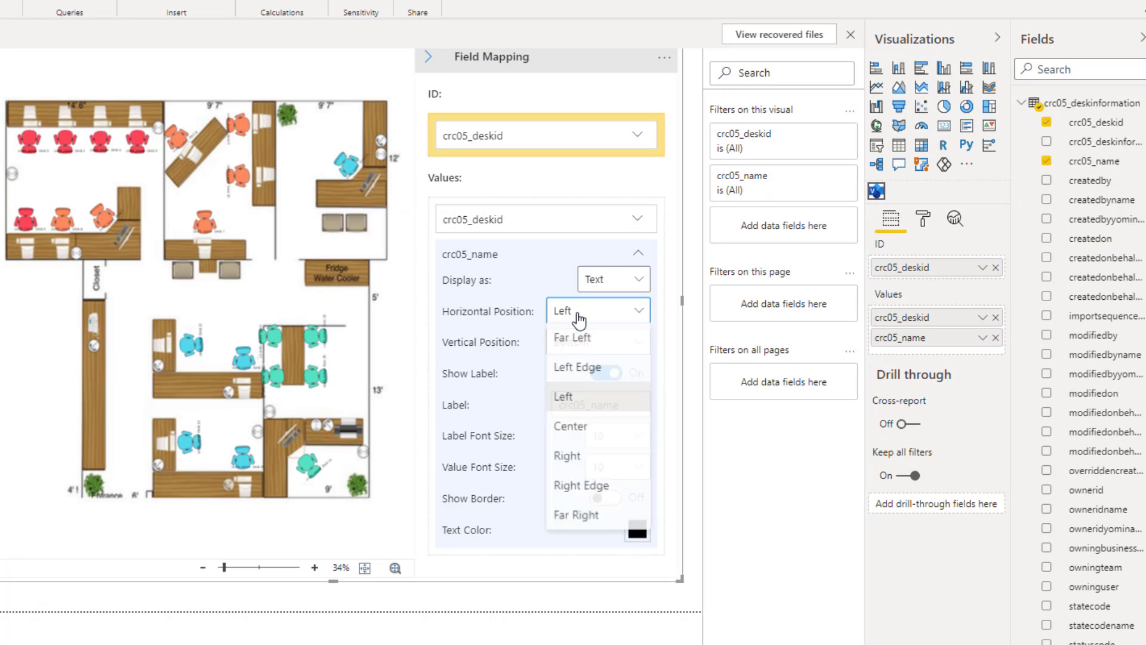
left_click(577, 367)
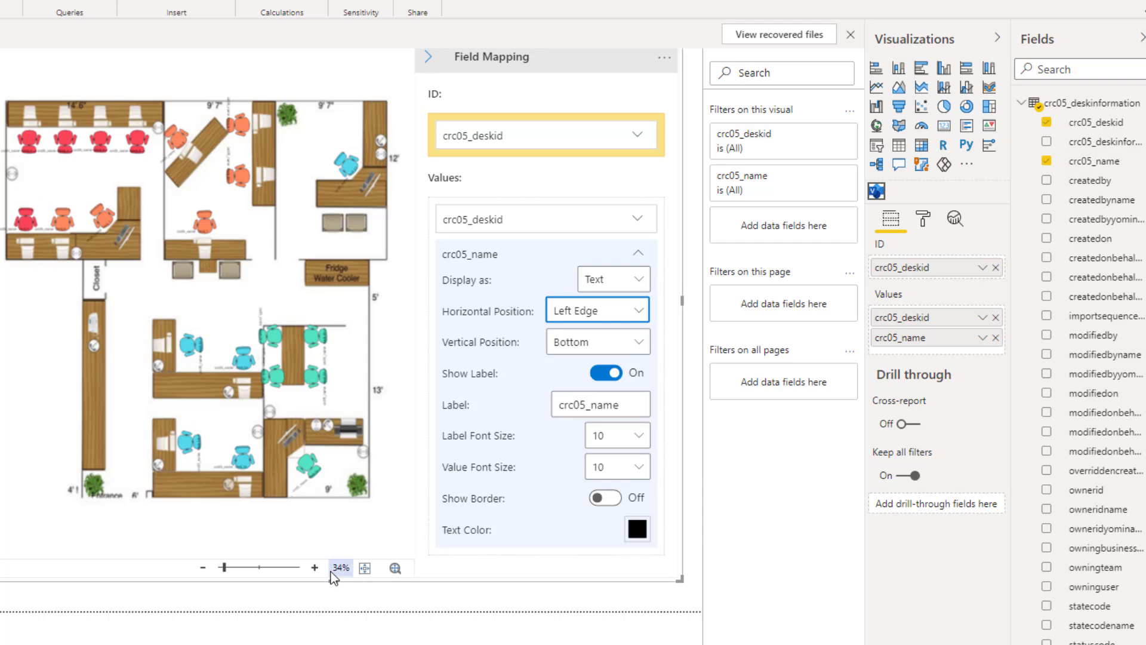
left_click(314, 567)
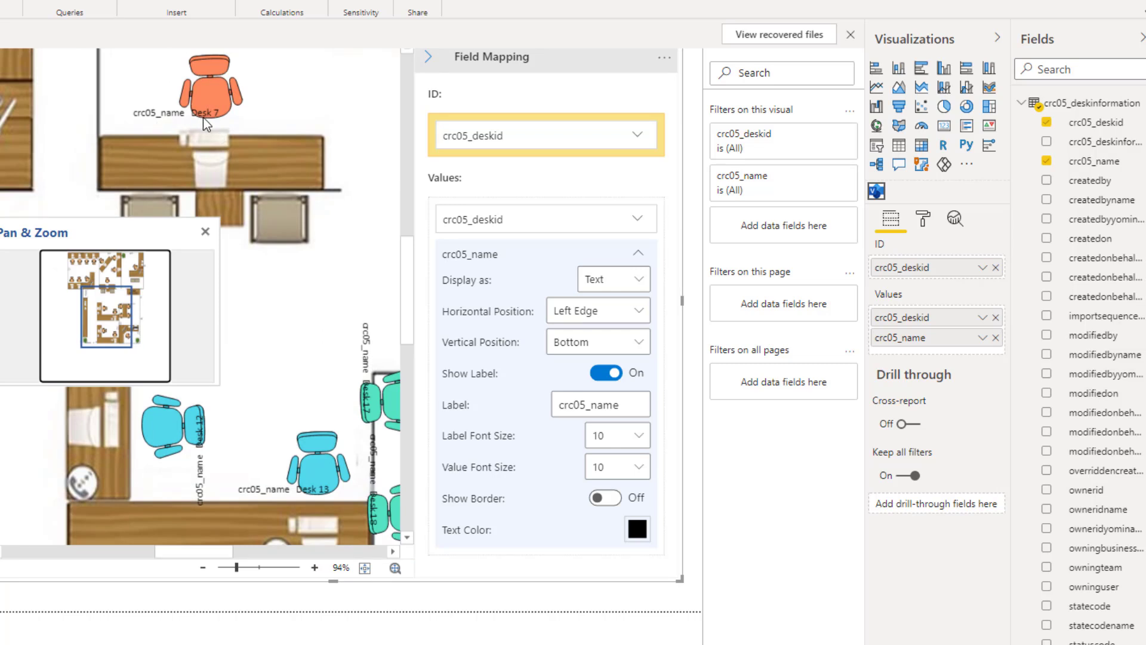
mouse_move(415, 234)
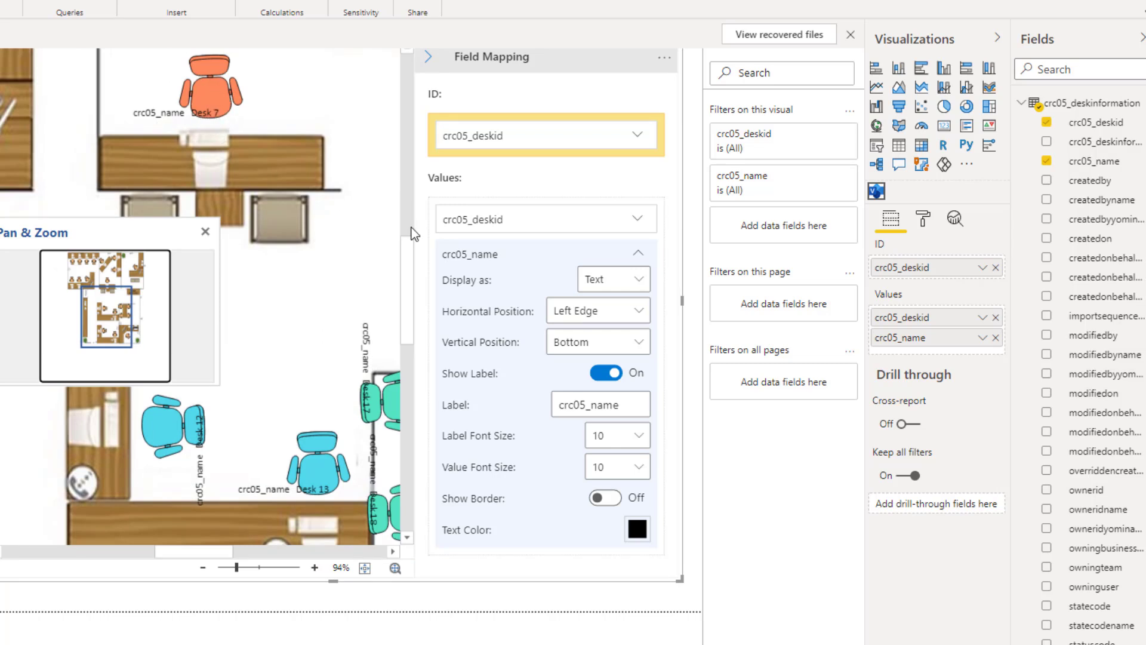
left_click(606, 373)
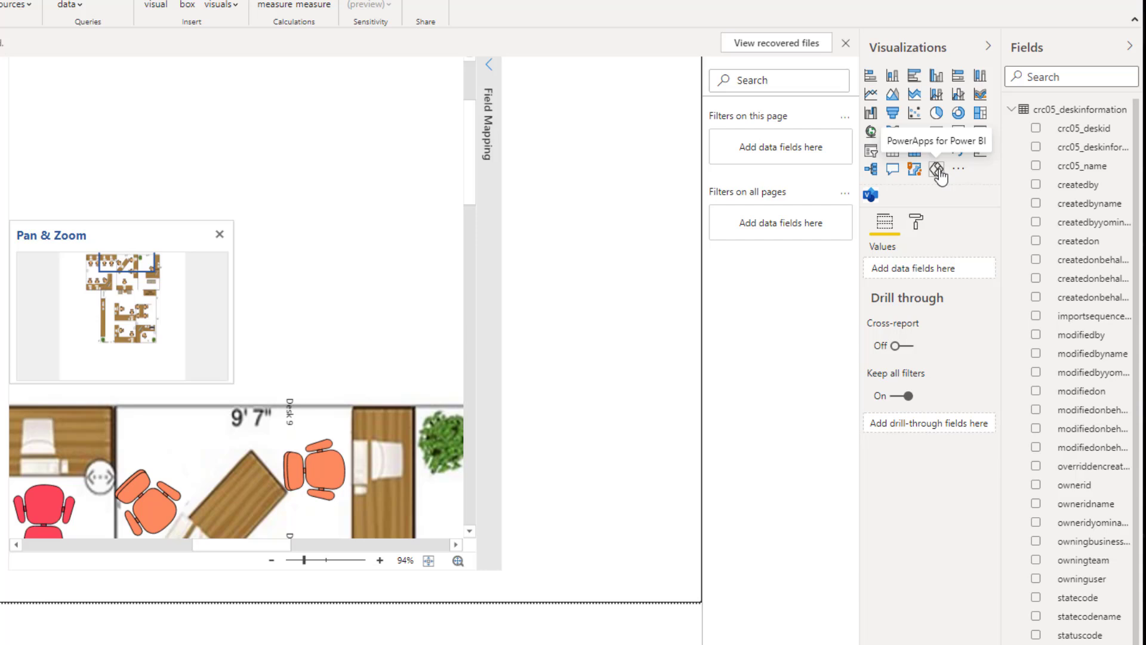
Insert a PowerApps for Power BI visual and feed it the crc05_deskid field
left_click(939, 168)
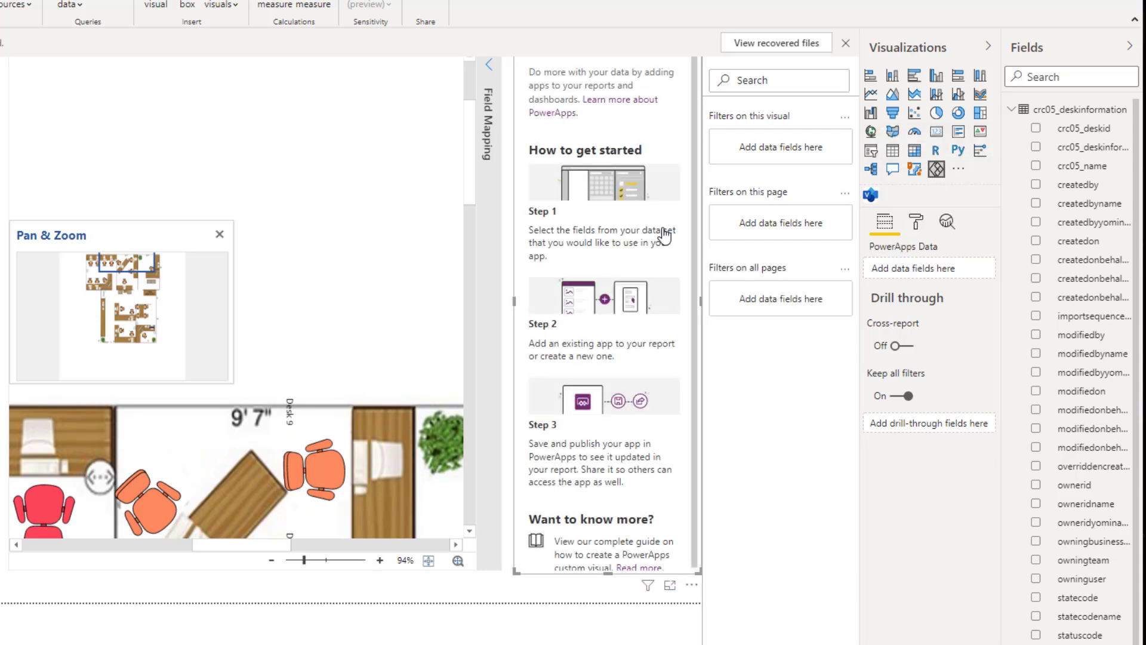
mouse_move(895, 99)
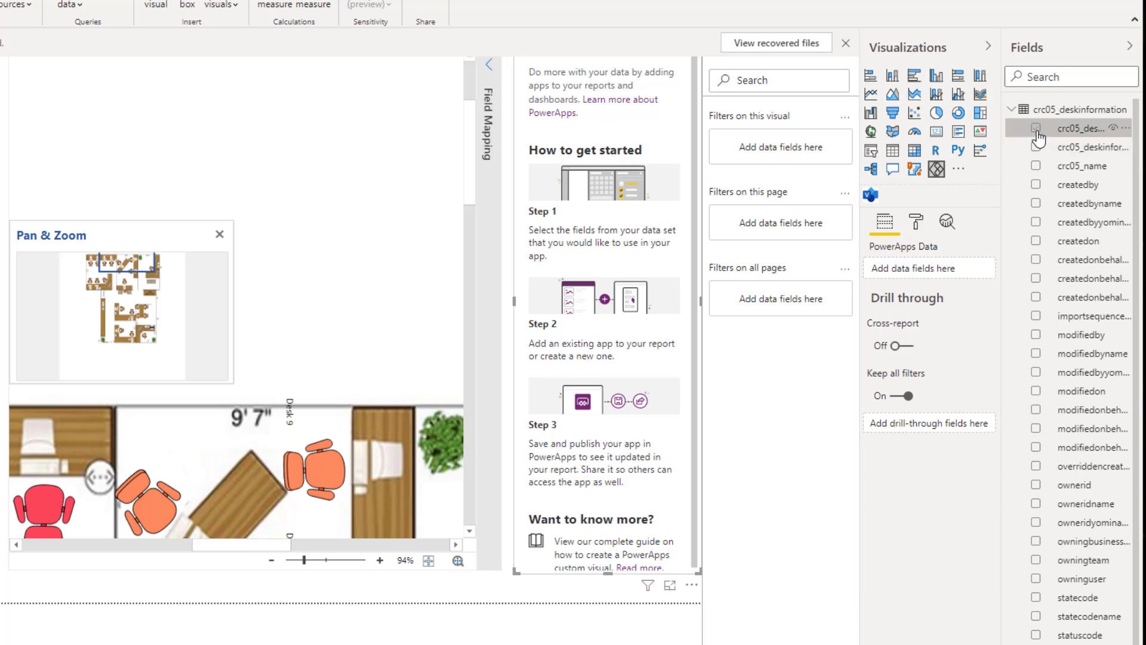
left_click(1036, 128)
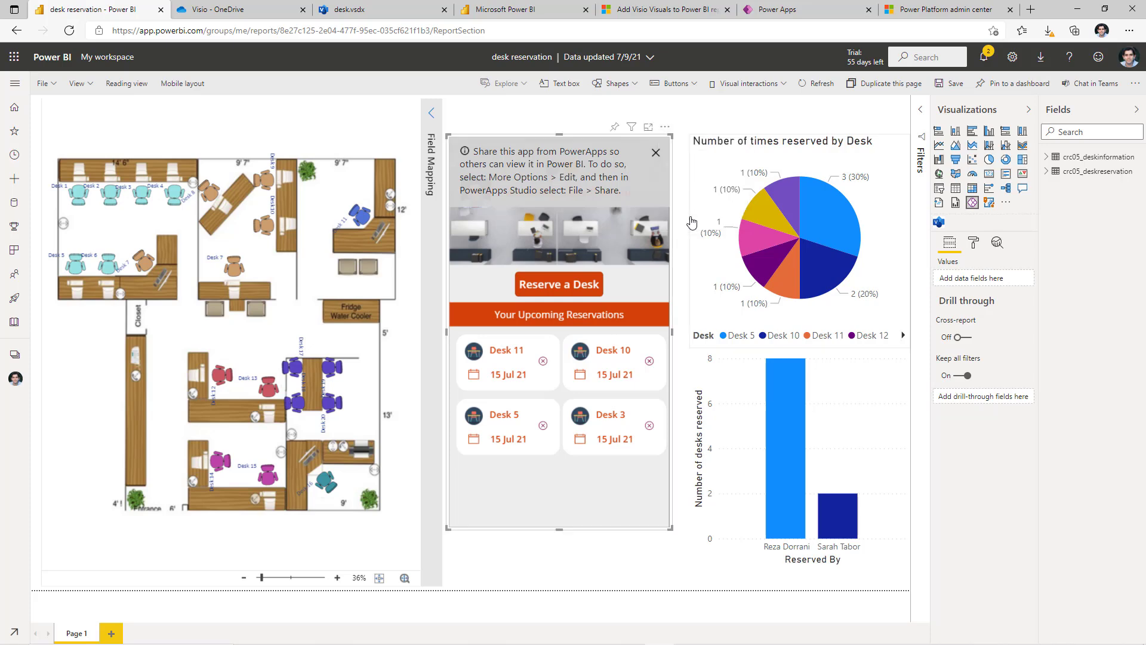
Pick Desk 11, start Reserve a Desk in the Power Apps visual, and edit the app in Power Apps Studio
left_click(1047, 156)
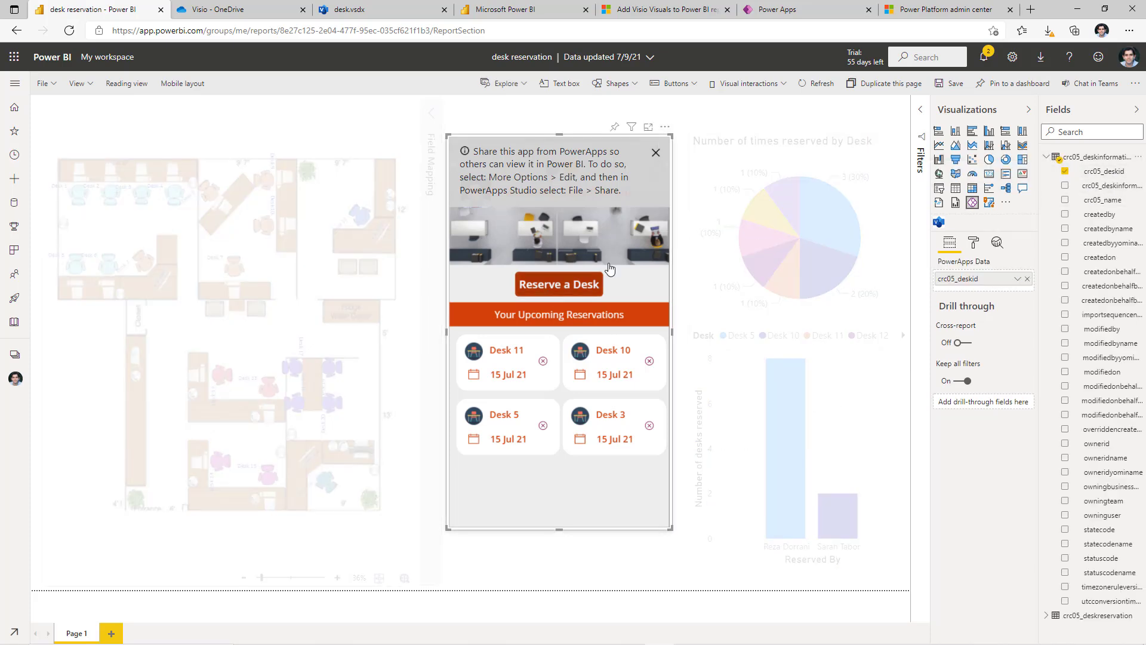
mouse_move(844, 207)
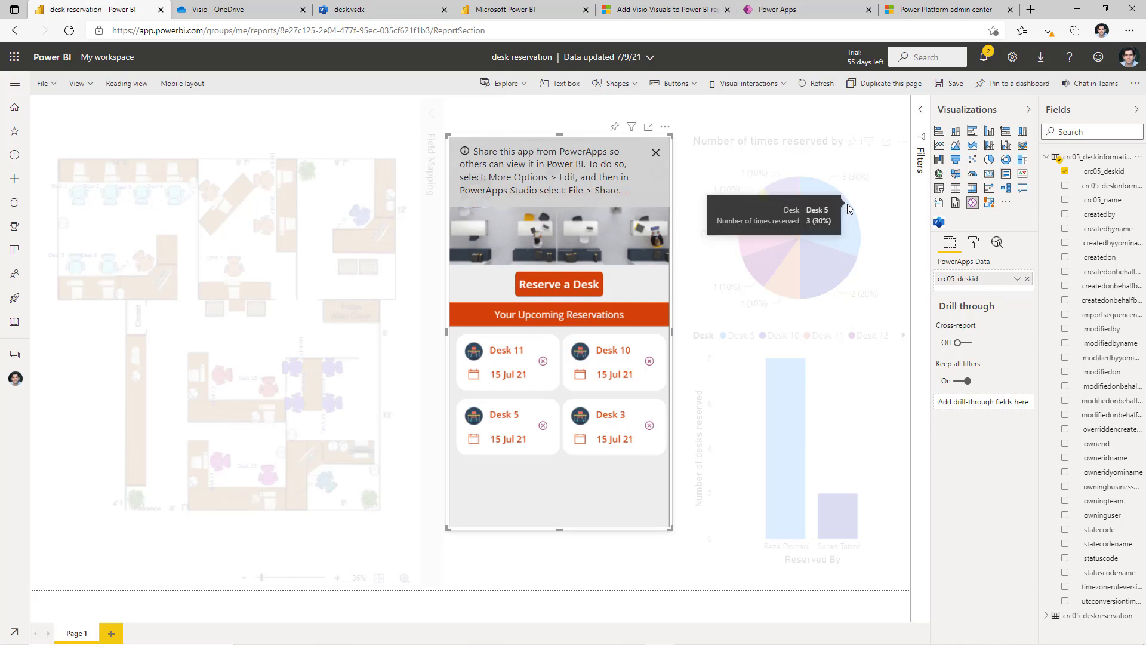
mouse_move(848, 158)
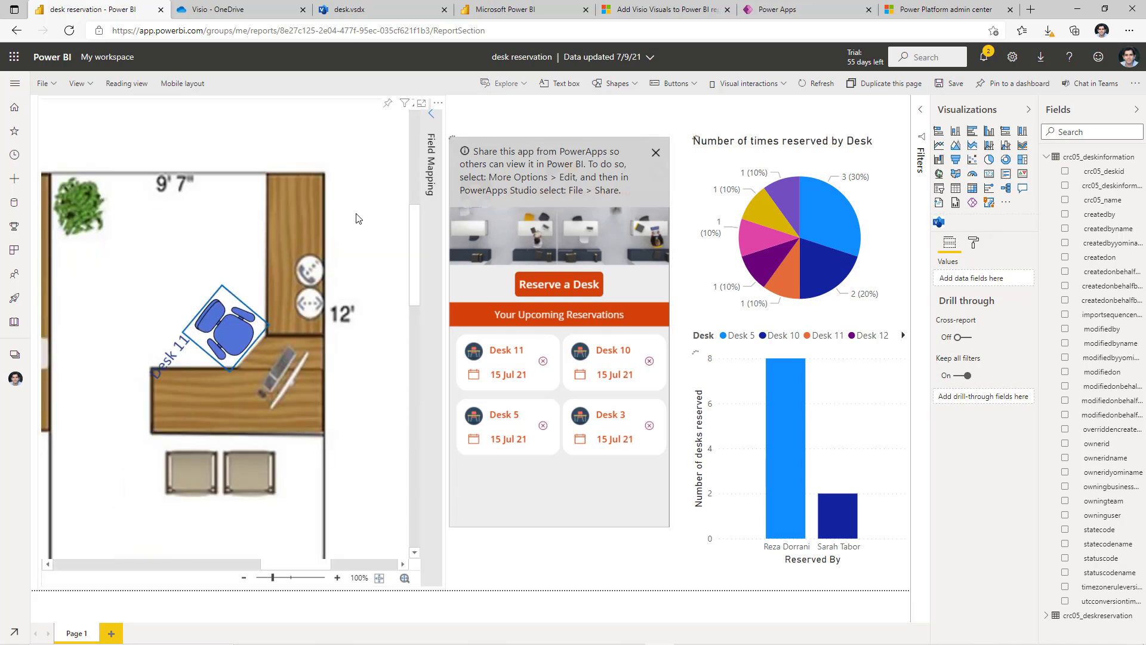
mouse_move(237, 331)
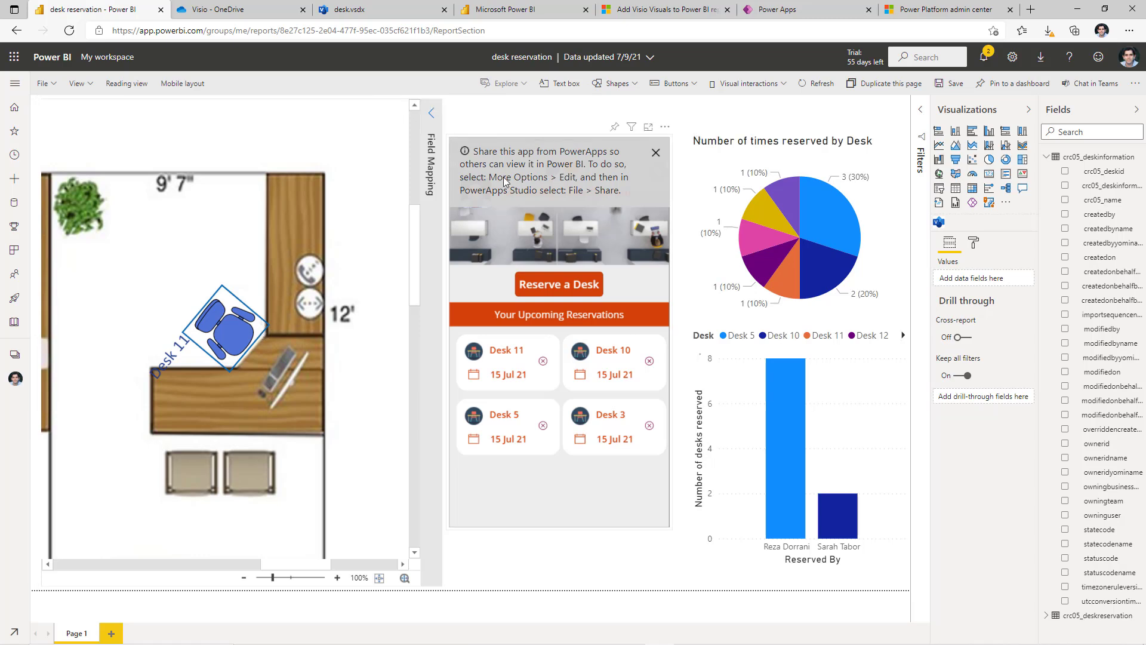
left_click(559, 284)
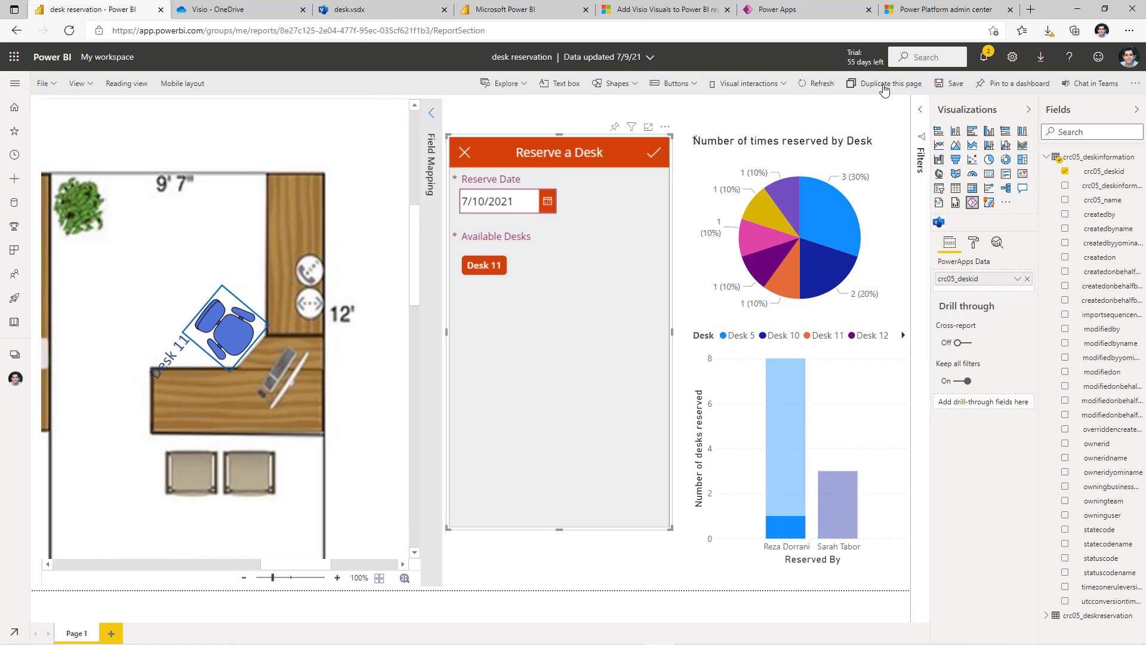
mouse_move(1096, 180)
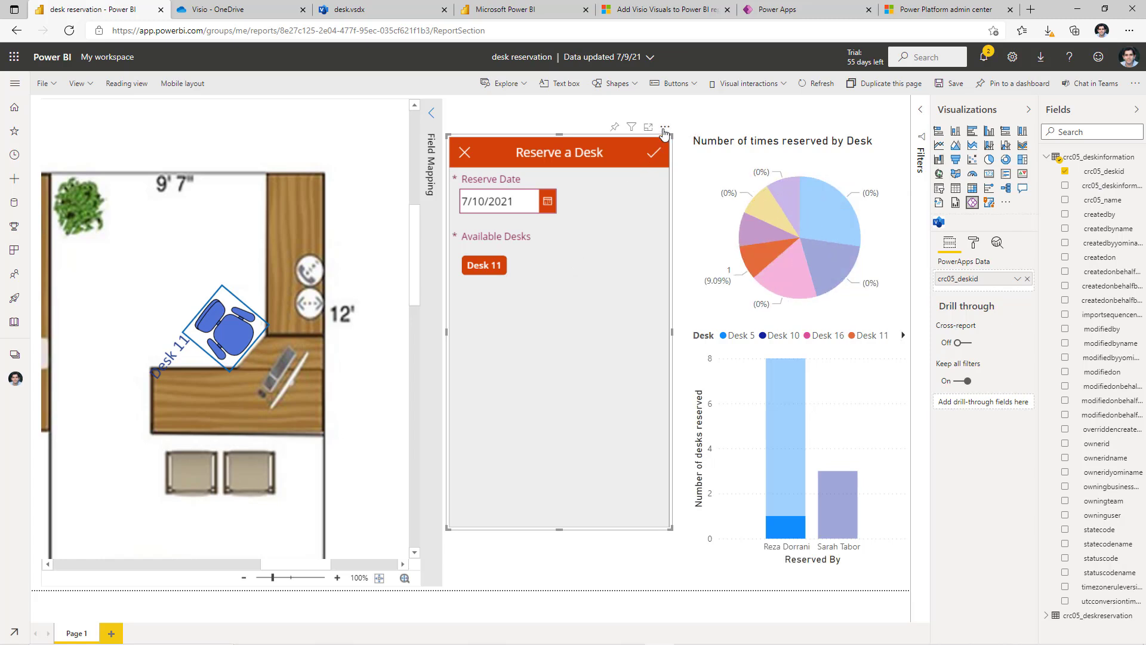
left_click(806, 10)
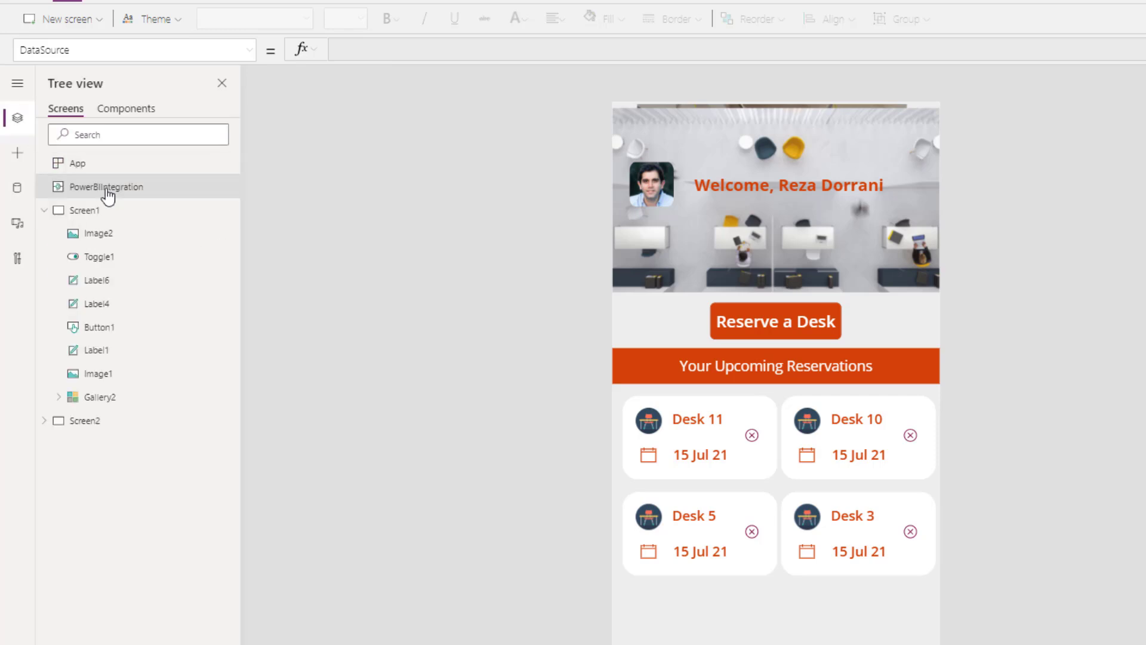
mouse_move(130, 203)
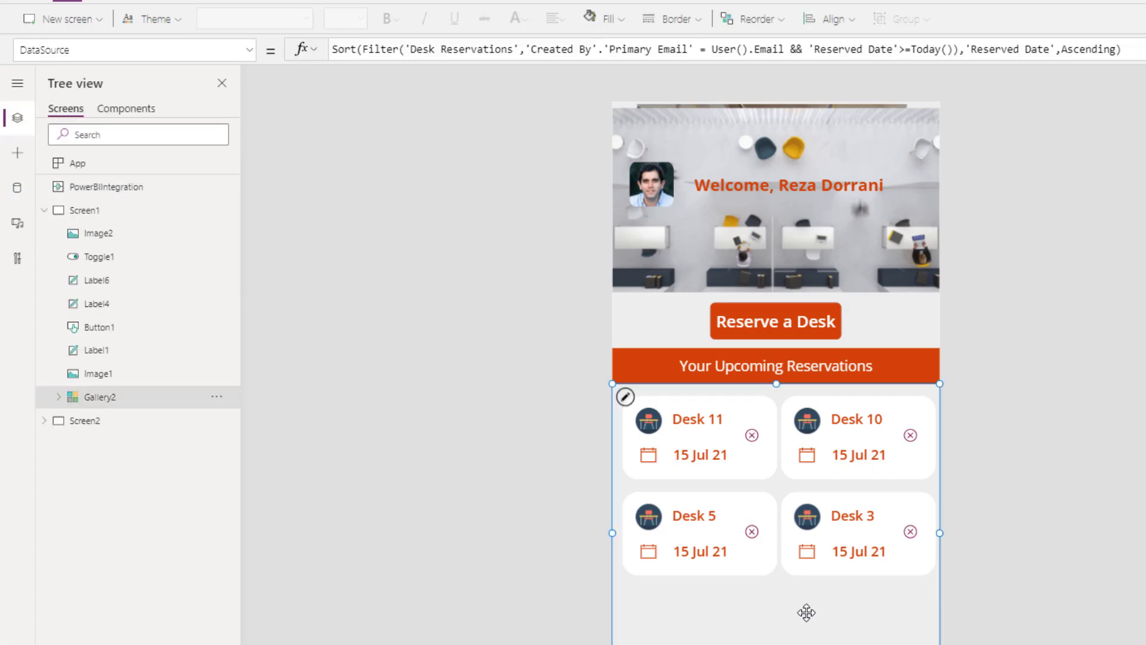
mouse_move(713, 288)
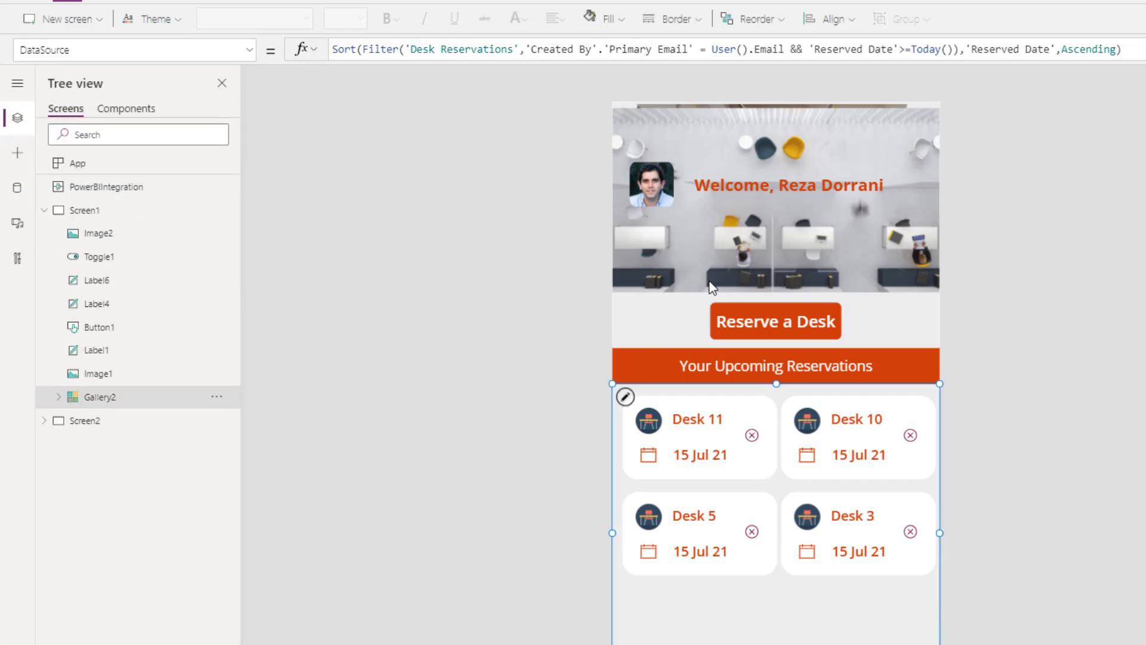
mouse_move(744, 451)
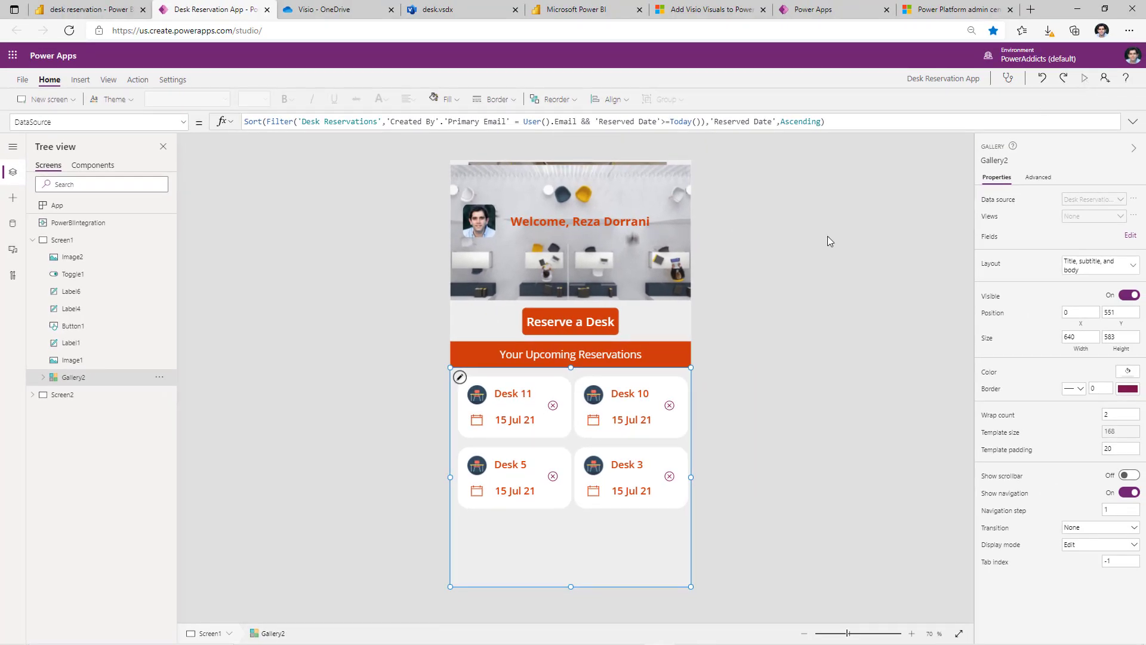
Switch between Screen1's reservations gallery and Screen2's Reserve a Desk form, then expand Screen1's controls
left_click(63, 395)
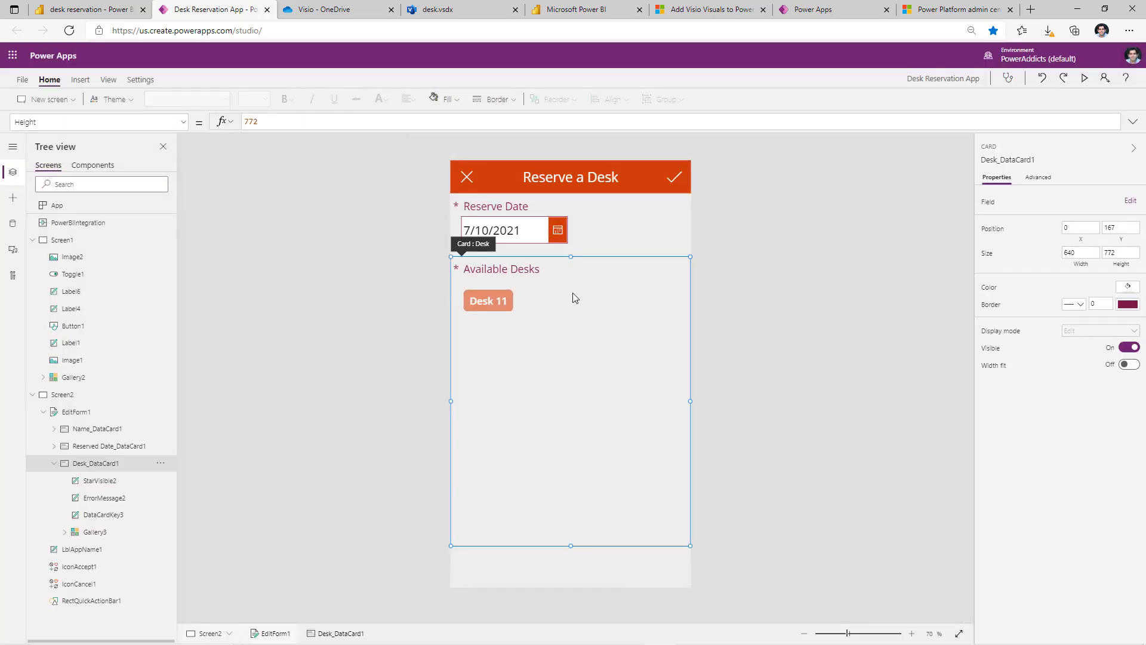
mouse_move(551, 308)
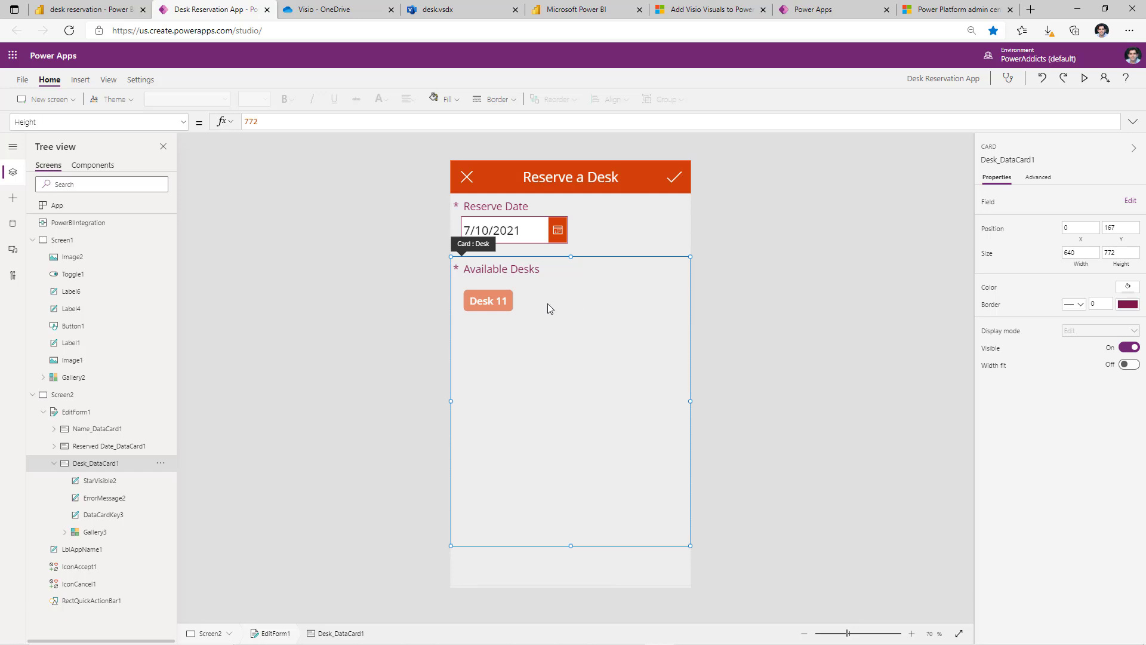
left_click(58, 240)
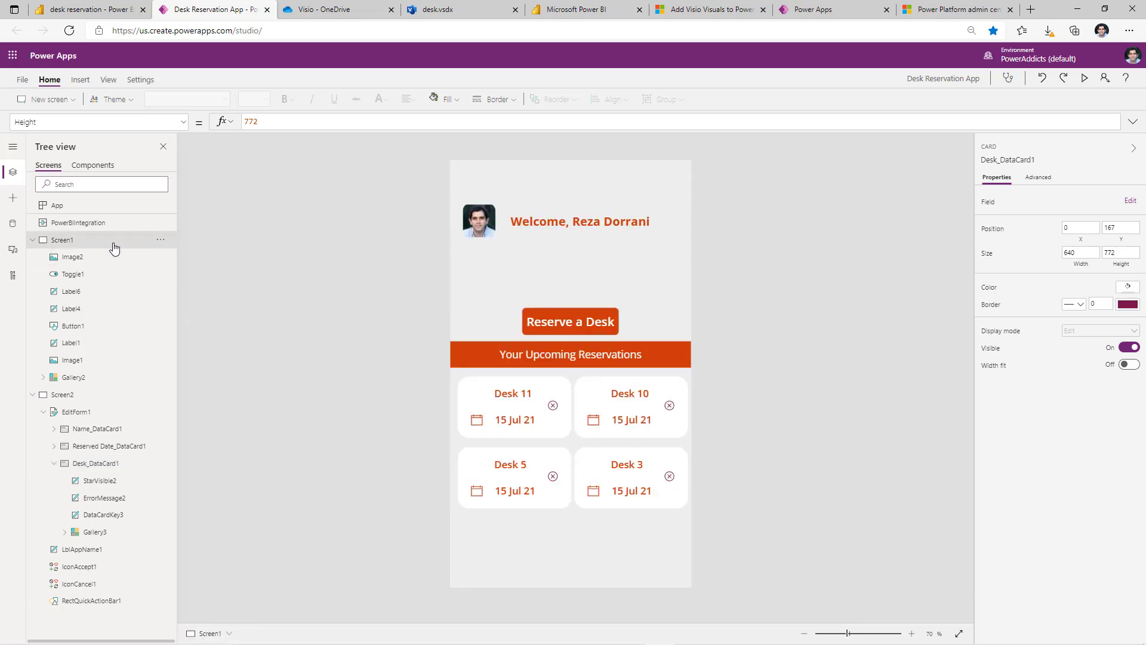
left_click(60, 240)
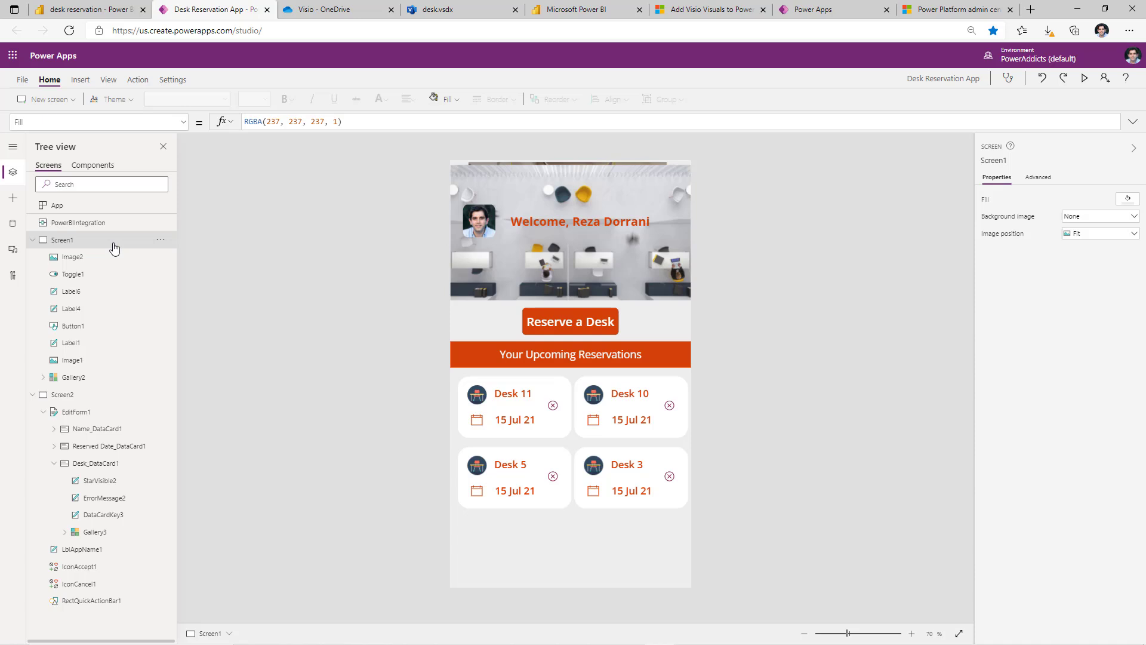
mouse_move(207, 325)
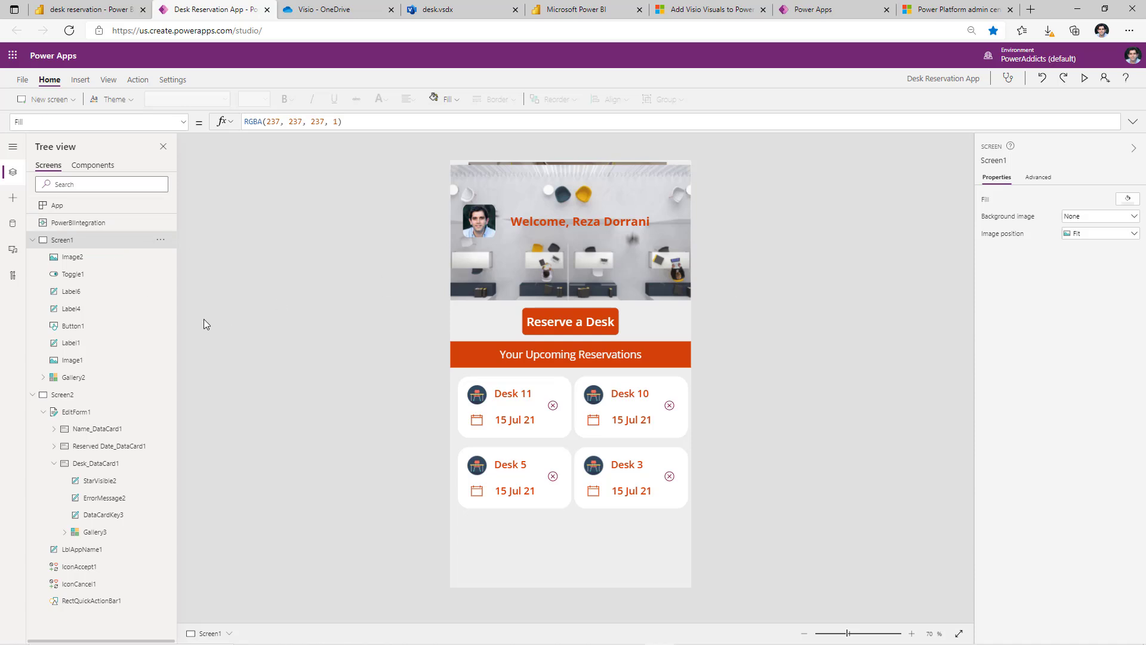
left_click(63, 257)
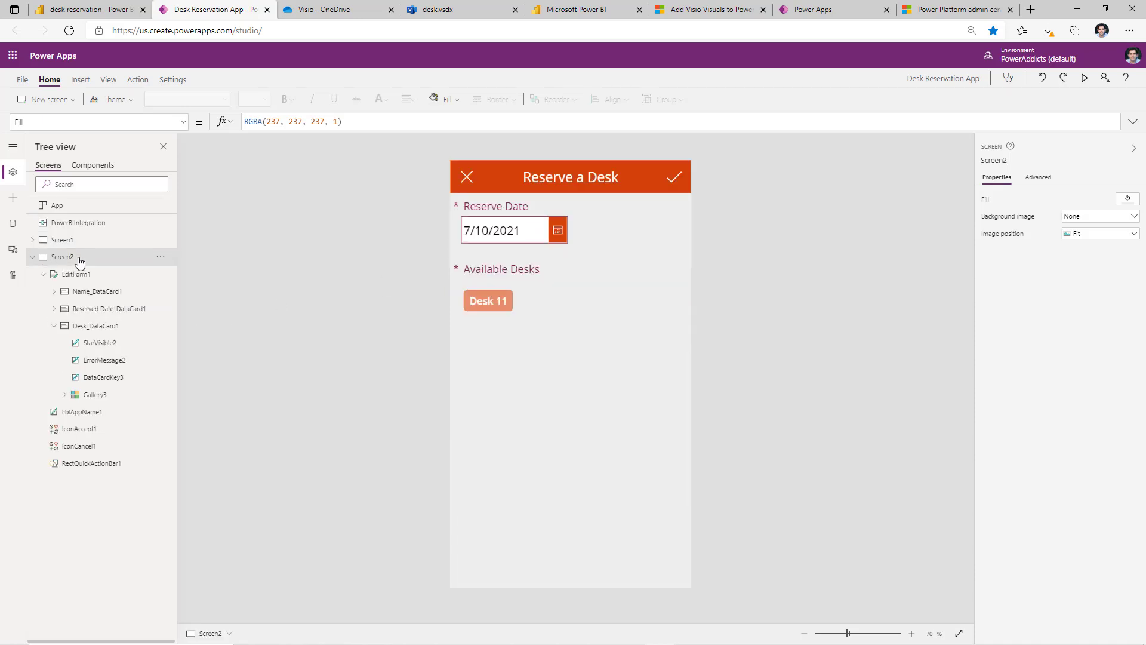
left_click(33, 240)
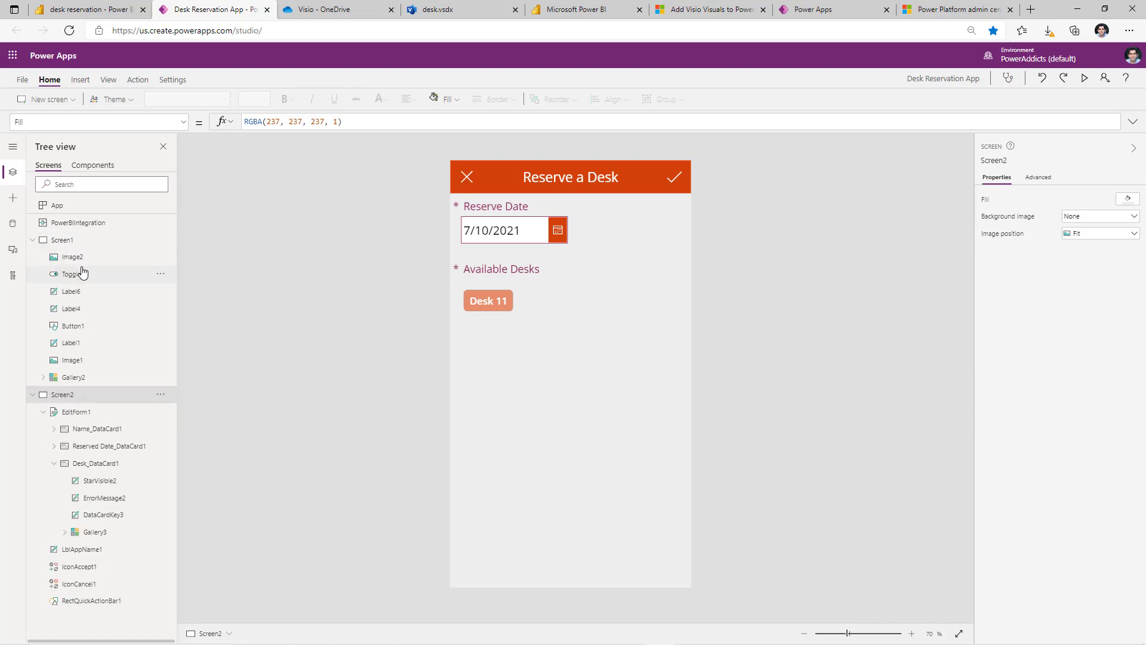
Select Toggle1, review its Default and OnCheck formulas on Advanced, then select Screen2
left_click(79, 276)
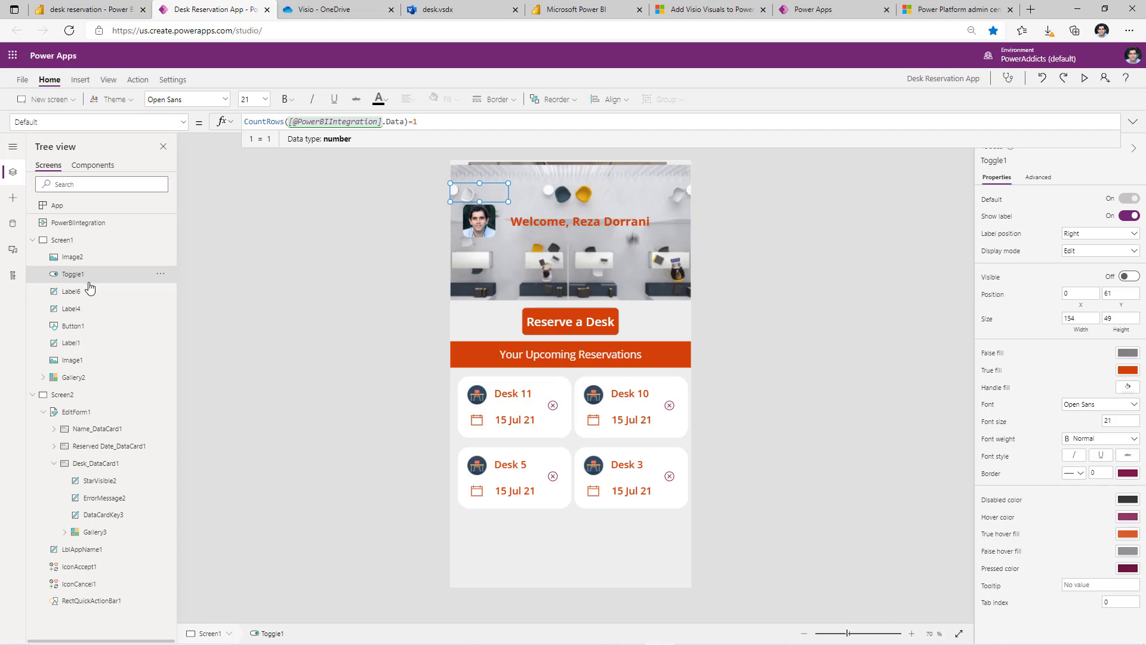
left_click(1039, 177)
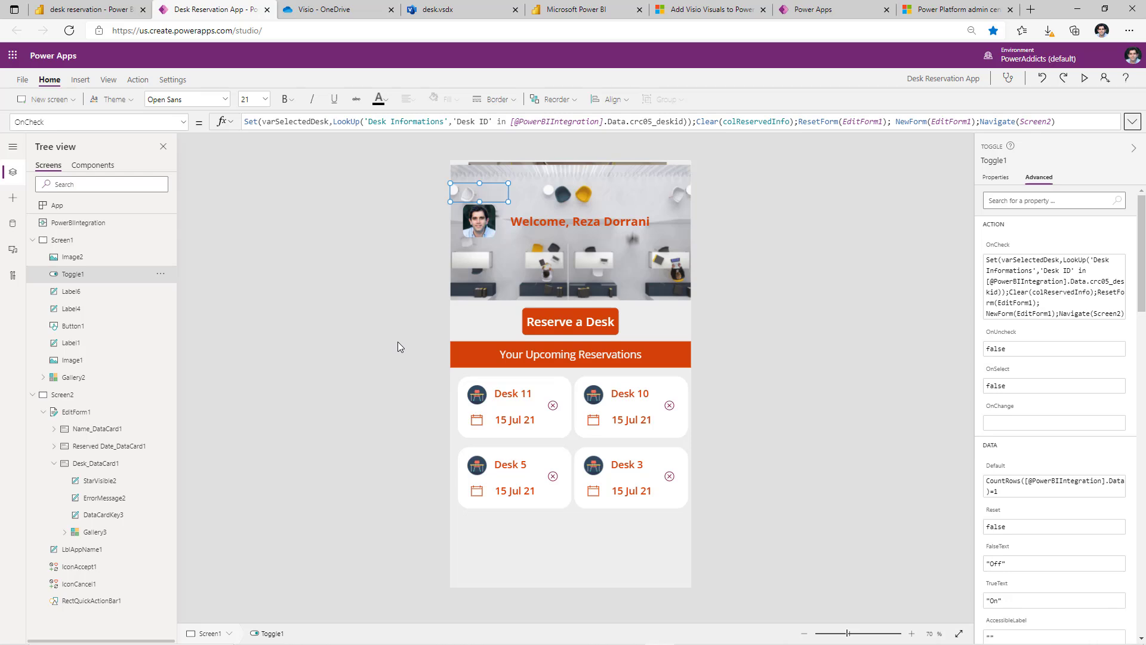
left_click(64, 396)
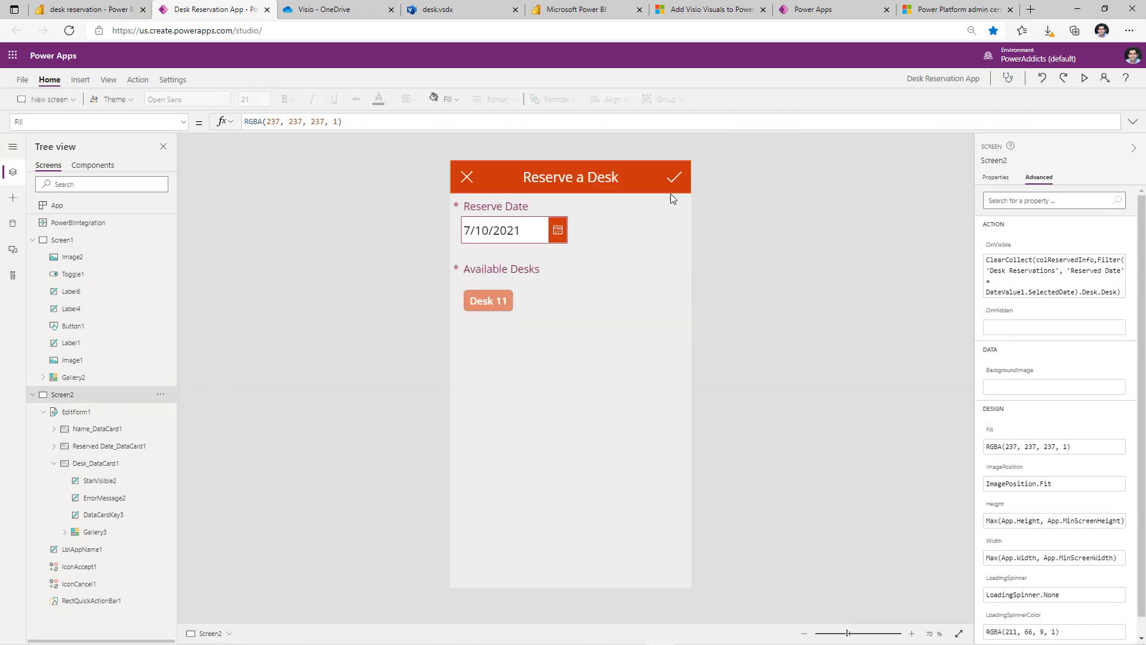
Review EditForm1's OnSuccess formula: Notify(...); PowerBIIntegration.Refresh(); Back()
left_click(673, 177)
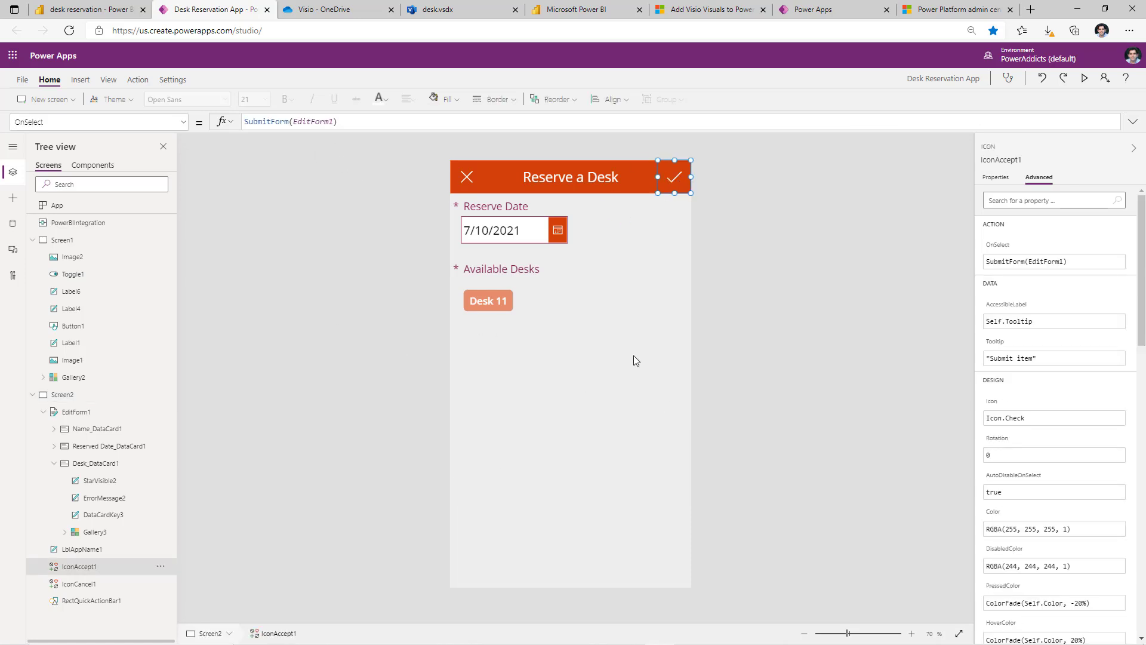
left_click(76, 411)
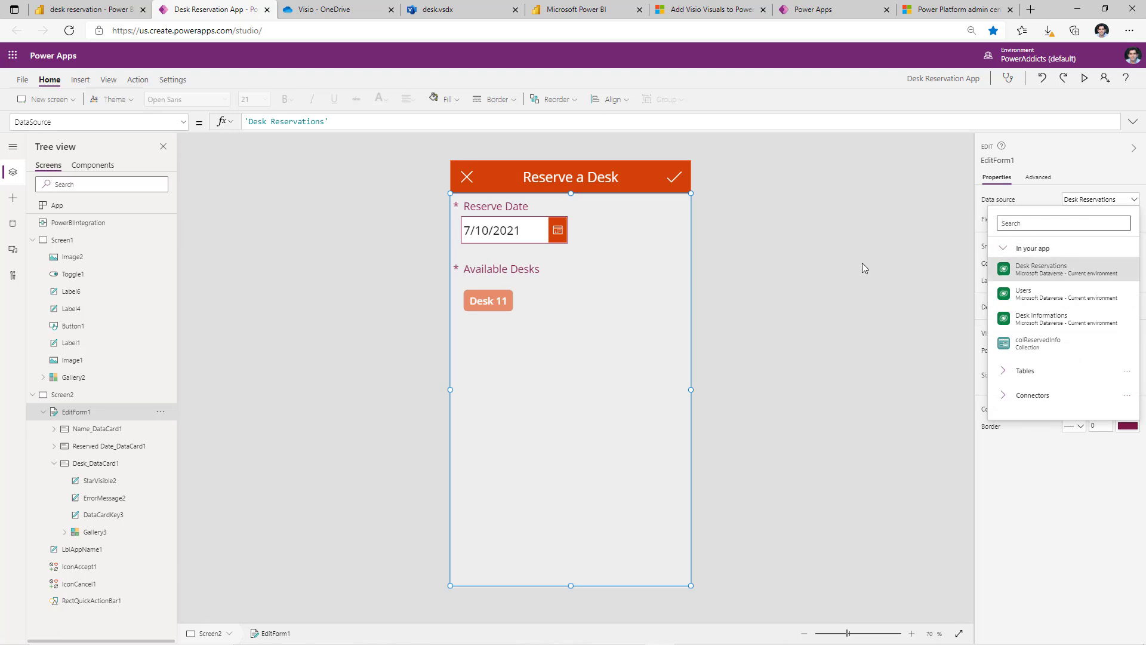
left_click(1040, 177)
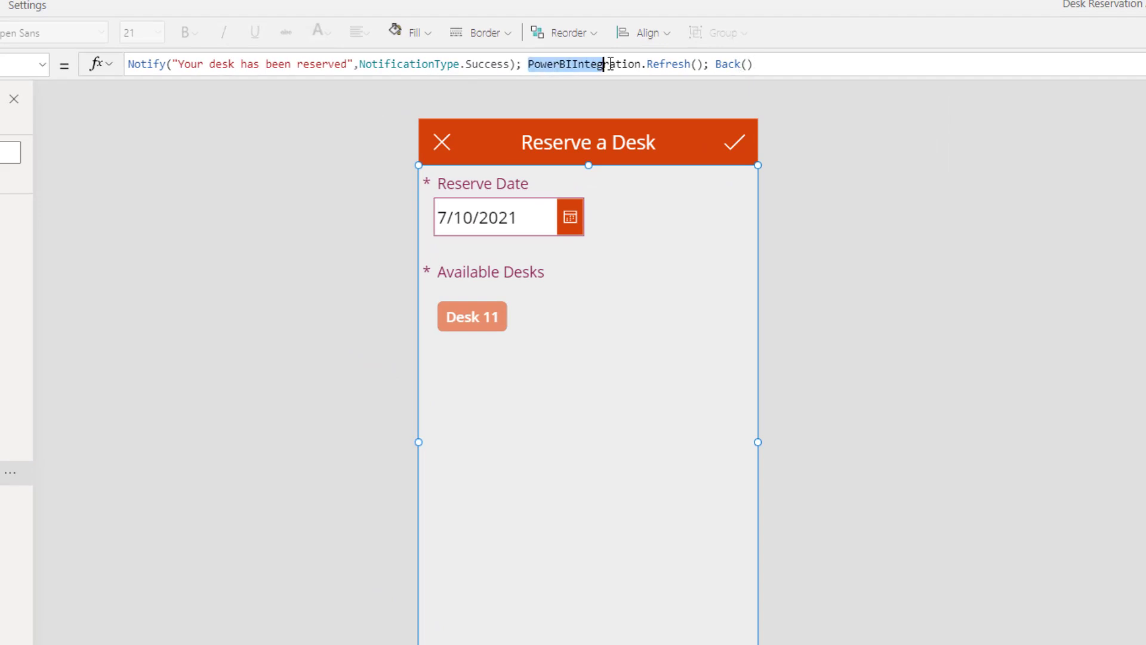
left_click(710, 63)
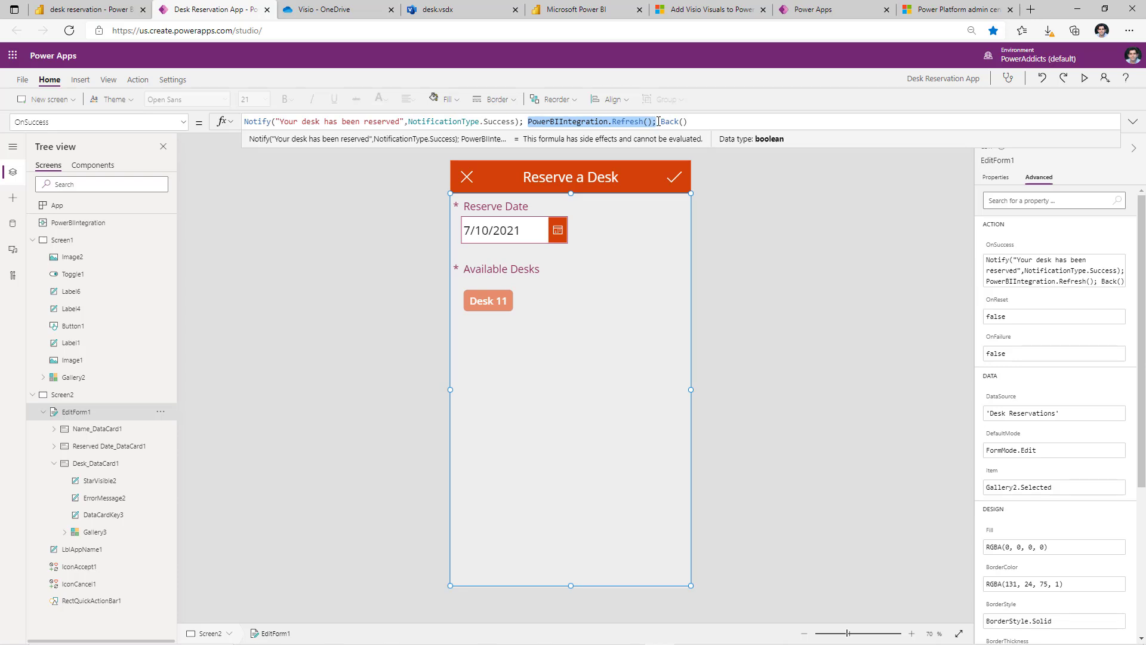
left_click(584, 9)
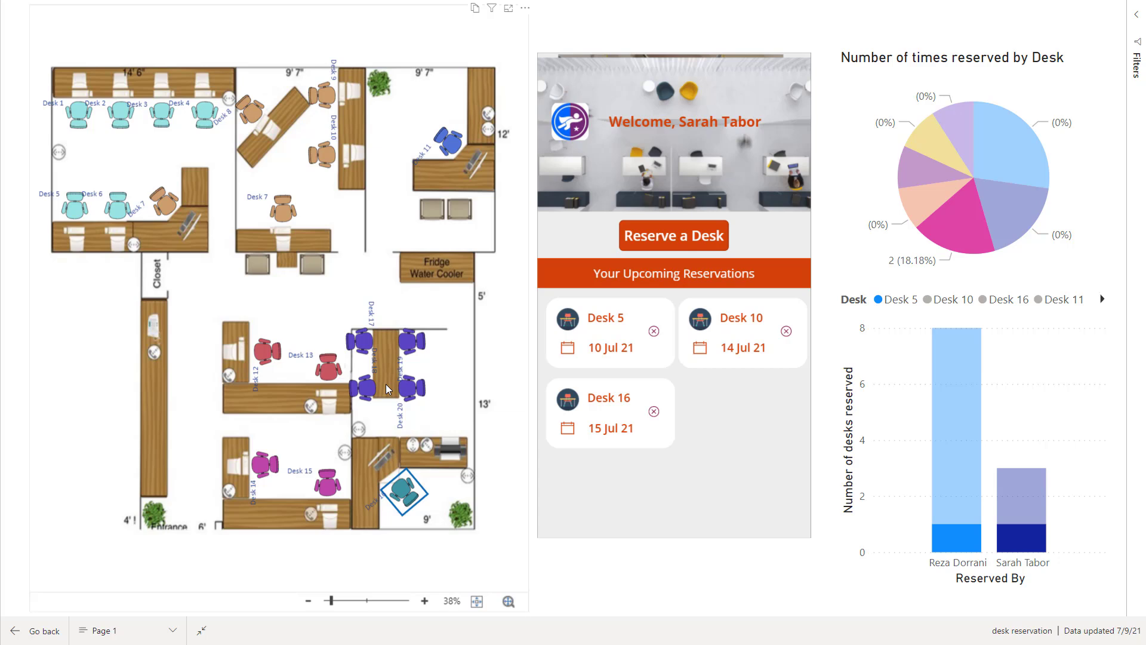
mouse_move(691, 265)
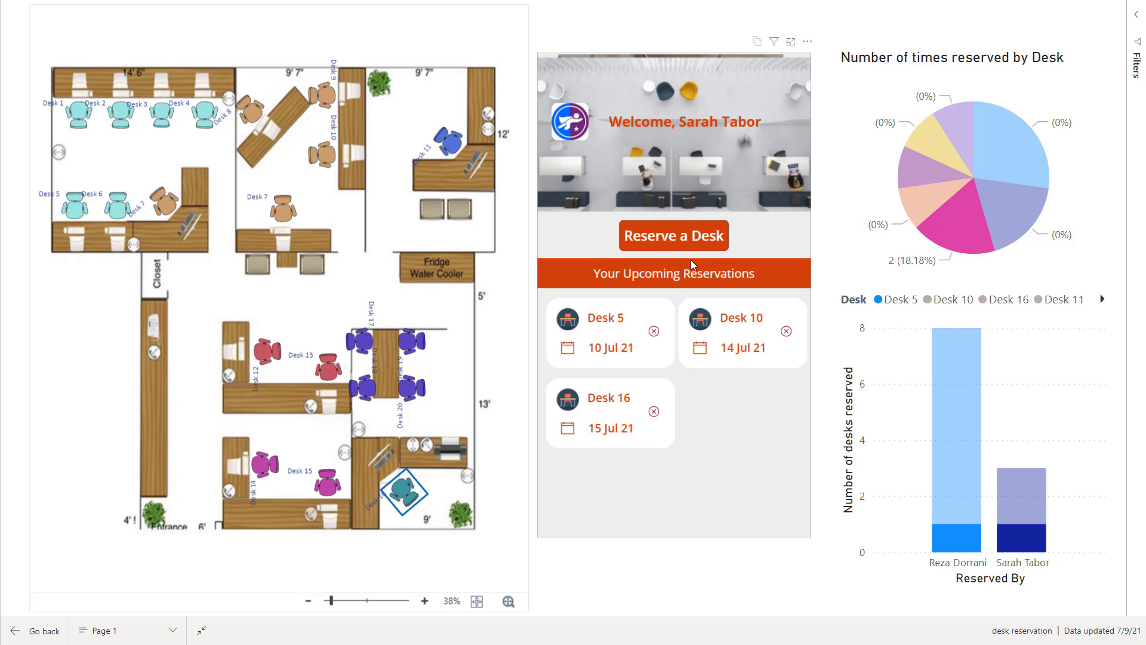
mouse_move(365, 250)
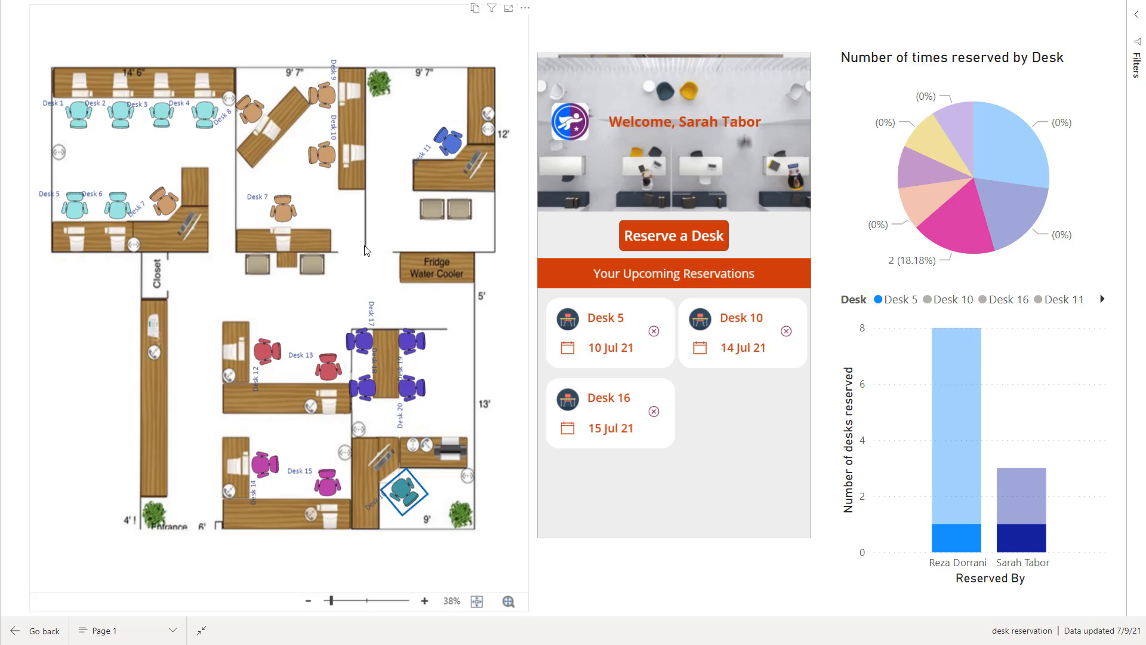
mouse_move(634, 172)
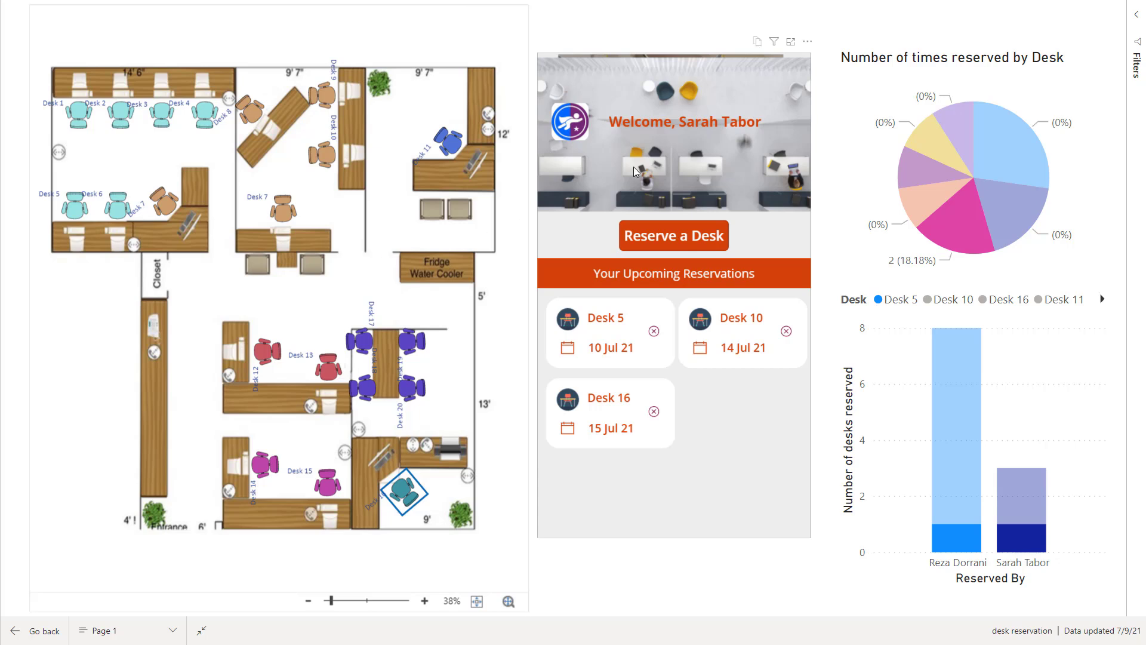